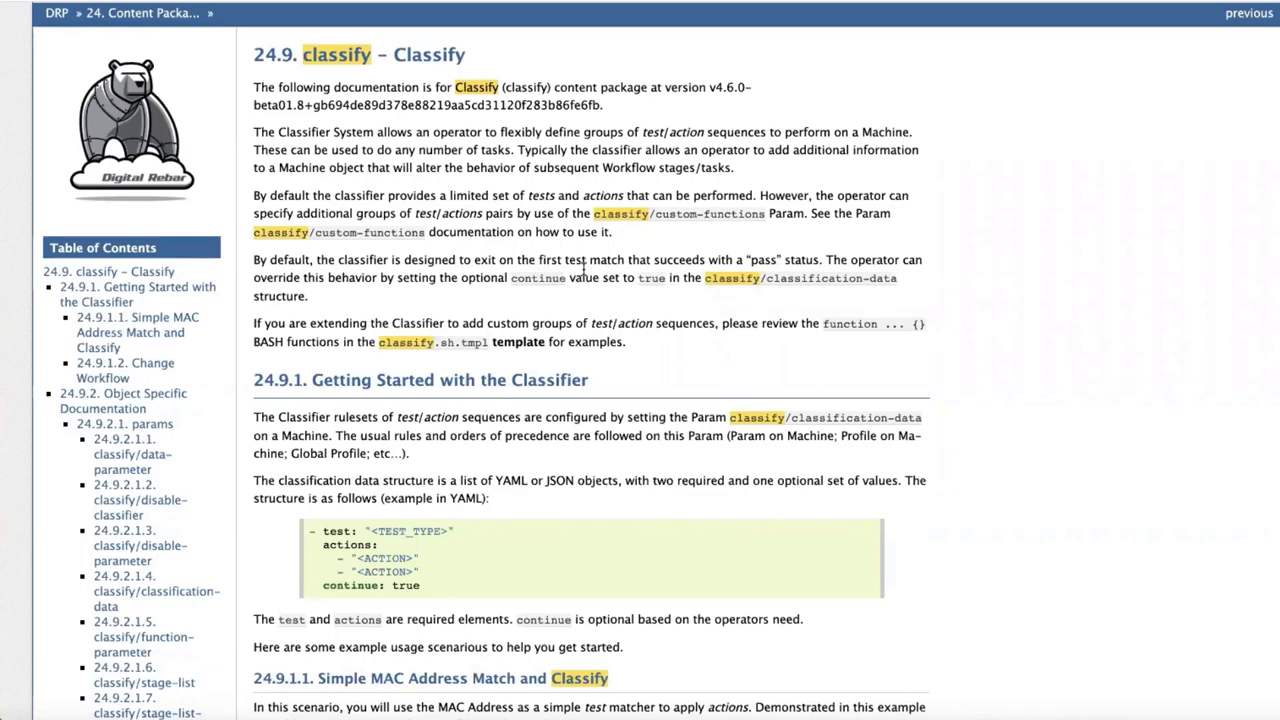
Scroll the classify docs to section 24.9.1 and the Simple MAC Address Match example
scroll("down", 3)
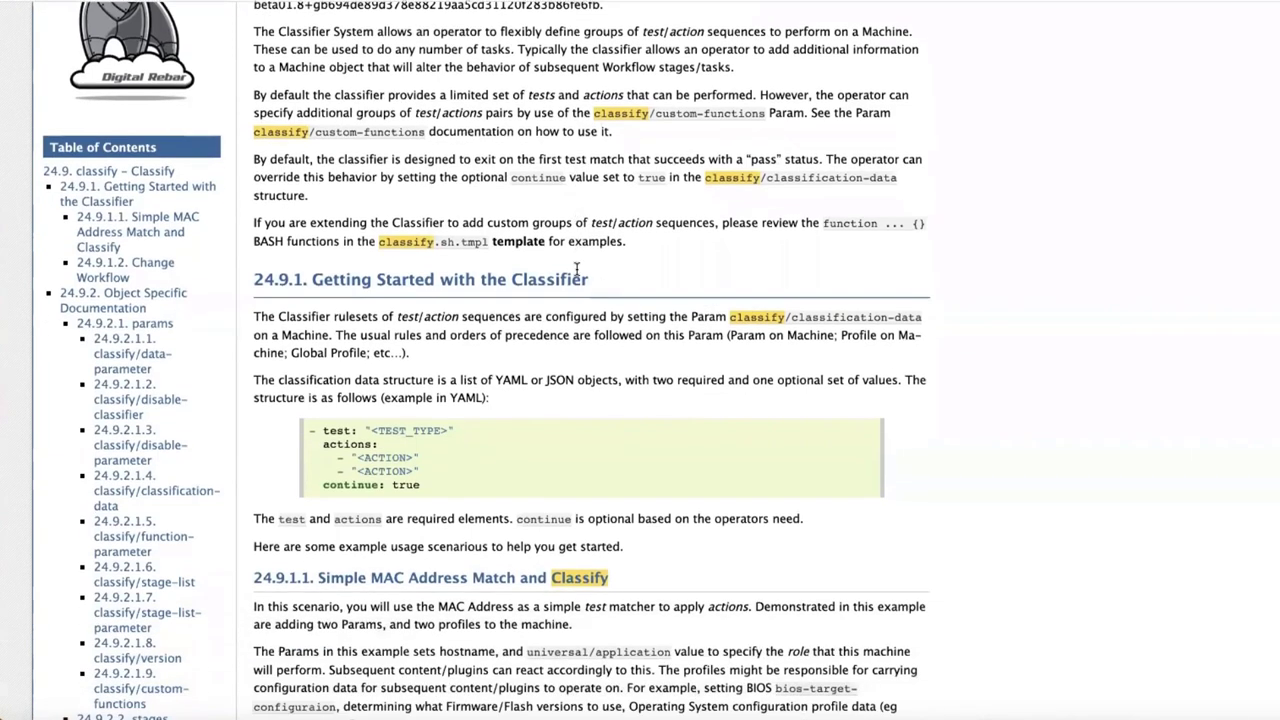
scroll("down", 3)
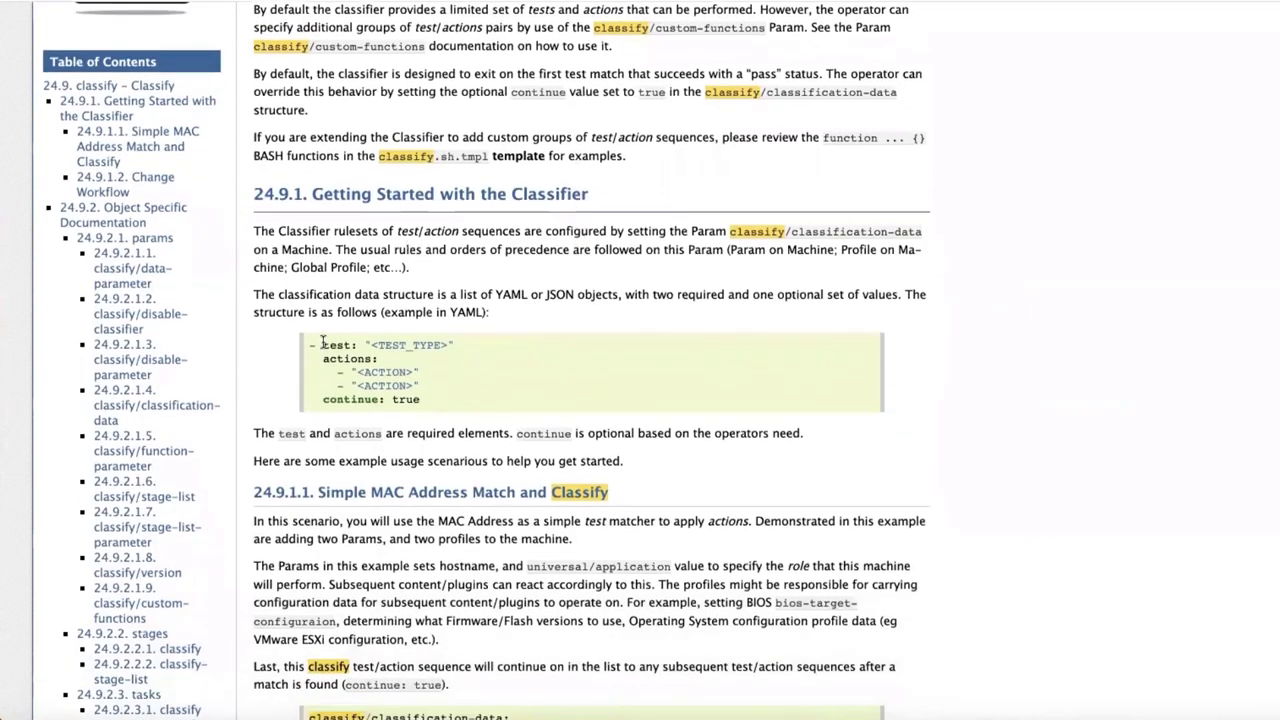
mouse_move(413, 418)
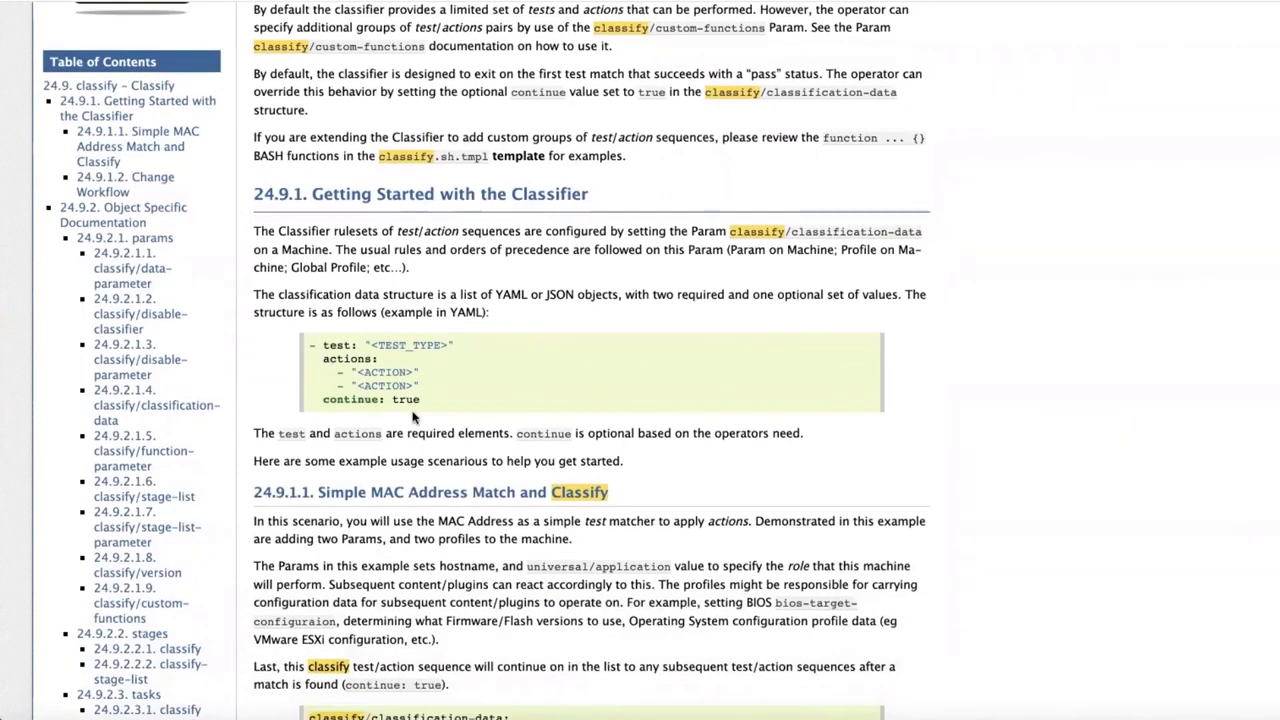
scroll("down", 3)
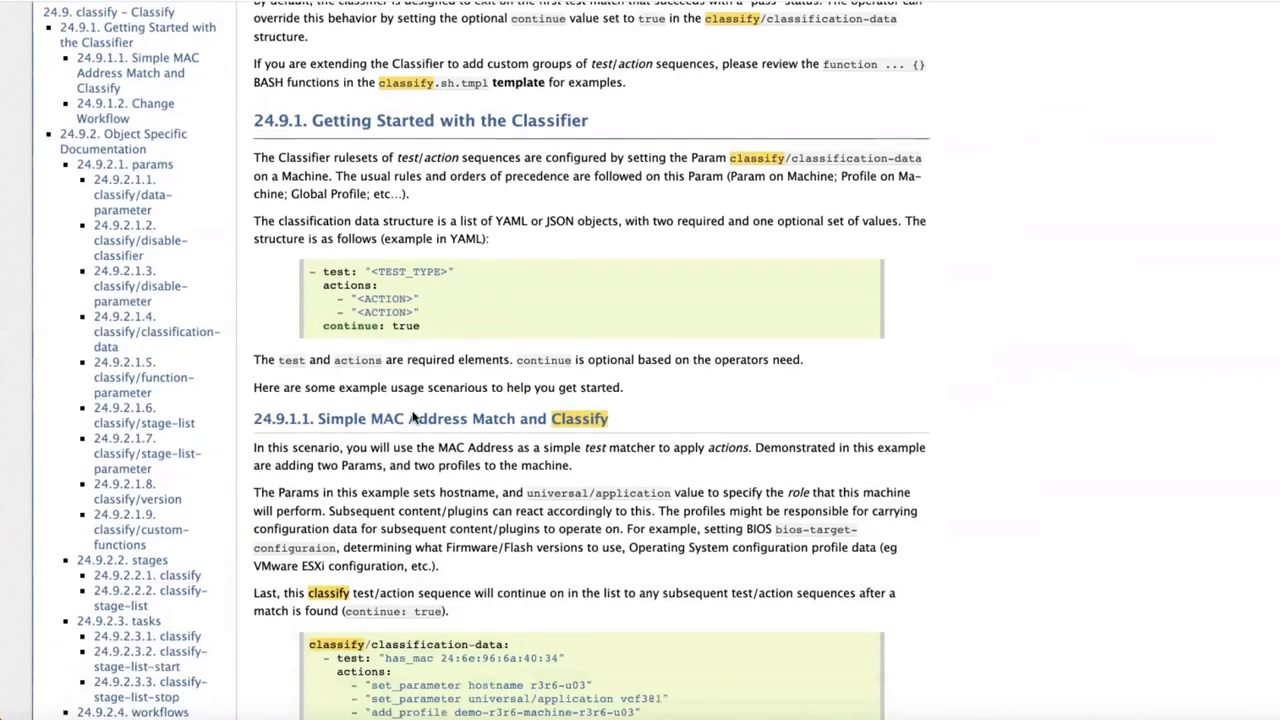
scroll("down", 3)
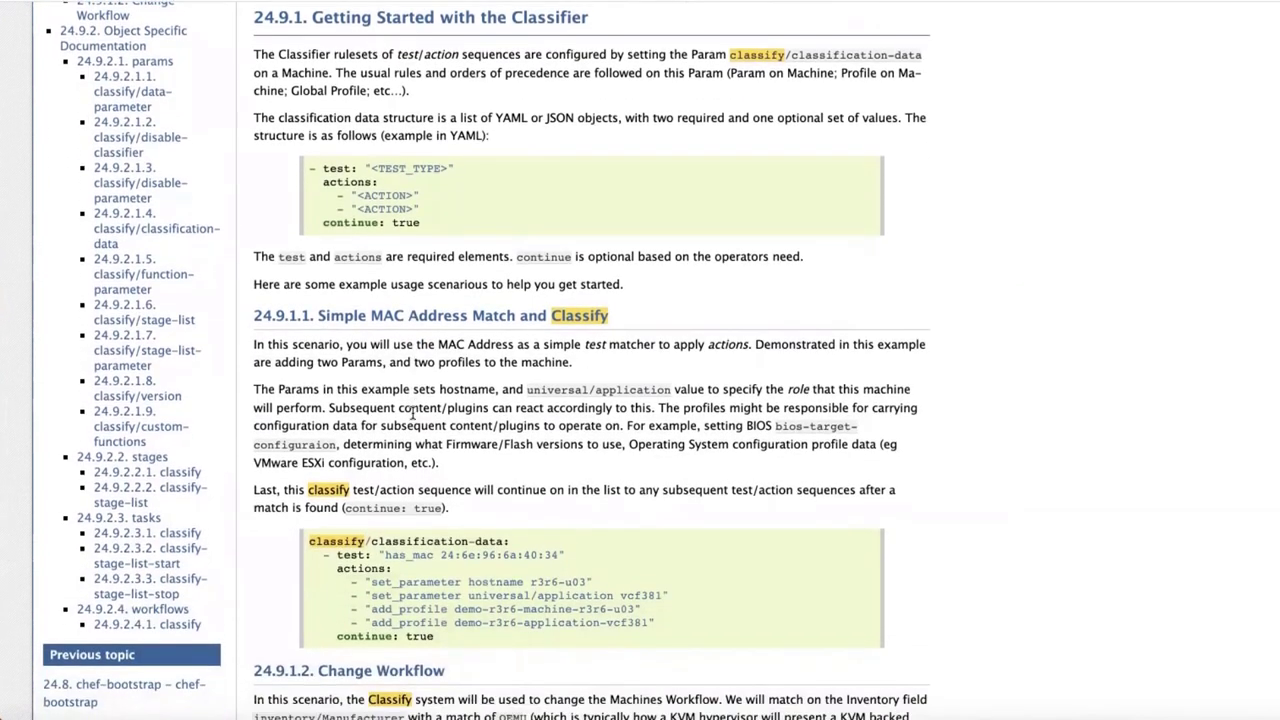
scroll("down", 3)
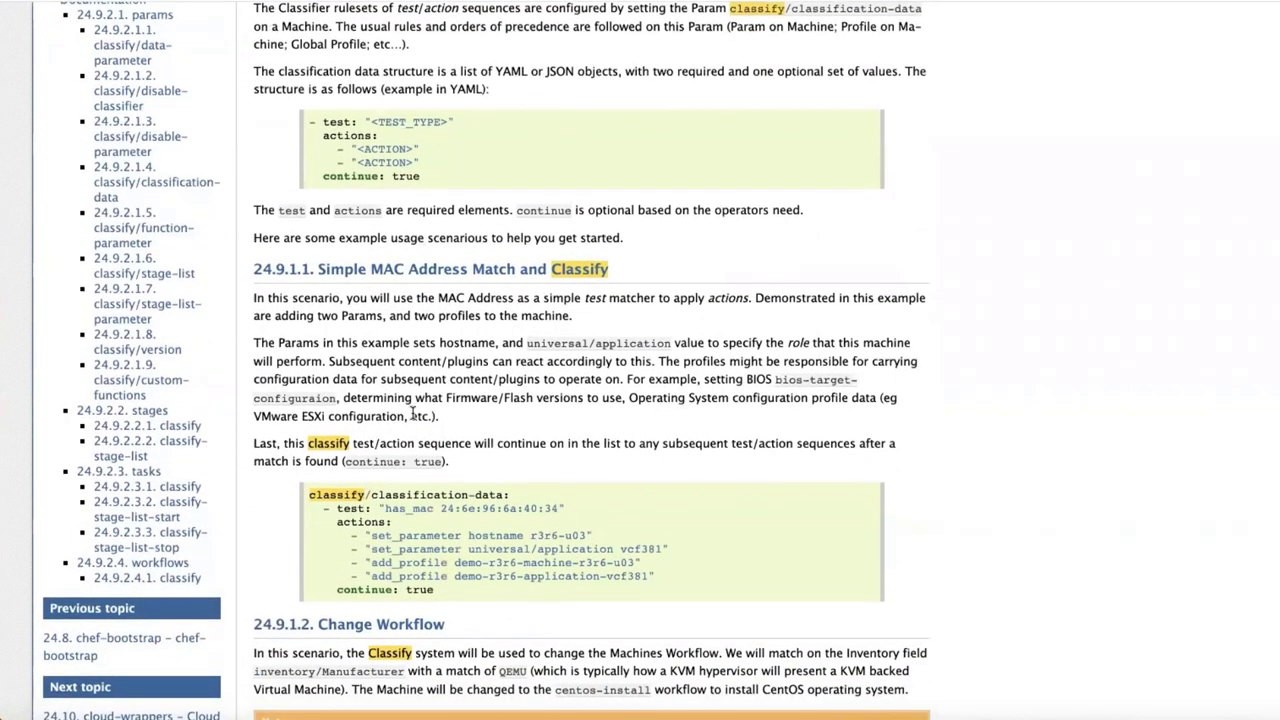
scroll("up", 3)
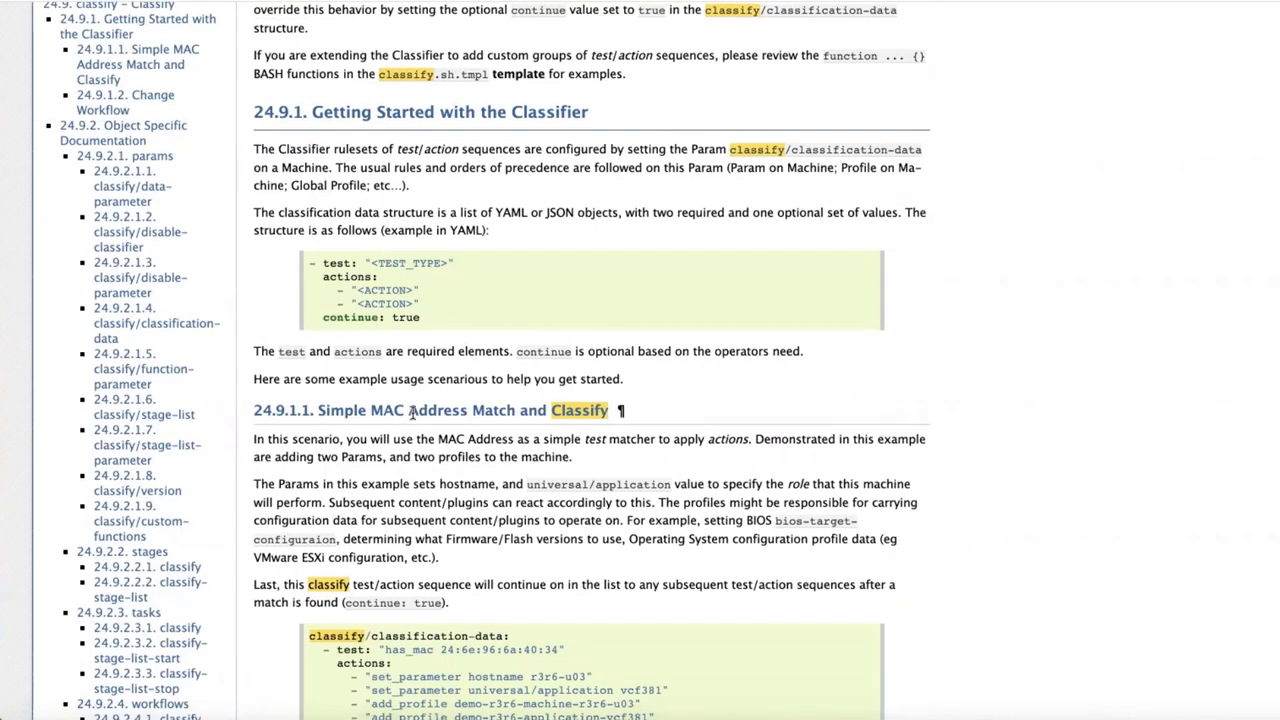
mouse_move(320, 260)
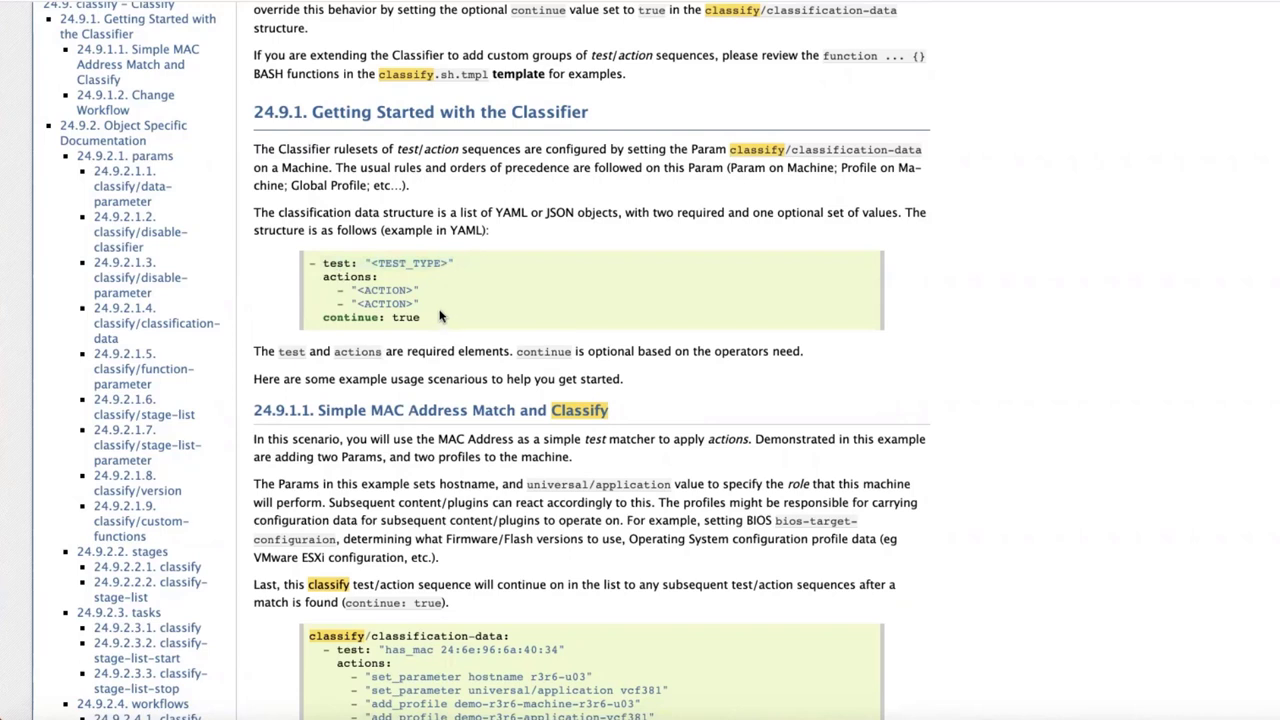
mouse_move(320, 278)
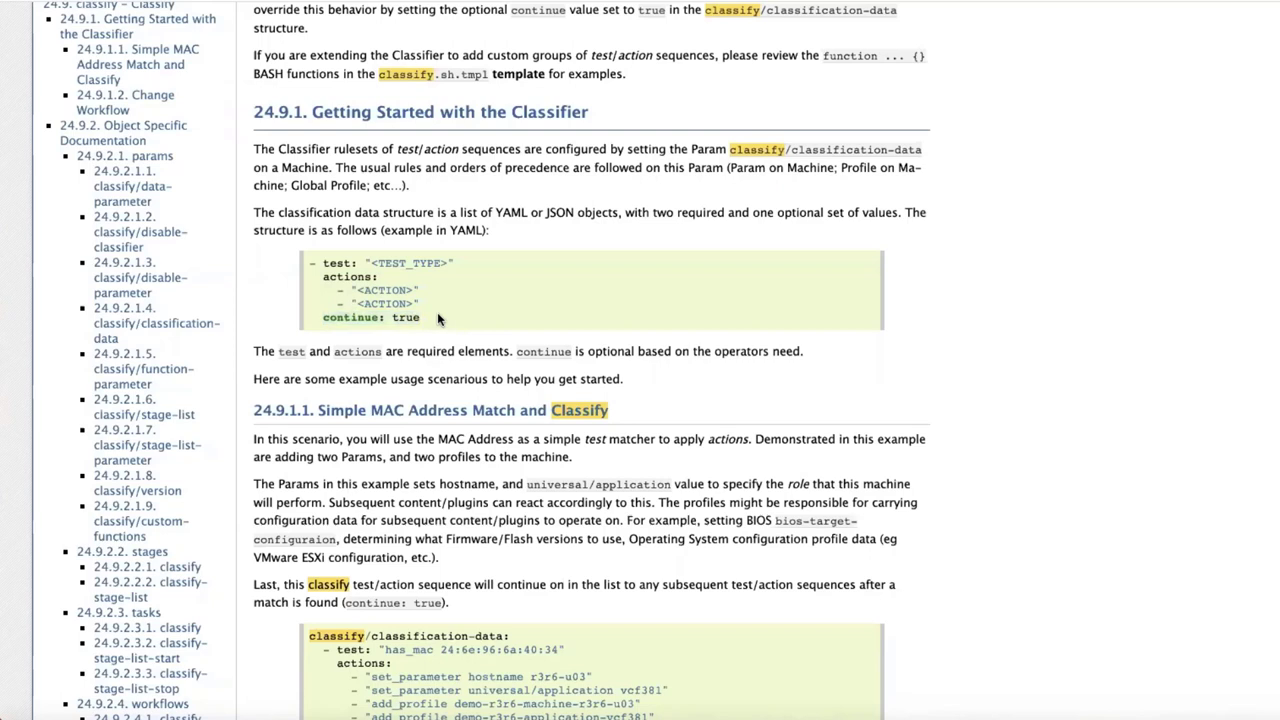
mouse_move(444, 310)
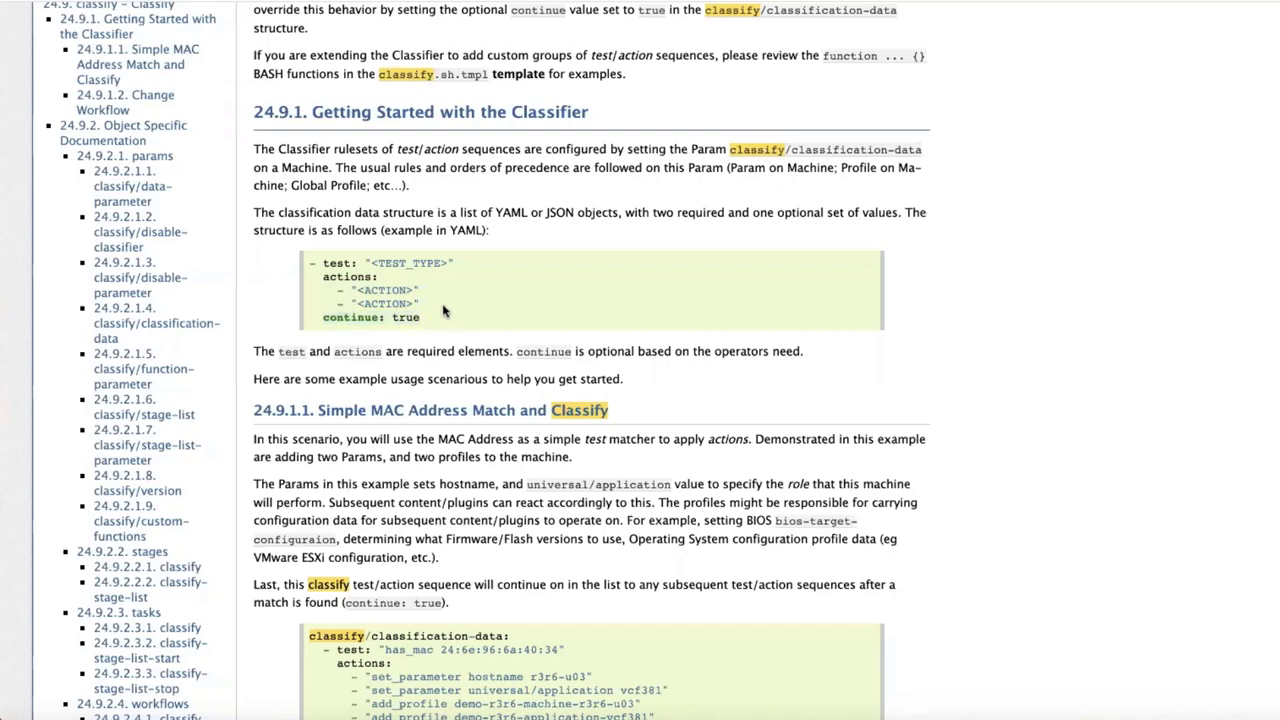
mouse_move(408, 314)
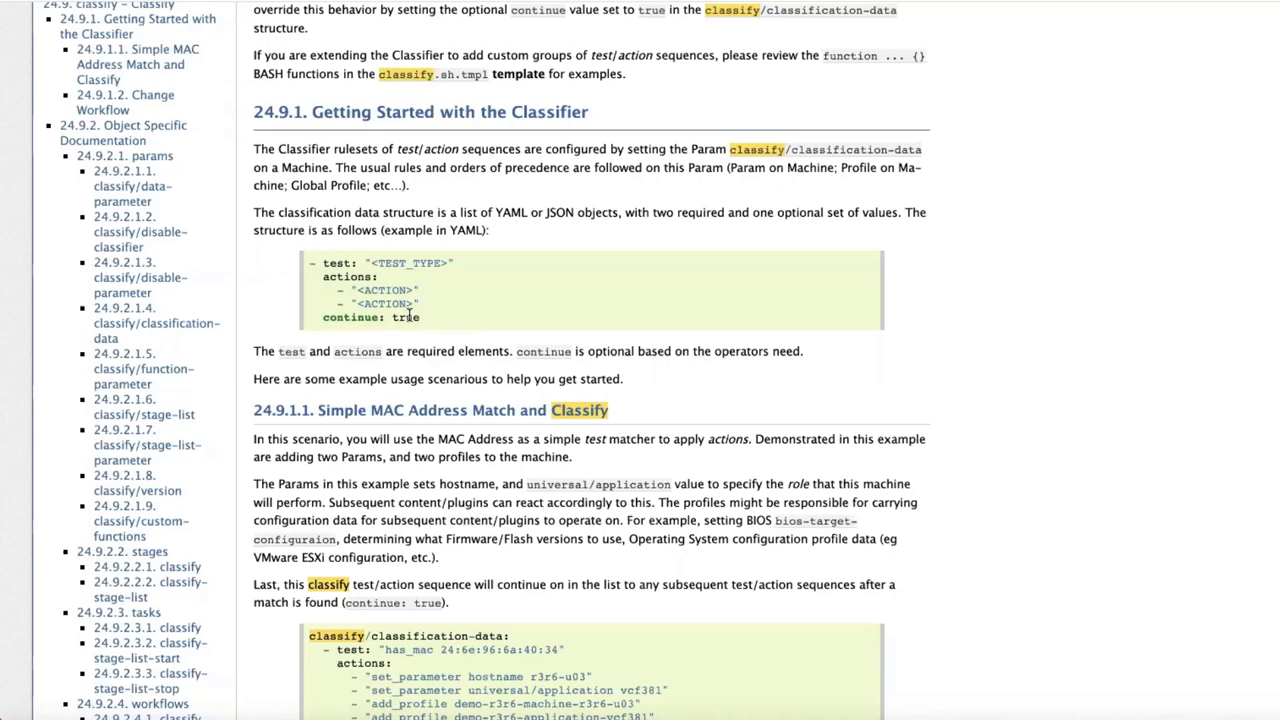
scroll("down", 3)
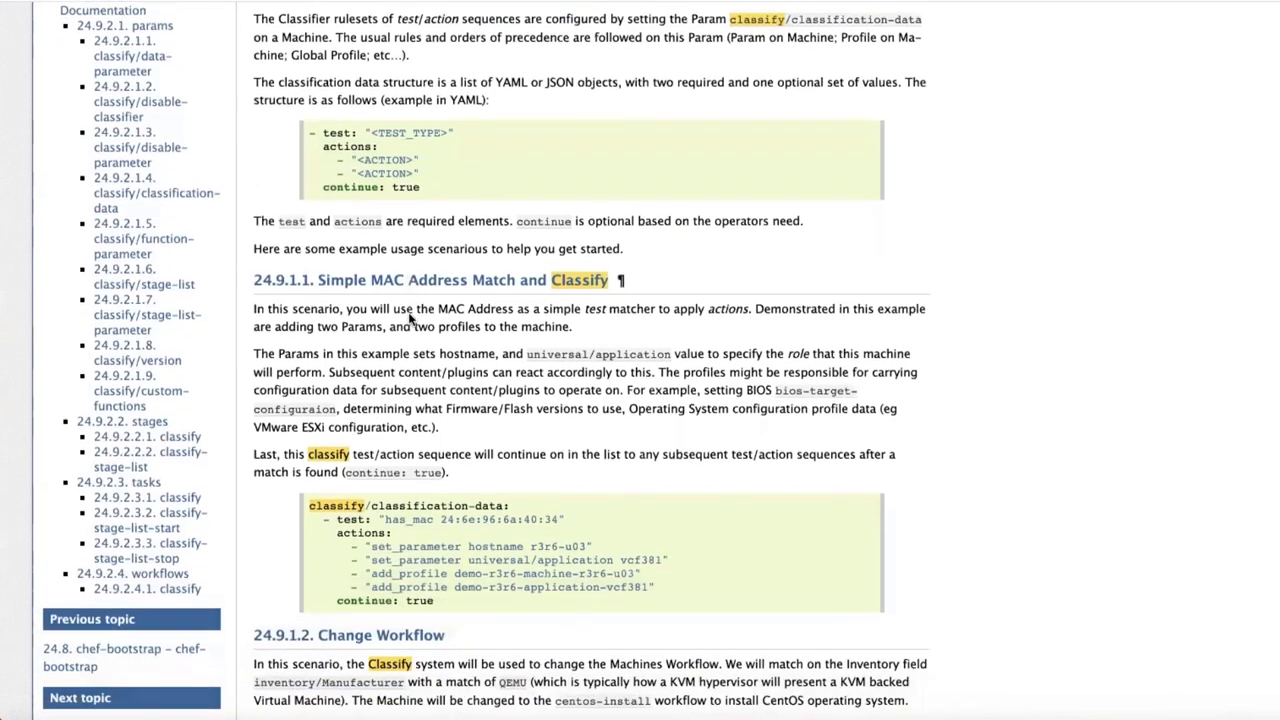
scroll("down", 3)
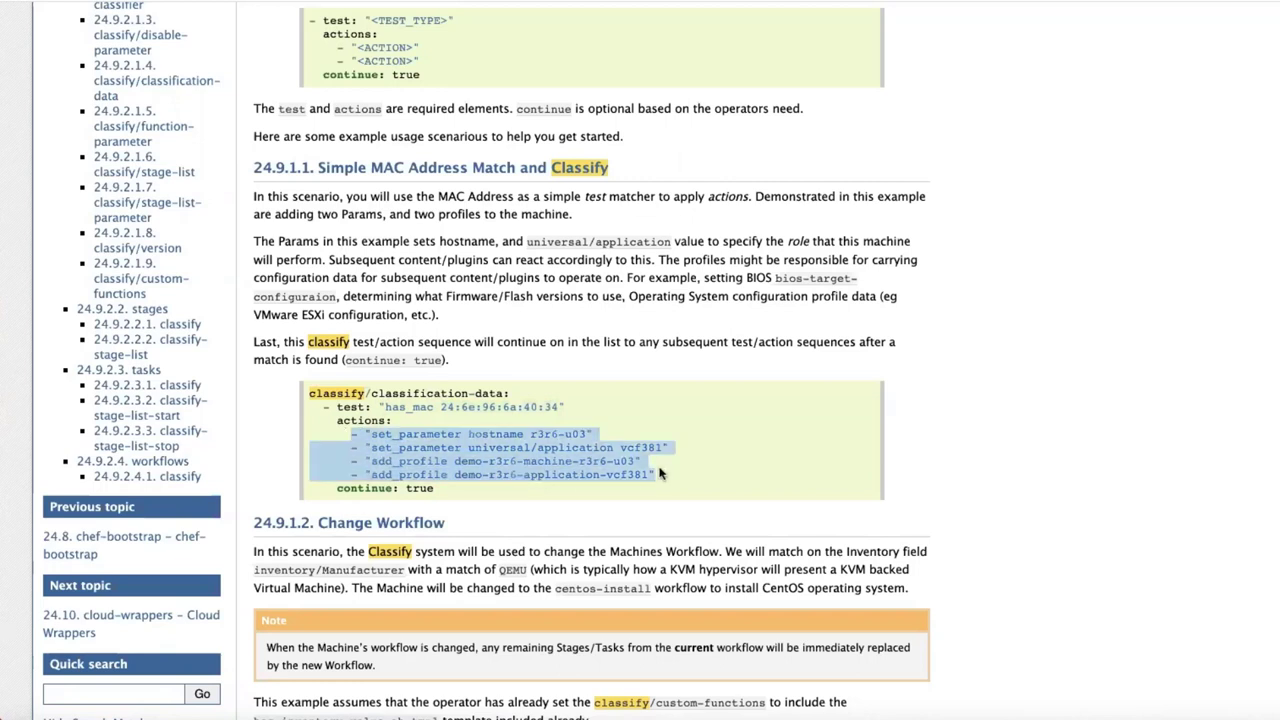
left_click(483, 448)
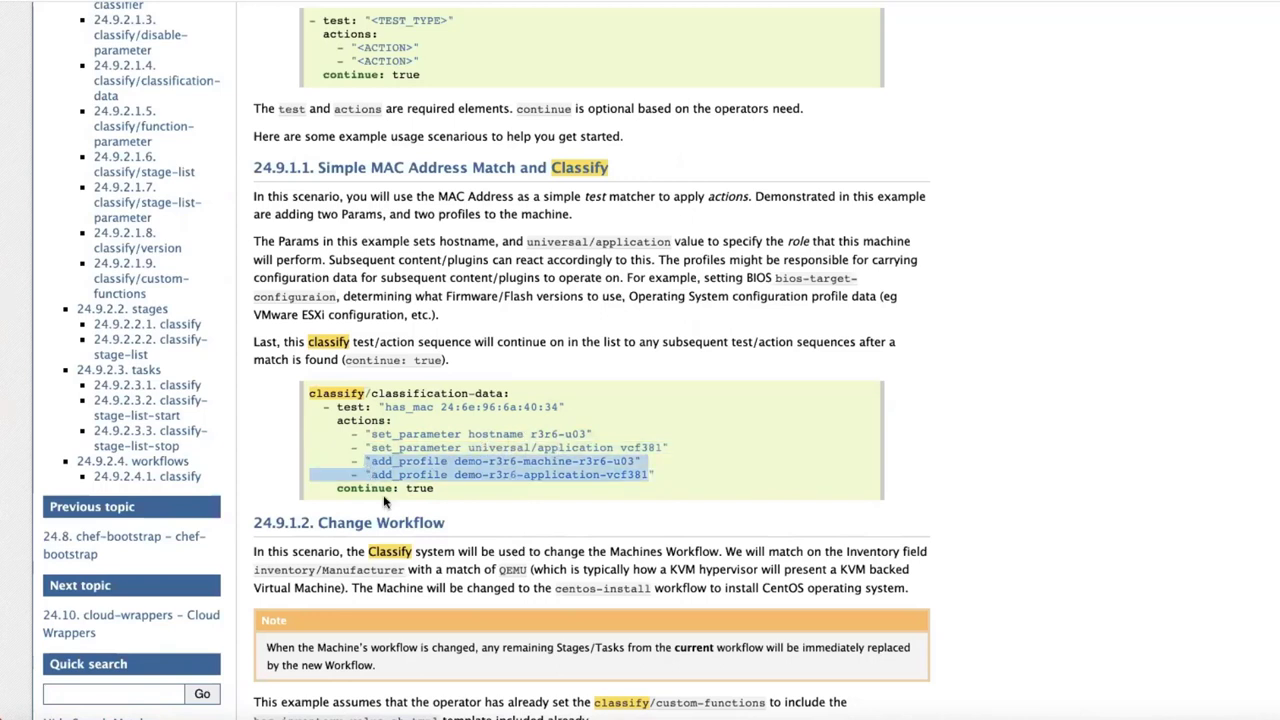
mouse_move(428, 428)
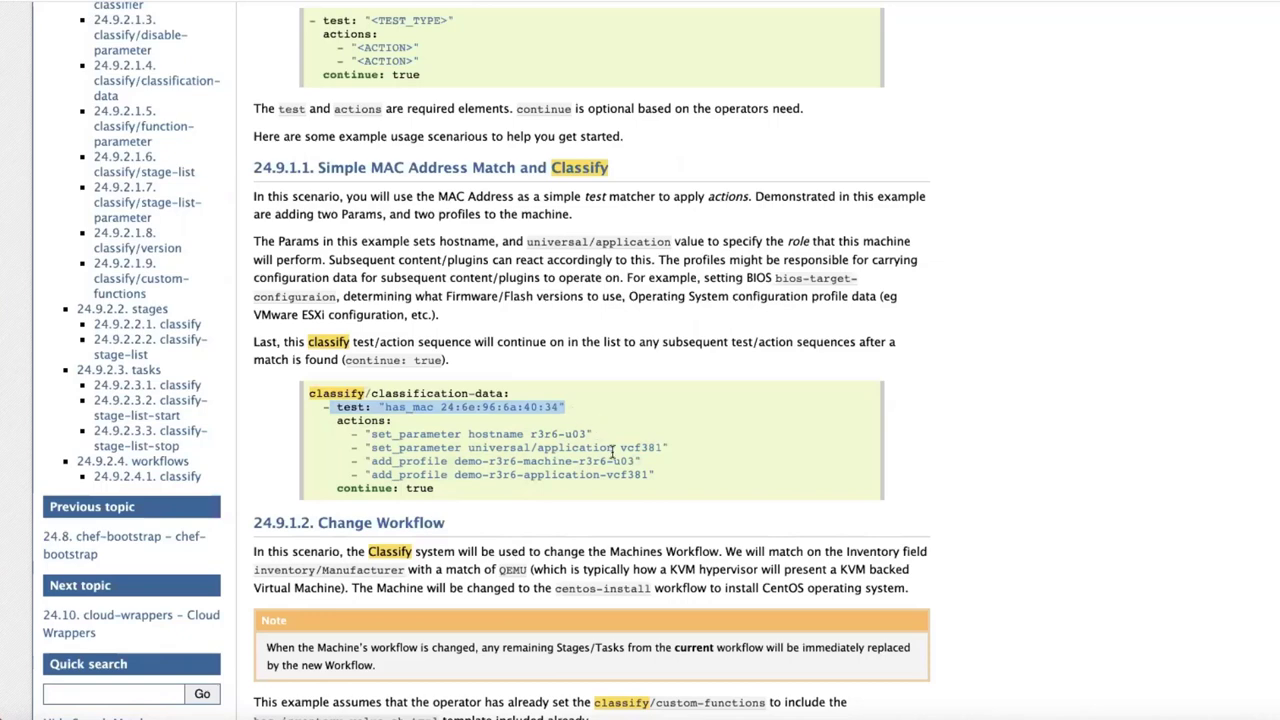
scroll("down", 3)
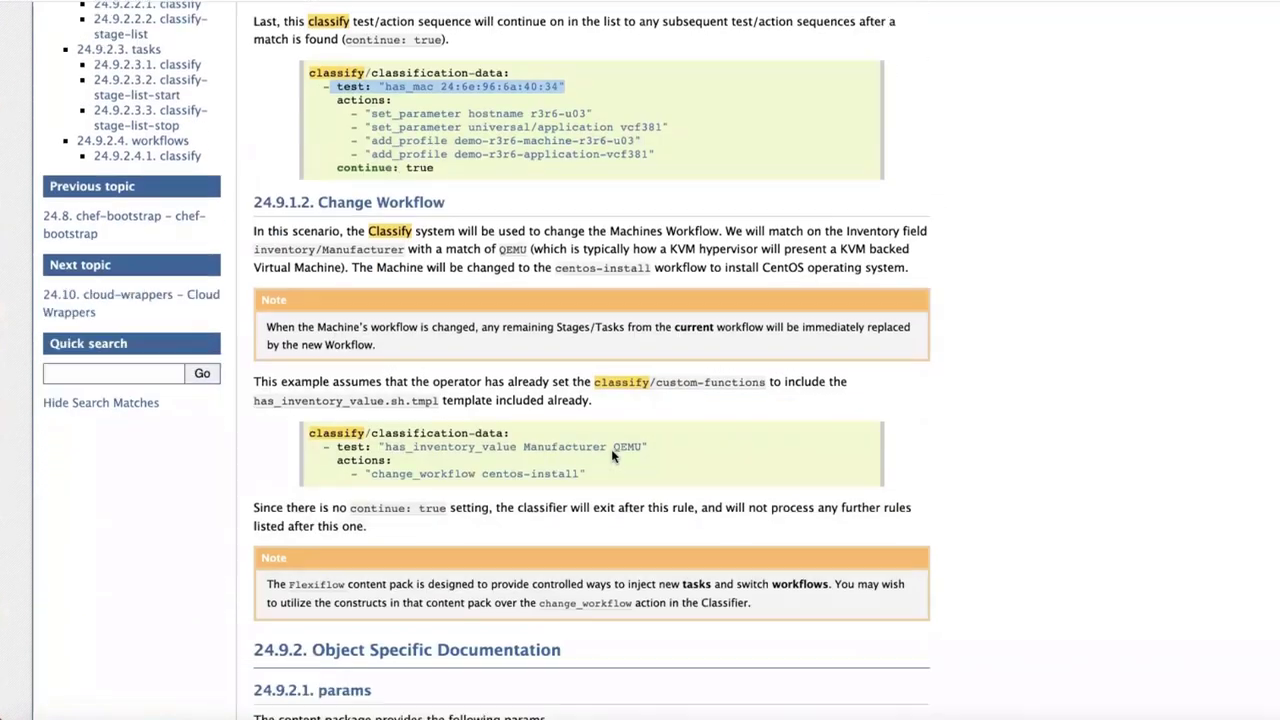
scroll("down", 3)
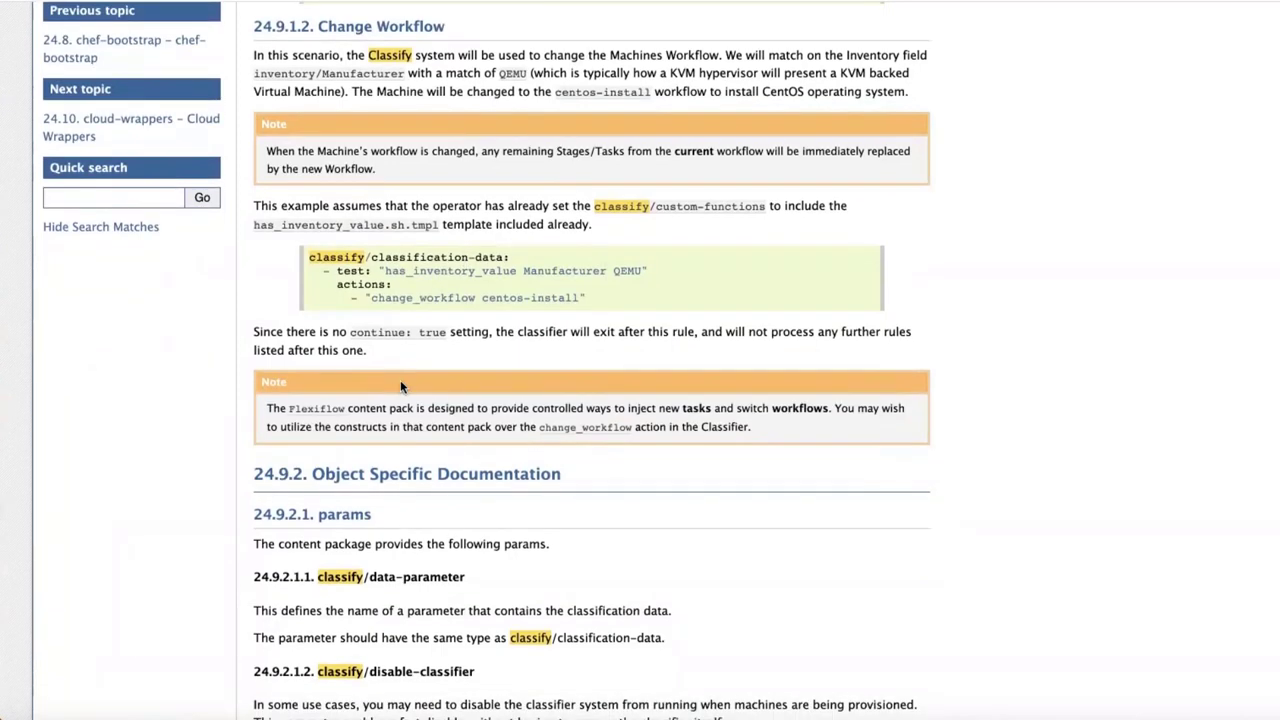
scroll("down", 3)
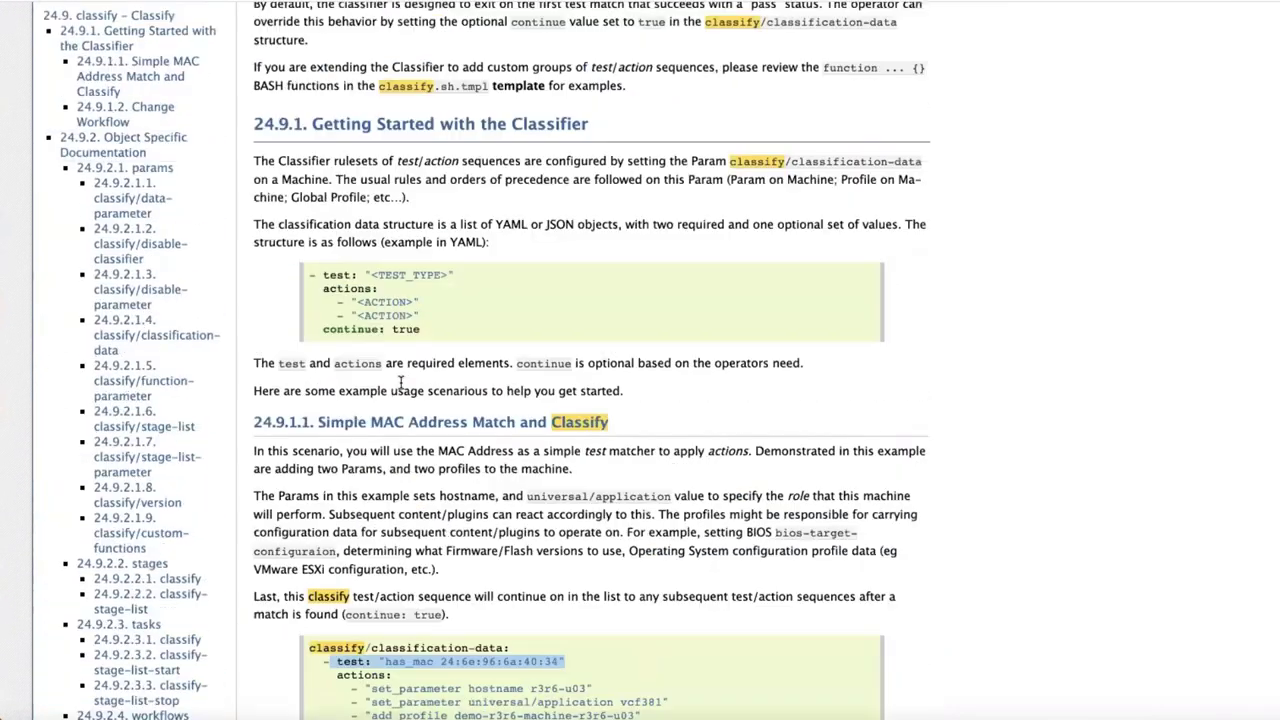
scroll("up", 3)
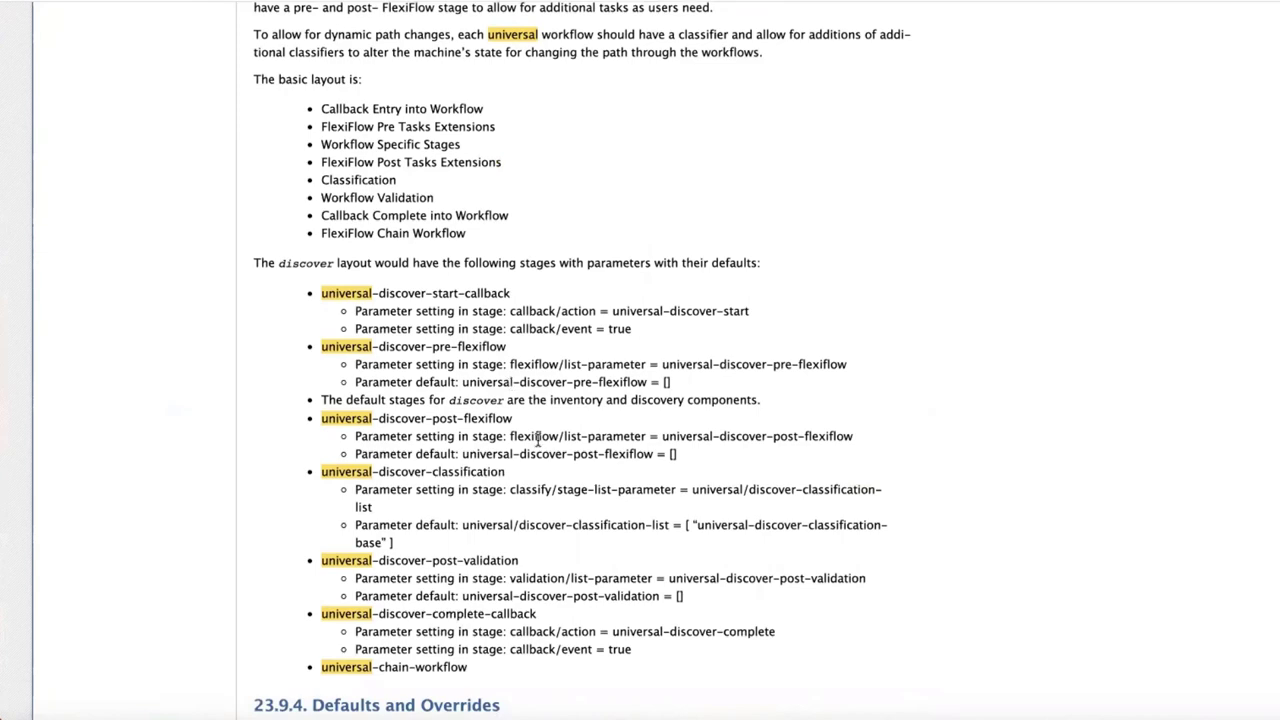
mouse_move(611, 408)
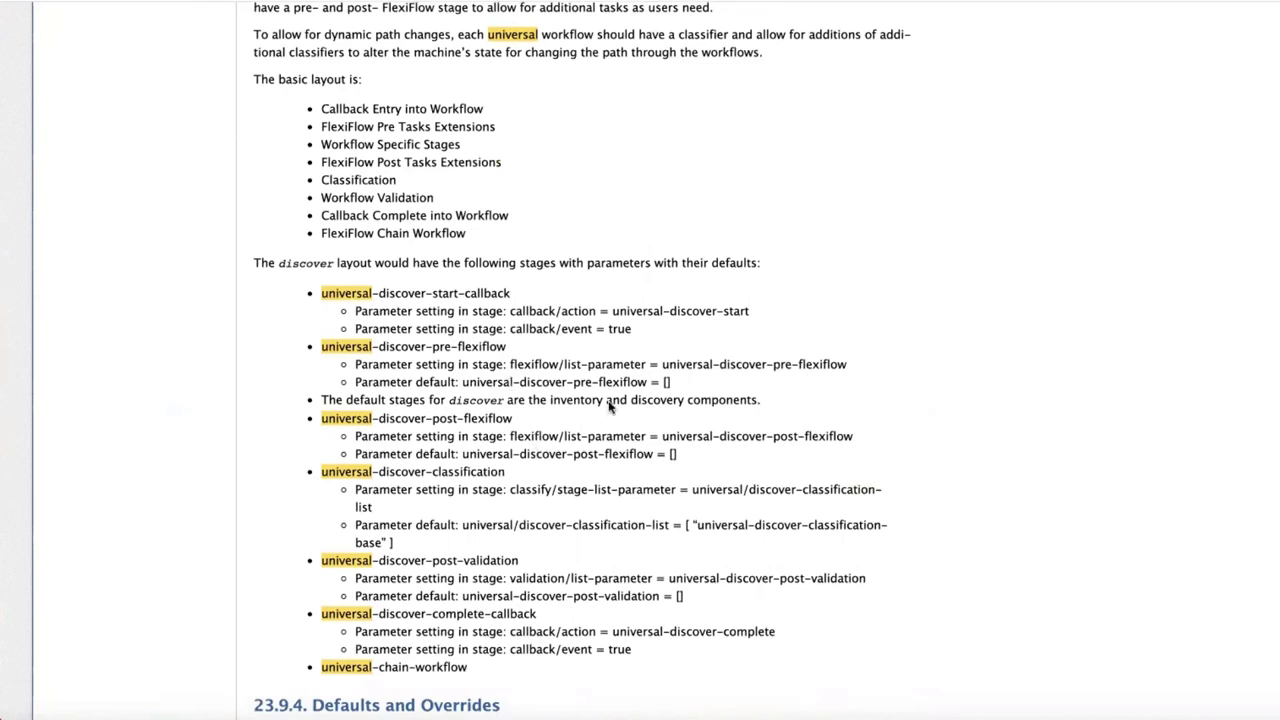
Scroll the Universal Workflow docs to the 23.9.3 discover stage list with parameter defaults
scroll("up", 3)
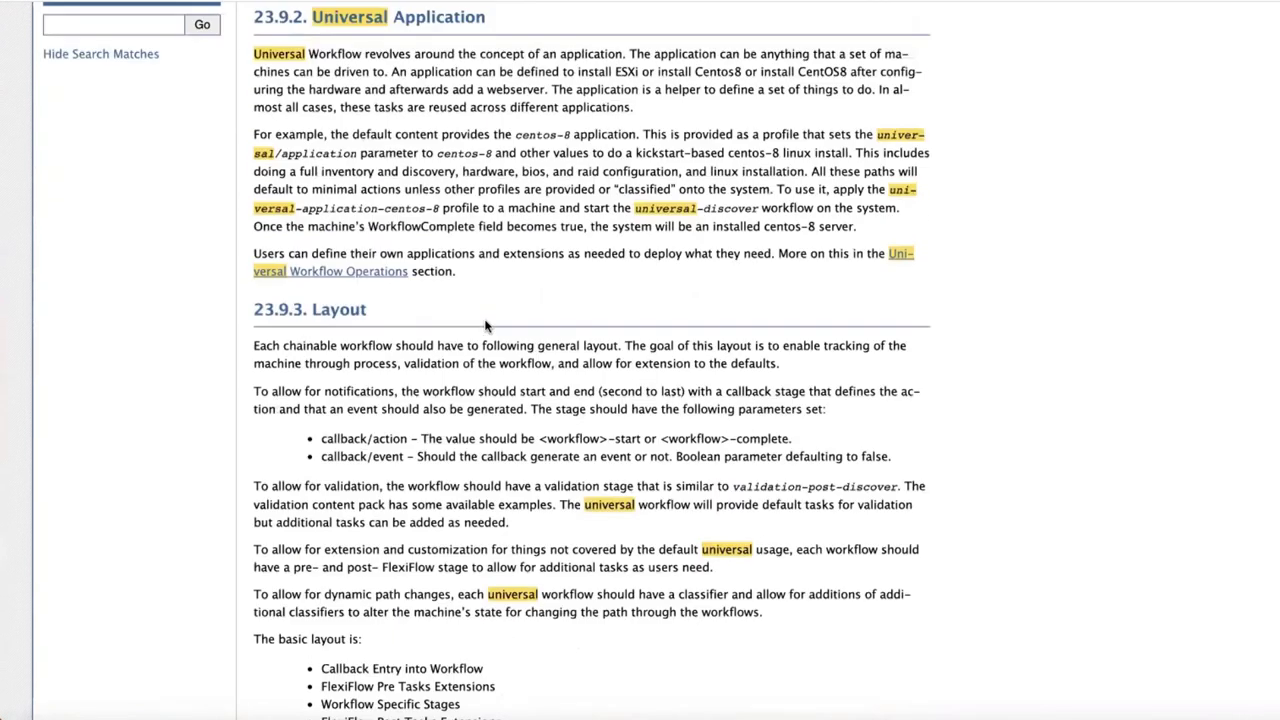
scroll("down", 3)
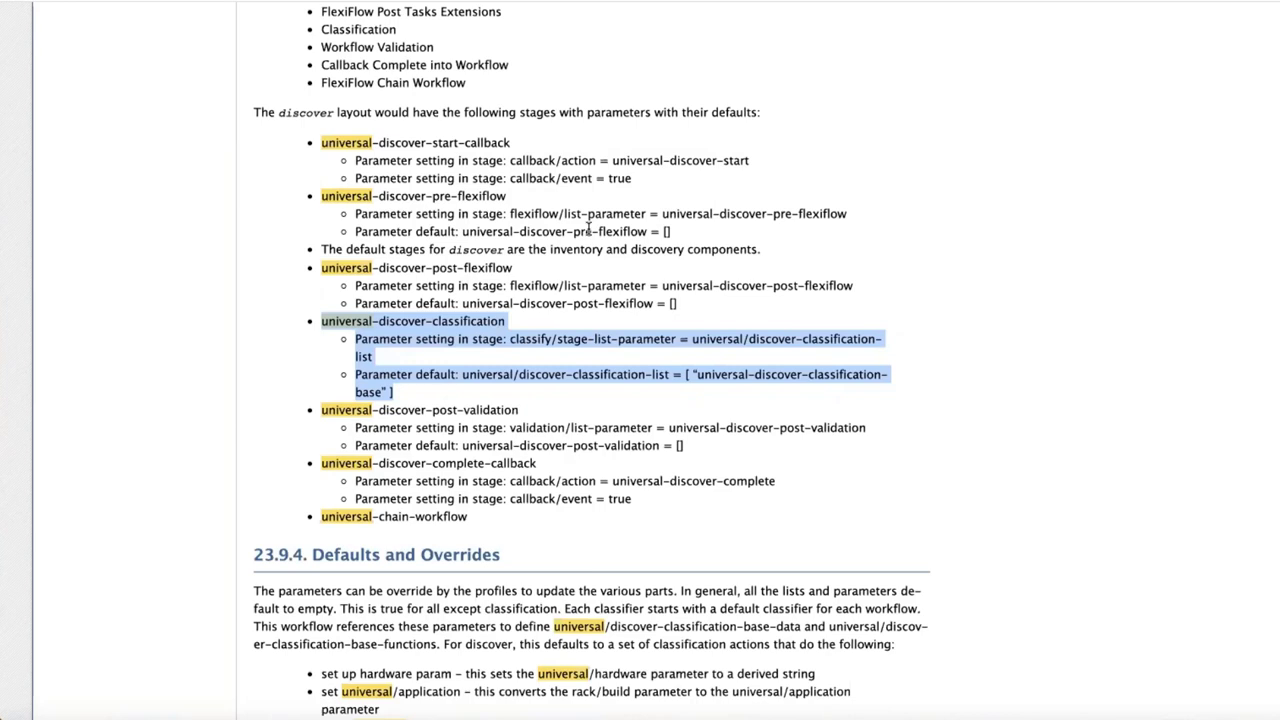
mouse_move(415, 373)
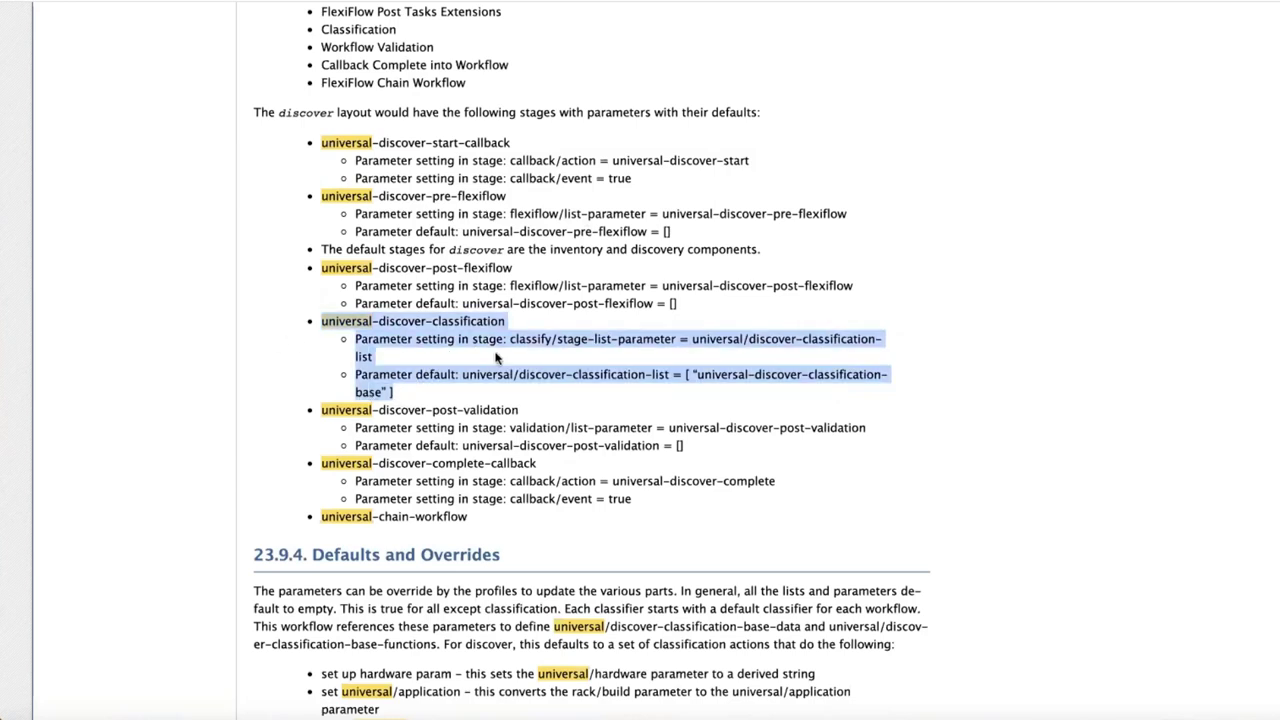
mouse_move(452, 385)
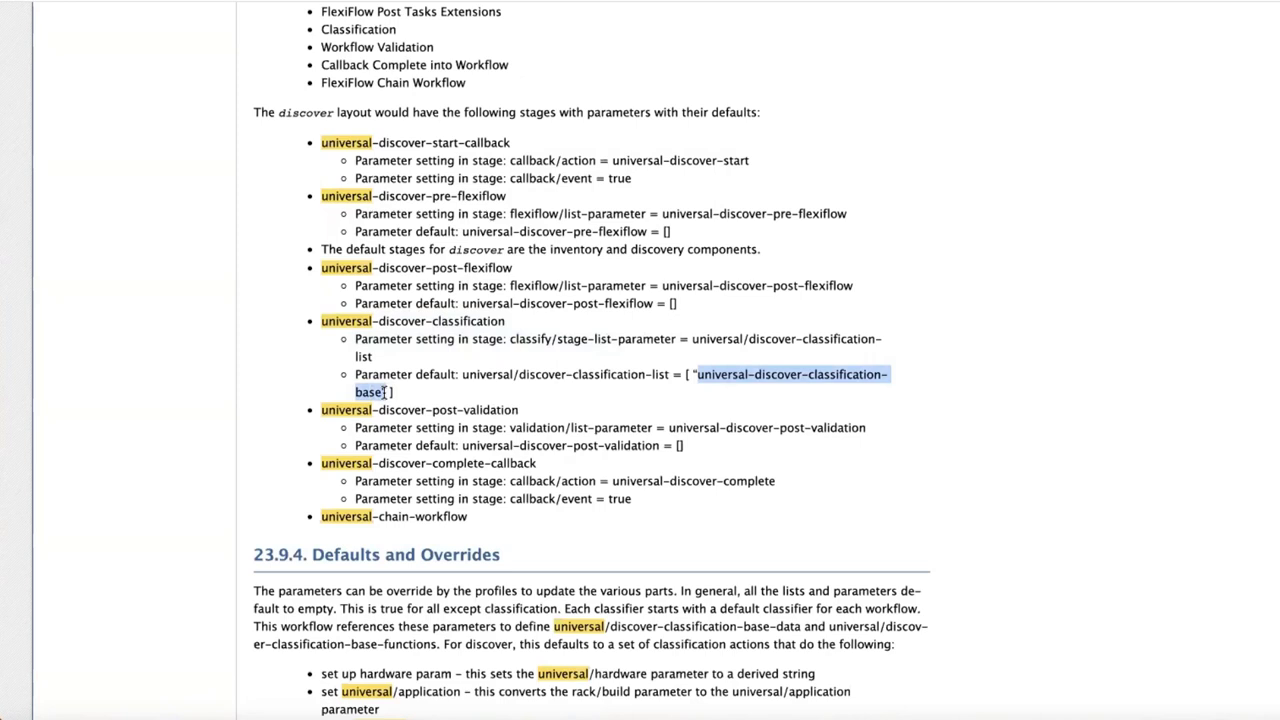
mouse_move(470, 381)
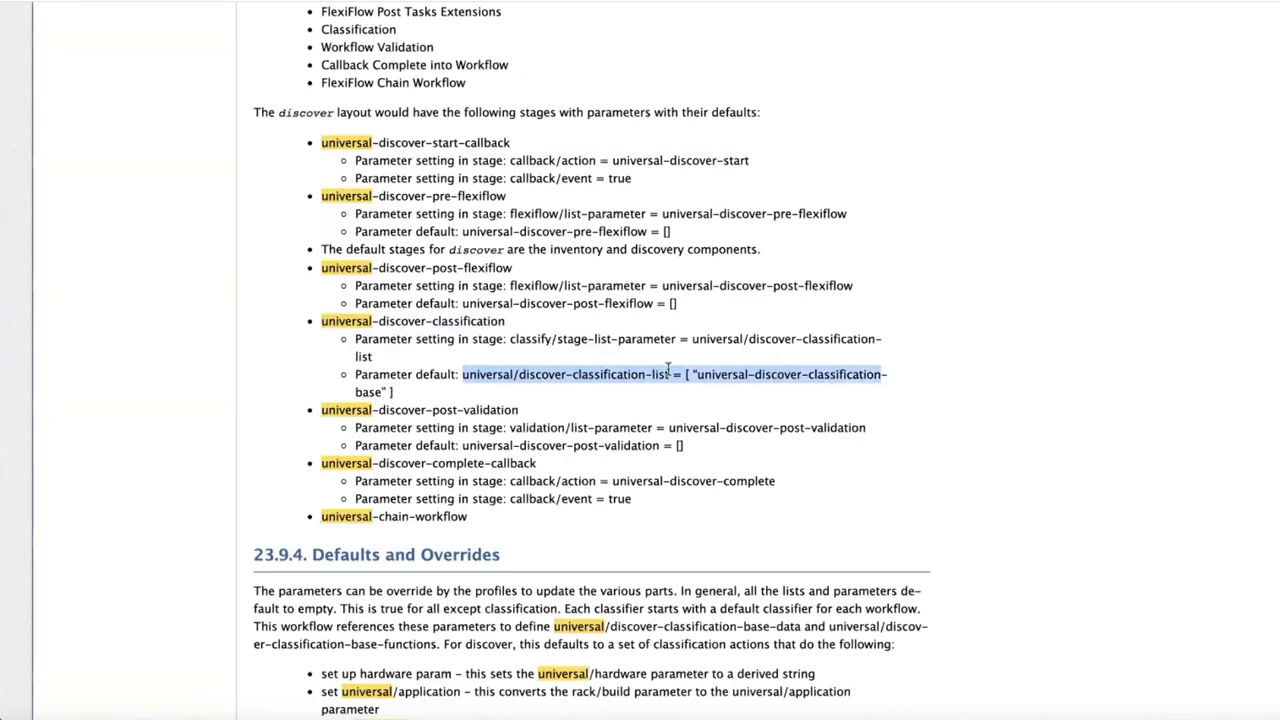
mouse_move(835, 462)
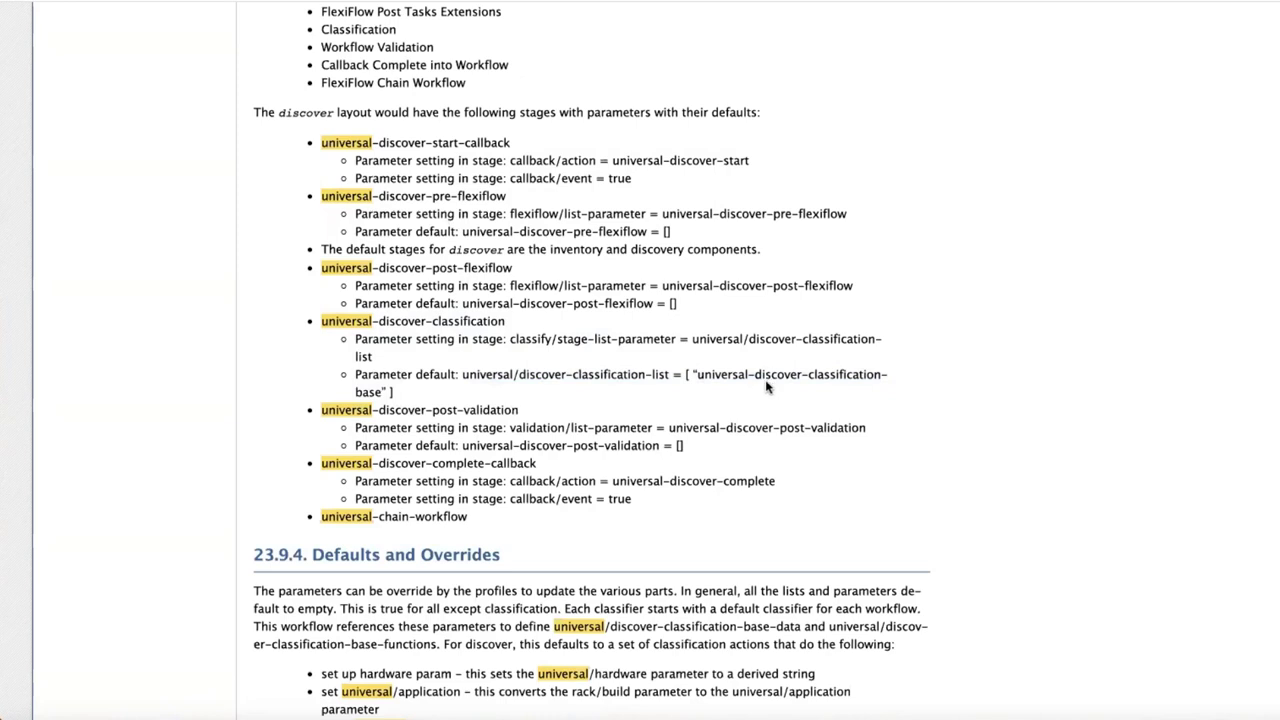
mouse_move(749, 378)
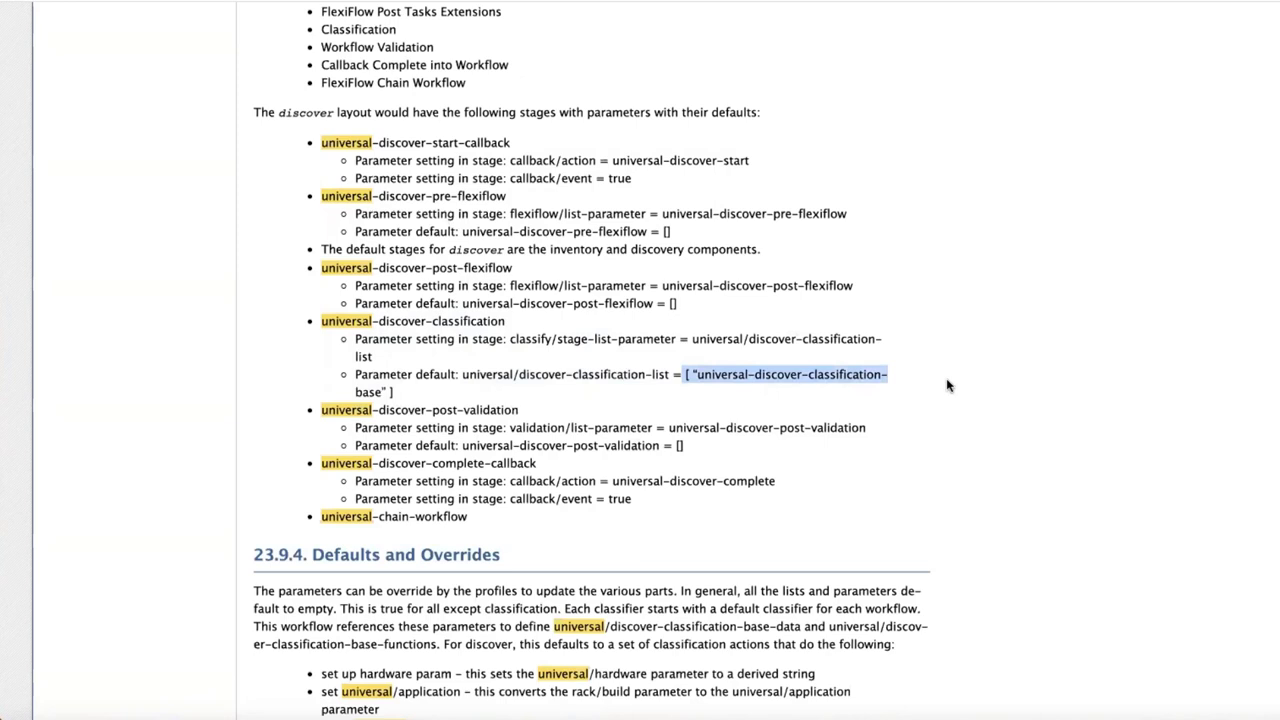
mouse_move(755, 417)
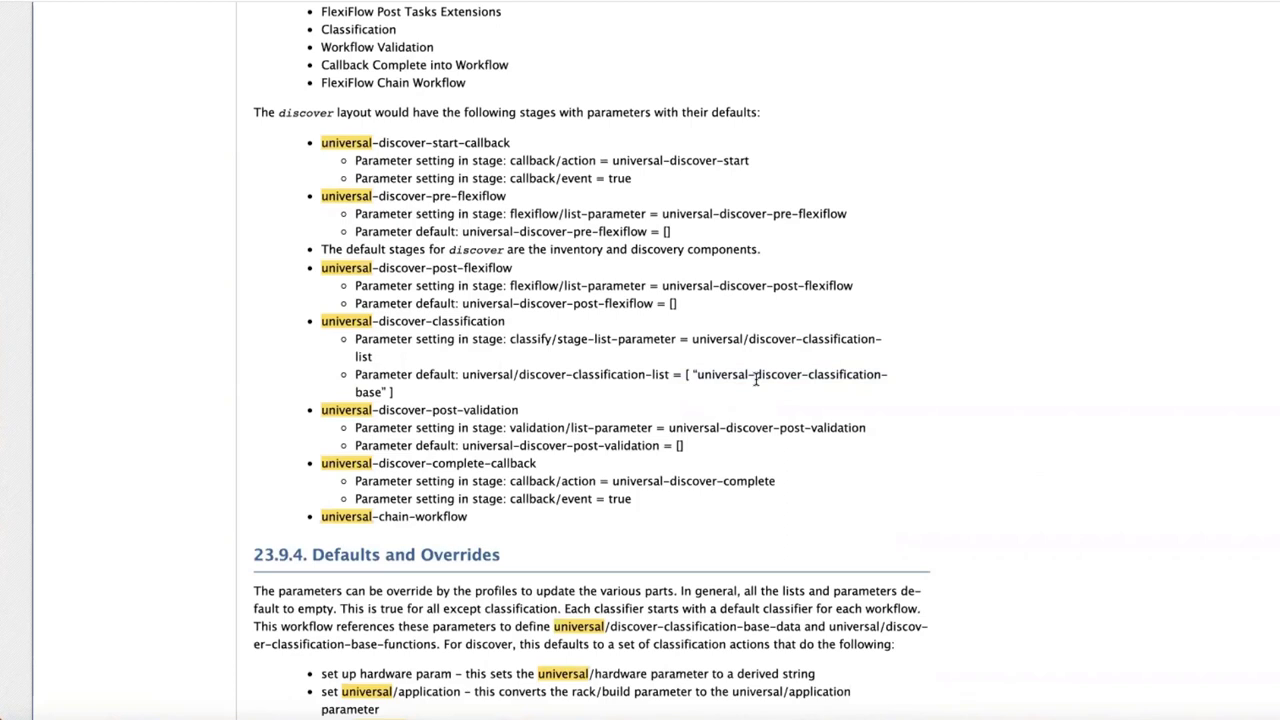
mouse_move(779, 362)
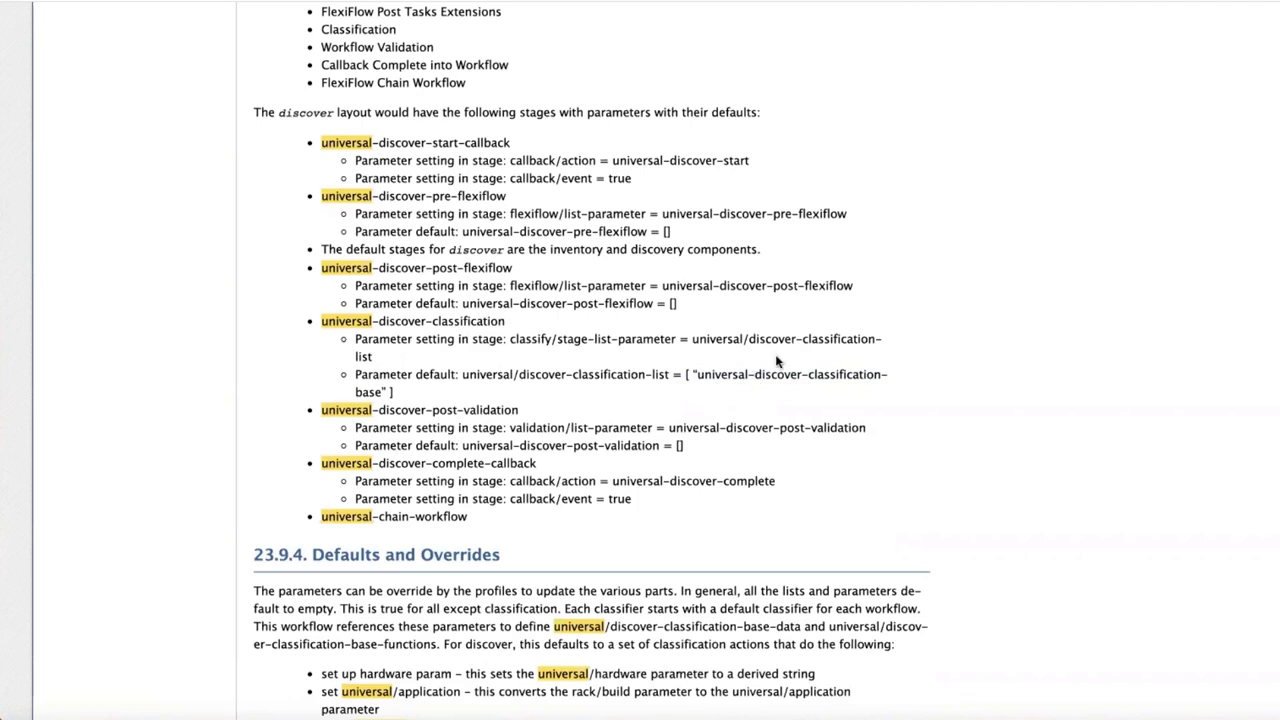
mouse_move(977, 215)
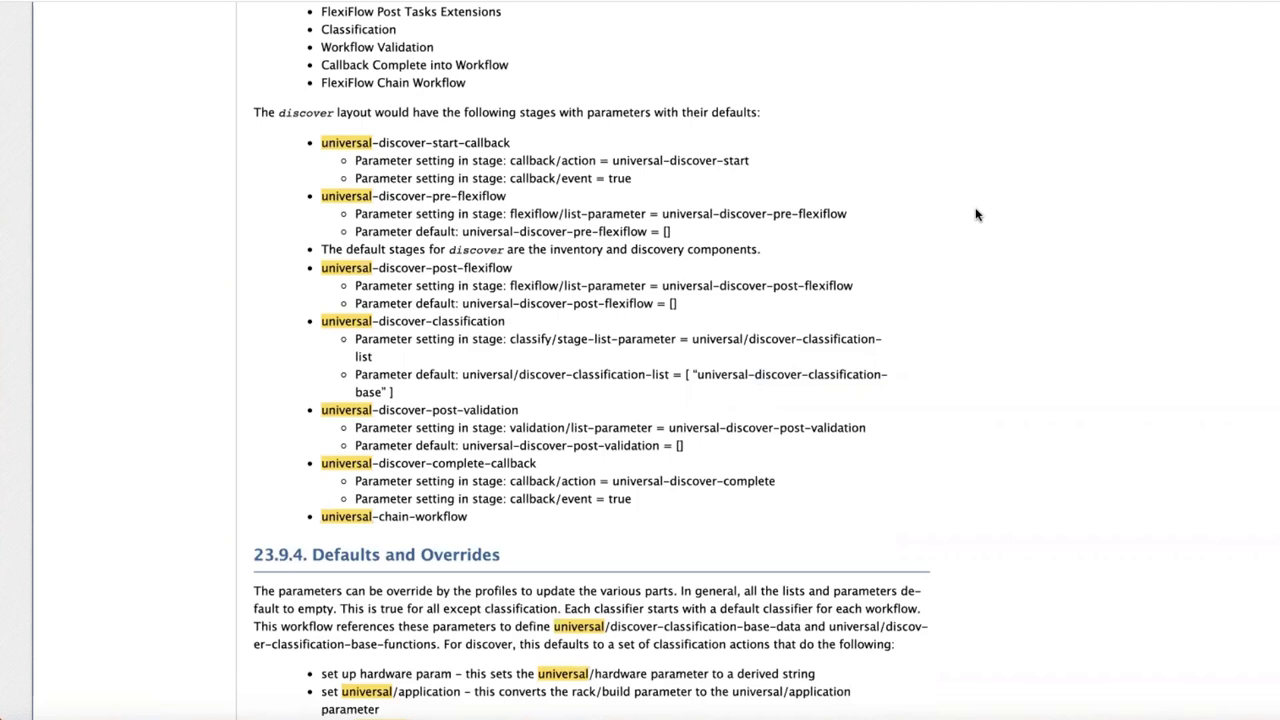
mouse_move(1072, 214)
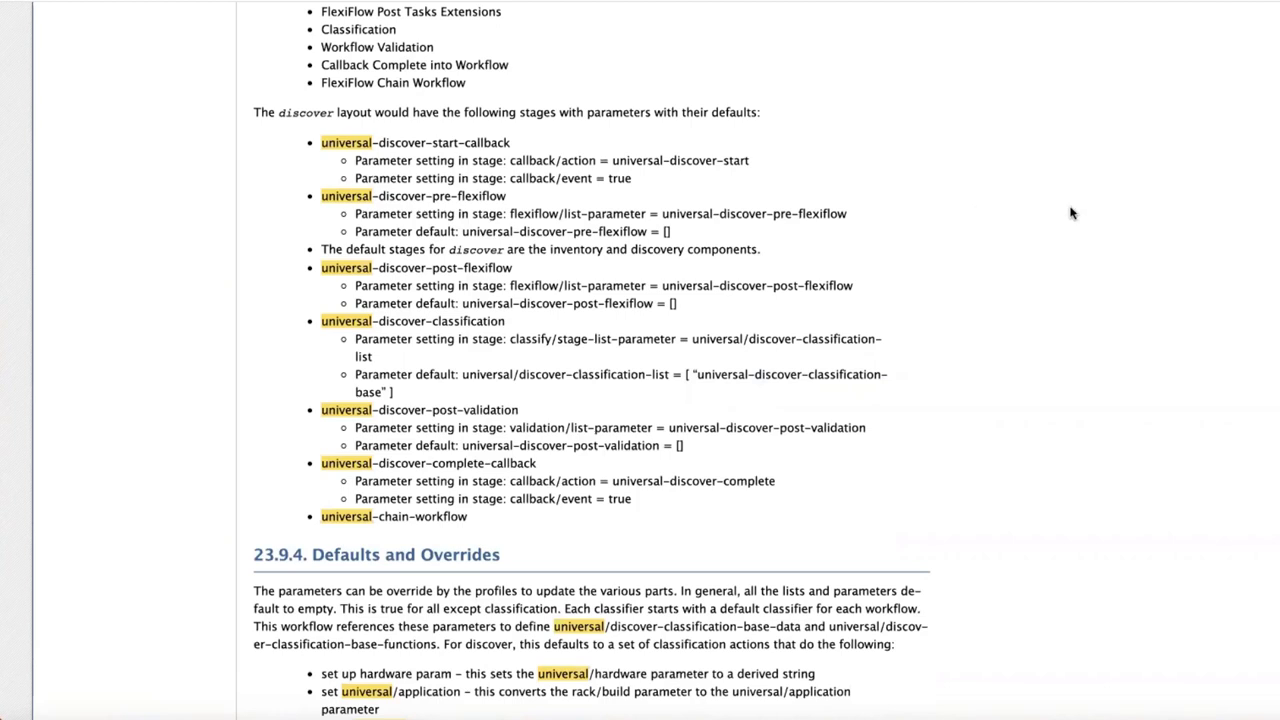
mouse_move(1060, 264)
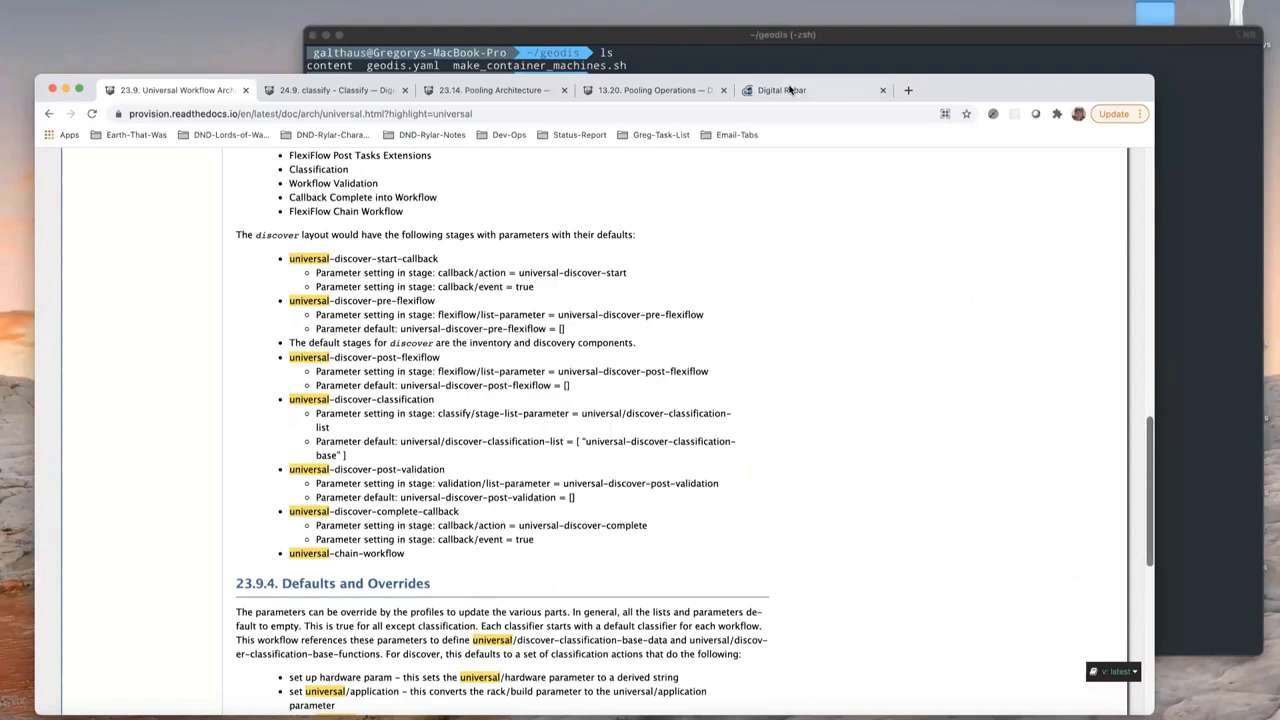
List every file in the GeoDisc content pack with find content
left_click(782, 90)
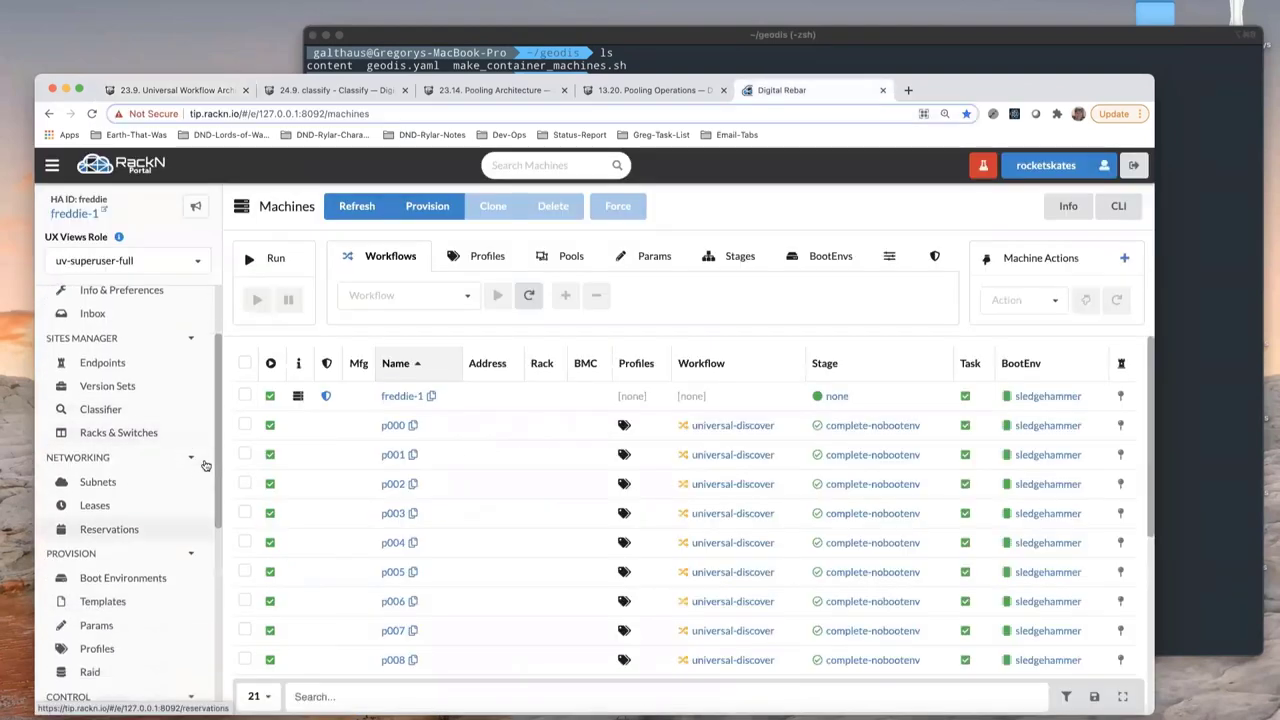
scroll("up", 3)
type("cd con")
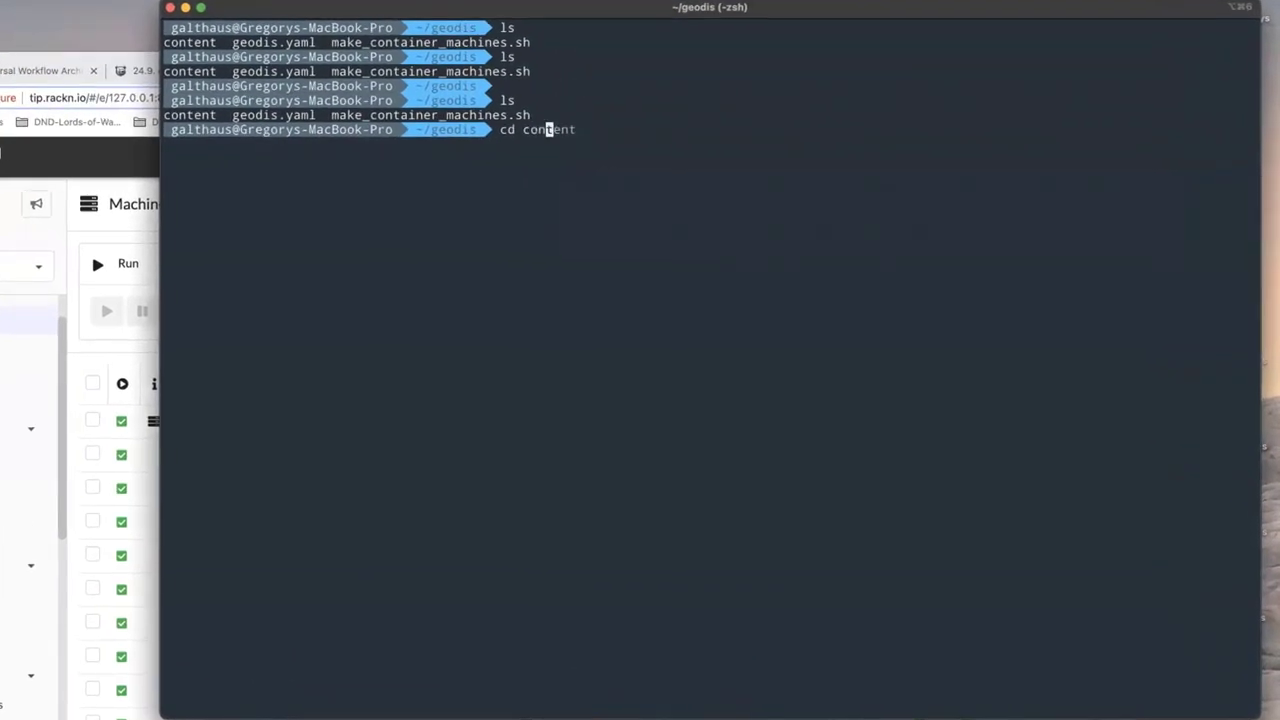
type("/params")
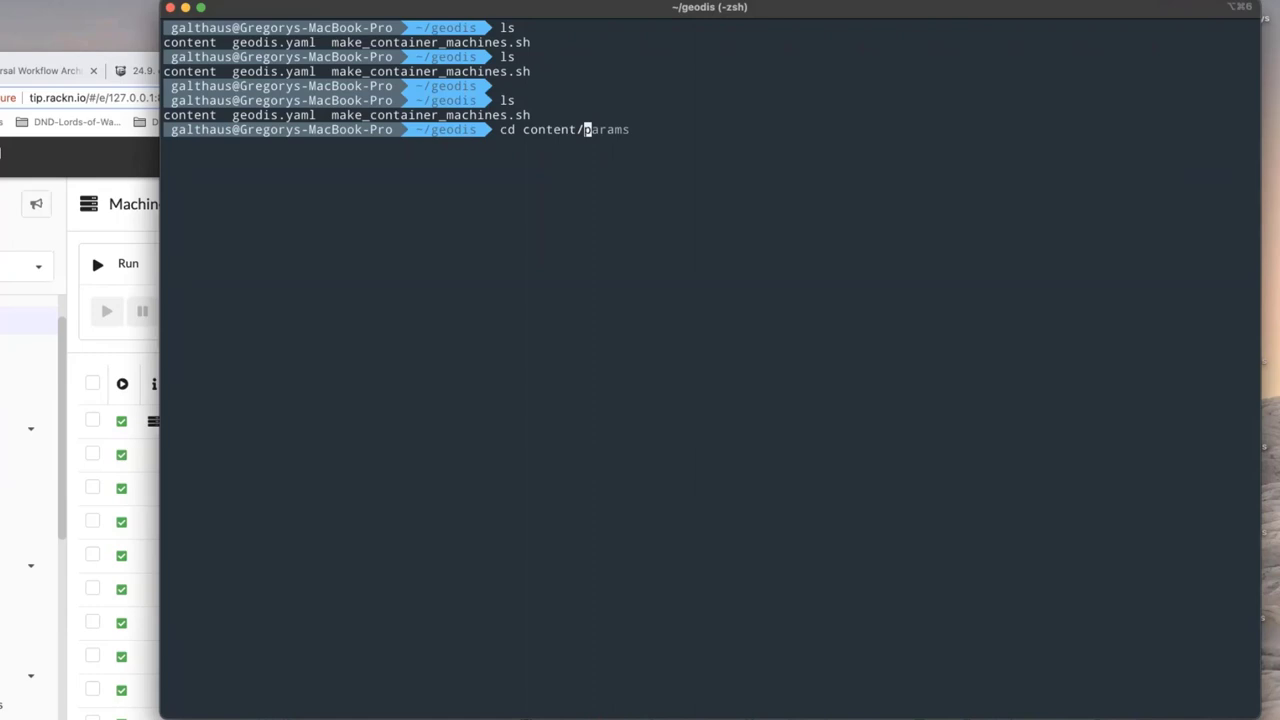
key("Return")
type("find content")
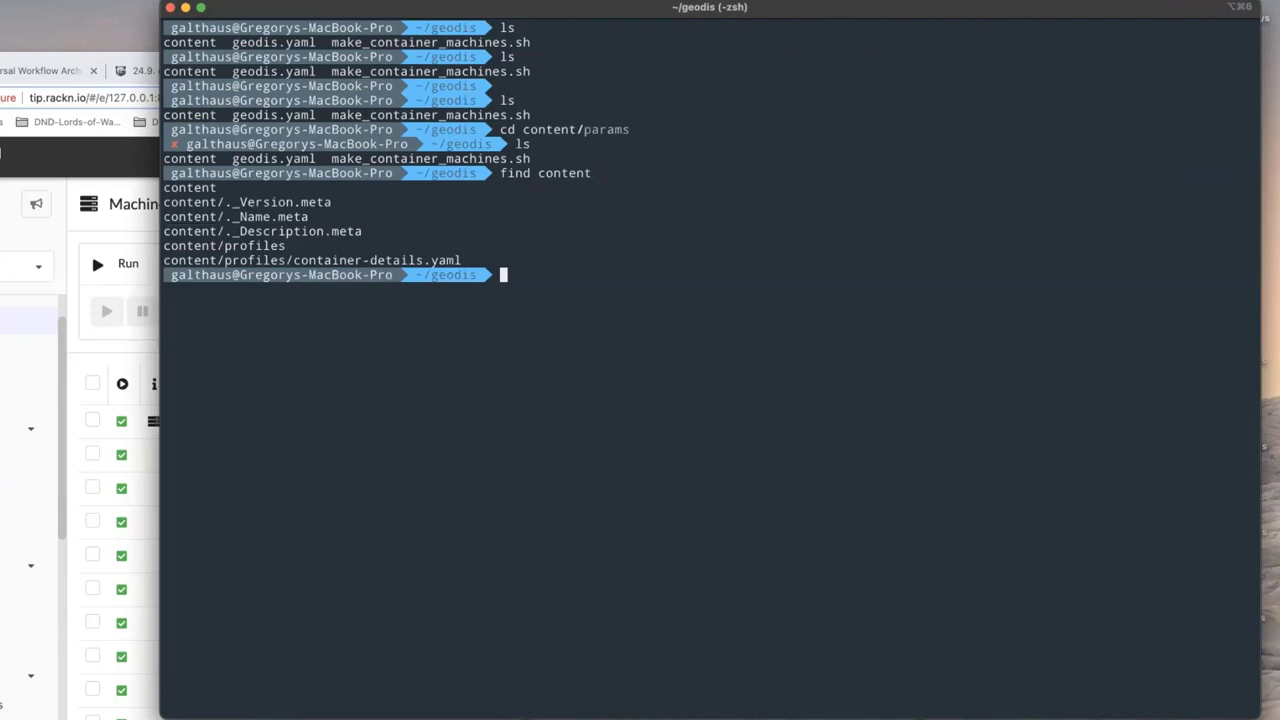
key("Return")
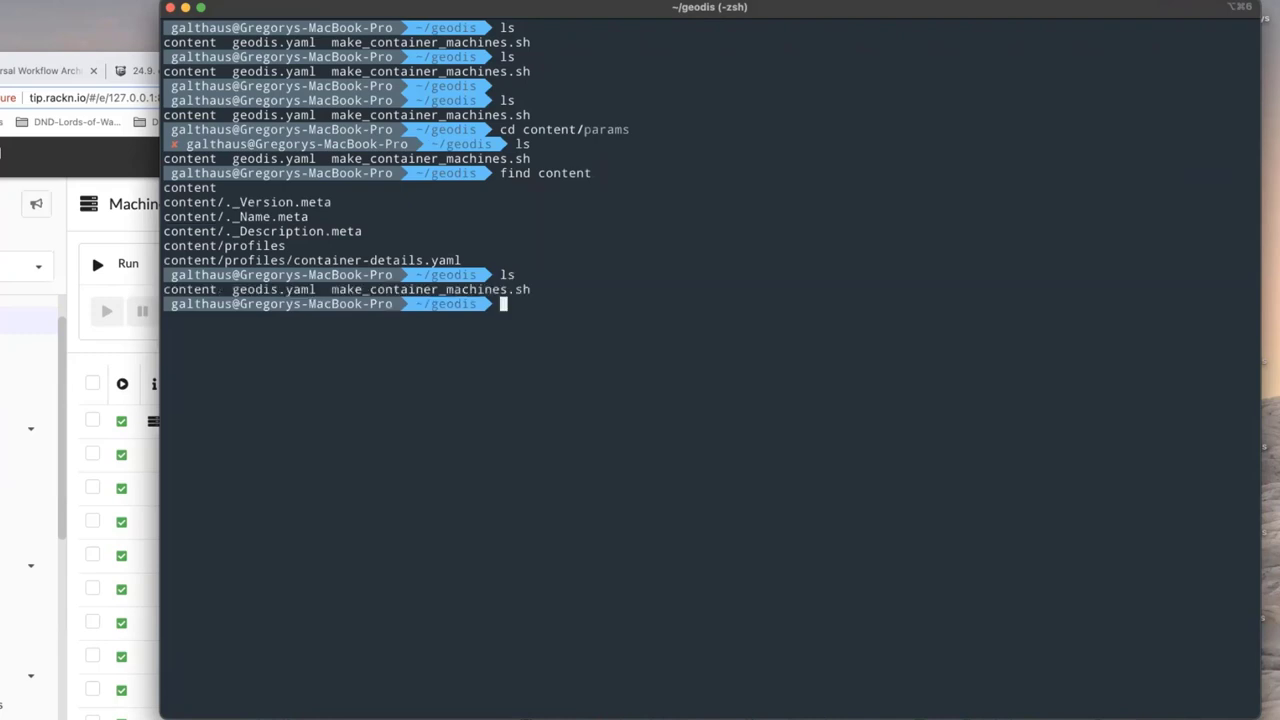
View ._Name.meta, ._Version.meta and profiles/container-details.yaml in vi
type("vi content/profiles/container-details.yaml")
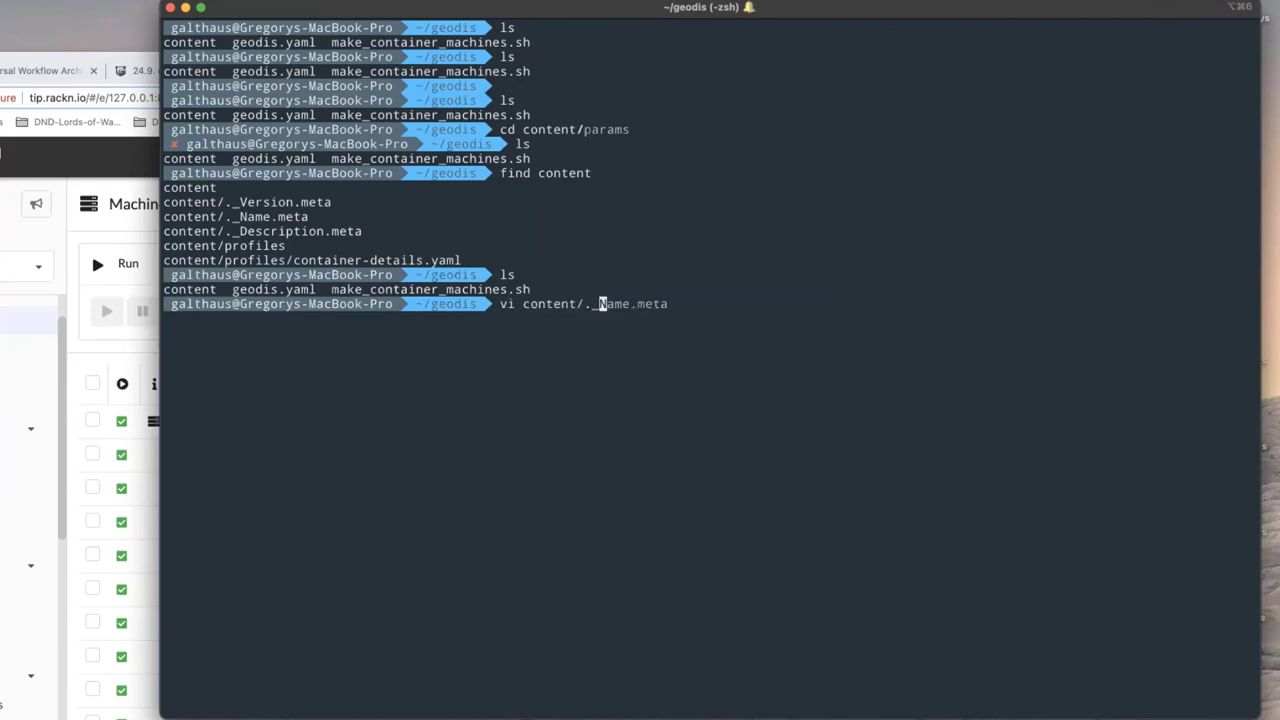
key("Tab")
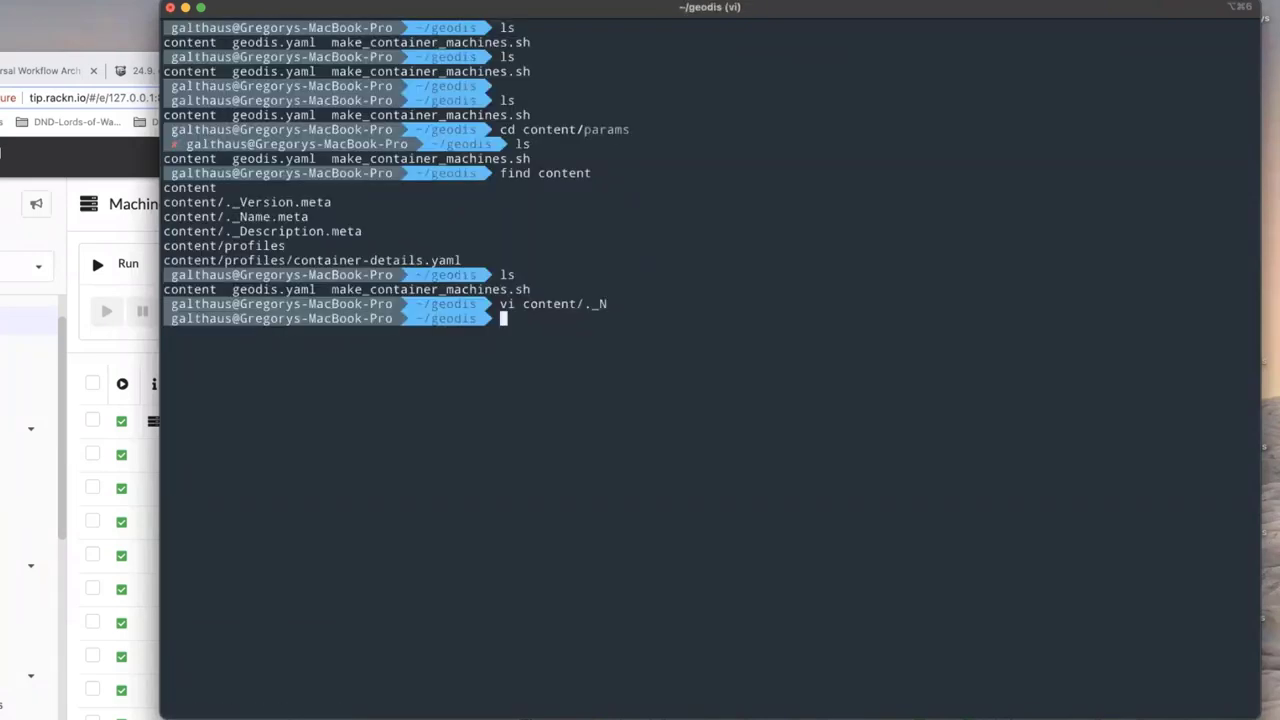
key("Return")
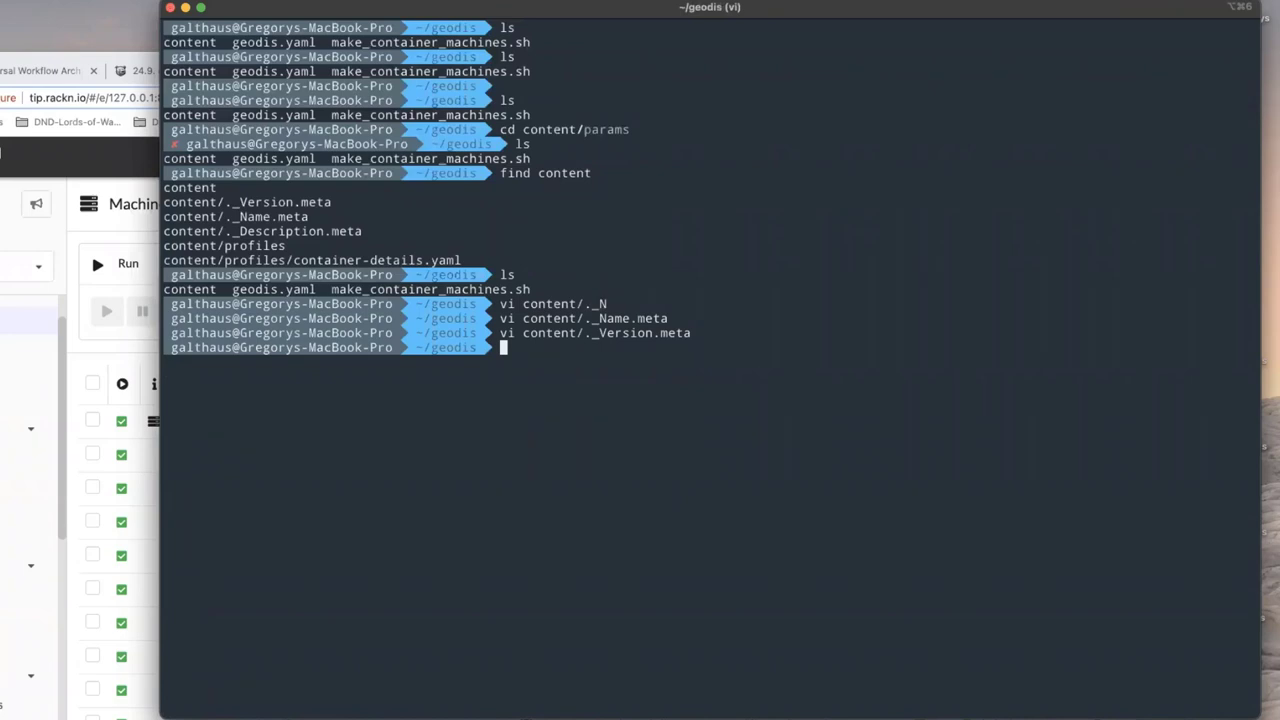
type("vi content/._Version.meta")
type("ls")
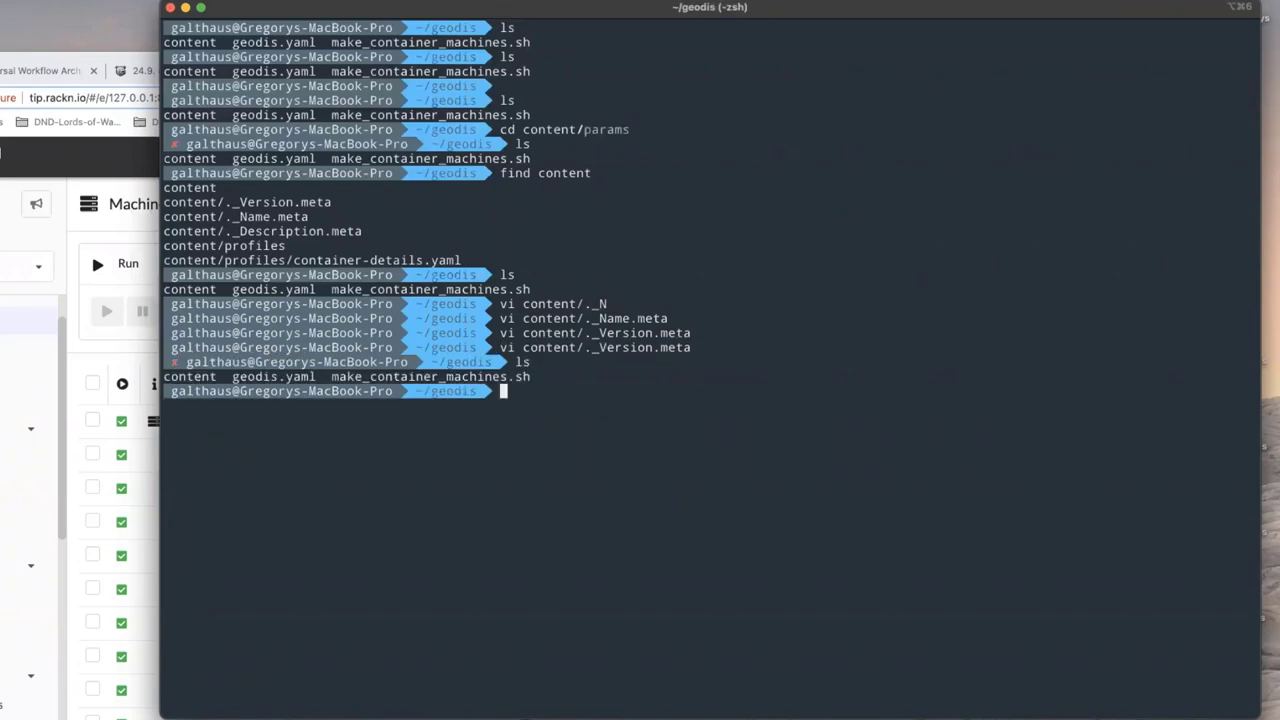
type("vi content/._Version.meta")
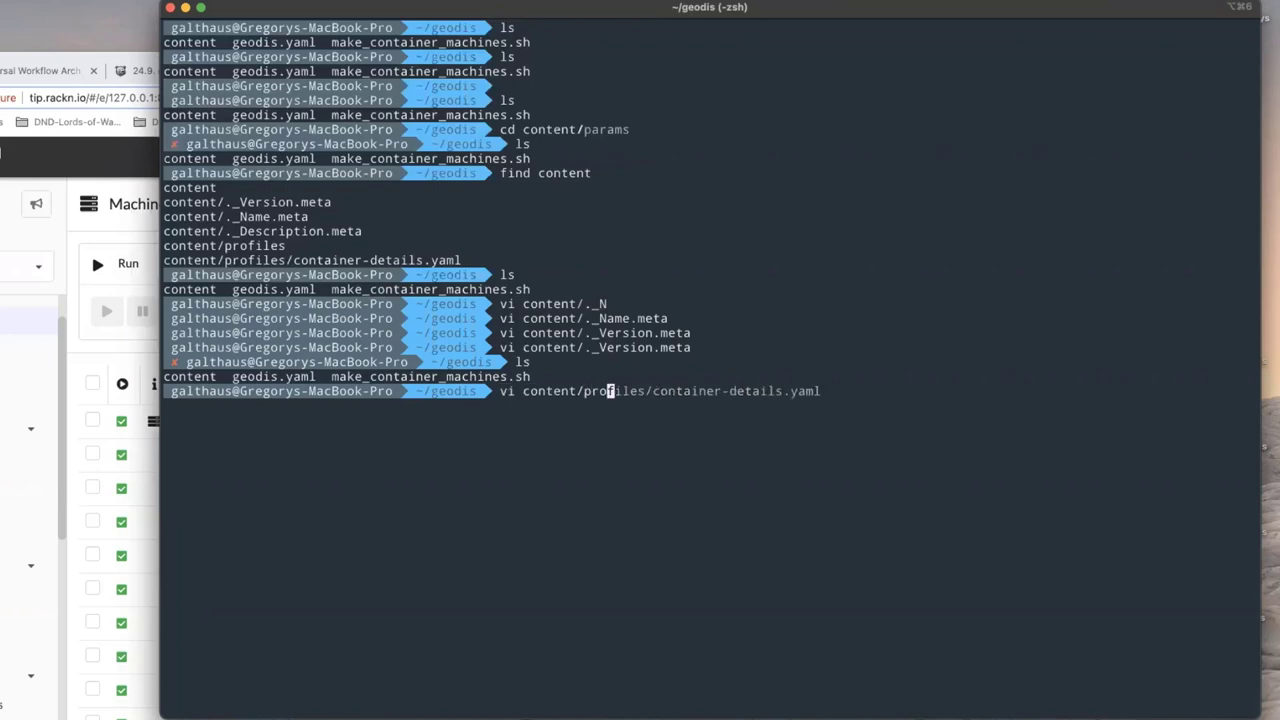
key("Return")
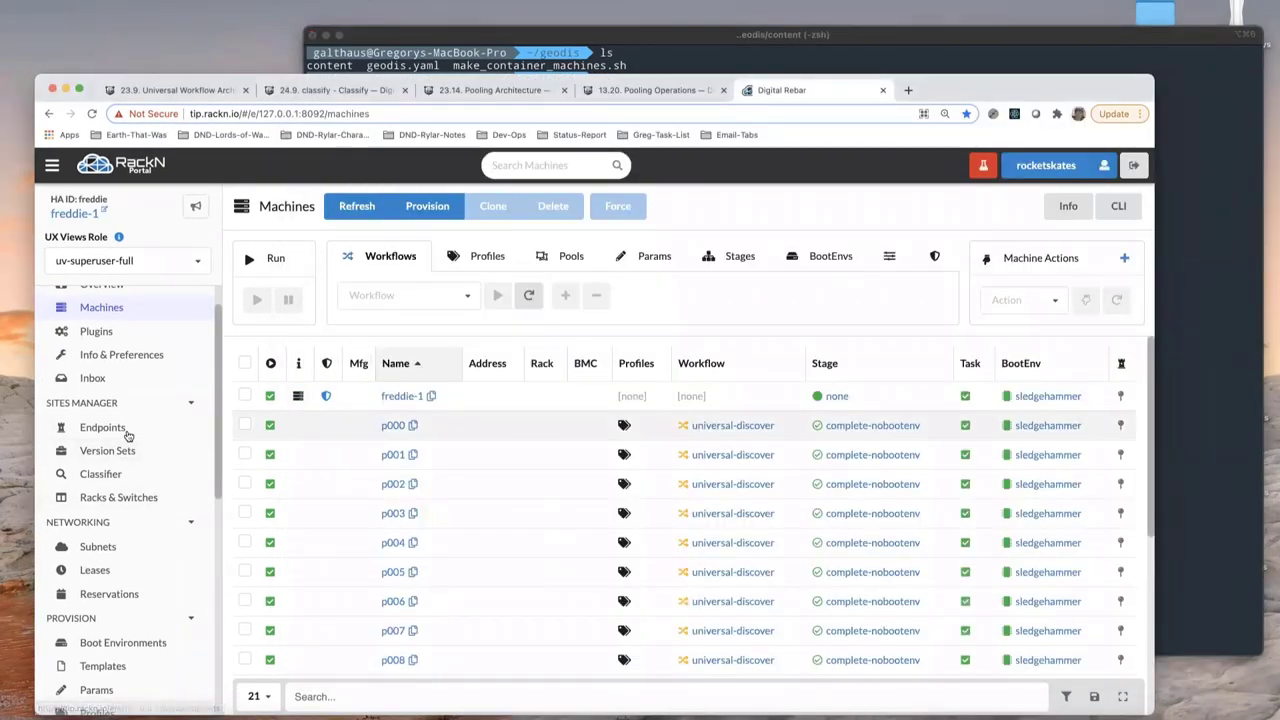
scroll("down", 3)
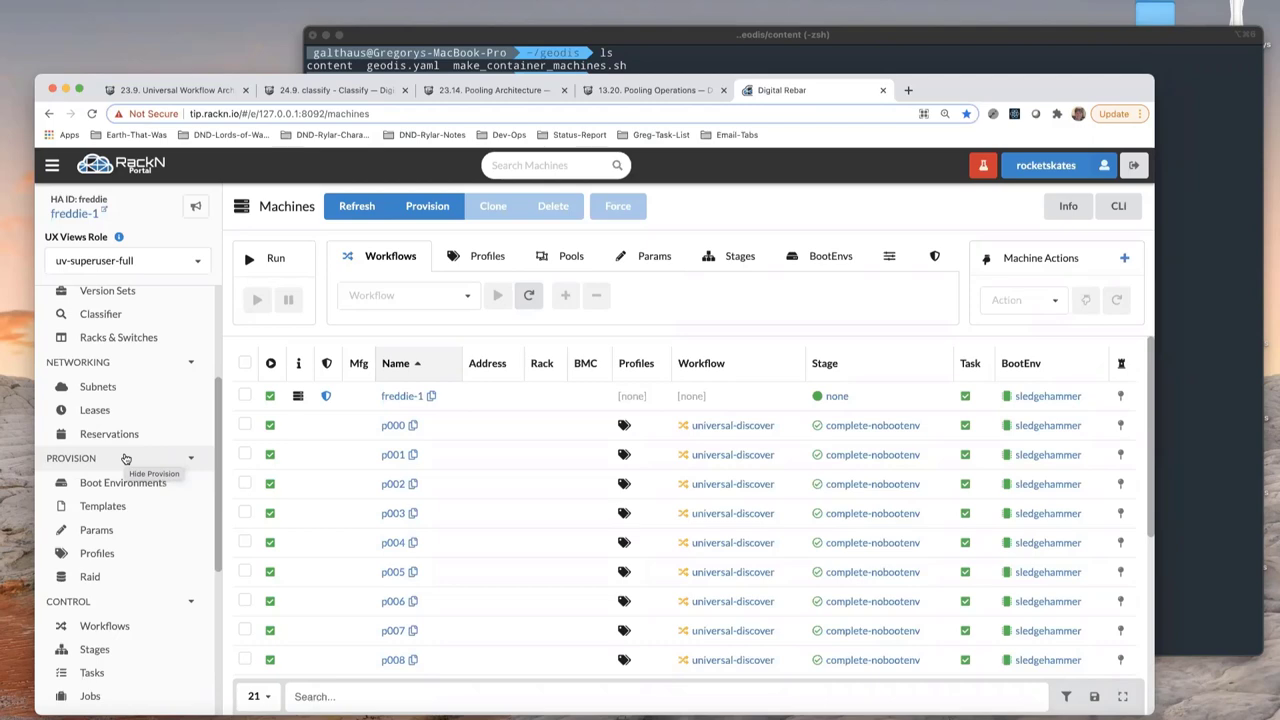
mouse_move(393, 425)
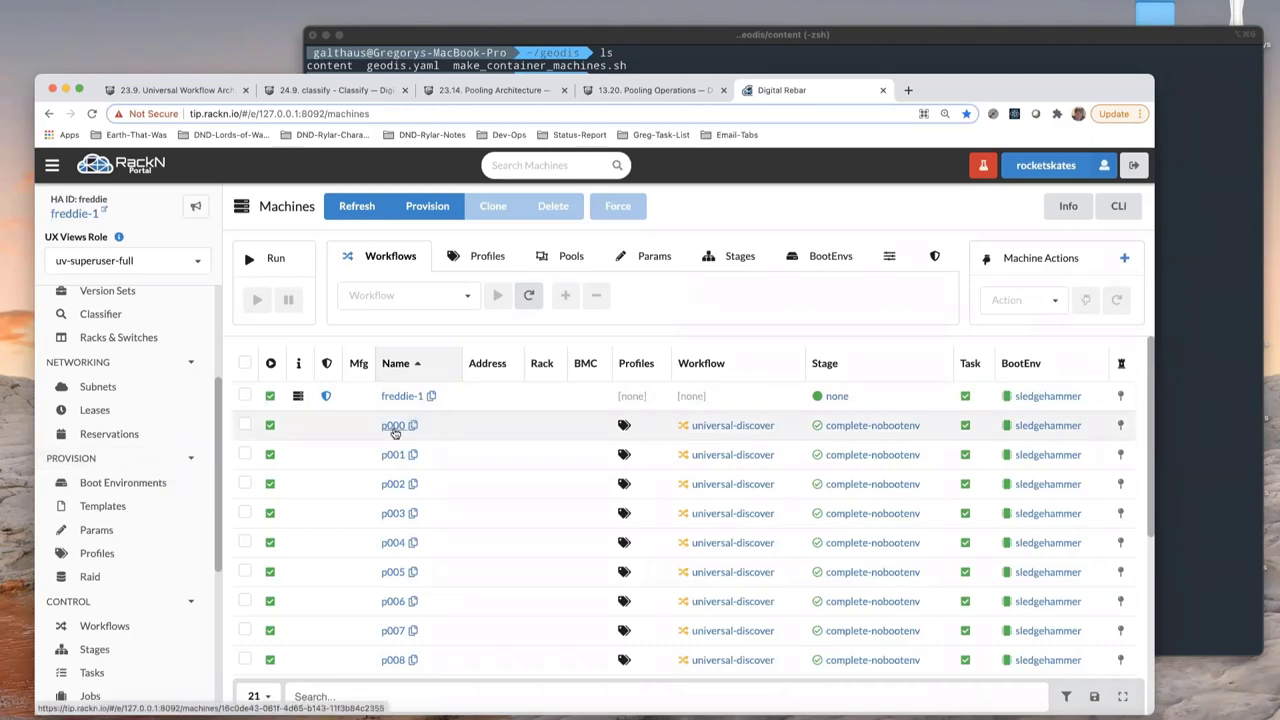
mouse_move(193, 491)
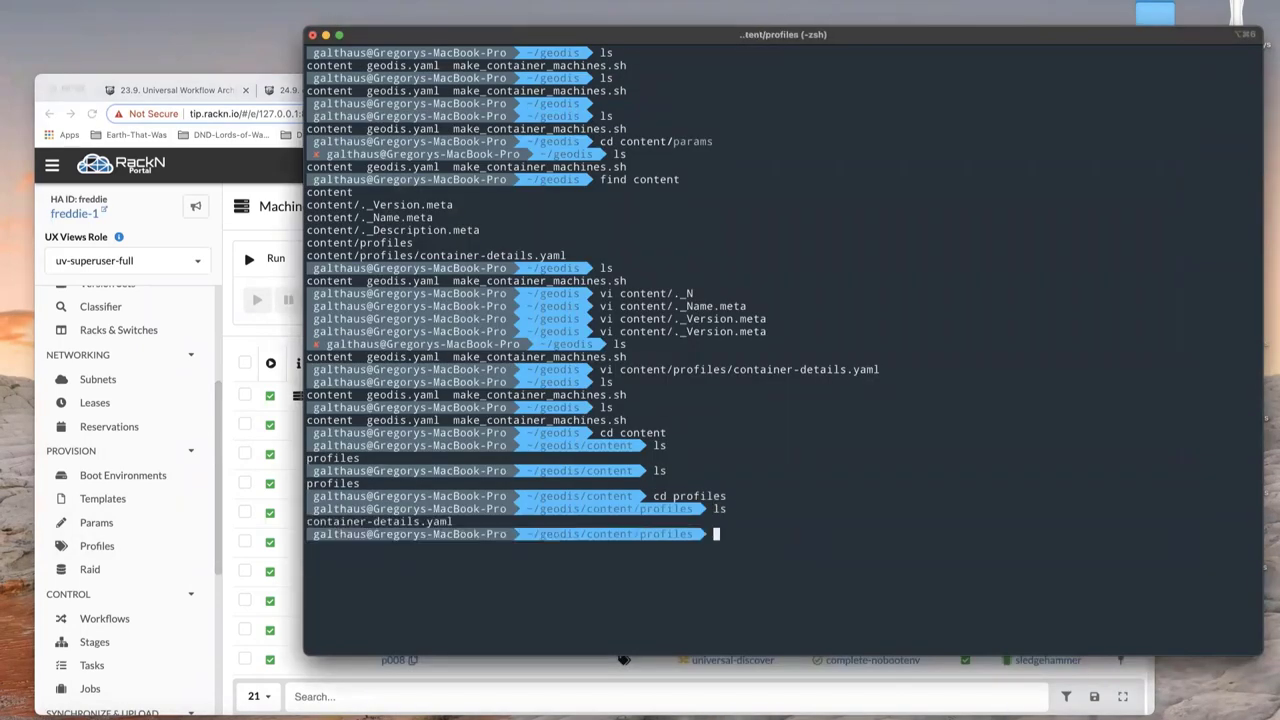
Copy container-details.yaml to global-discover.yaml in the profiles folder and open it in vi
type("cp content/profiles/filebeat-bootstrap.yaml /tmp")
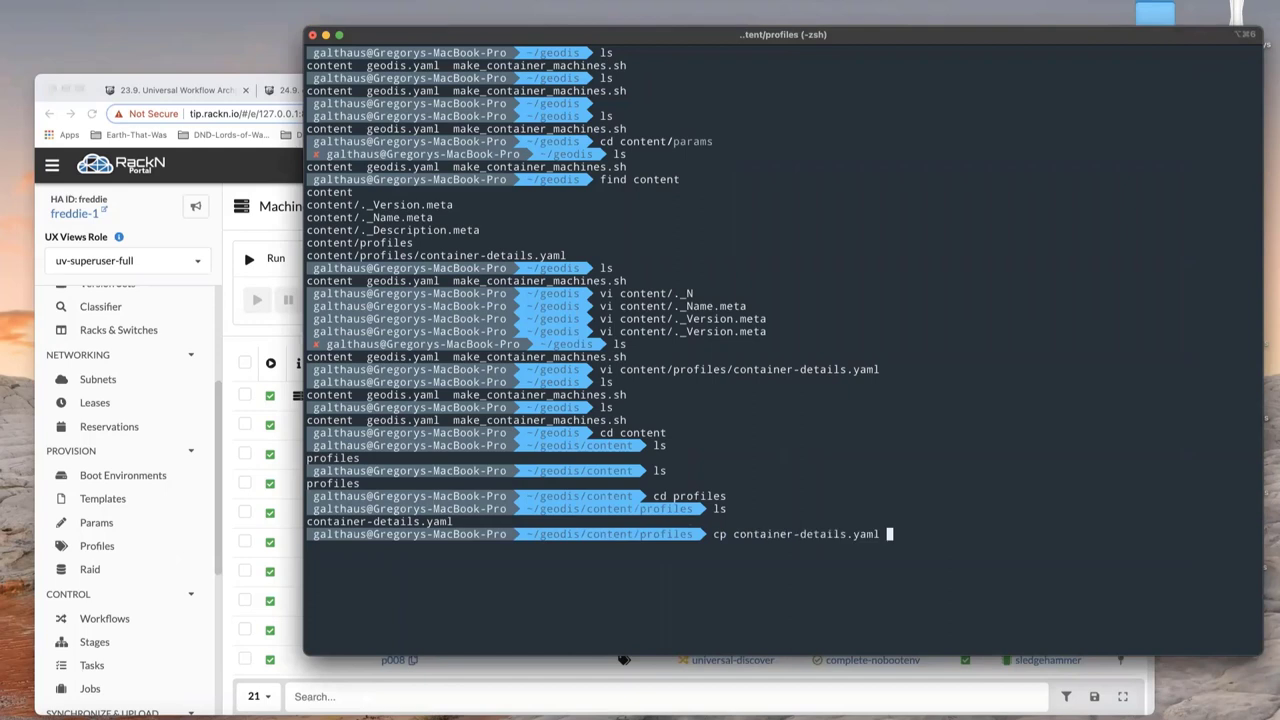
type("global-disv")
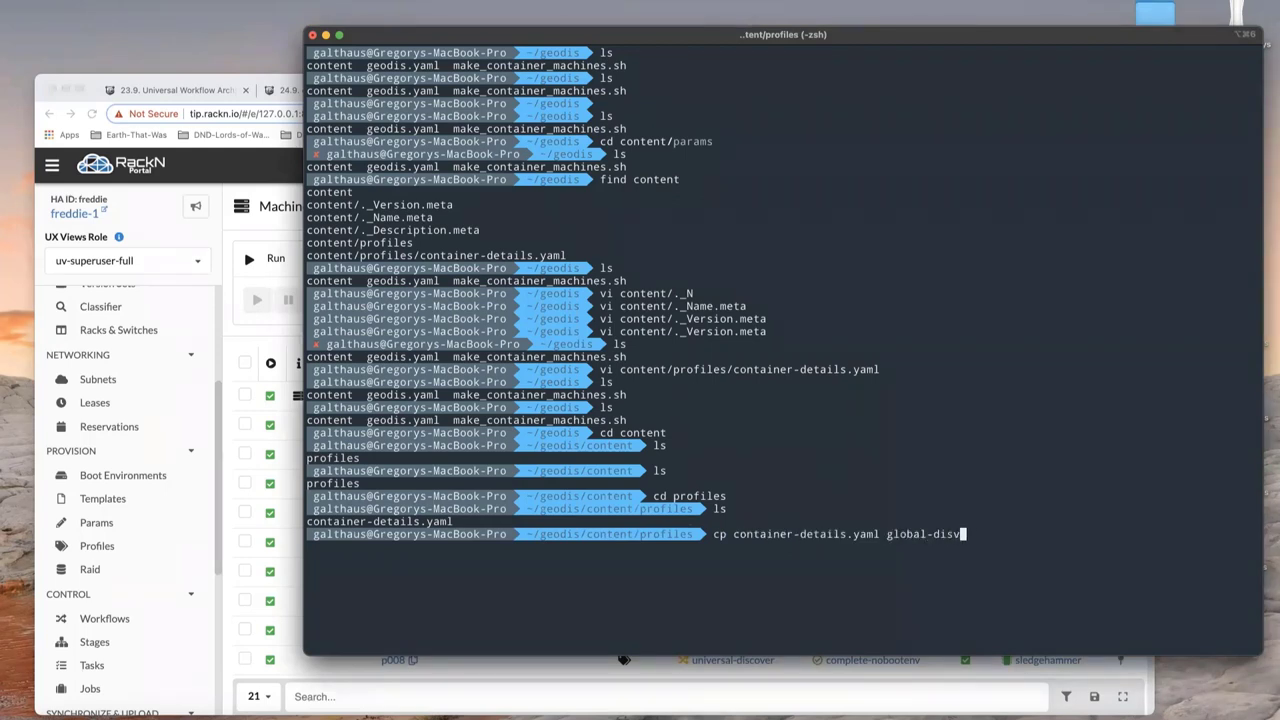
type("cover.ya")
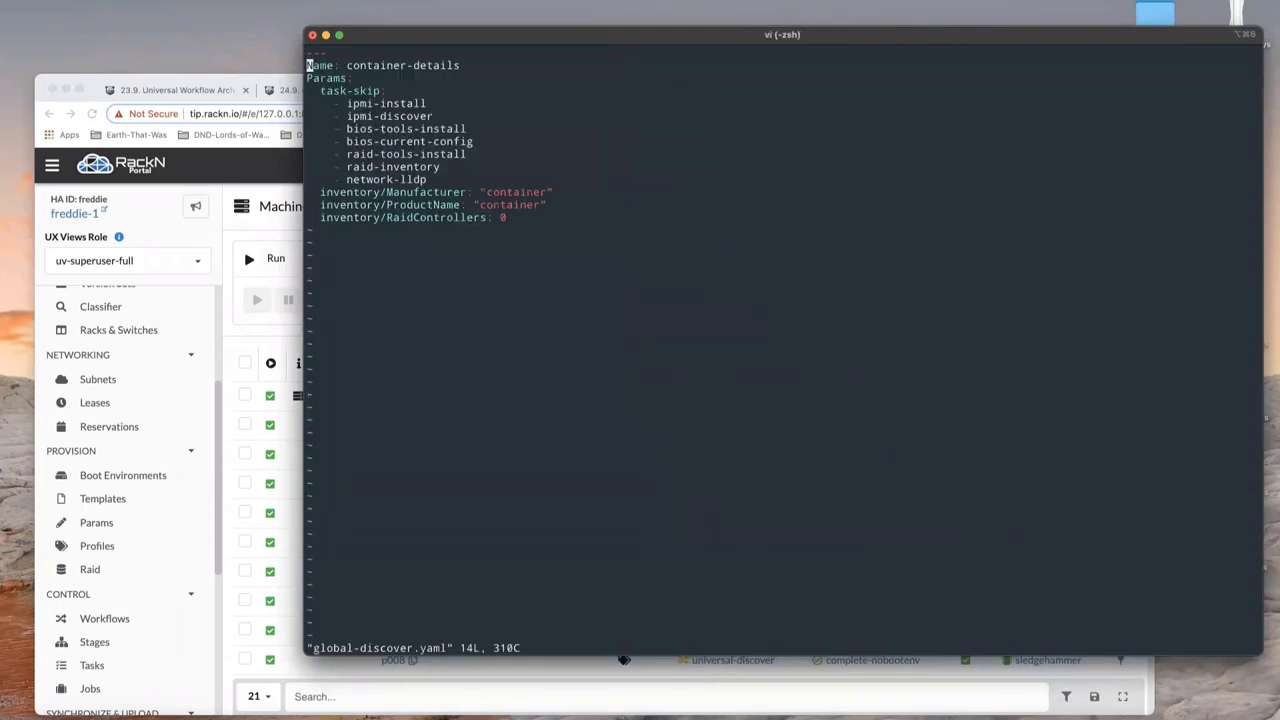
Rename the profile to global-discover and delete the task-skip and inventory params
type("global")
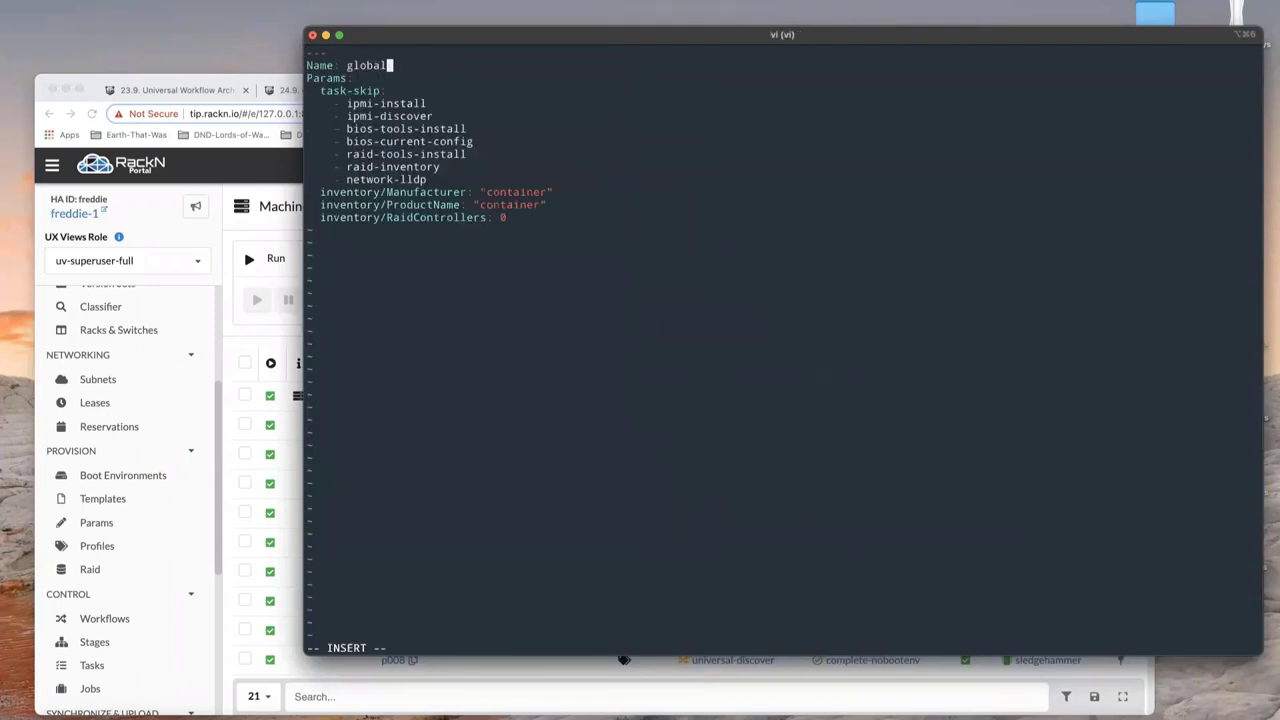
type("-discover")
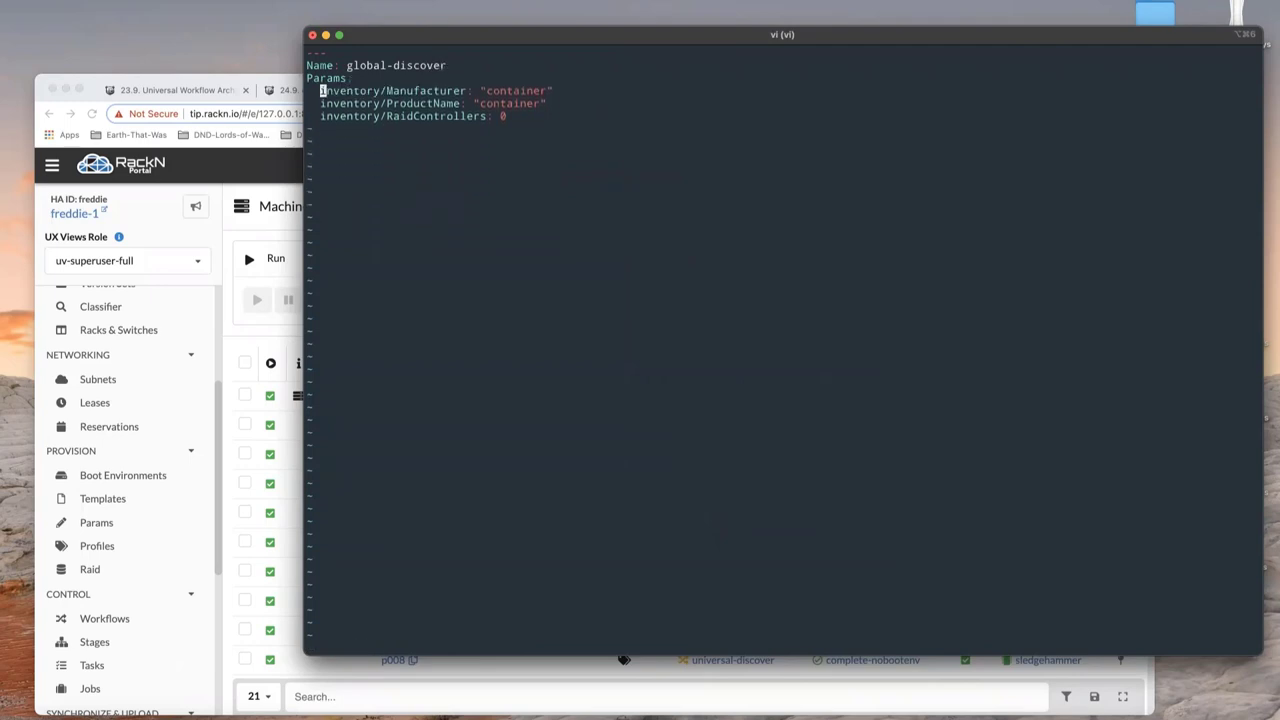
key("dd")
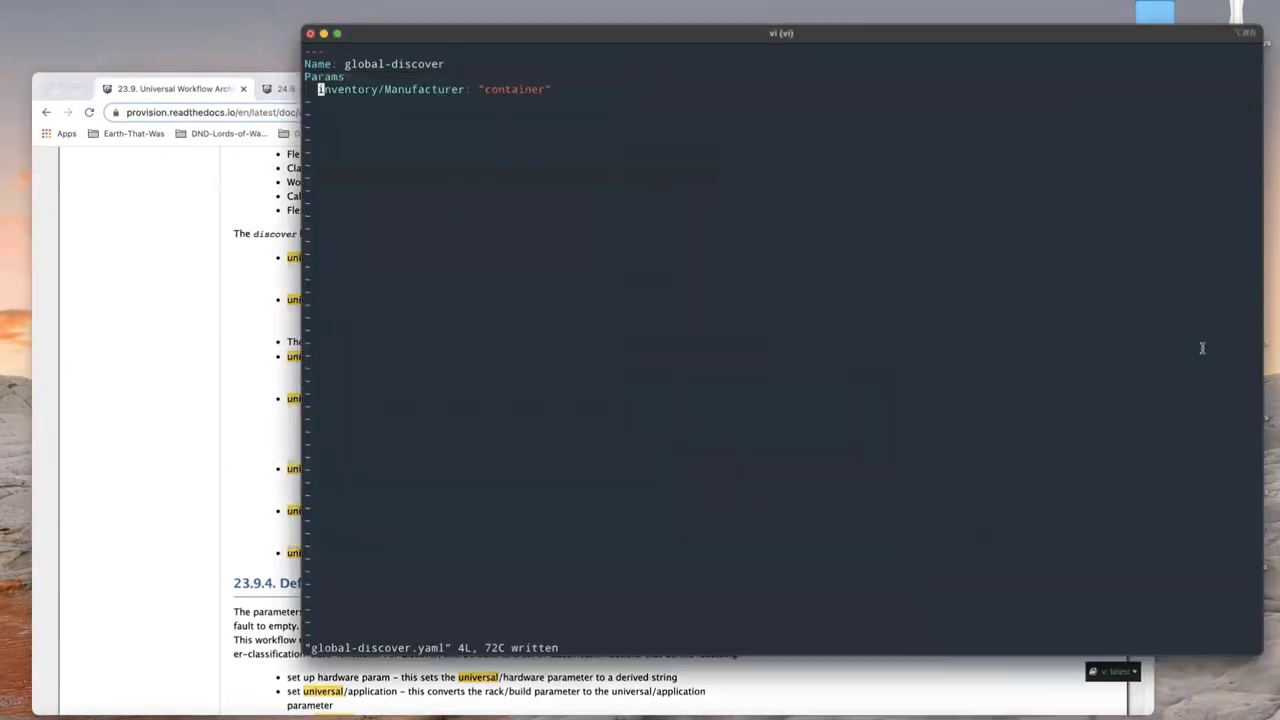
Add universal/discover-classification-list with universal-discover-classification-base and geodis-hardware-classifer, then save
type("universal/discover-classification-list = [ \"universal-discover-classification-base\" ]")
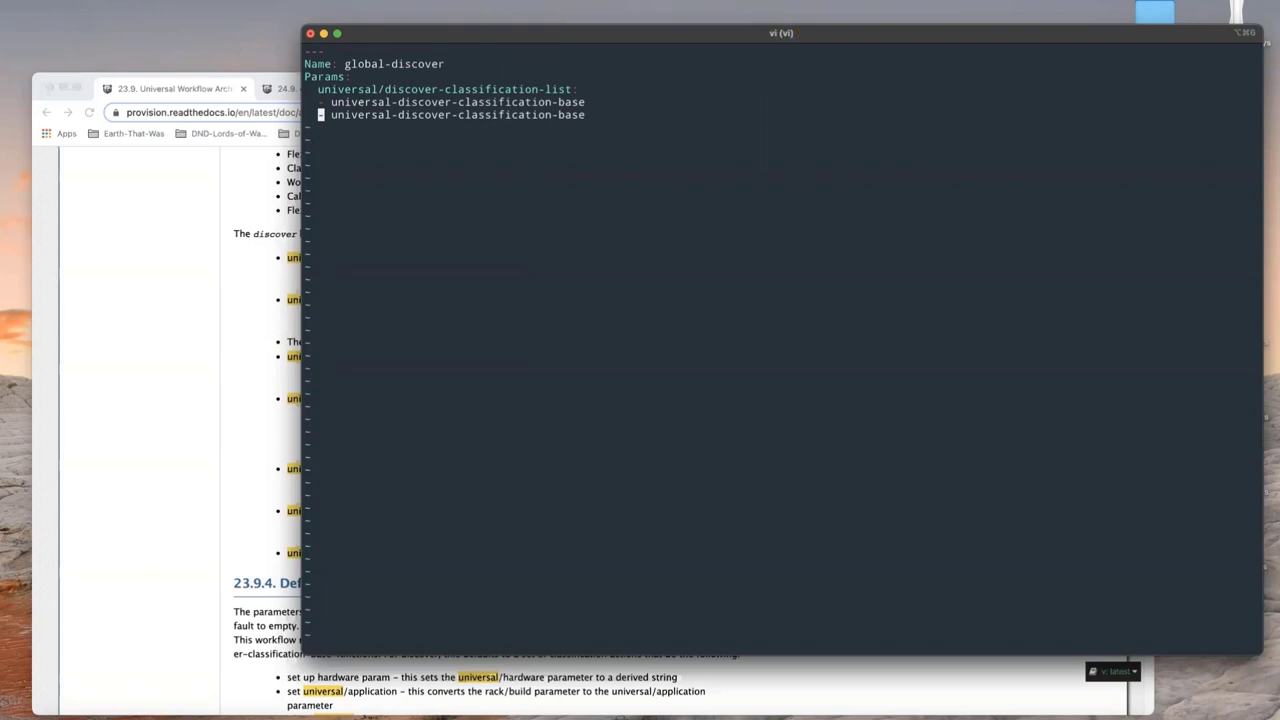
key("i")
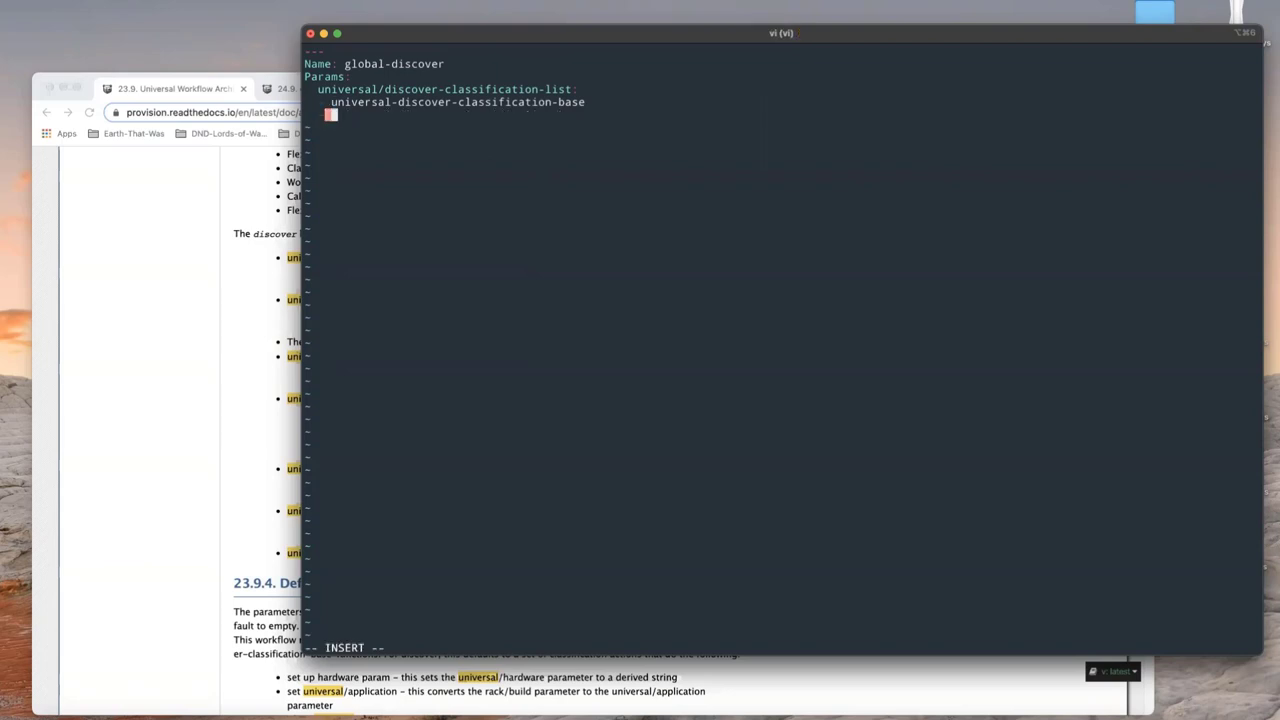
mouse_move(1202, 360)
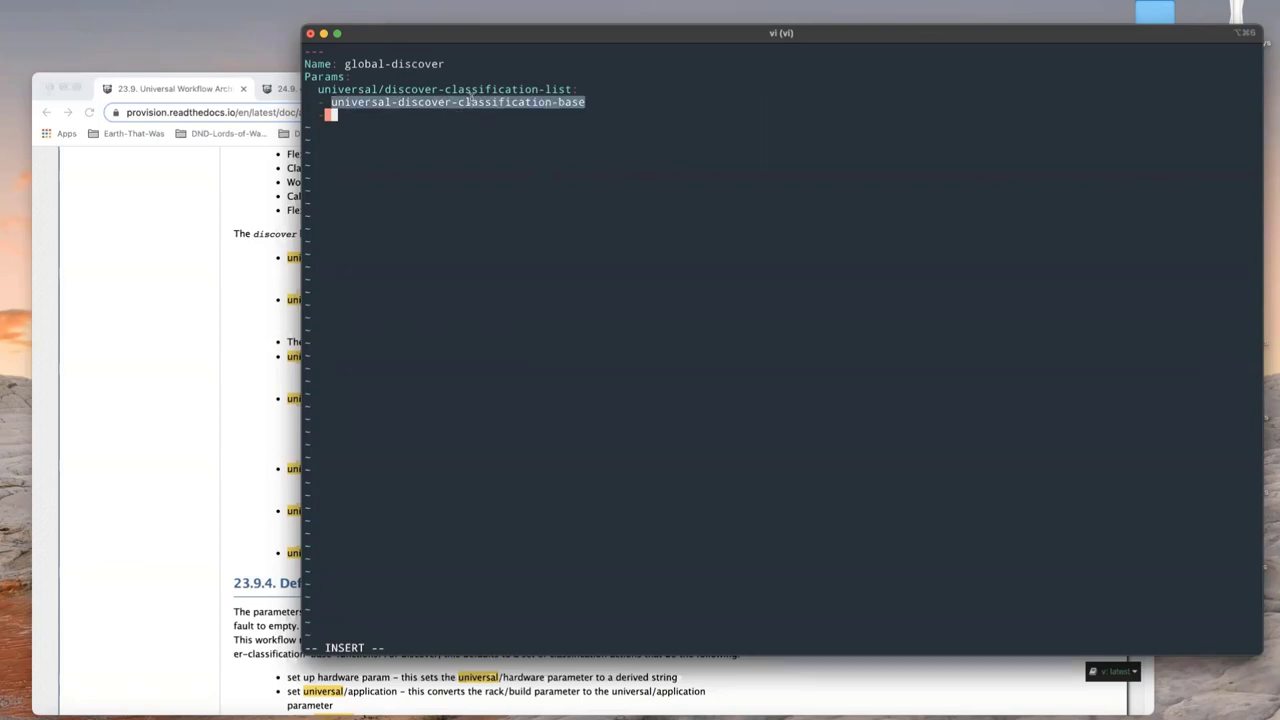
type("geohis")
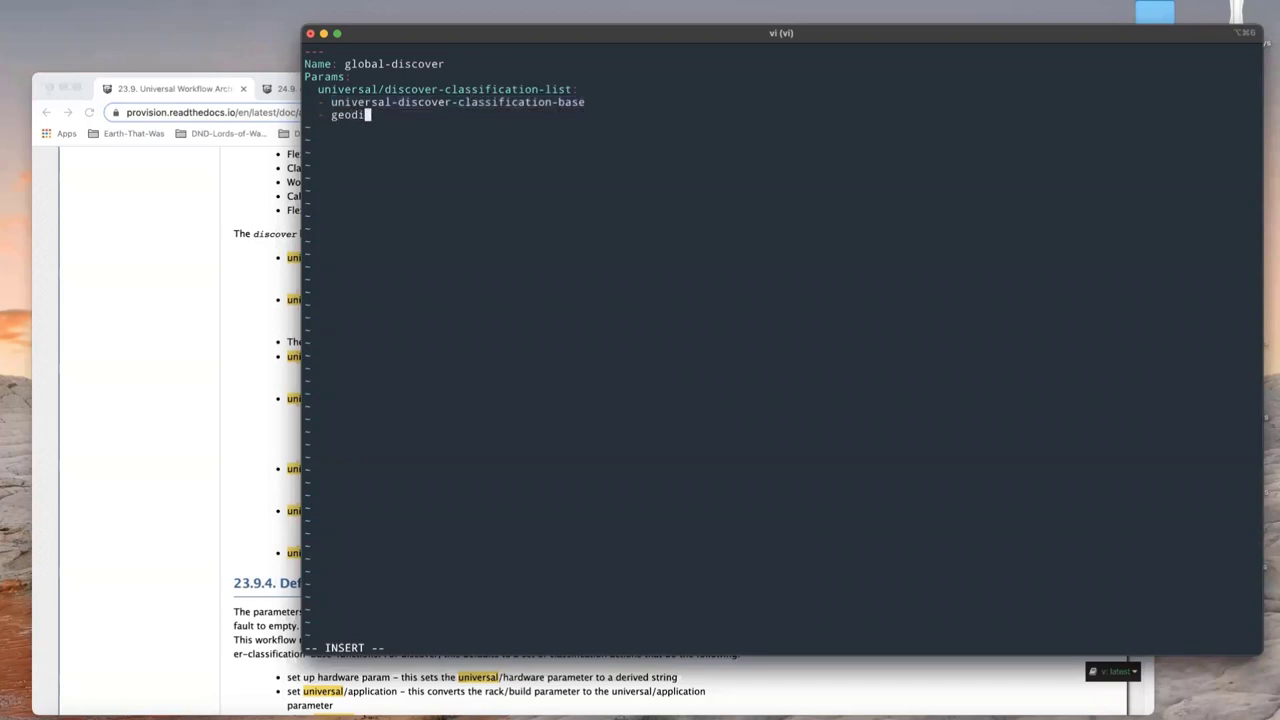
type("s-hardware-classifer")
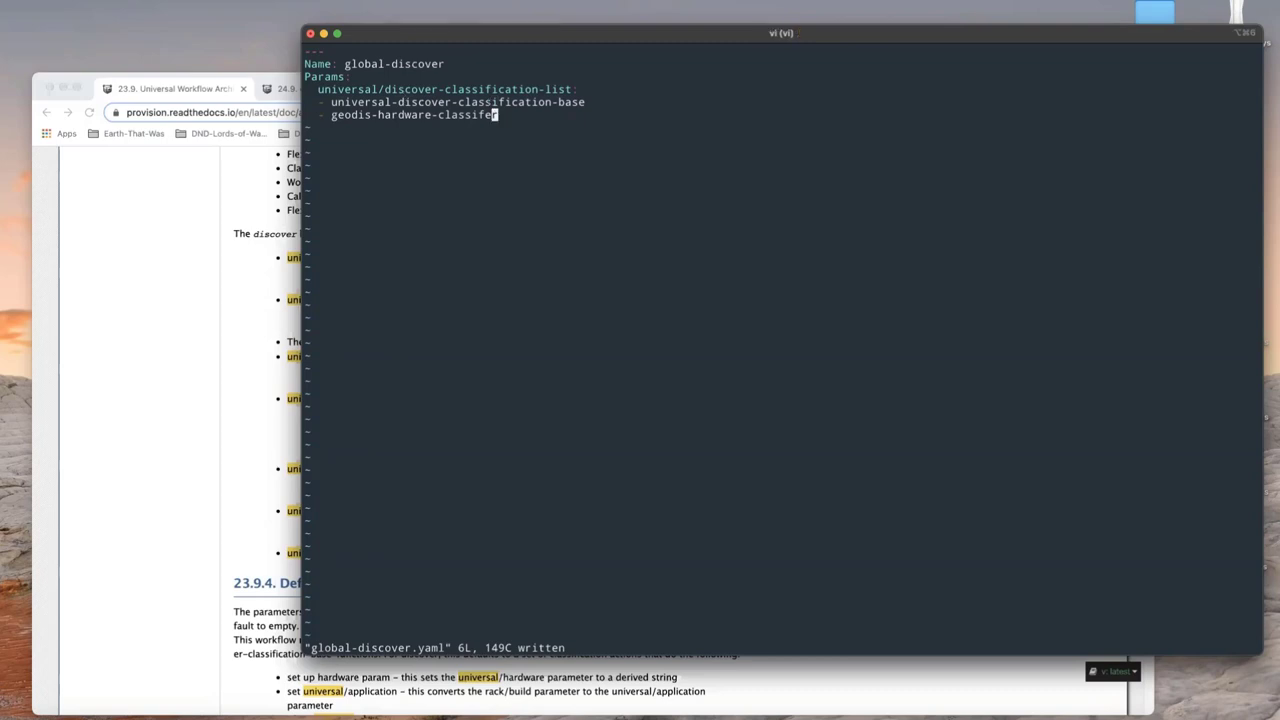
mouse_move(260, 435)
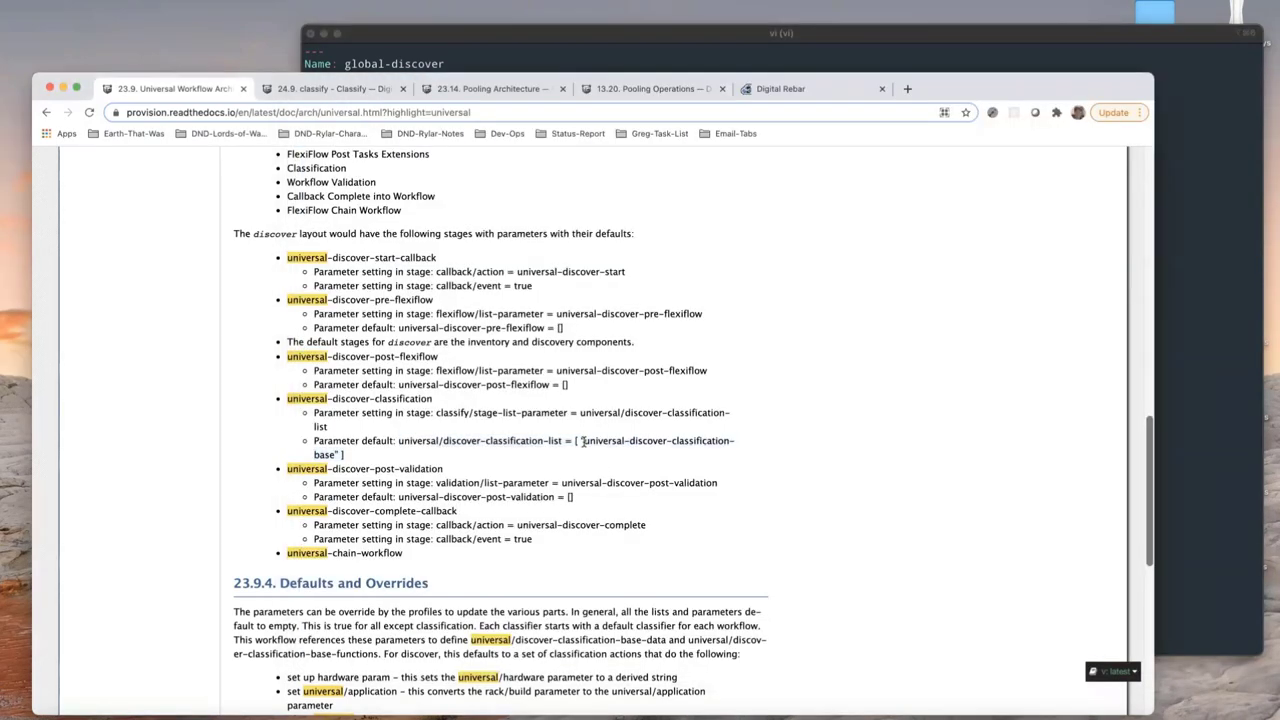
Filter the portal's Stages list to universal-discover-classification-base
double_click(658, 440)
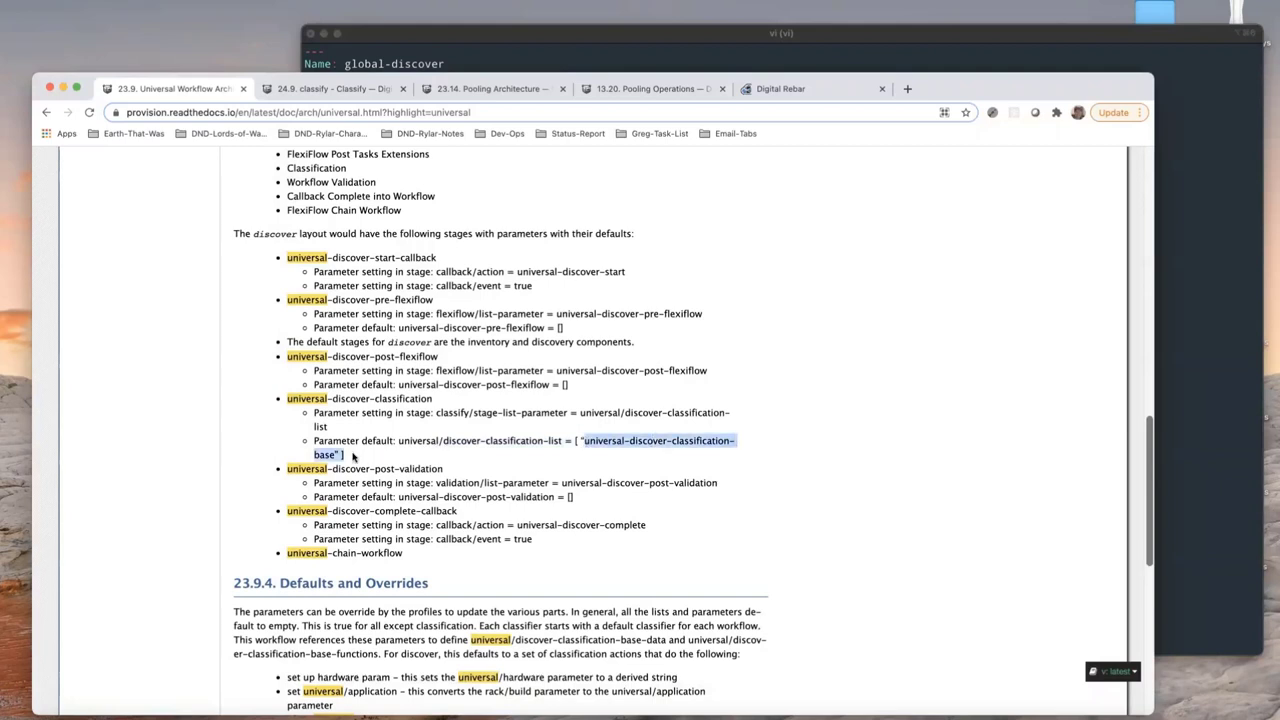
mouse_move(786, 491)
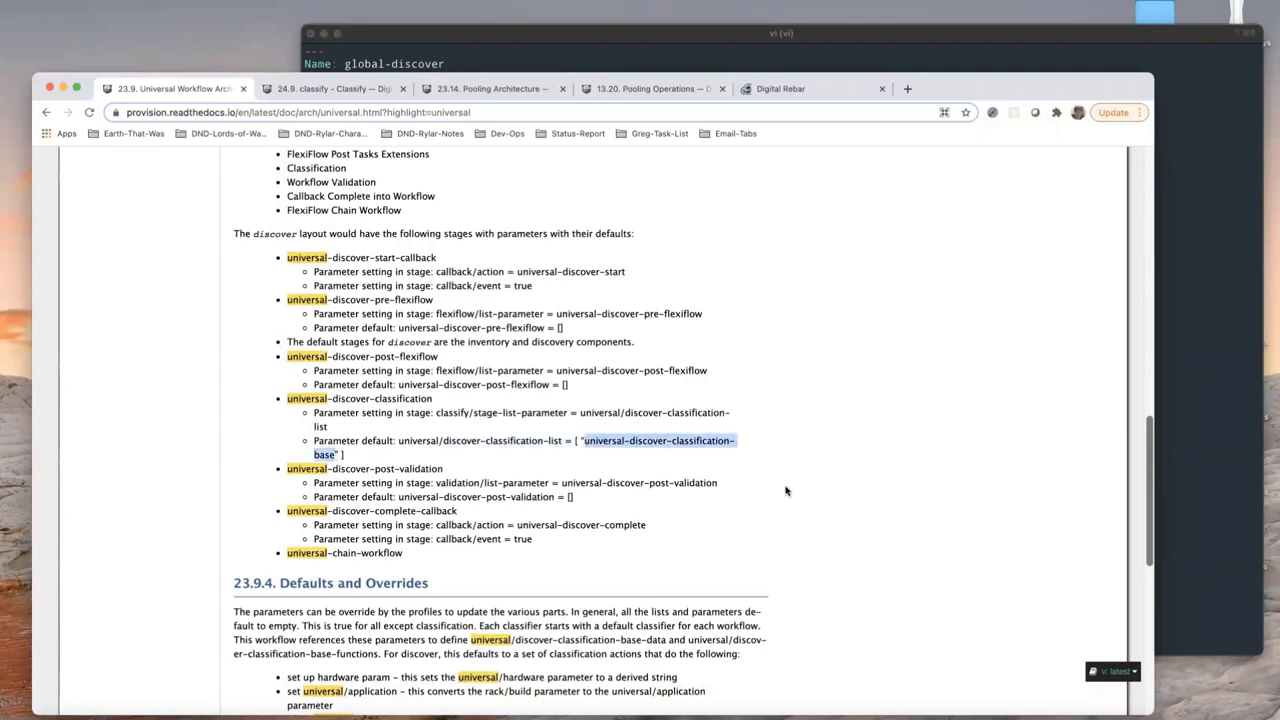
mouse_move(544, 172)
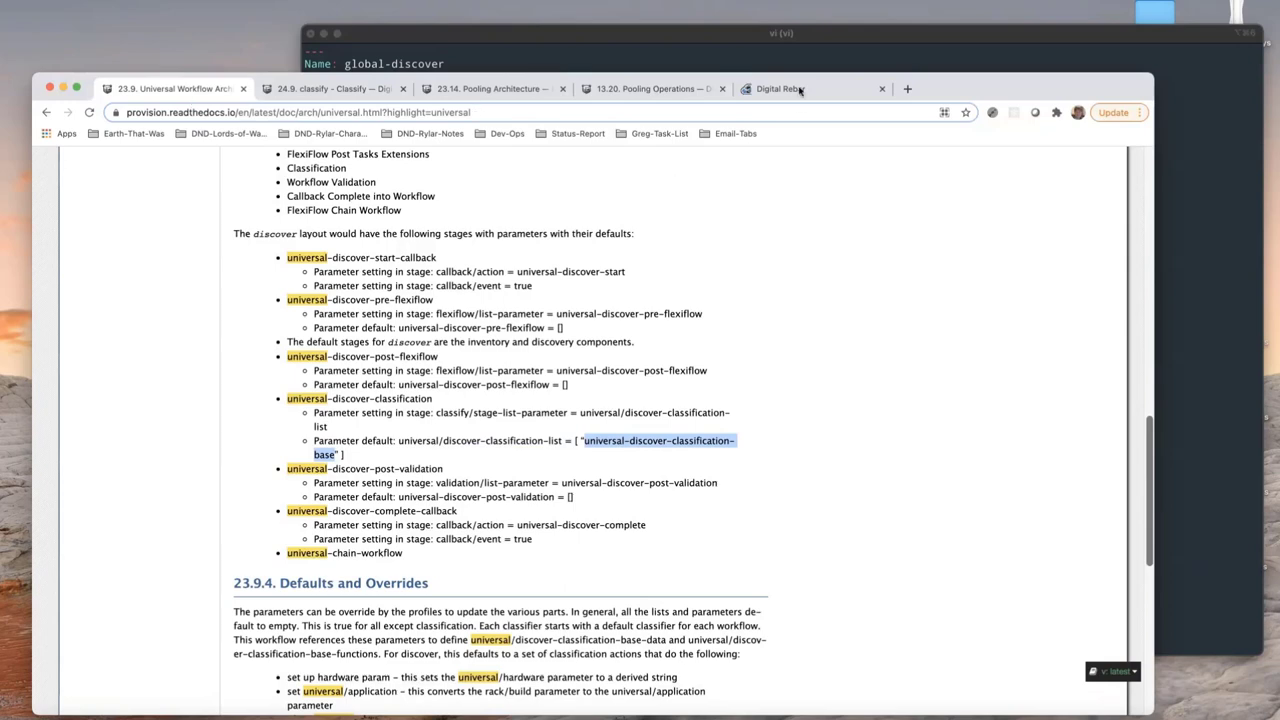
left_click(780, 89)
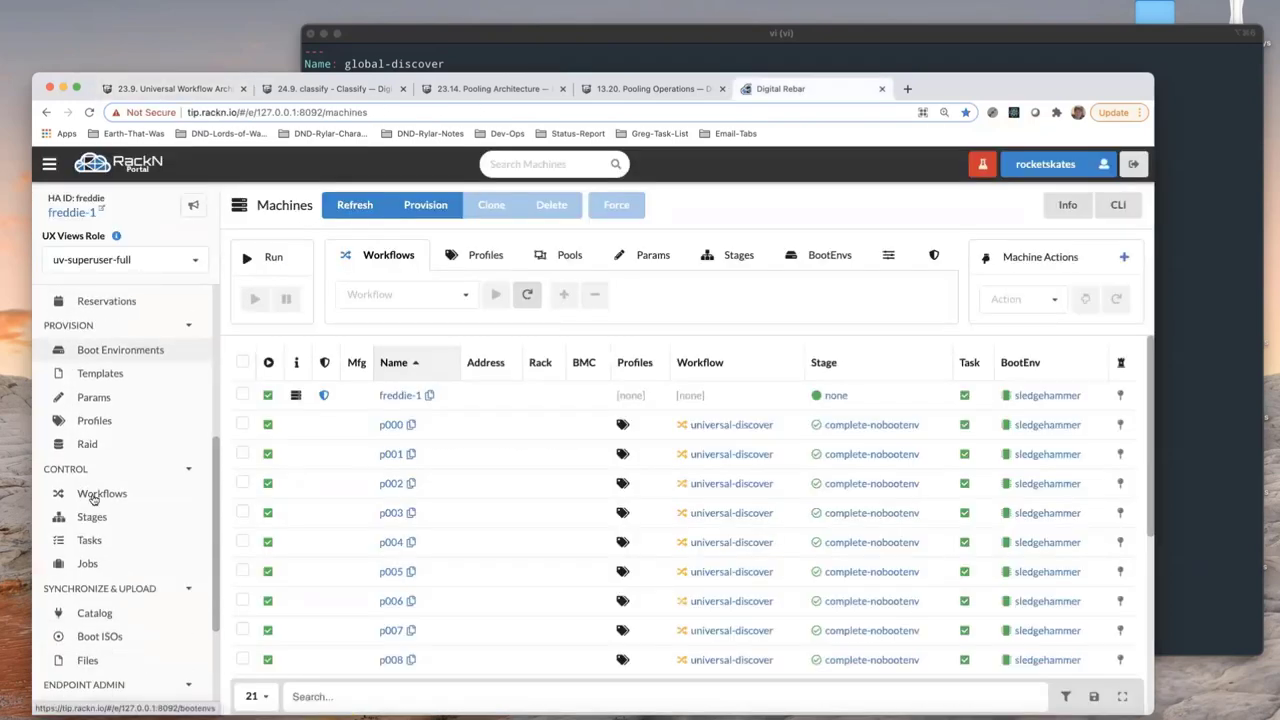
left_click(91, 493)
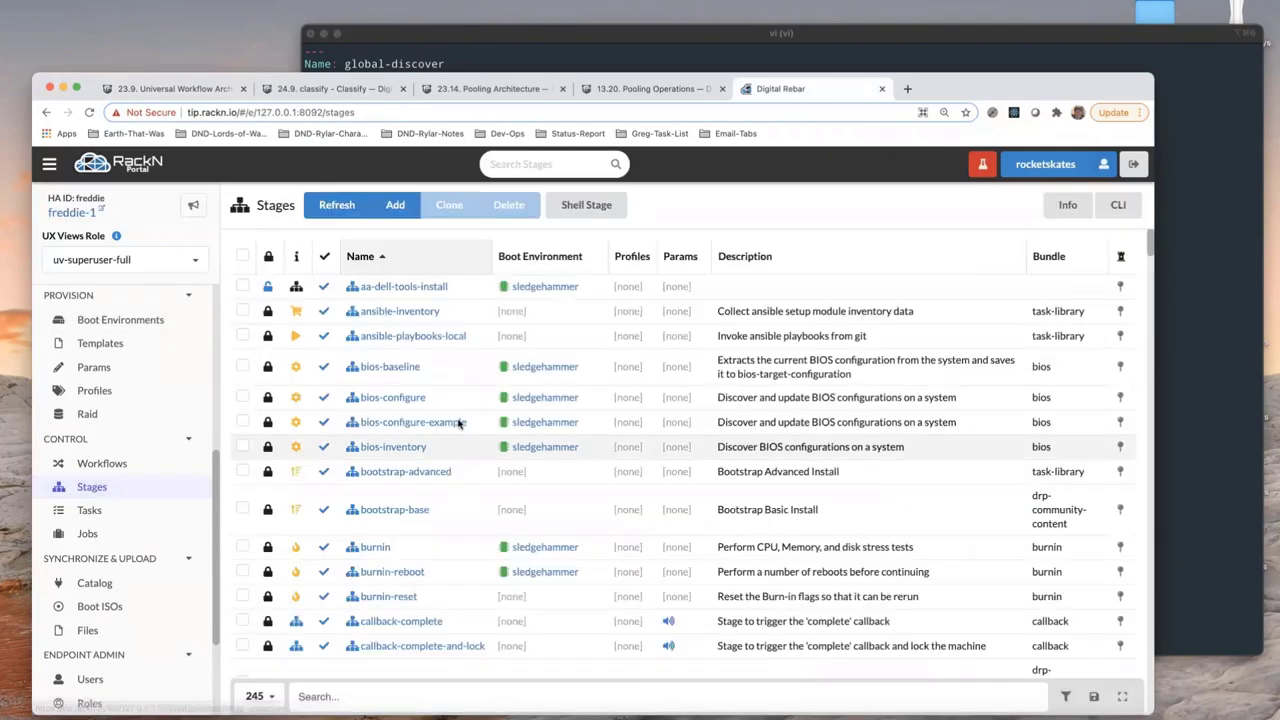
left_click(336, 204)
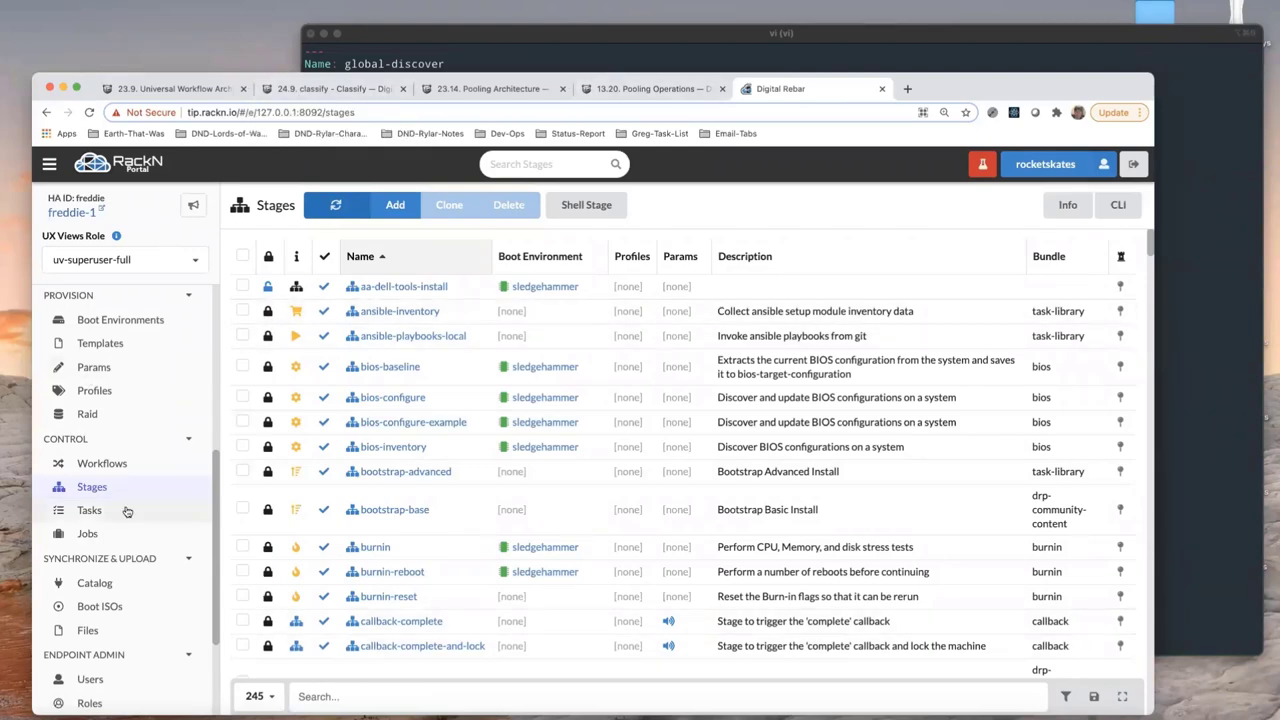
left_click(350, 696)
type("universal-discover-classification-base")
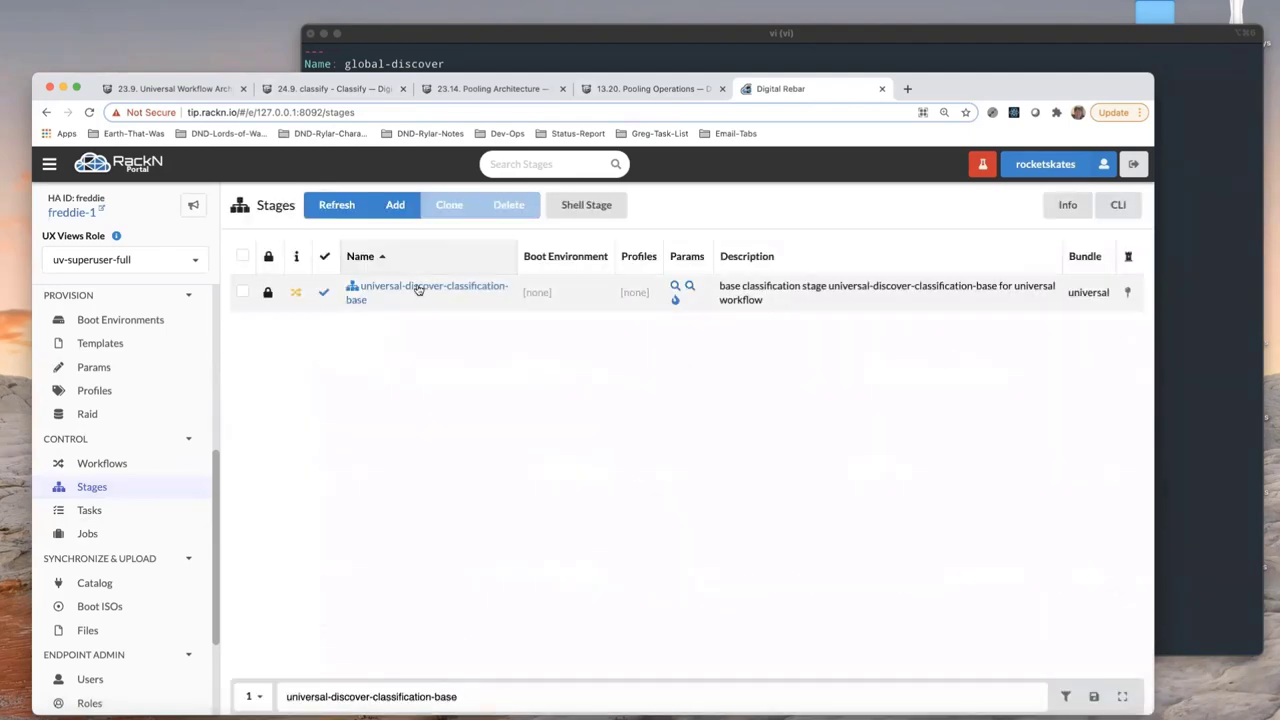
Open the universal-discover-classification-base stage and show its YAML definition
left_click(430, 292)
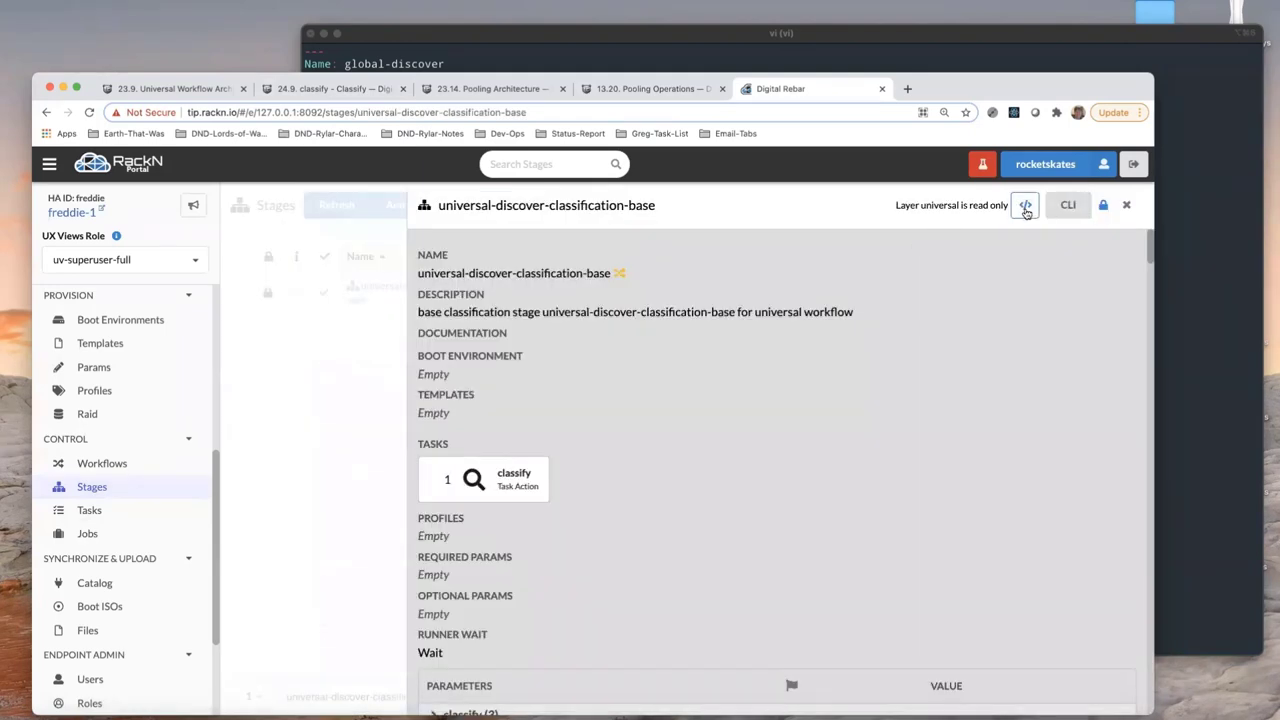
left_click(1025, 205)
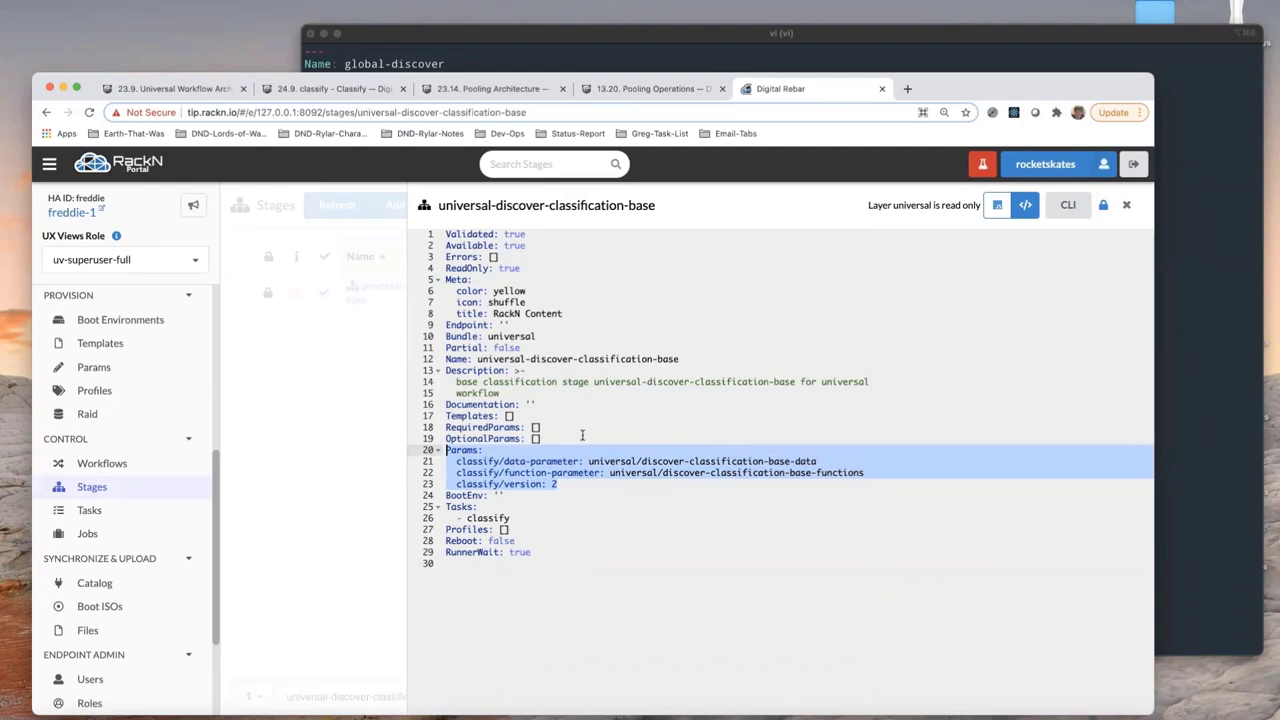
mouse_move(545, 381)
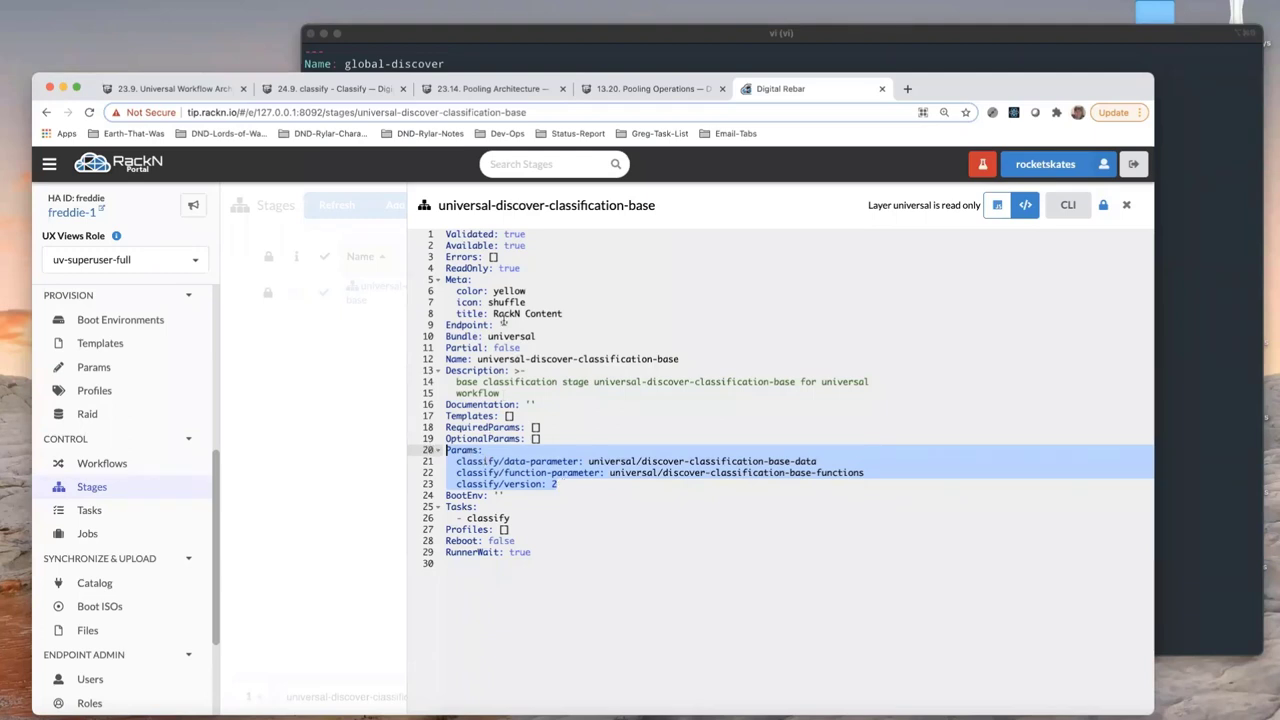
mouse_move(1206, 432)
type(":wq")
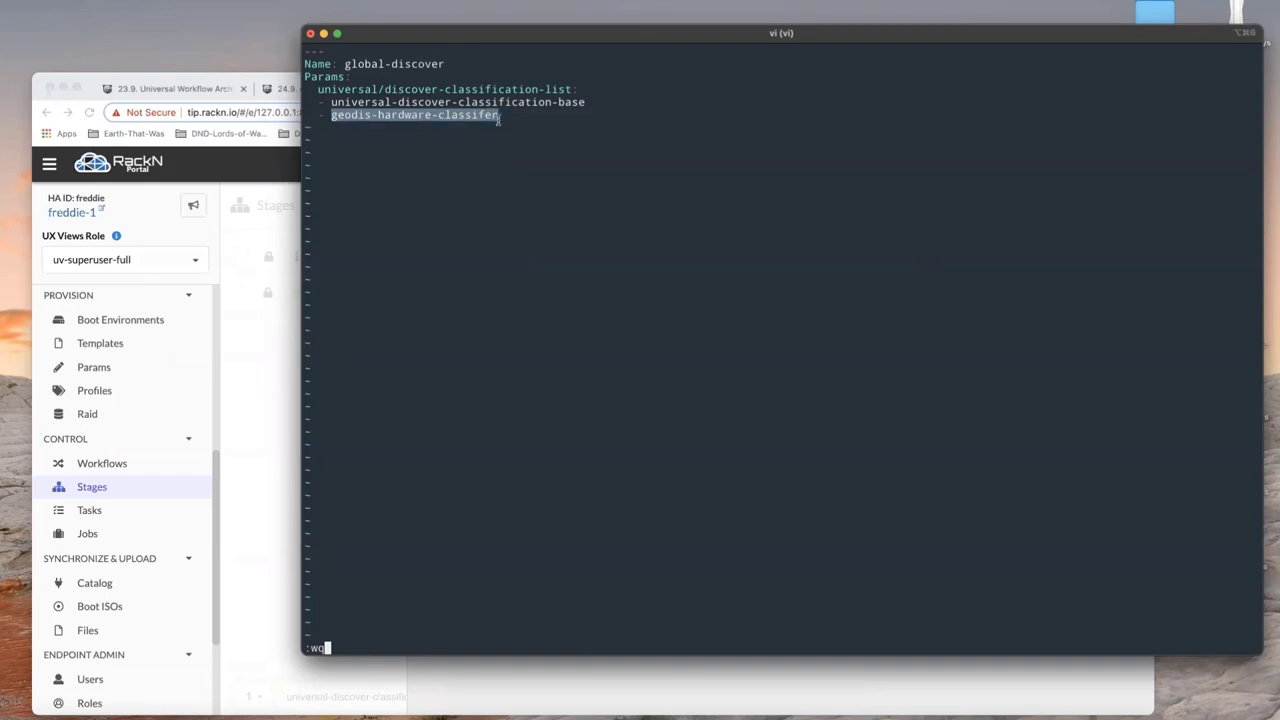
Quit vi and rename the mistakenly saved ':wq' file to global-discover.yaml
key("Return")
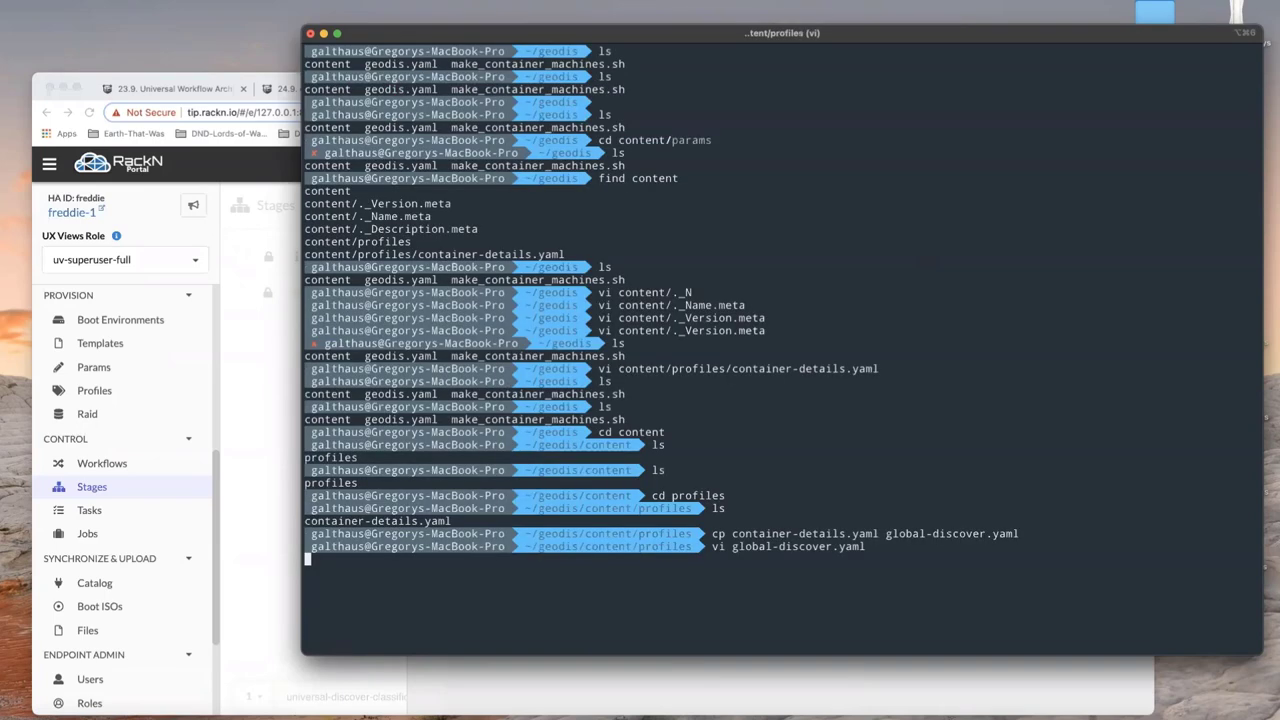
key("Return")
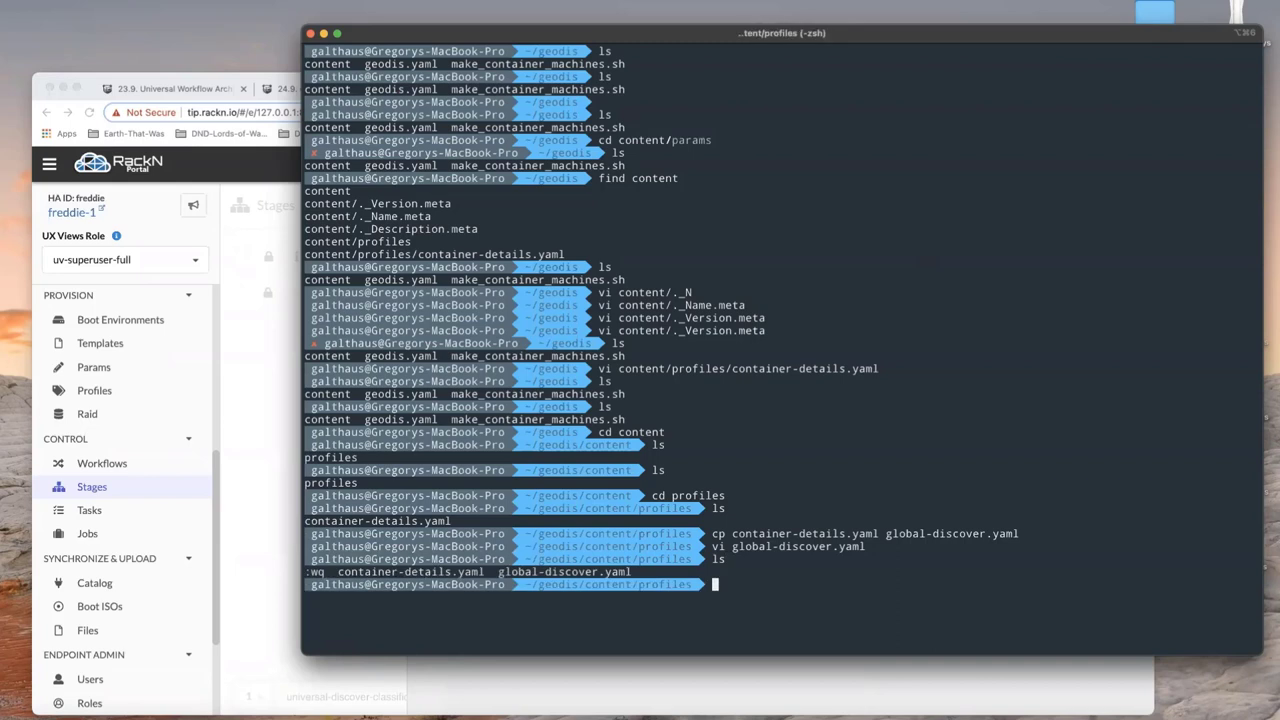
type("mv :wq g")
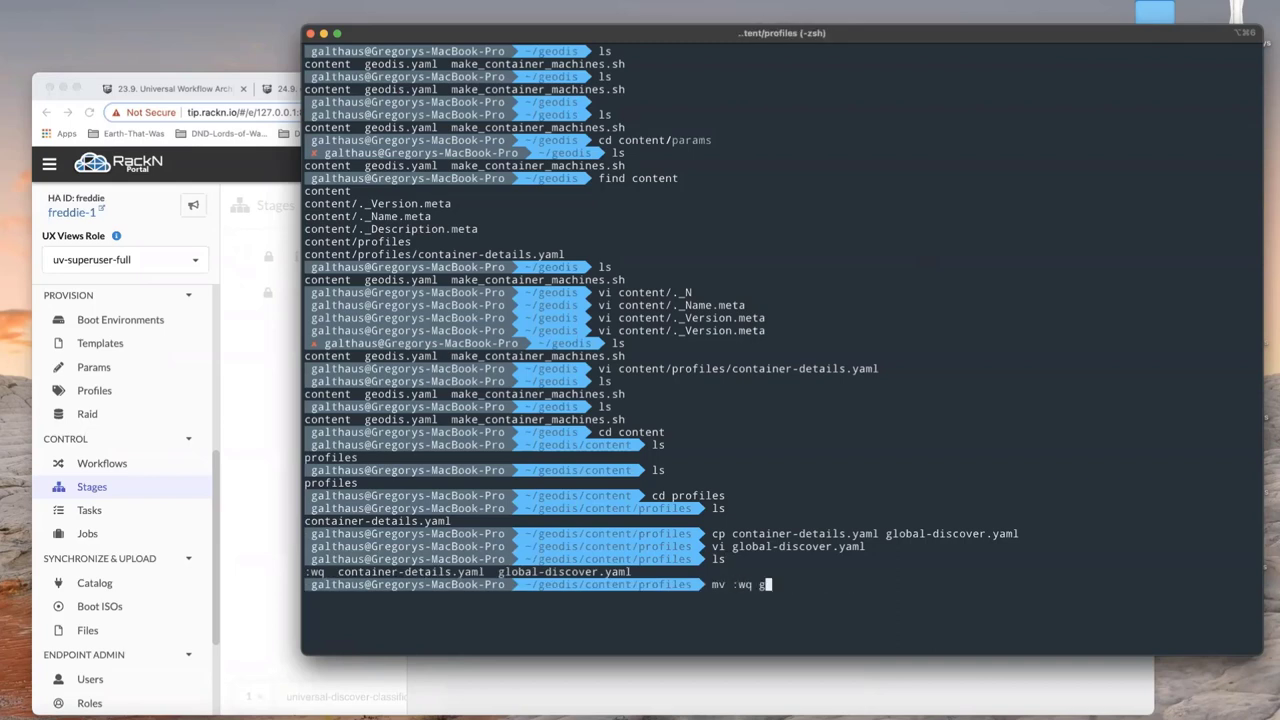
key("Return")
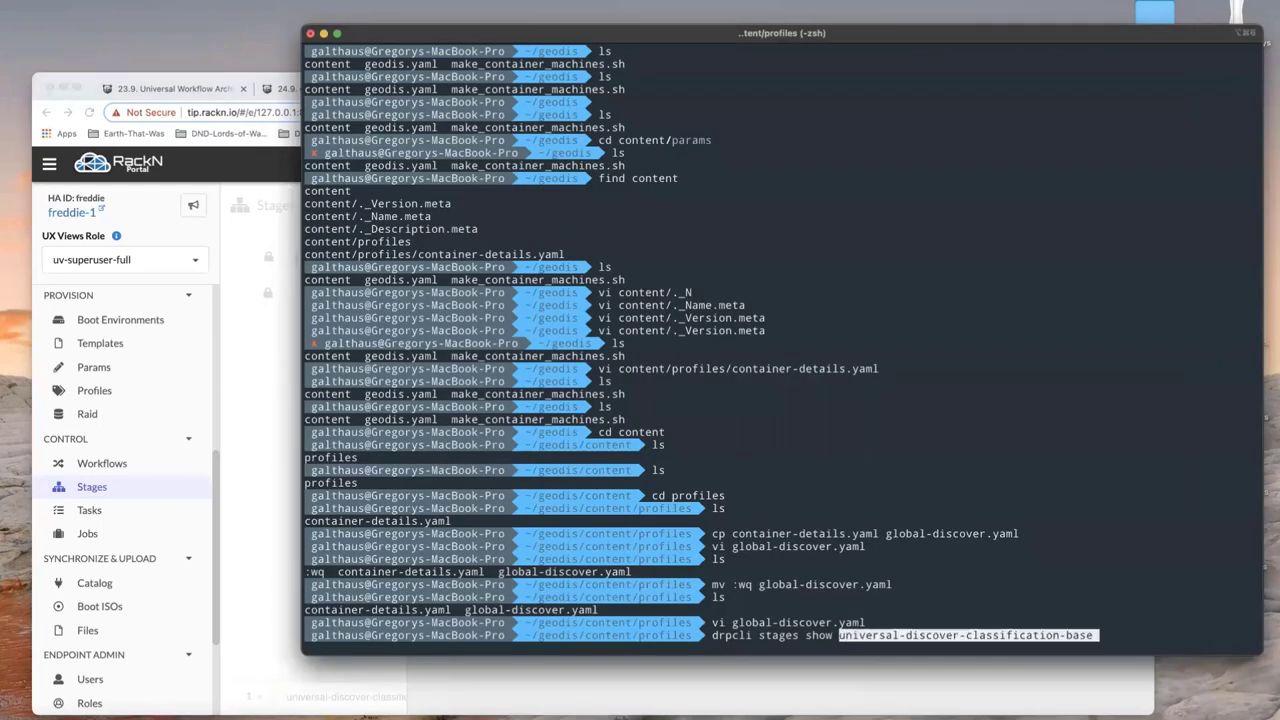
Export the universal-discover-classification-base stage with drpcli as YAML into gs.yaml
type("--for")
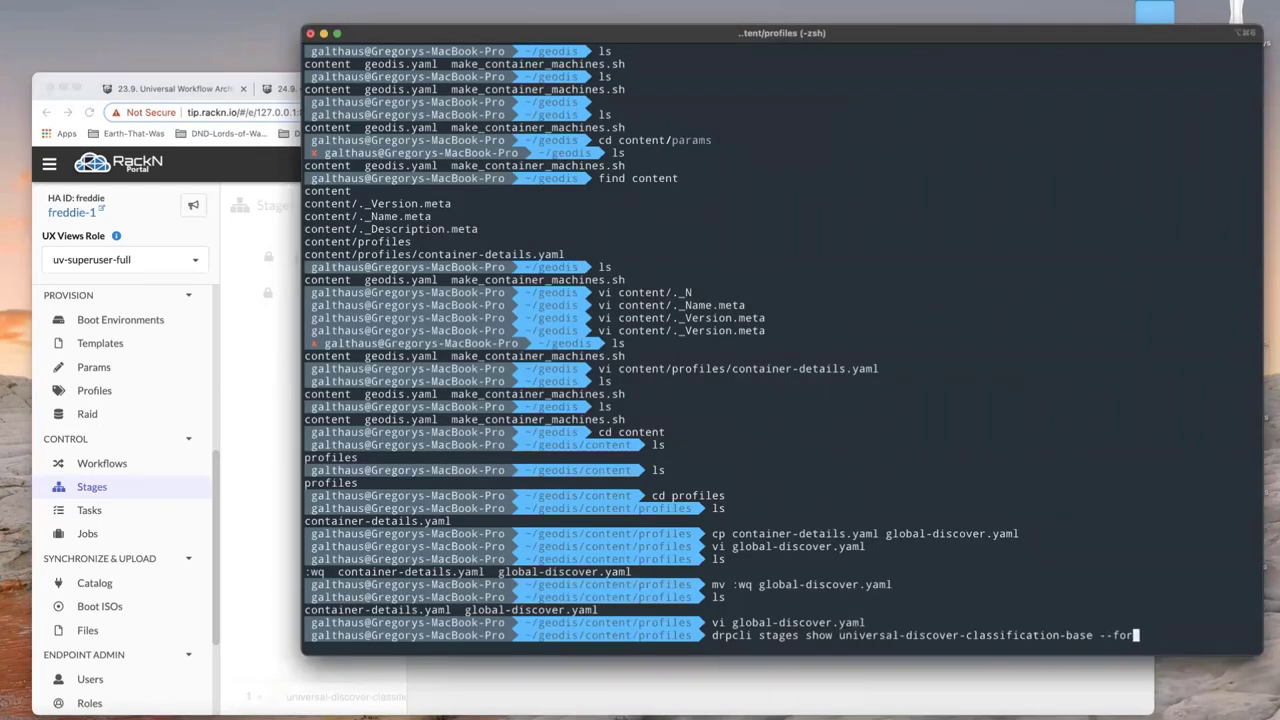
type("mat=r")
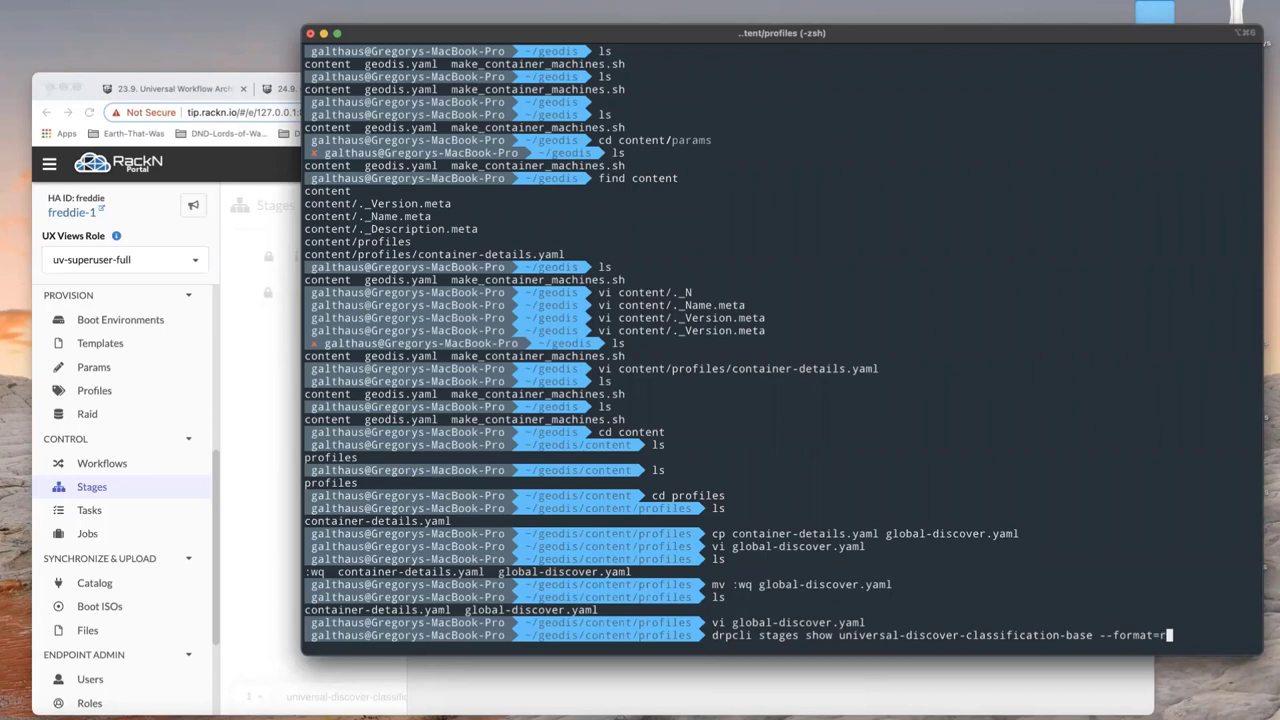
type("aml >")
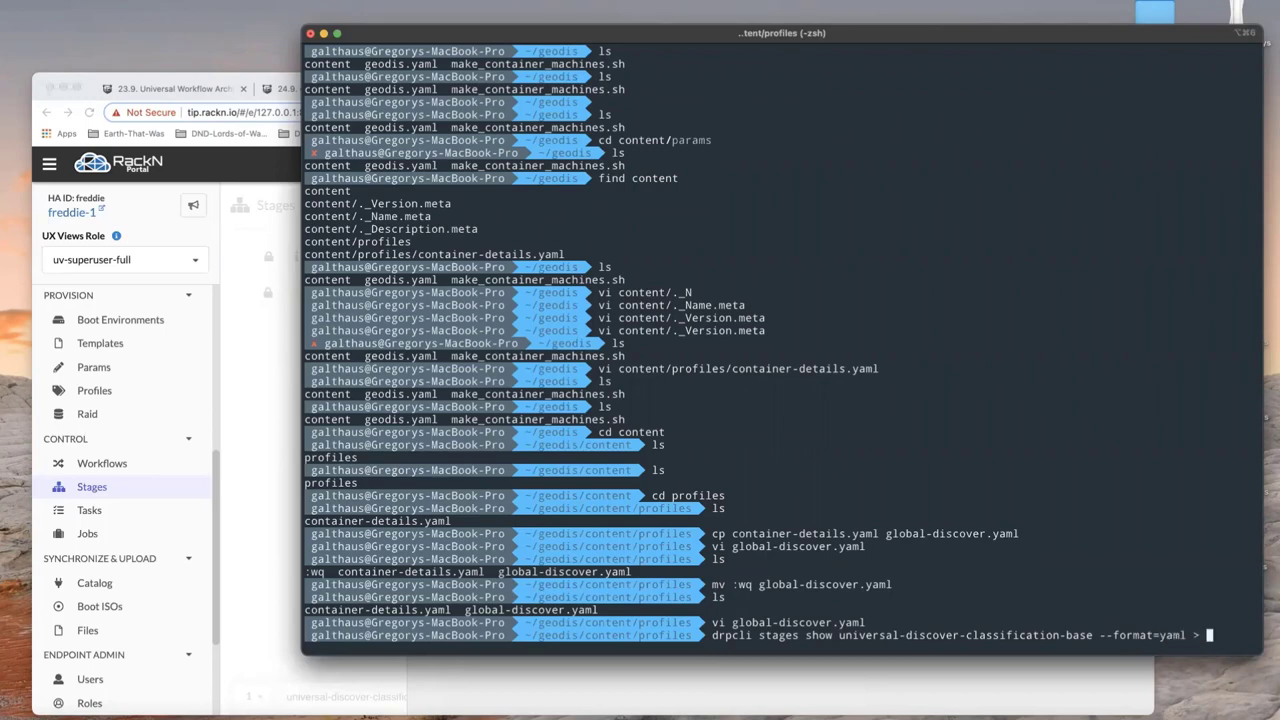
type("gs.yaml")
type("cd ..")
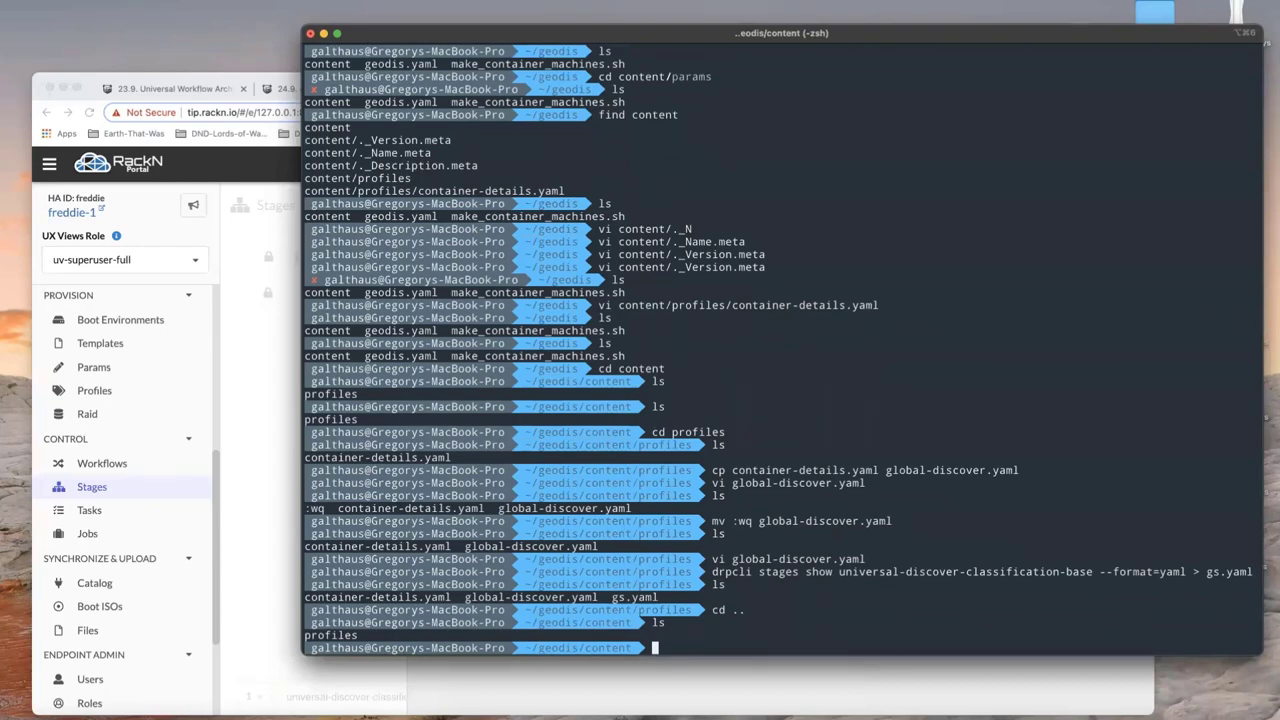
Make a stages folder and move gs.yaml into it as geodis-hardware-classifer.yaml, opened in vi
type("mkdir stages")
type("cd st")
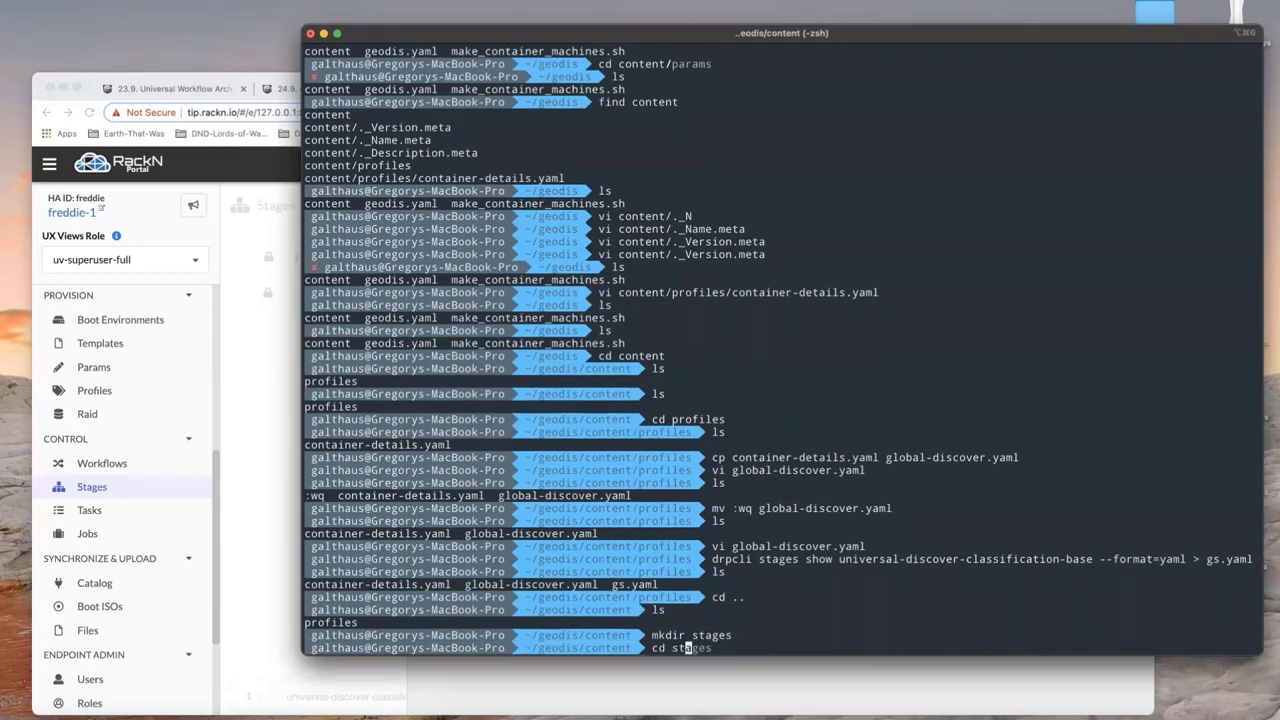
type("mv ..;profiles/")
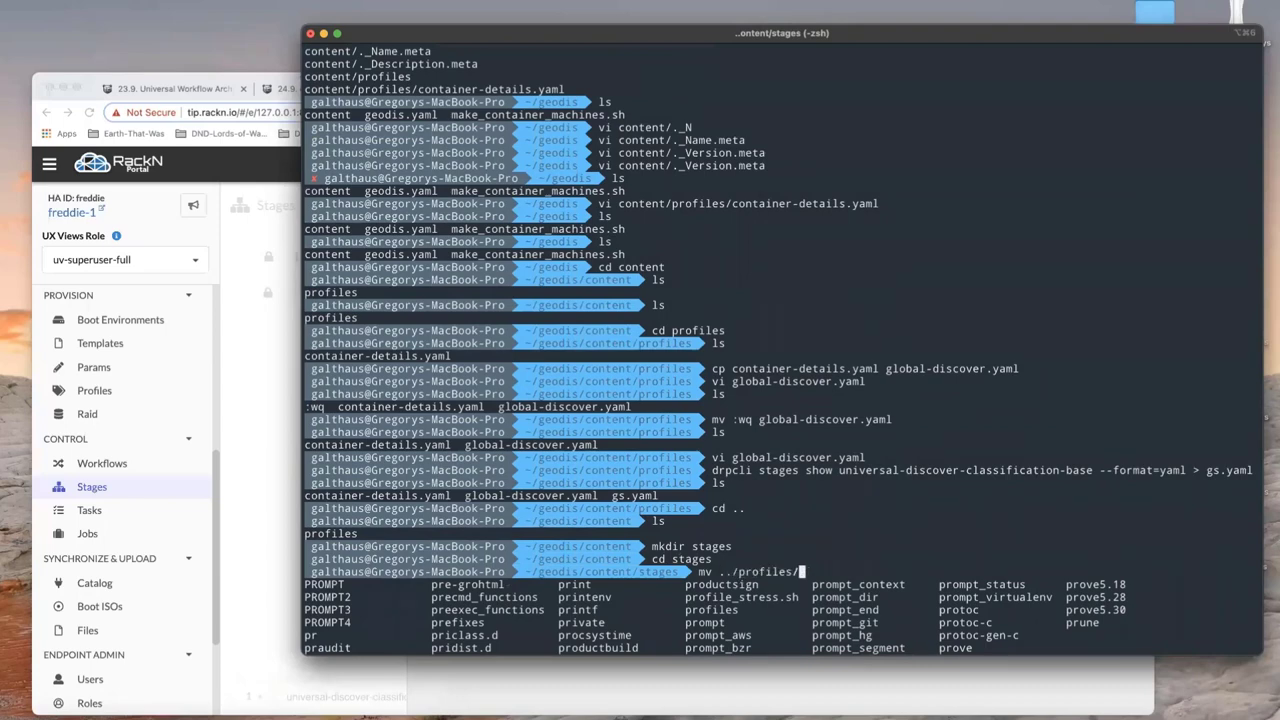
type("gs.yaml")
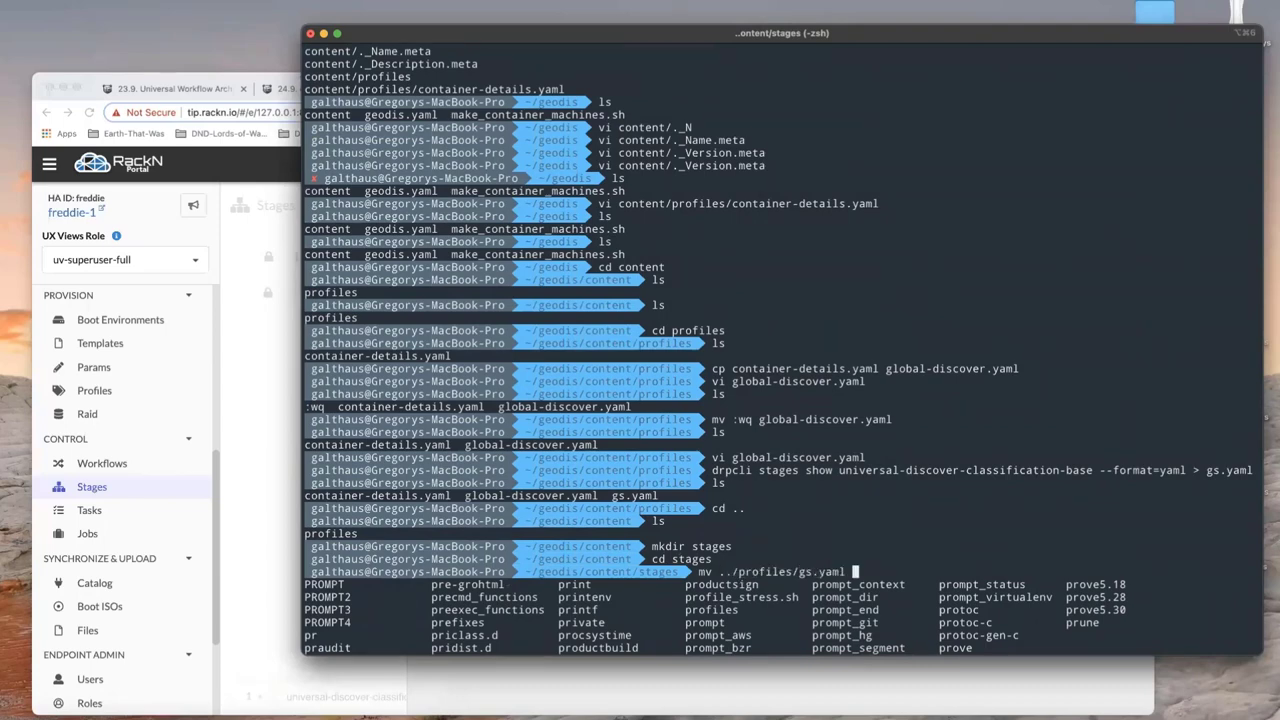
type("ge")
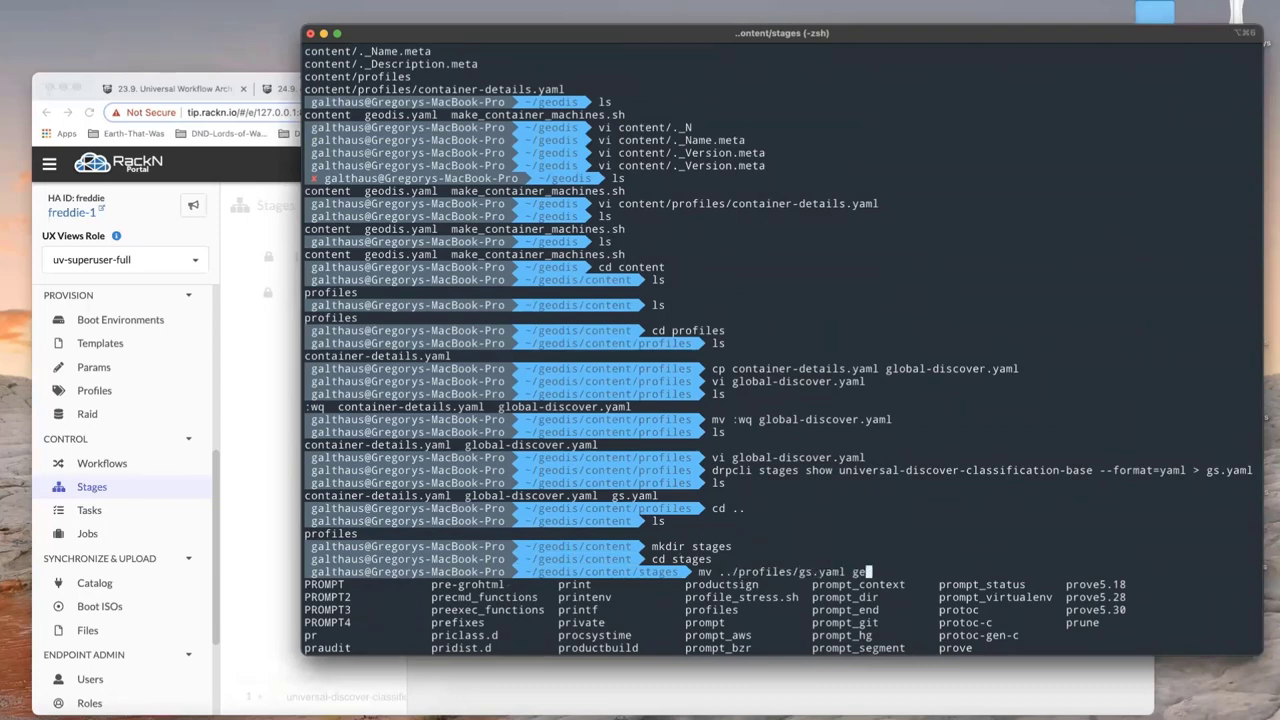
type("geodis-jj.yaml")
type("vi")
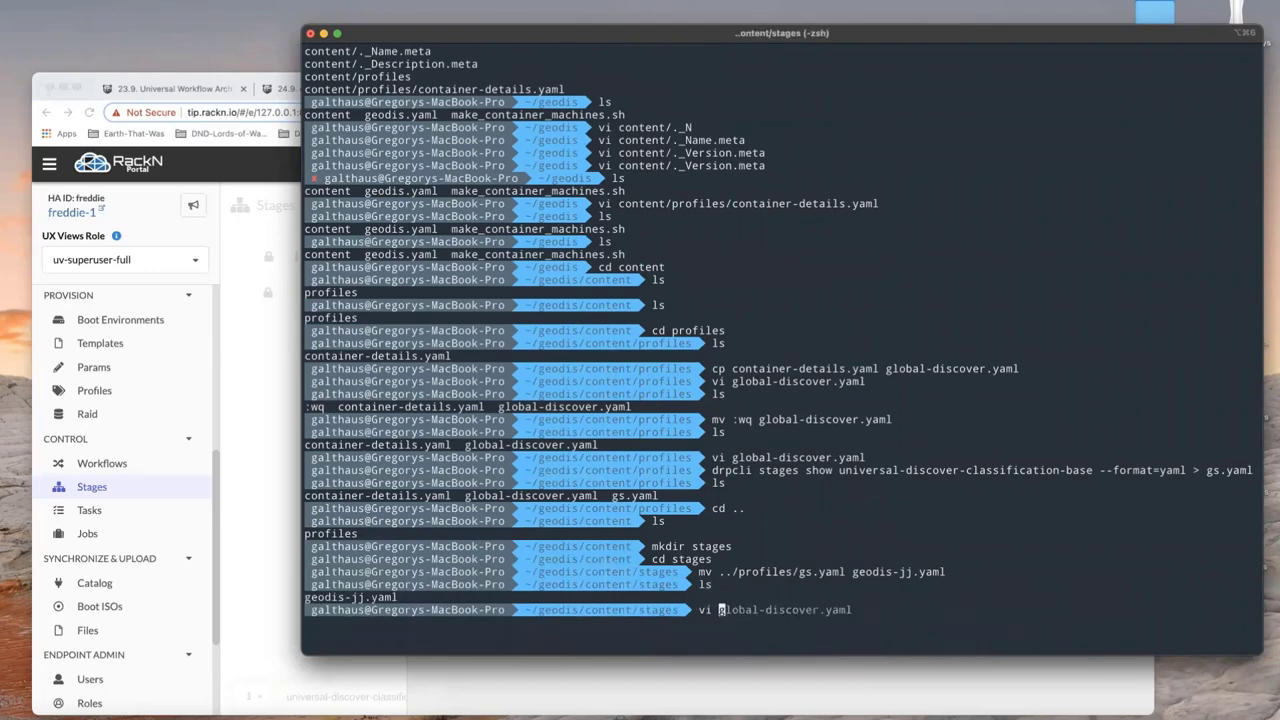
type("../profiles/")
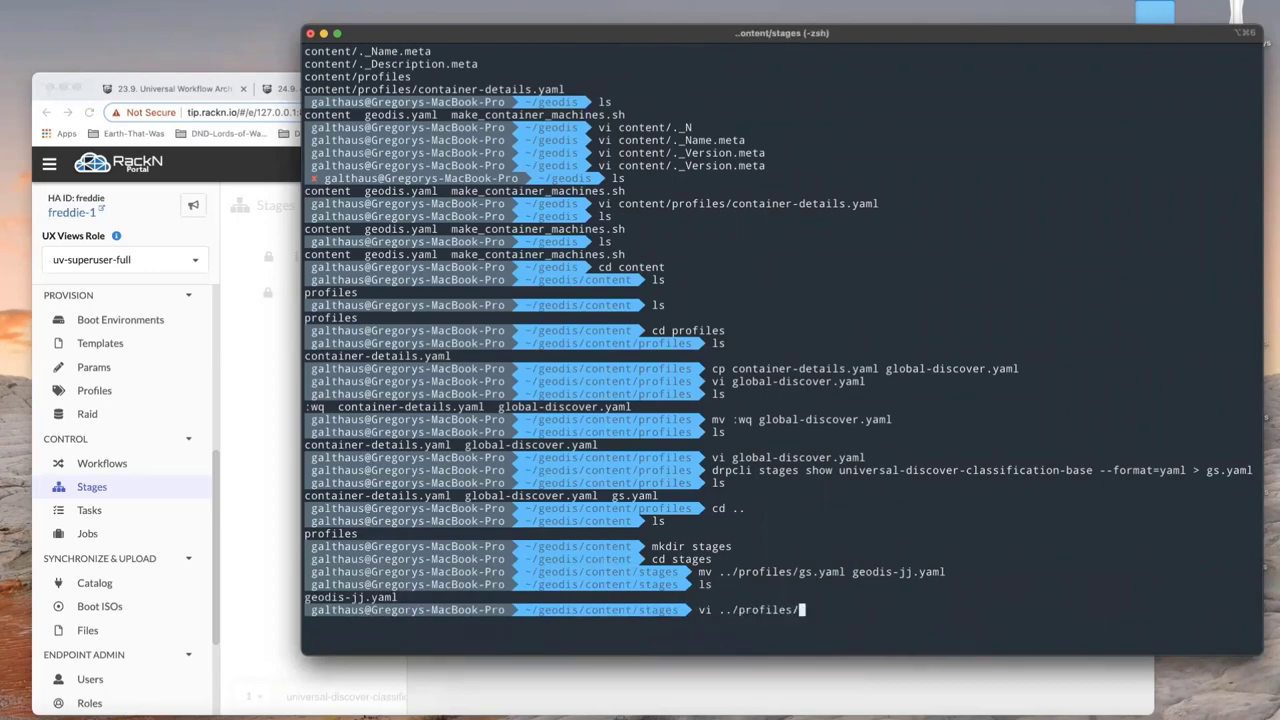
key("Return")
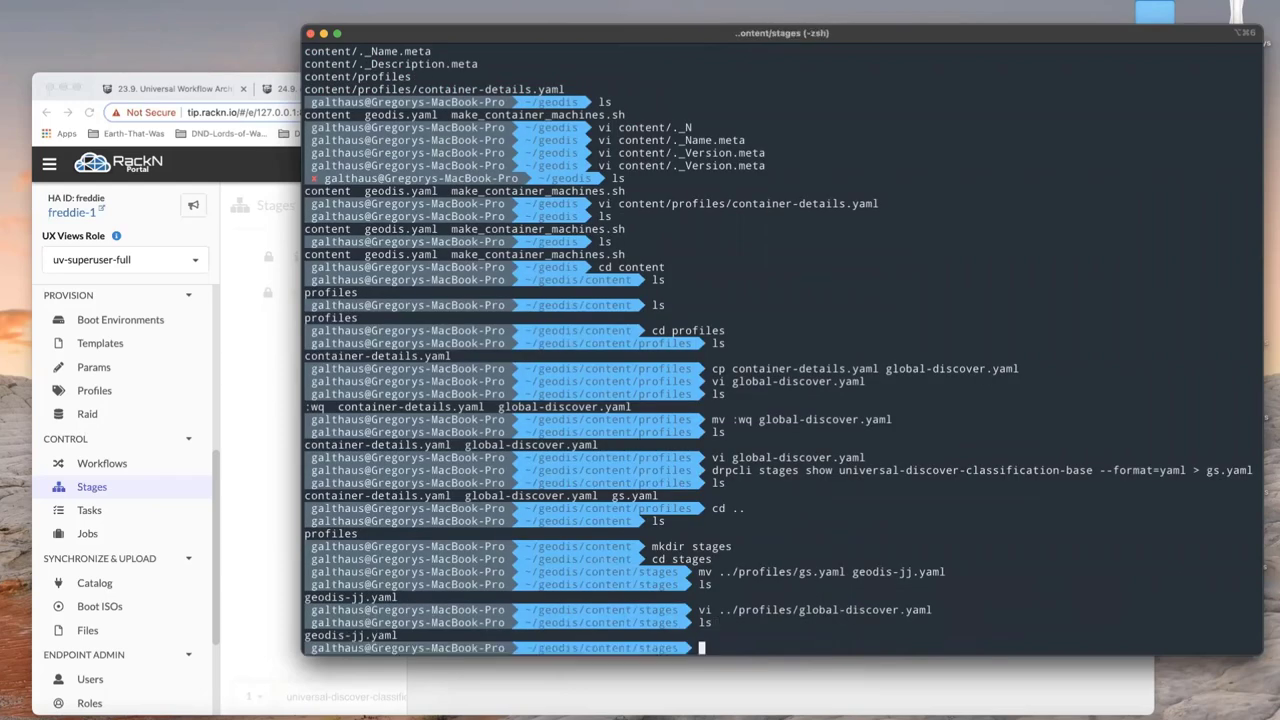
type("mv geodis-jj.yaml geodis-hardware-classifer.yaml")
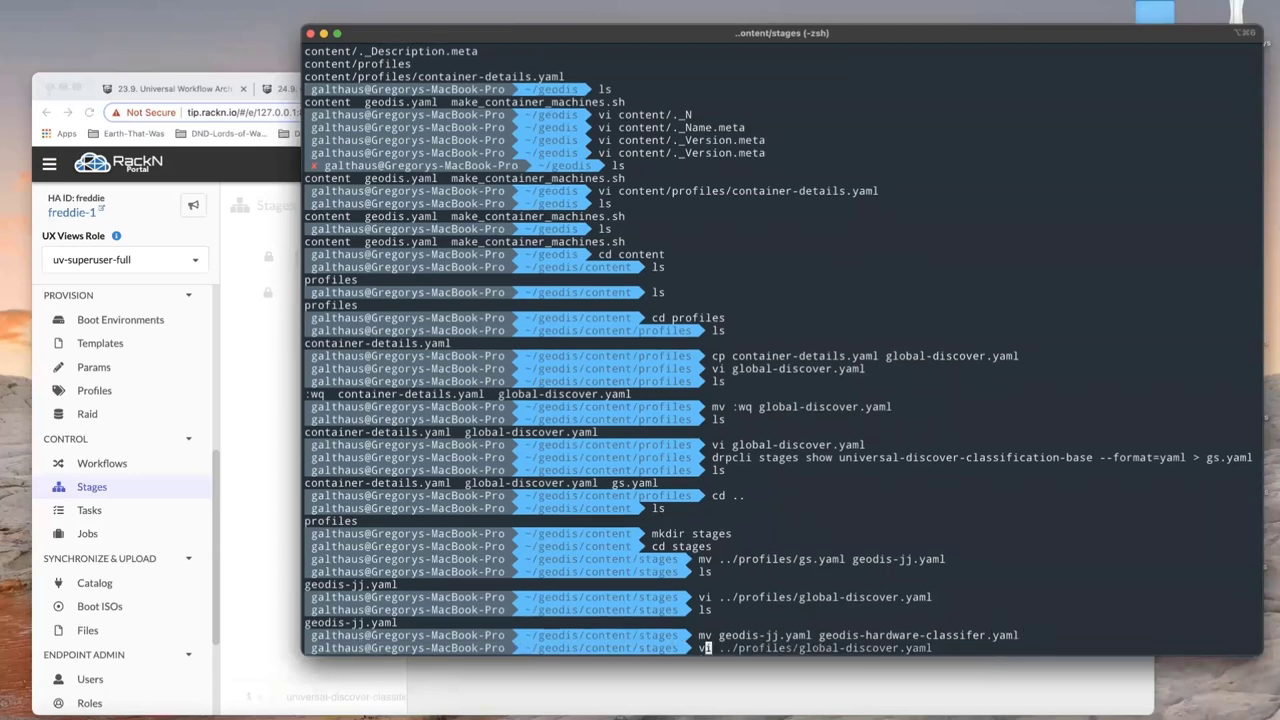
key("Return")
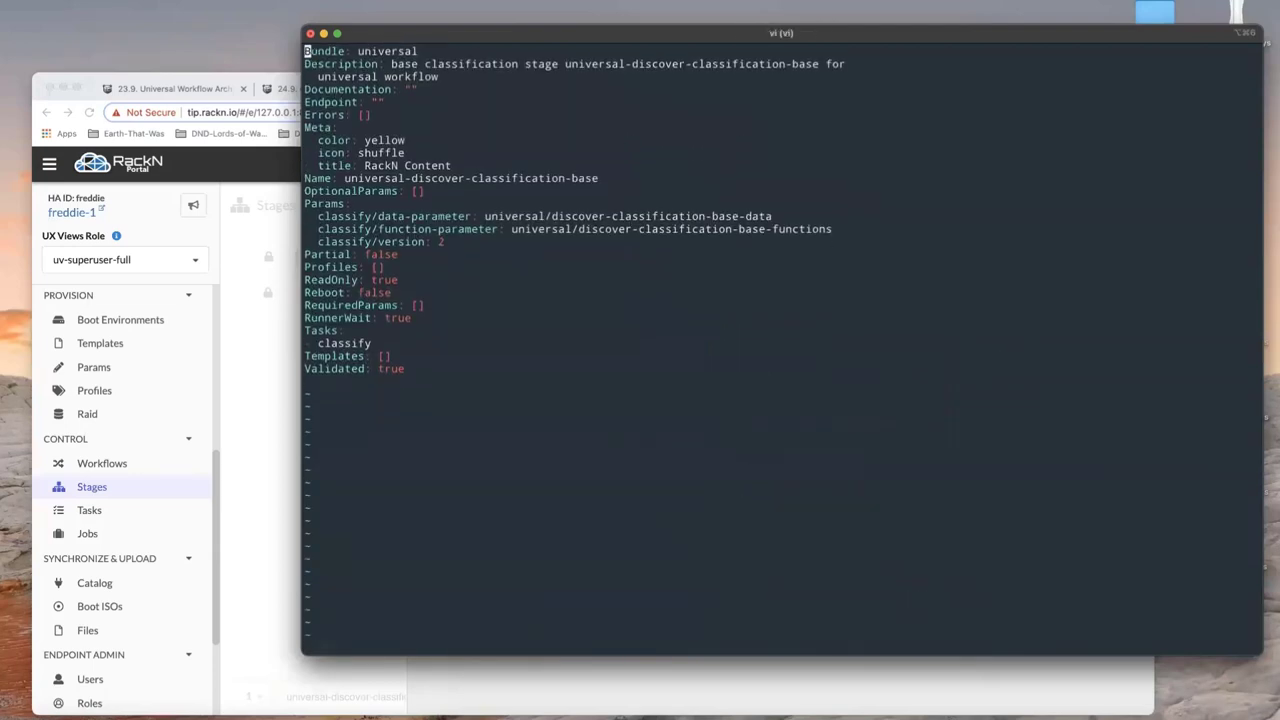
Set description 'Geodis hardware classifier' and name geodis-hardware-classifer, deleting bundle and read-only fields
scroll("down", 3)
type("---")
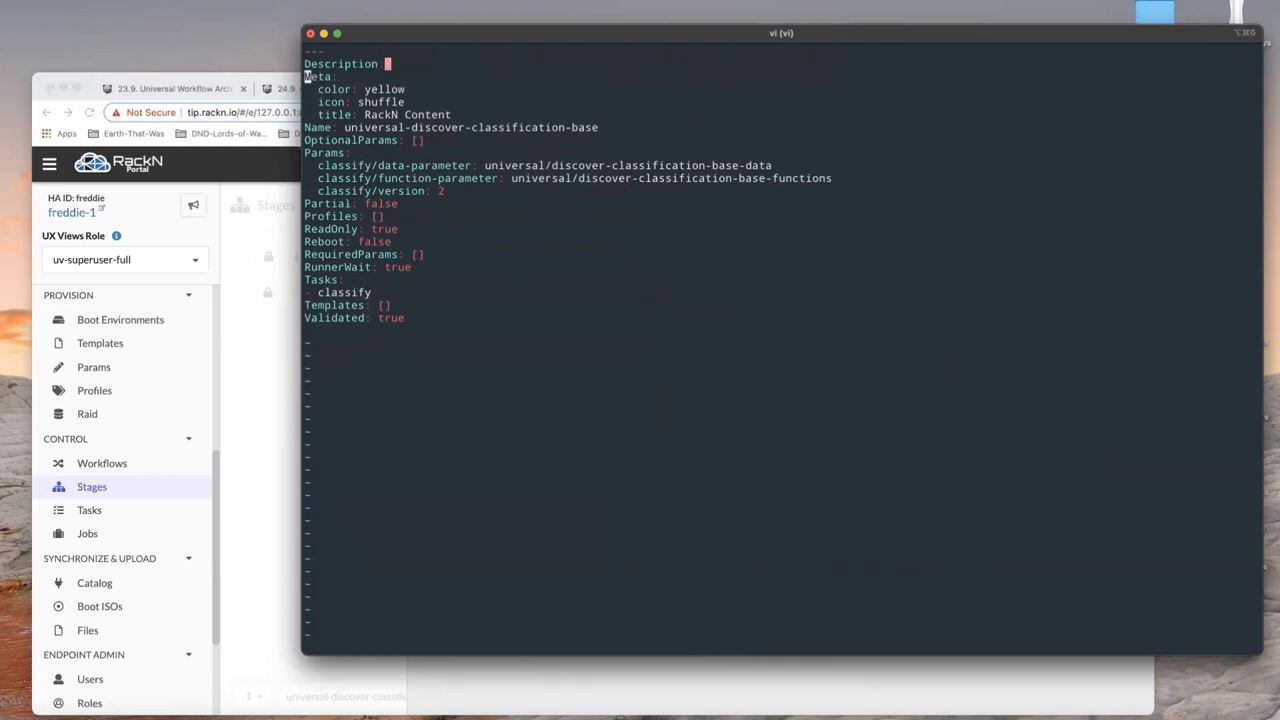
key("i")
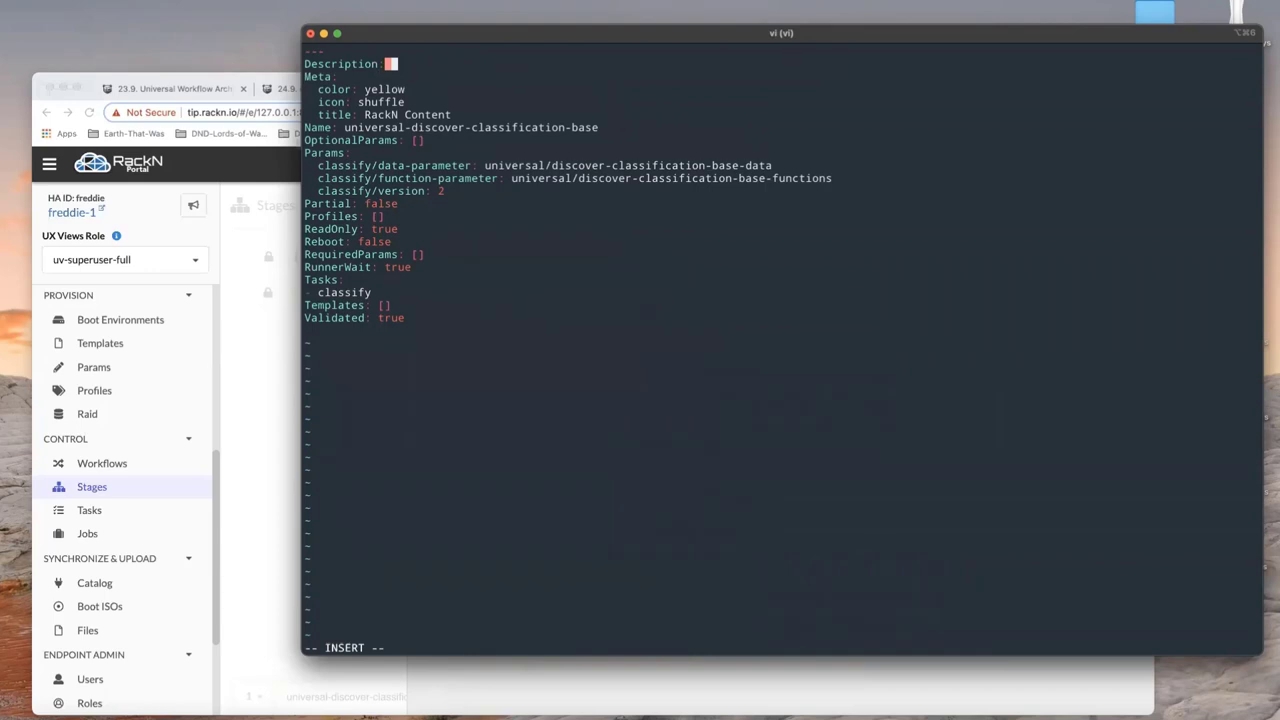
type("Geodis")
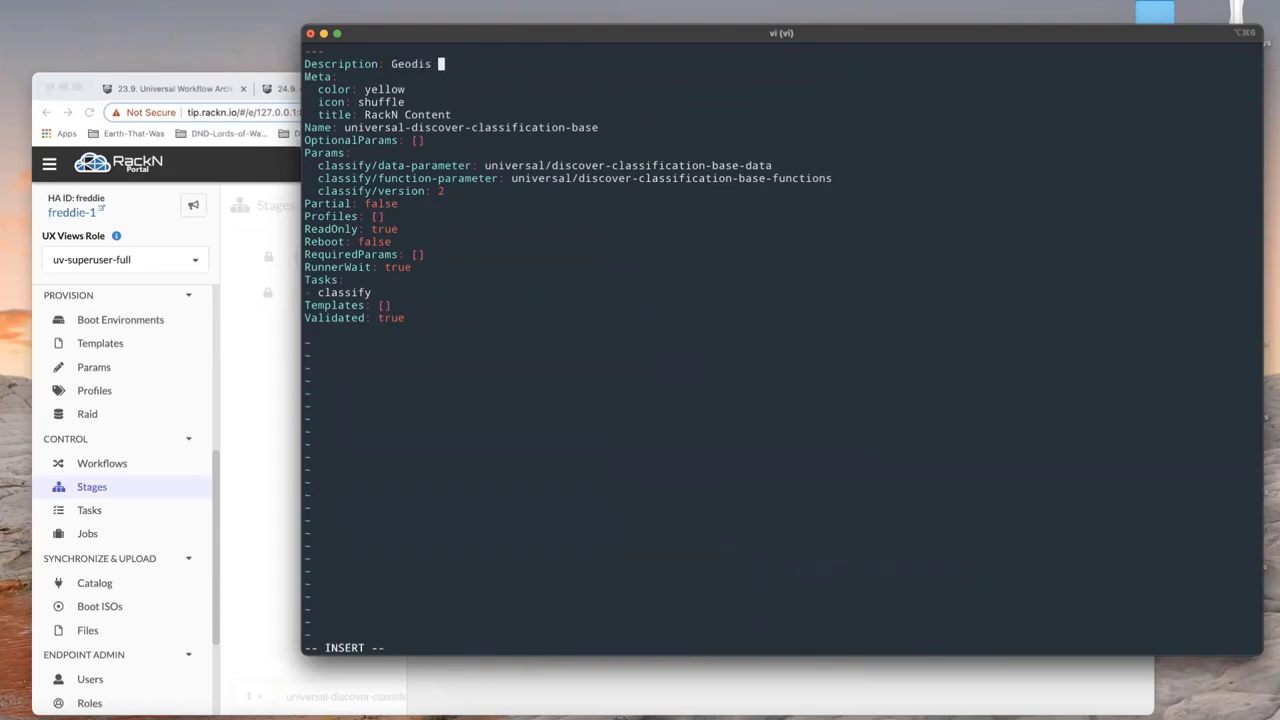
type("size")
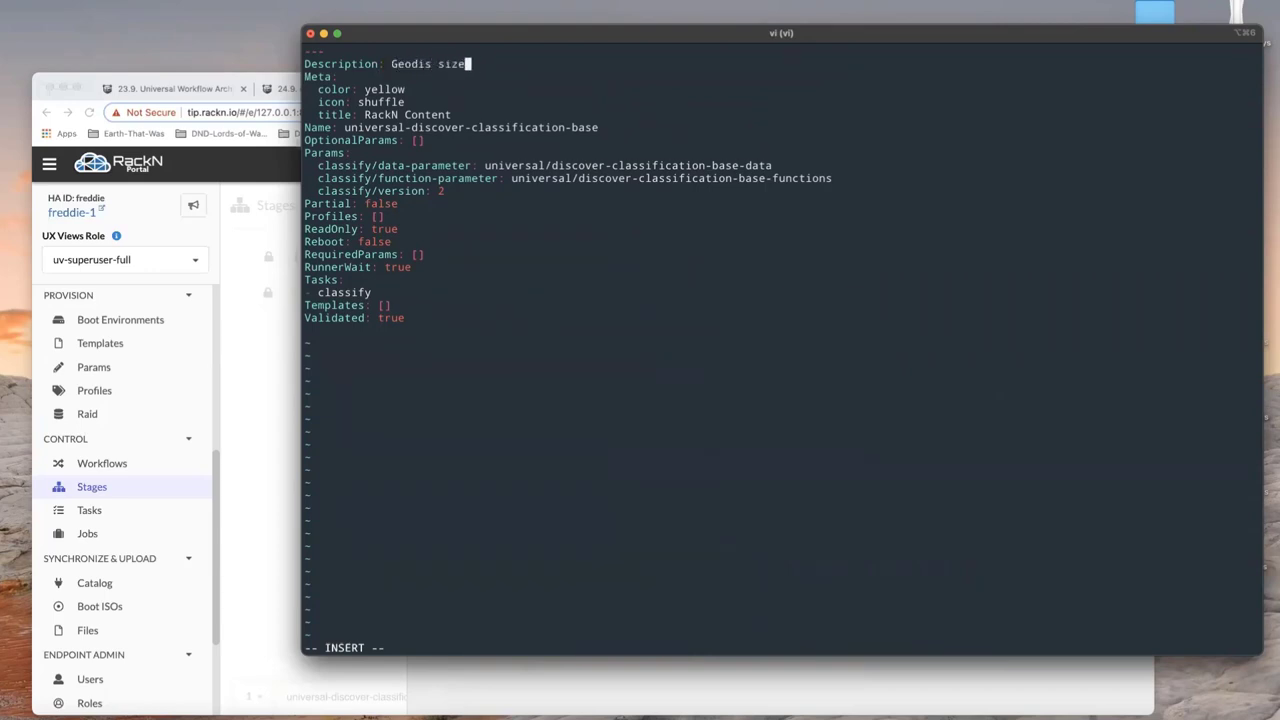
type("hardware classifier")
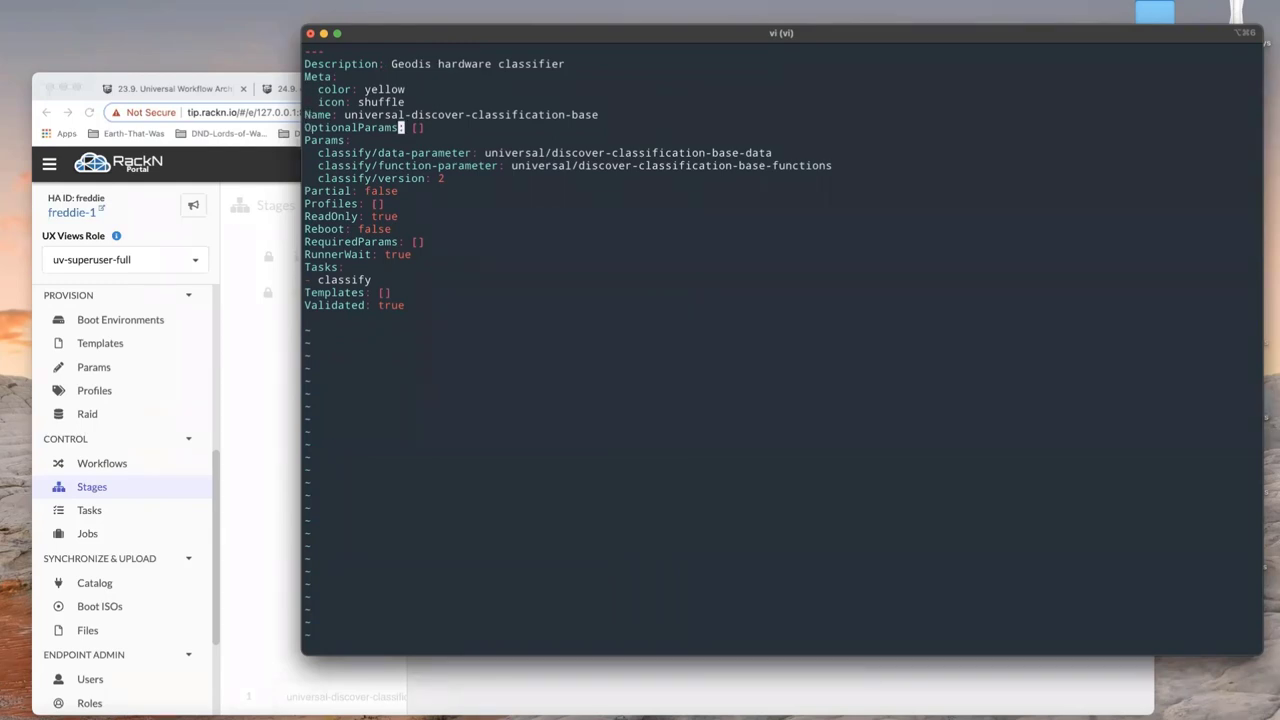
type("geodis-hardware-classifer")
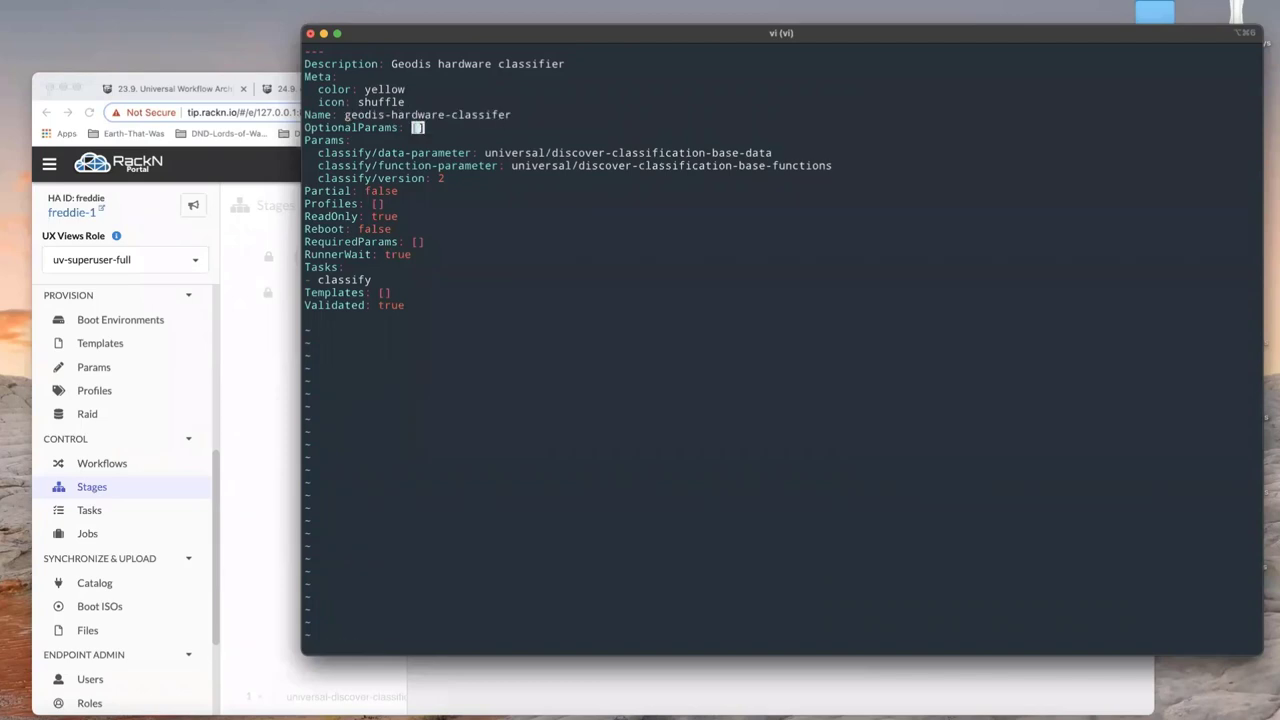
key("dd")
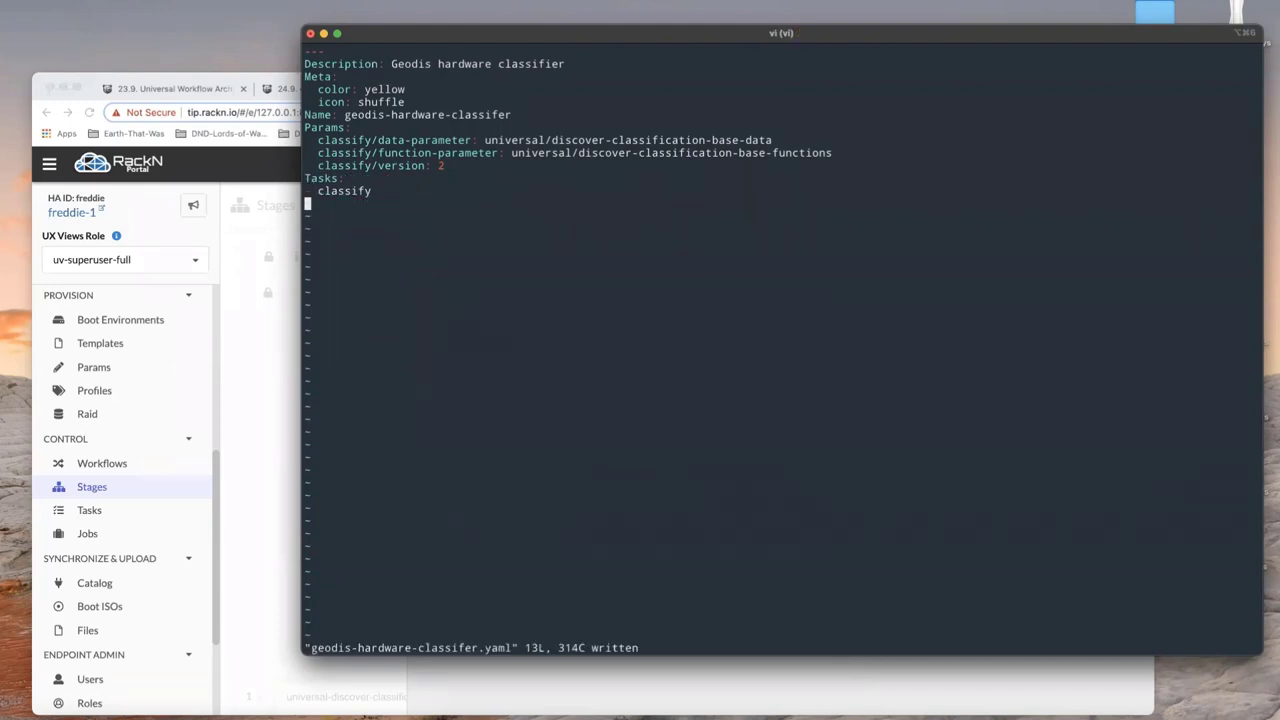
Point the stage's classify parameters at geodis/hw-classifier-data and geodis/hw-classifier-functions in vi
key("dd")
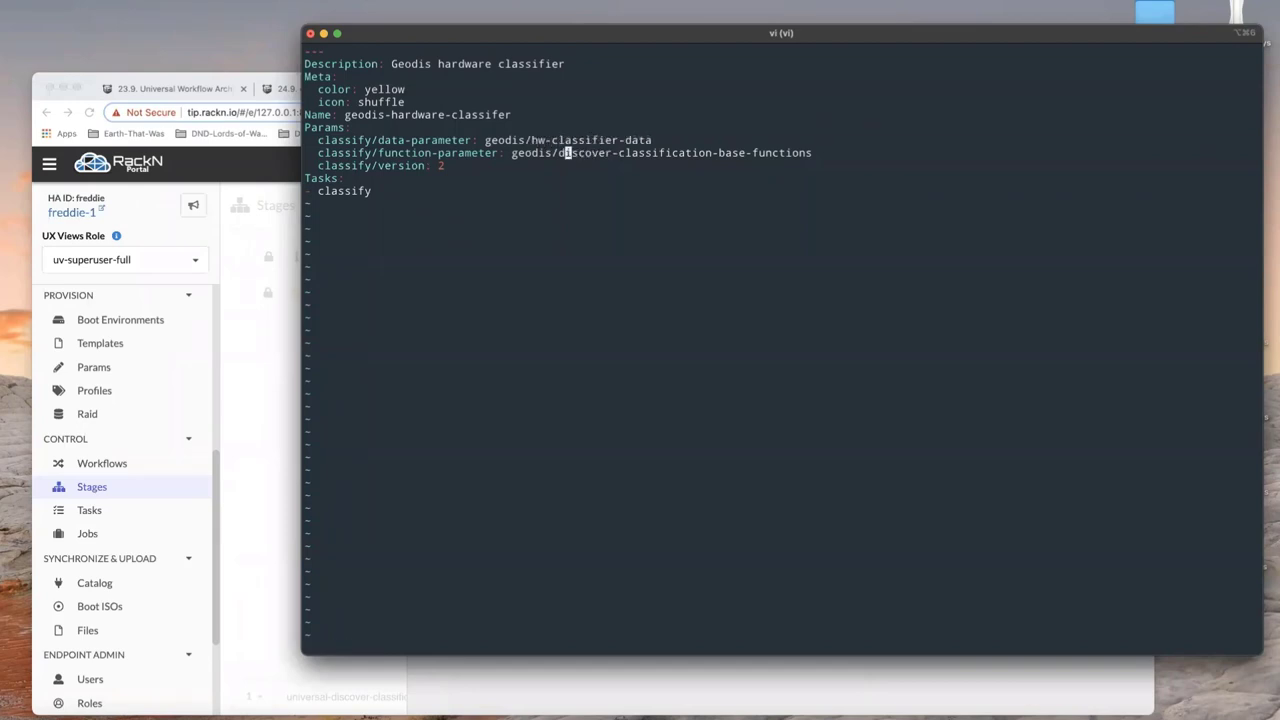
type("geodis/hw-ca")
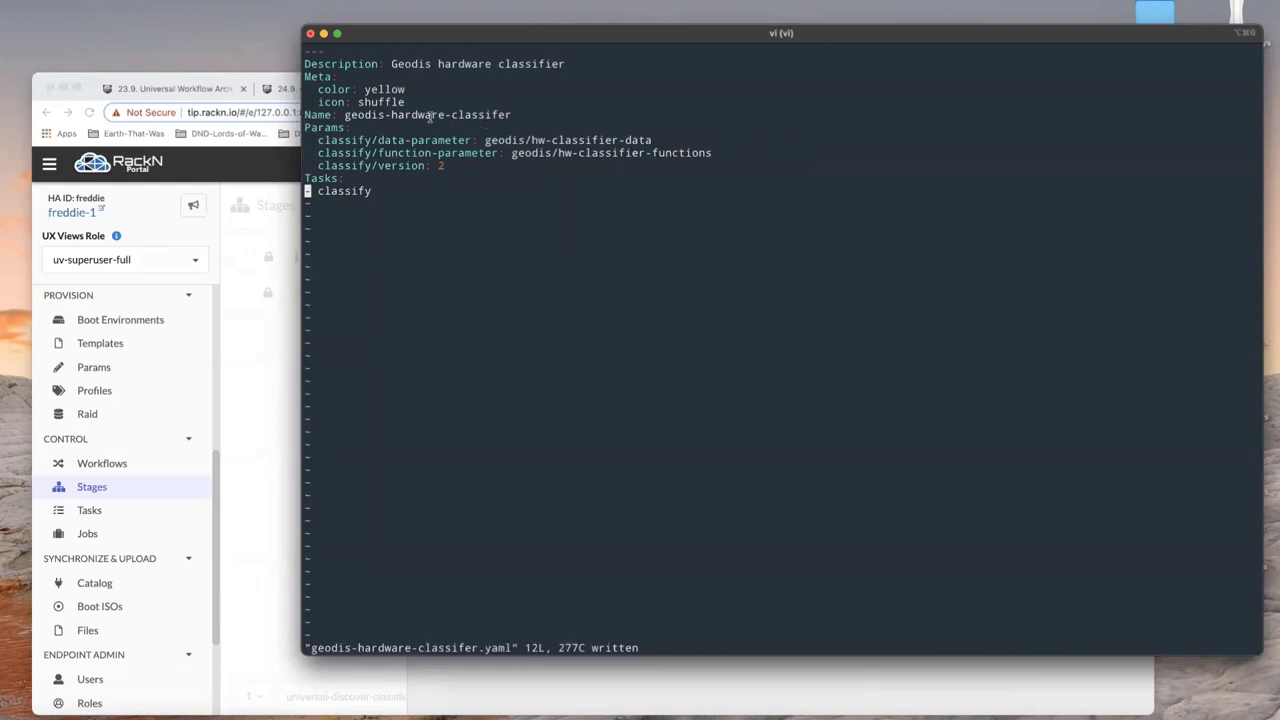
mouse_move(655, 157)
type("vi geodis-hw-classifier-data.yamp")
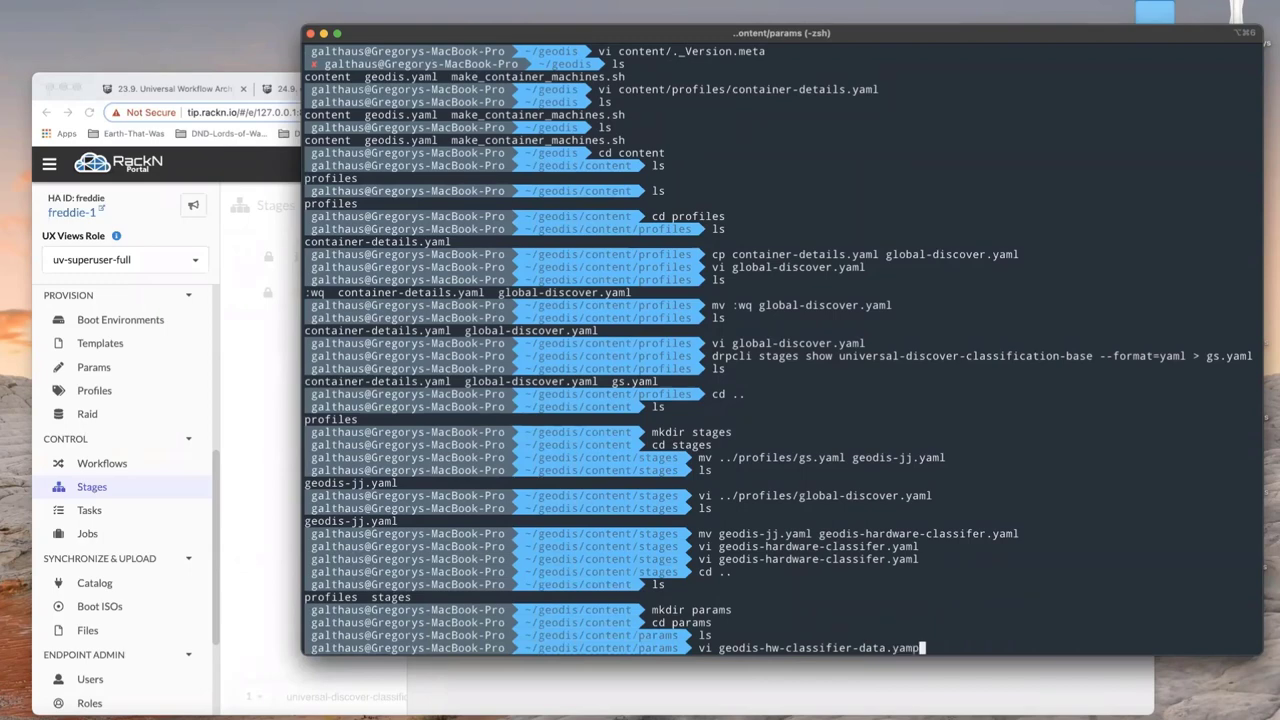
Create geodis-hw-classifier-data.yaml and geodis-hw-classifier-functions.yaml in params, then reopen the data file
key("Return")
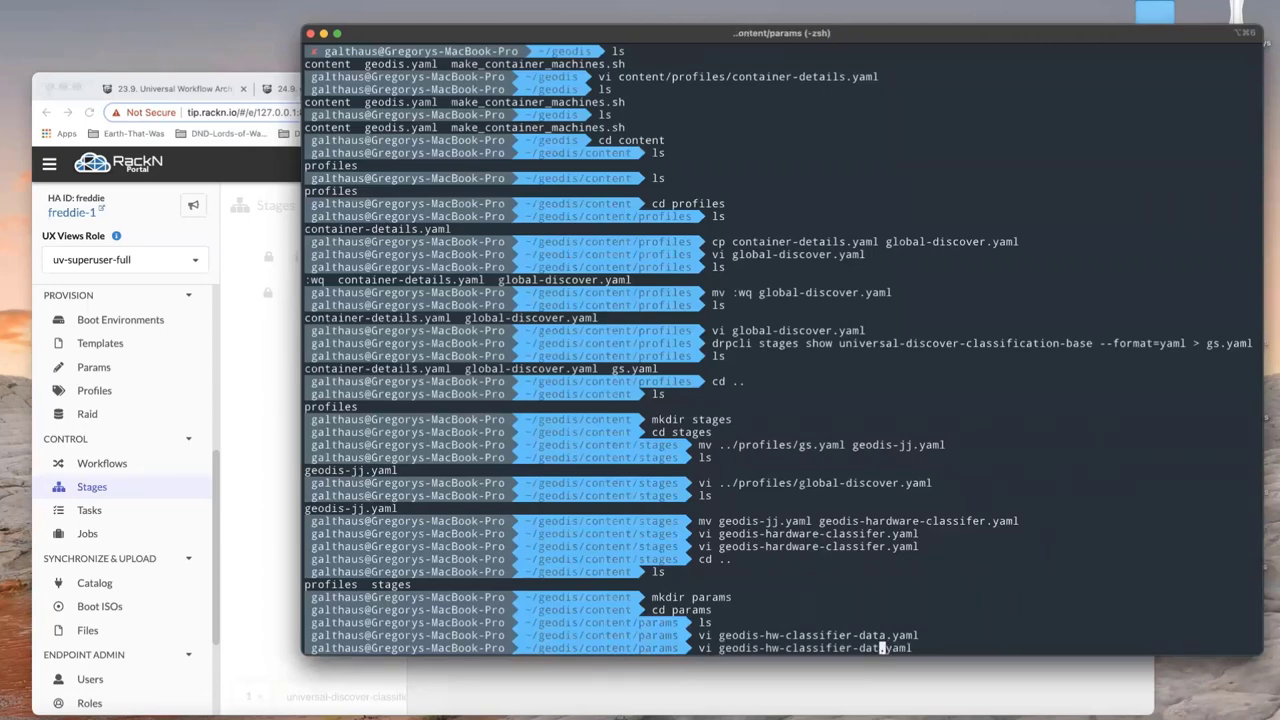
type("functions")
key("Return")
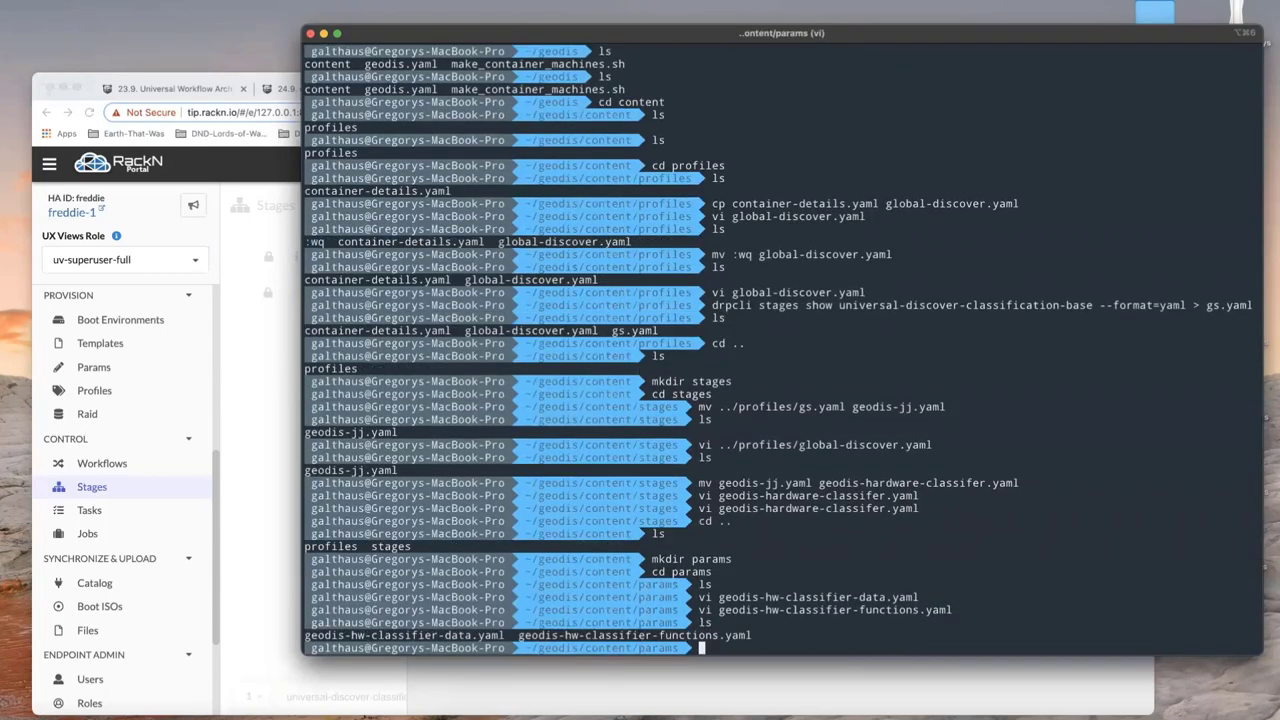
type("vi geodis-hw-classifier-functions.yaml")
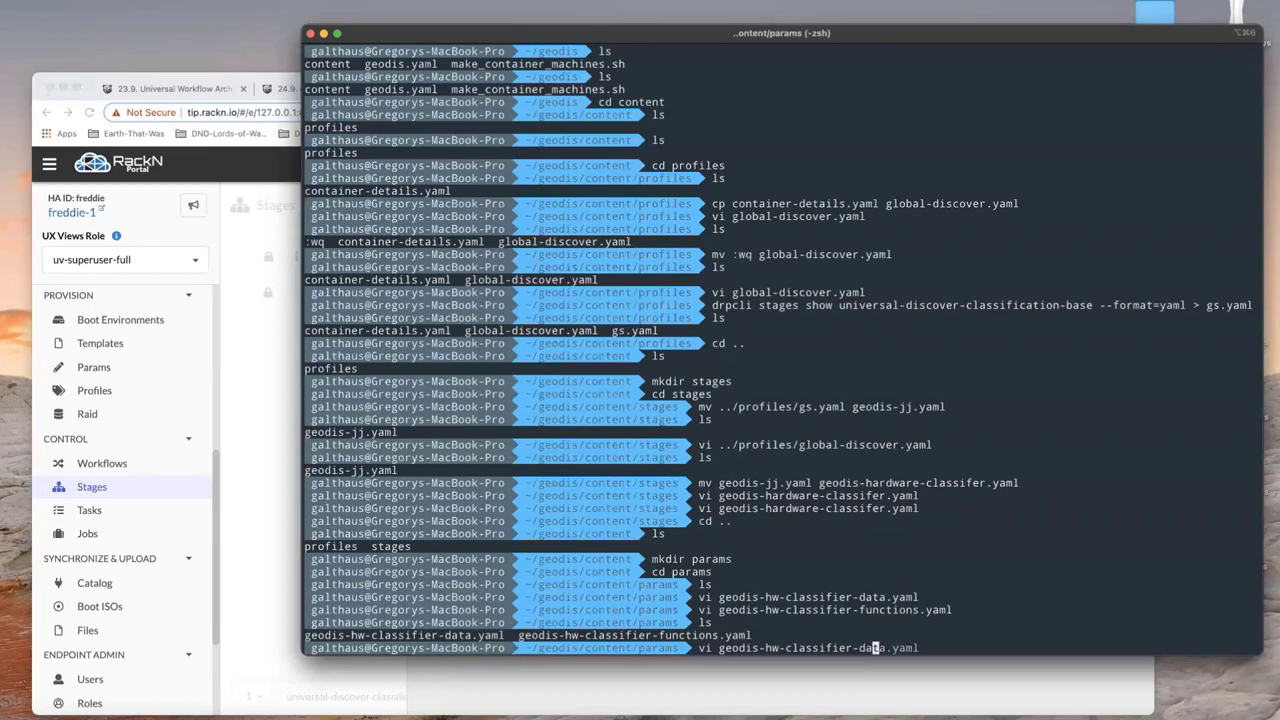
key("Return")
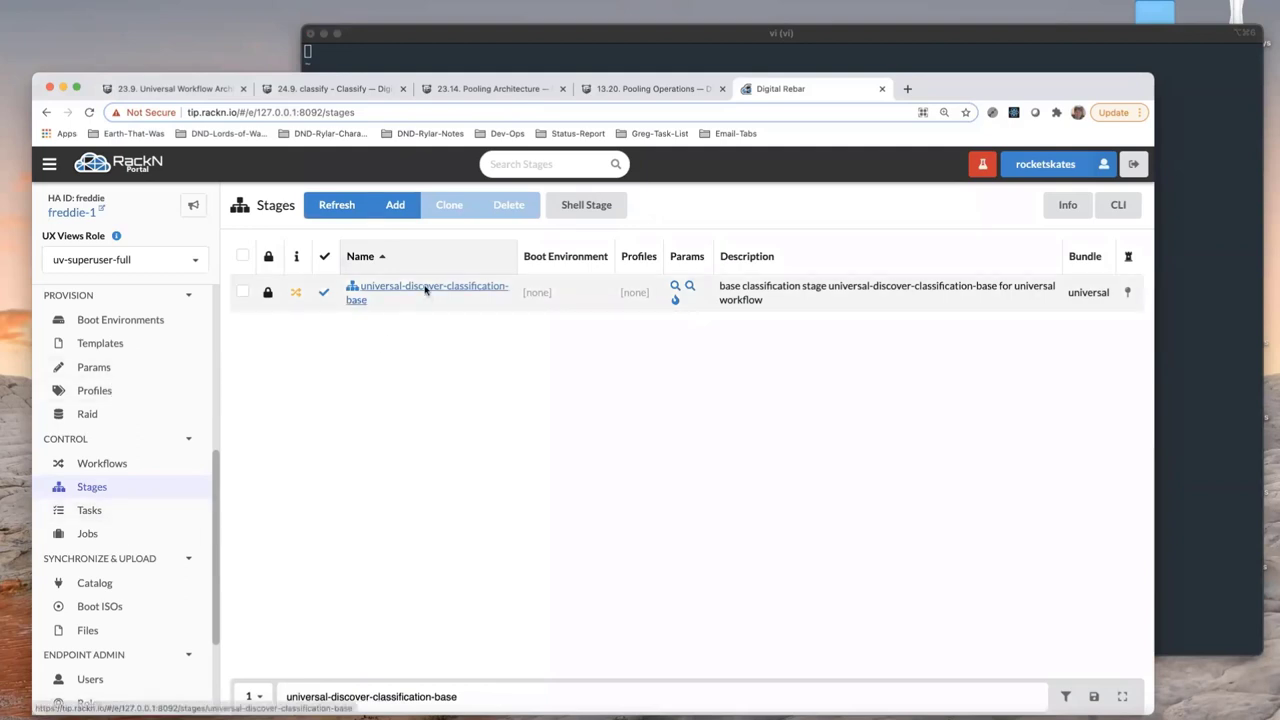
Filter the params list by '-data' and open universal/discover-classification-base-data
left_click(93, 367)
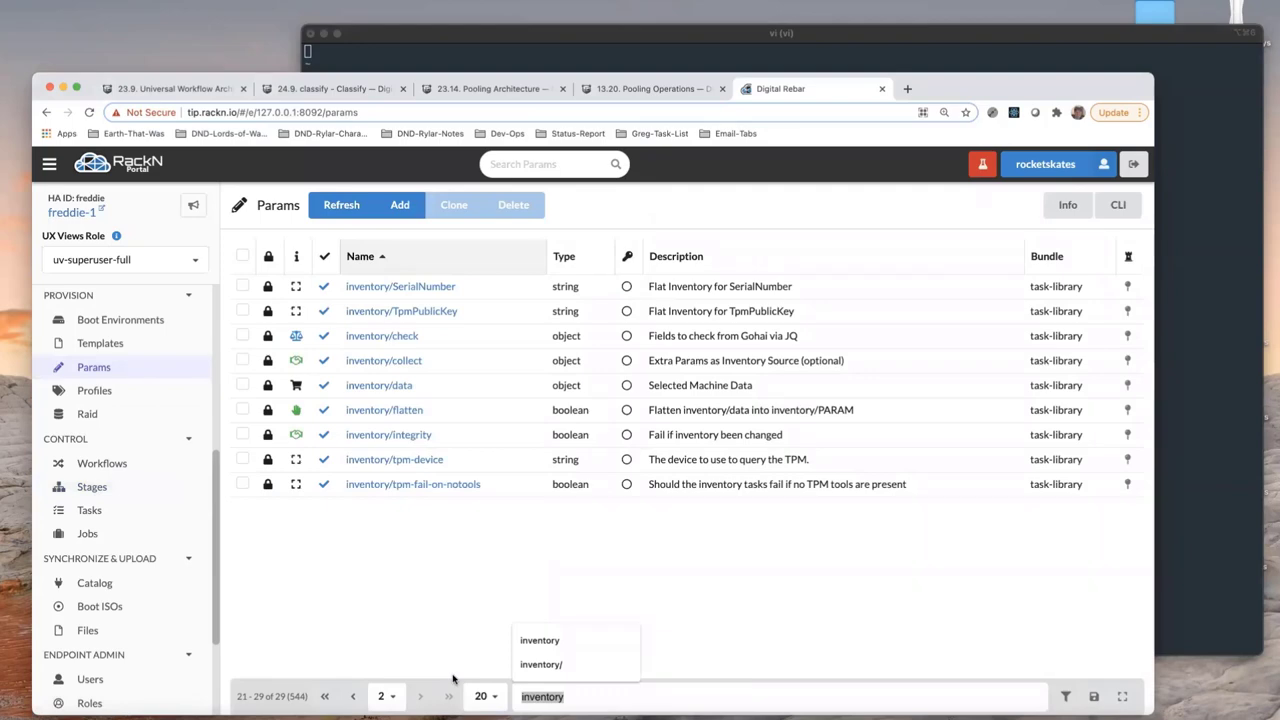
type("-data")
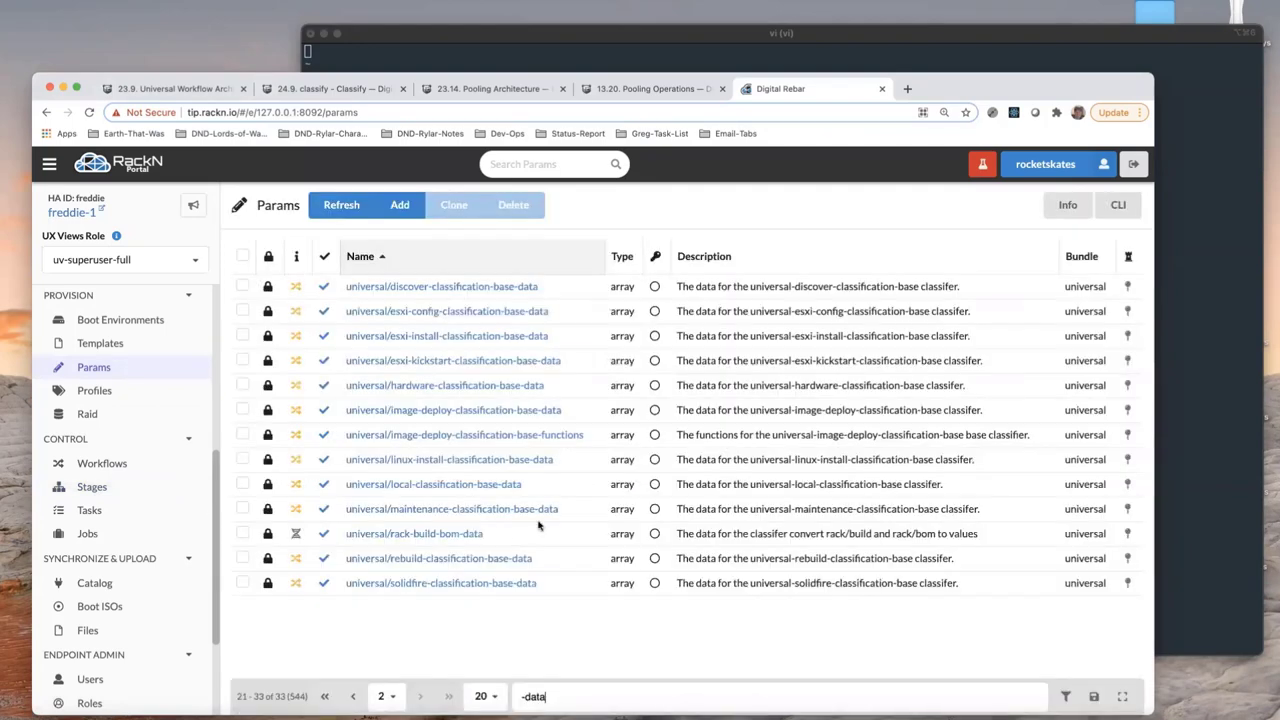
left_click(440, 286)
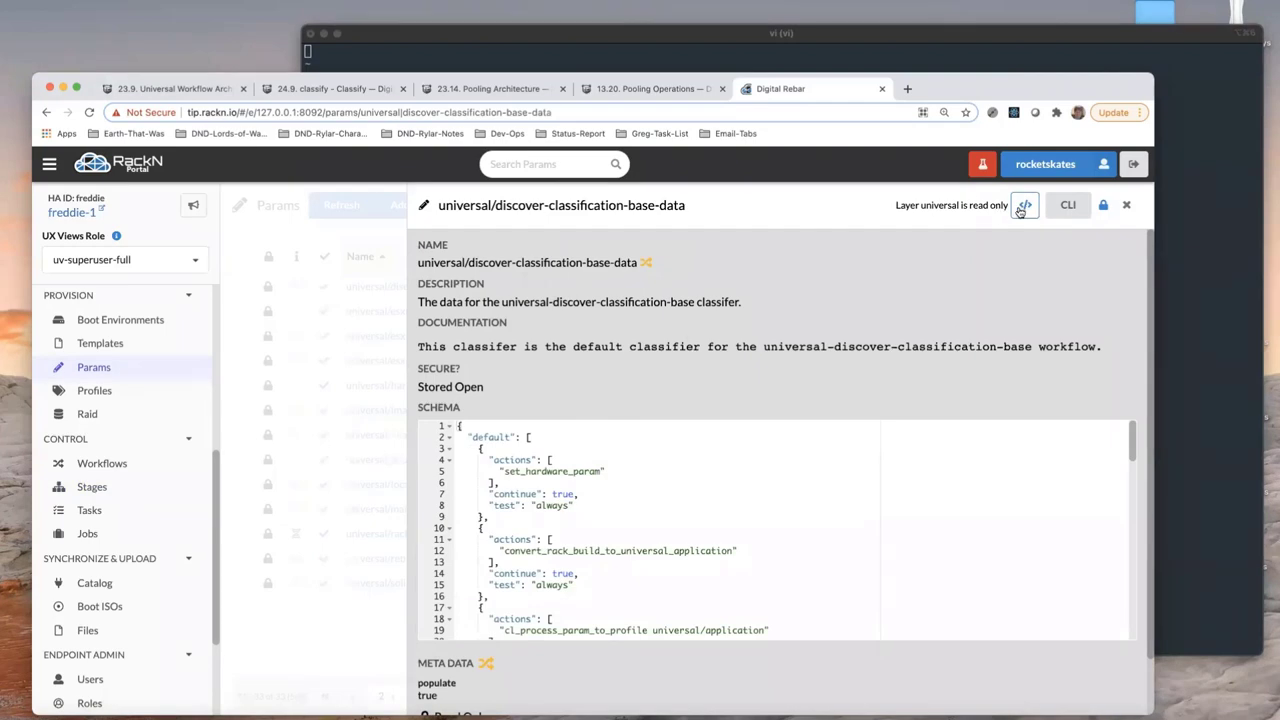
Review the param's raw YAML definition and select its full name for copying
left_click(997, 205)
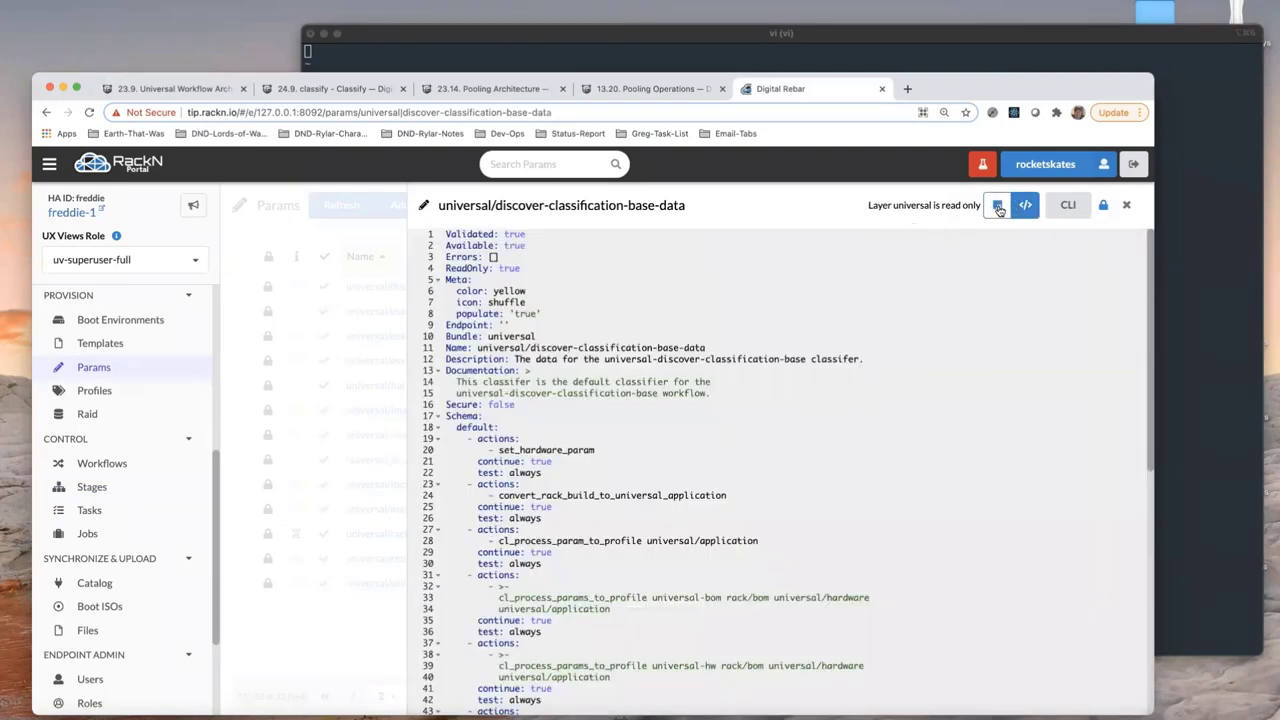
left_click(996, 205)
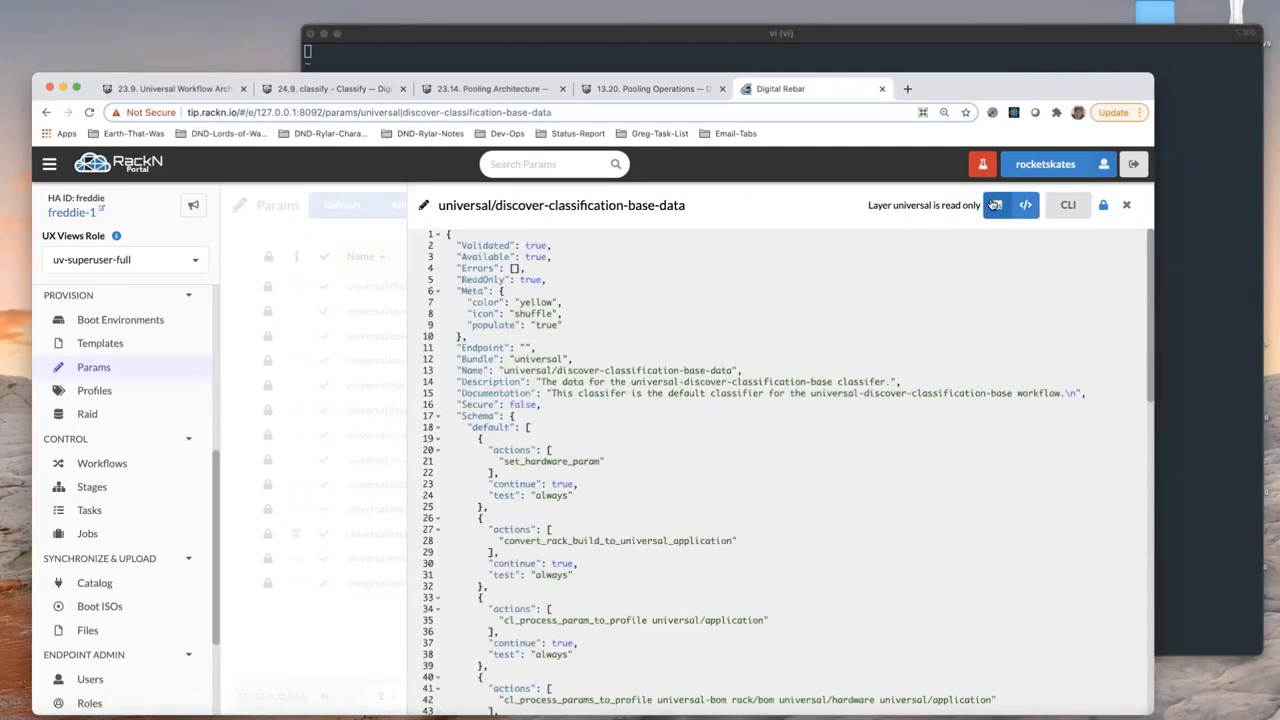
left_click(996, 205)
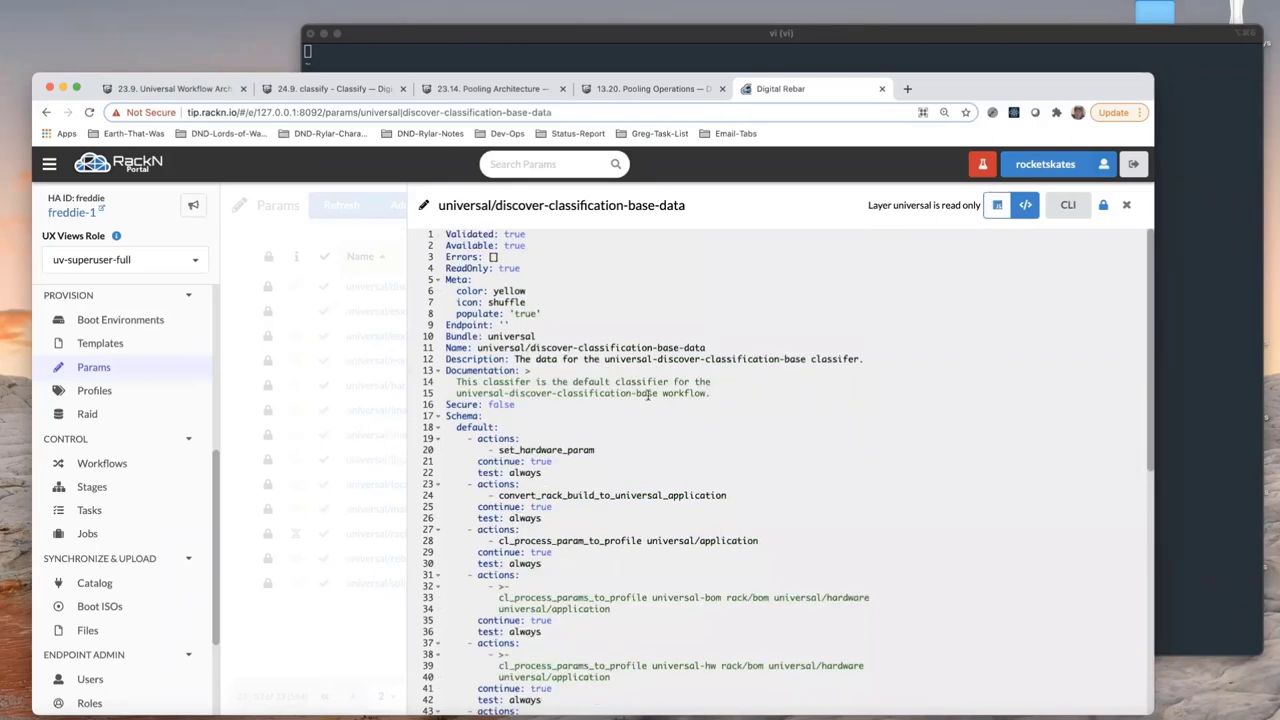
scroll("down", 3)
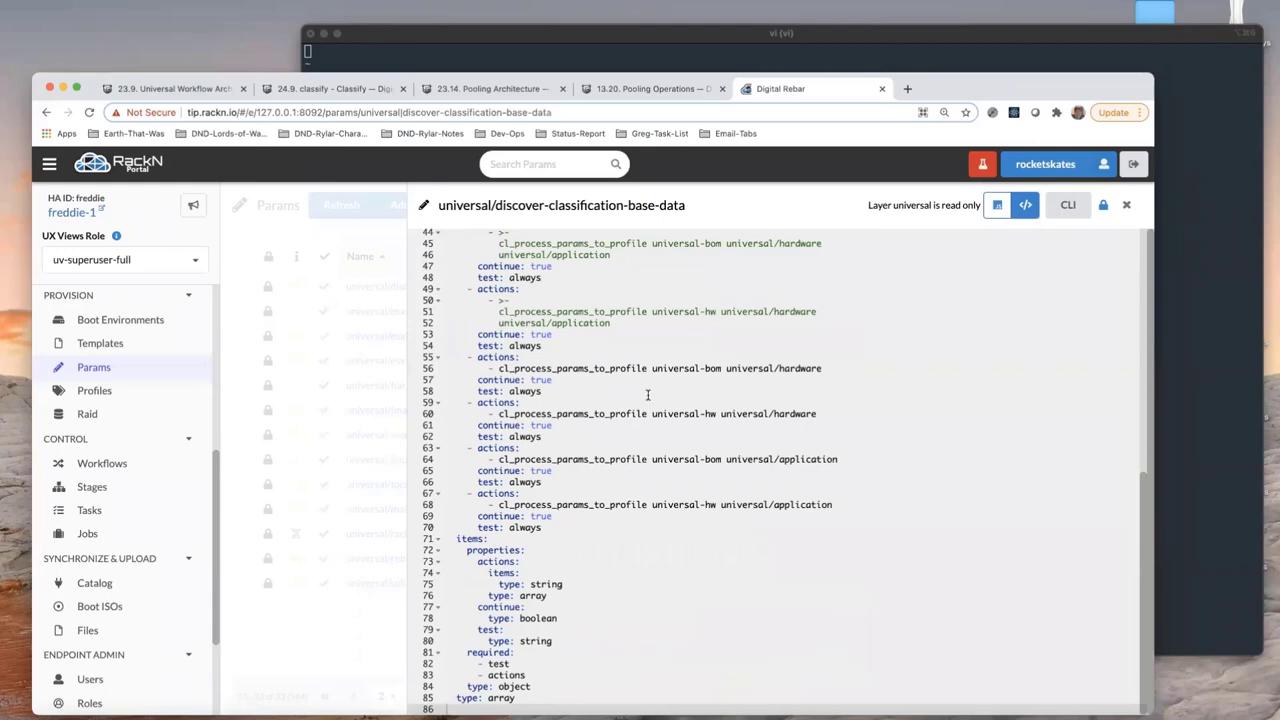
scroll("up", 3)
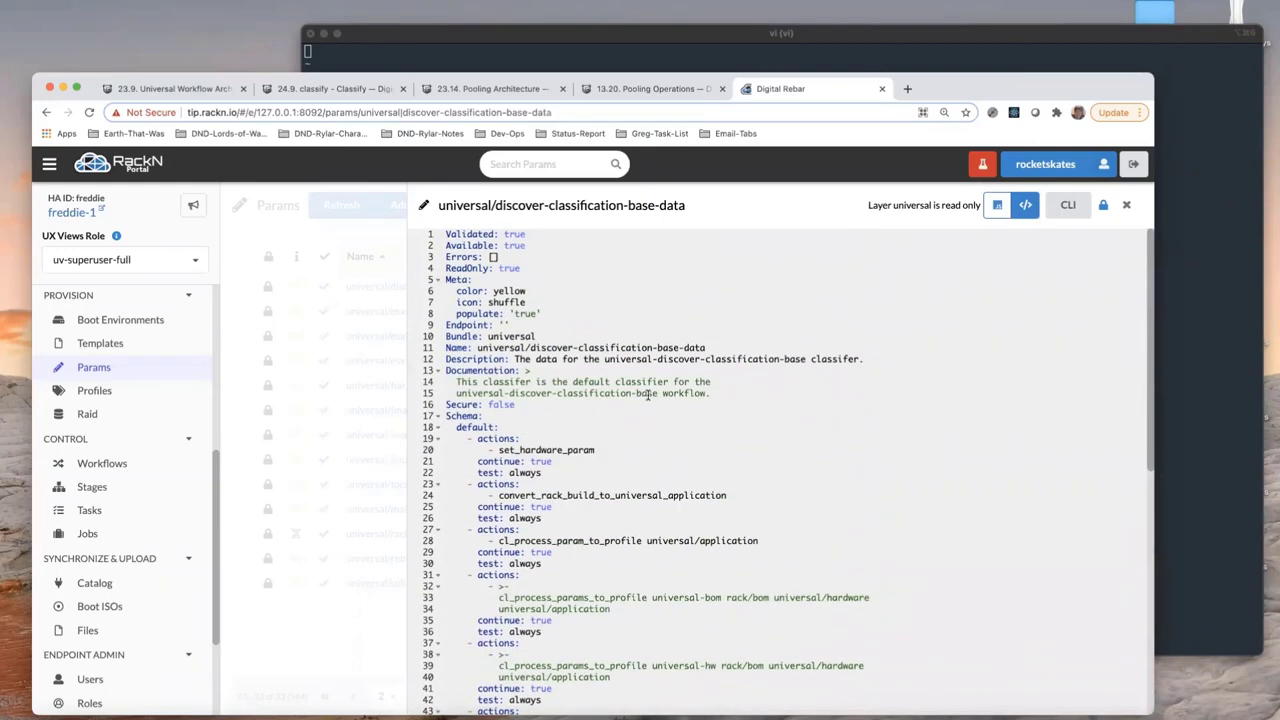
scroll("down", 3)
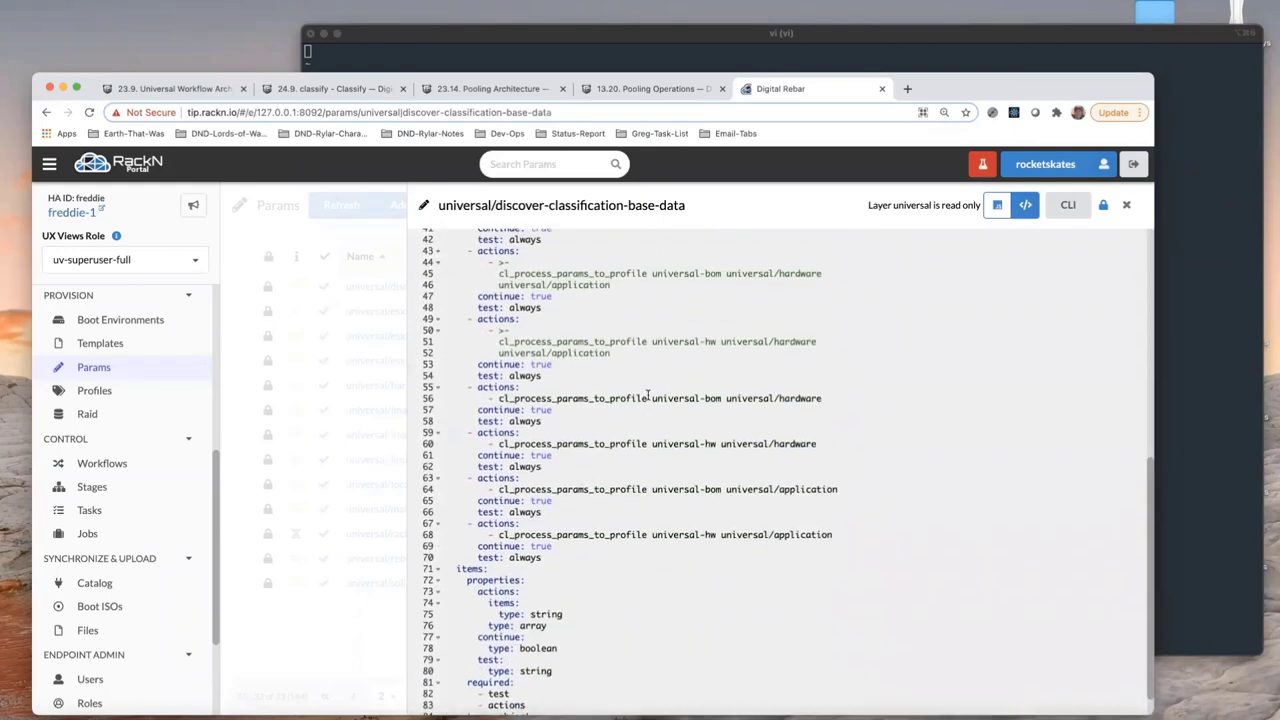
scroll("up", 3)
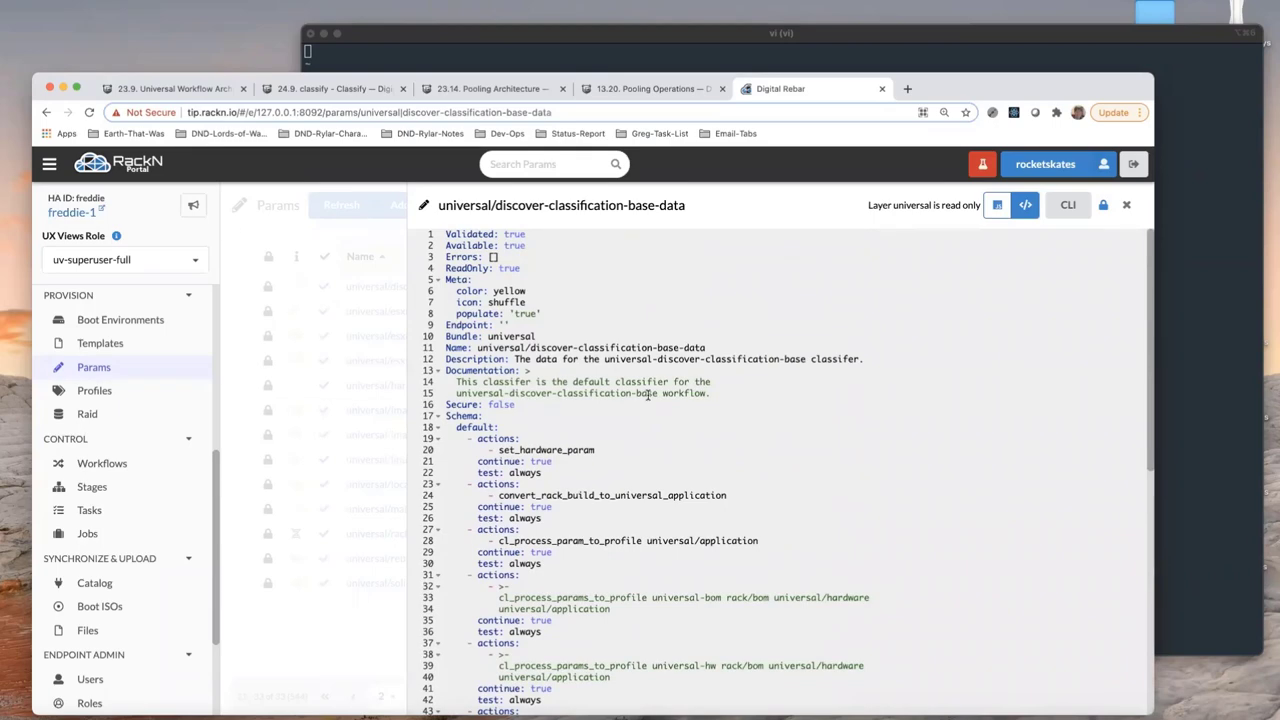
scroll("up", 3)
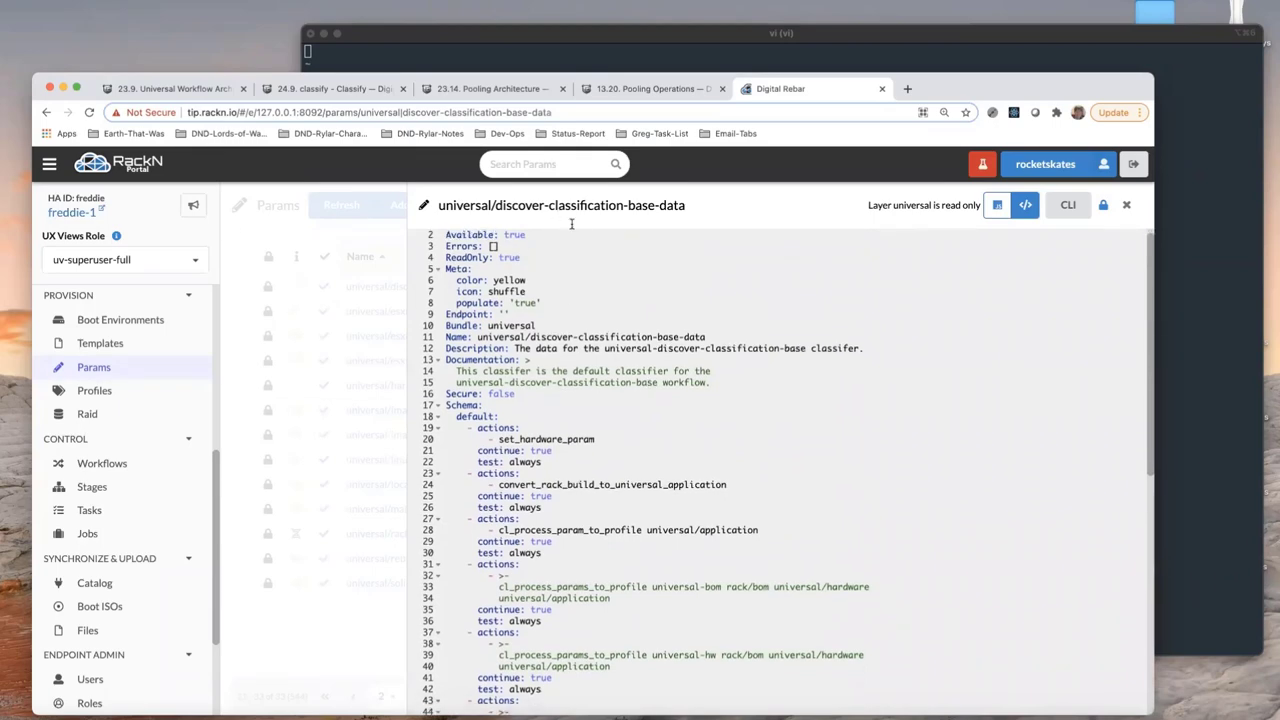
scroll("down", 3)
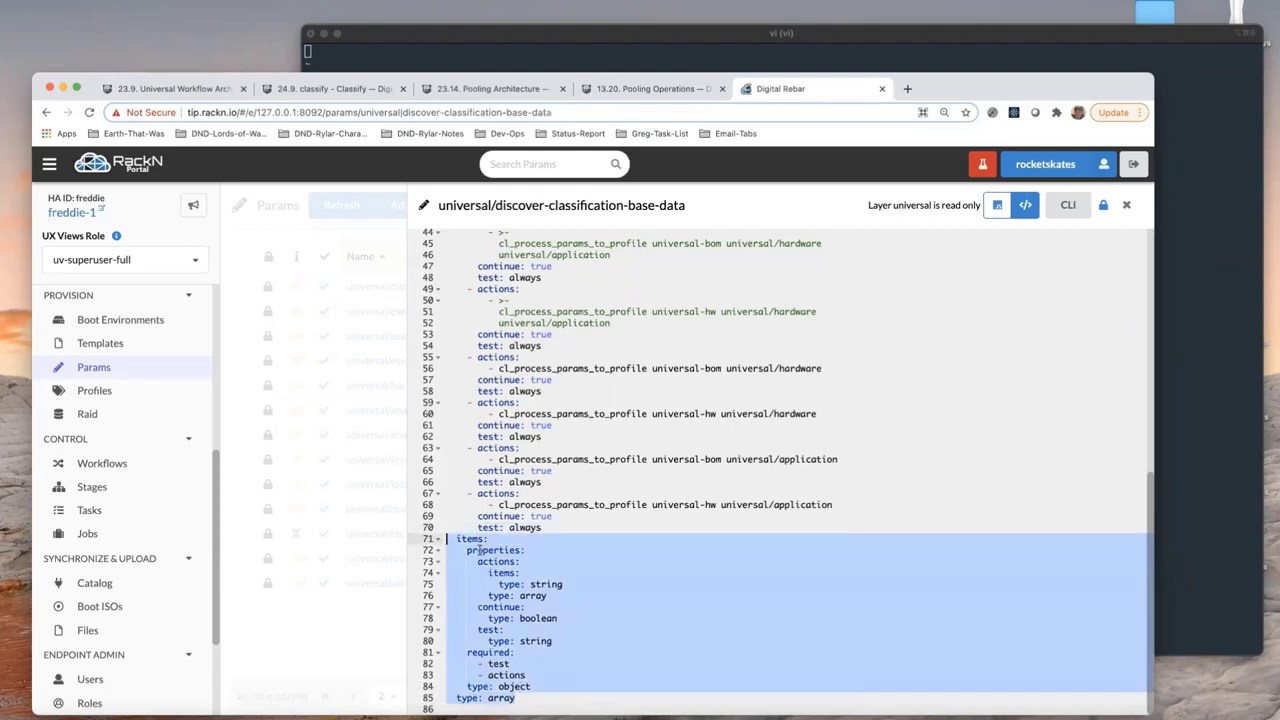
mouse_move(553, 538)
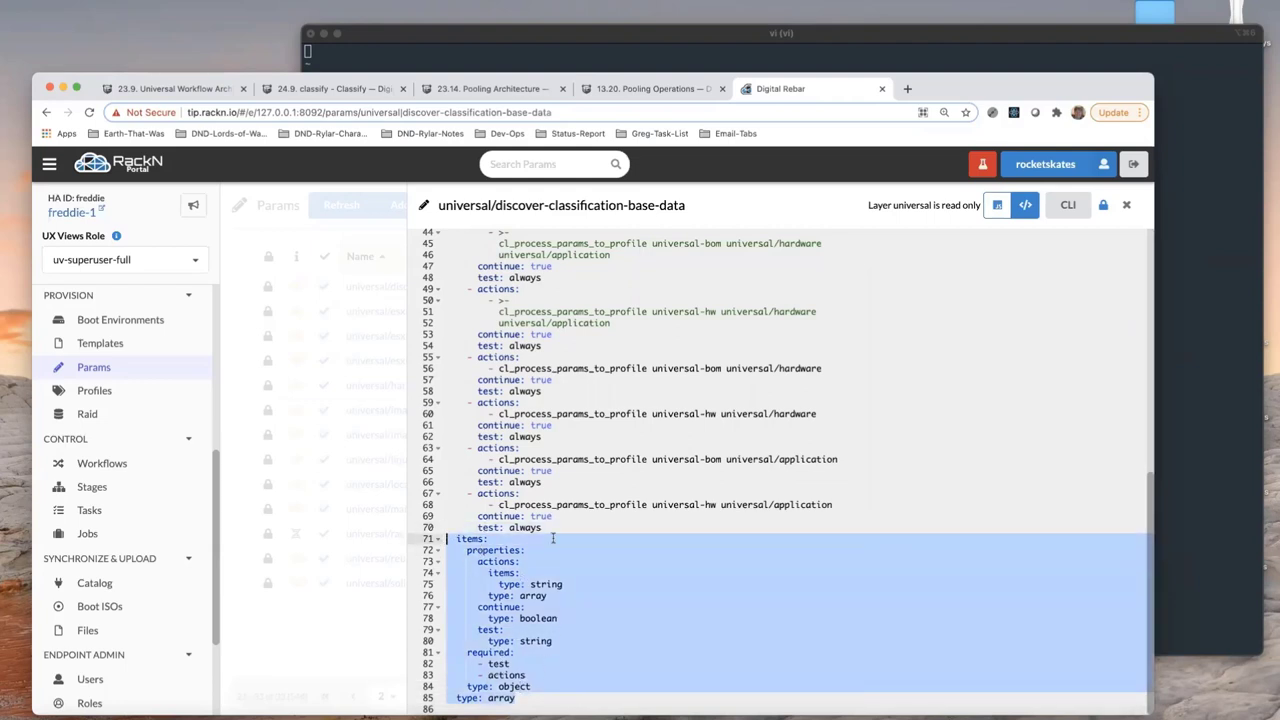
scroll("up", 3)
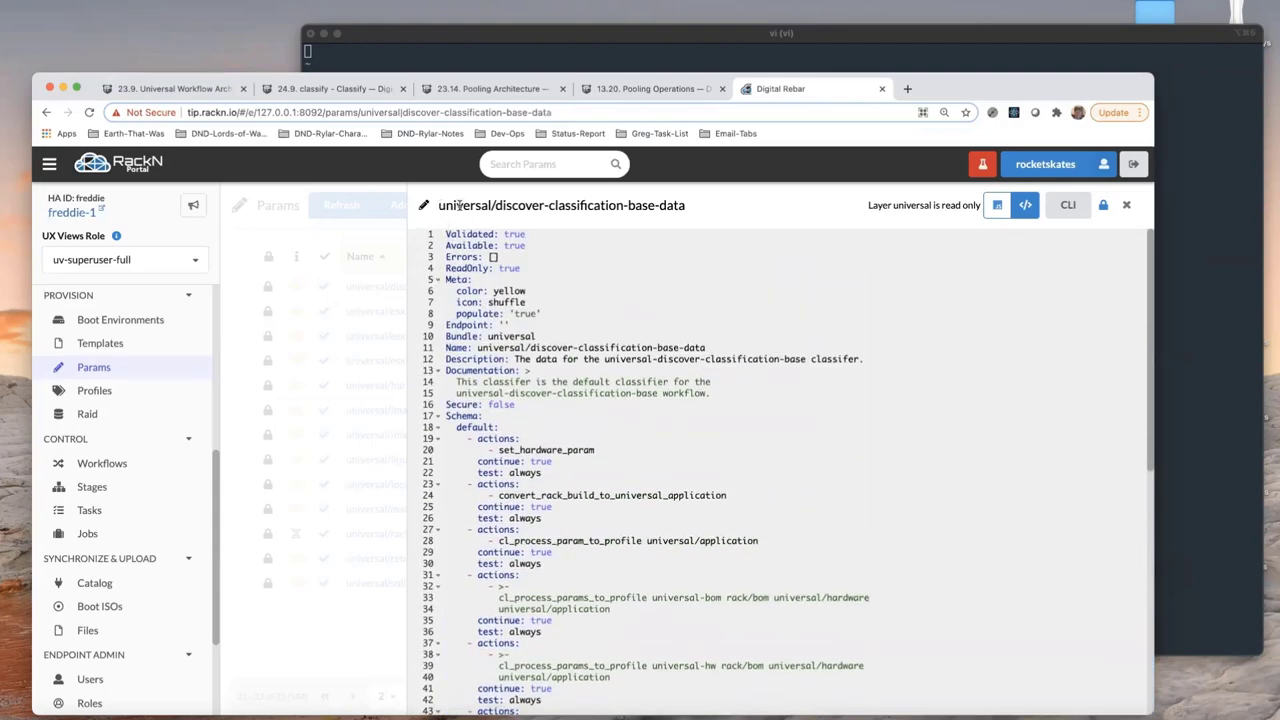
mouse_move(678, 208)
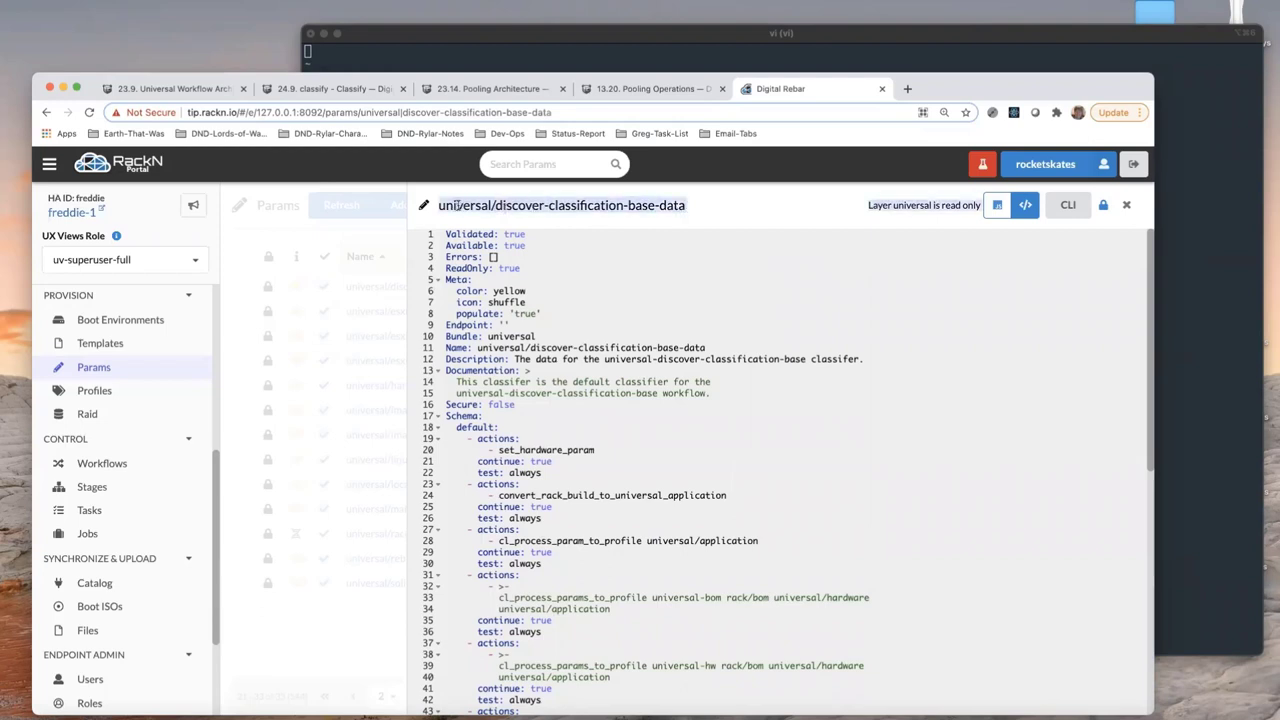
mouse_move(720, 192)
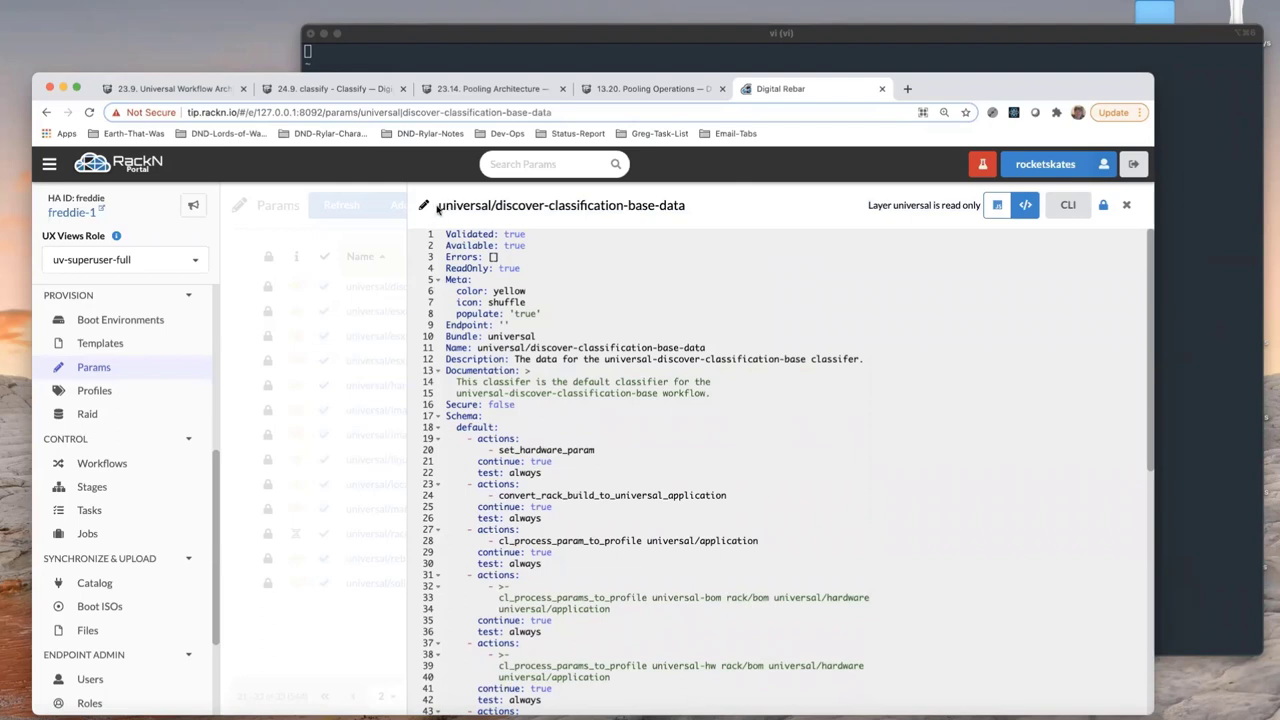
mouse_move(695, 210)
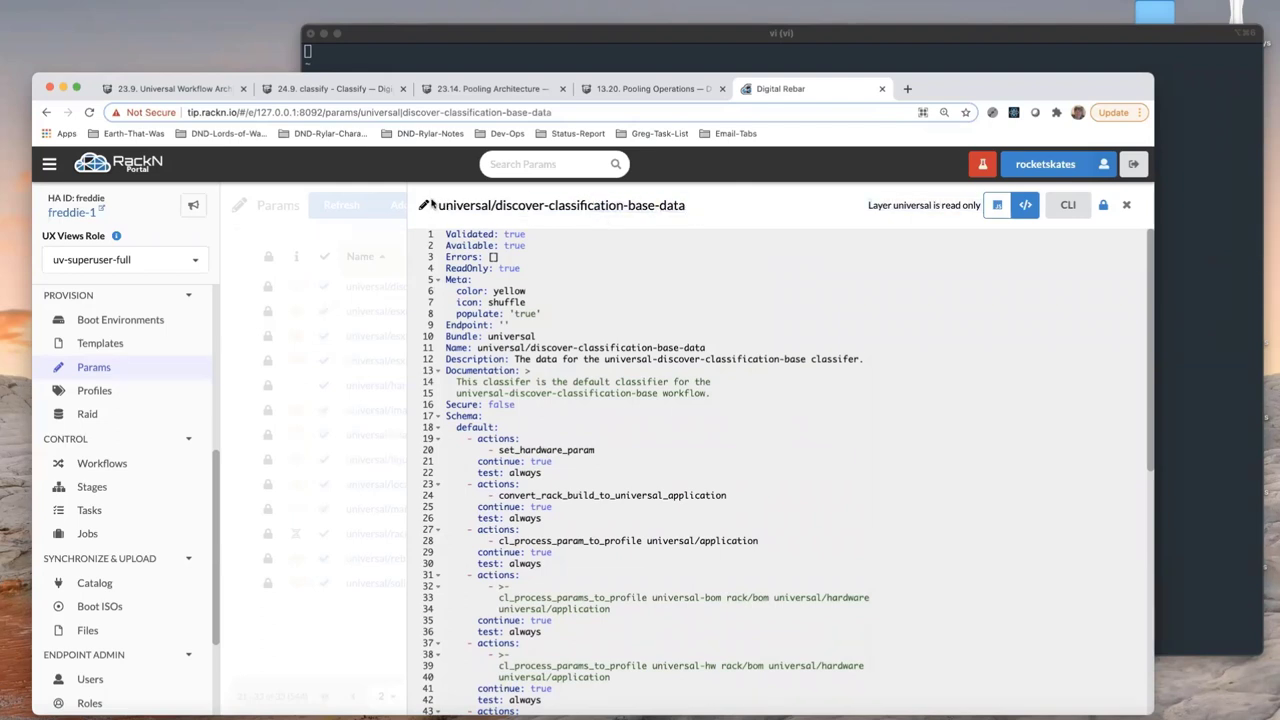
left_click(562, 205)
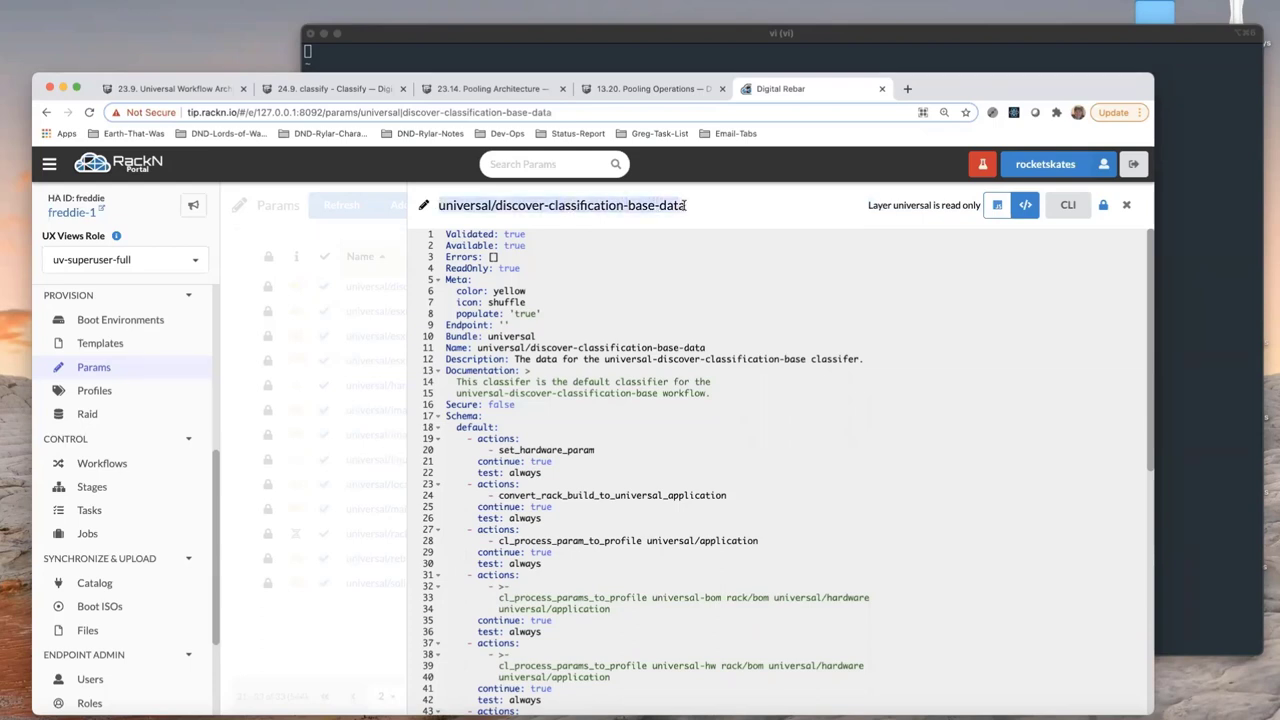
mouse_move(1231, 421)
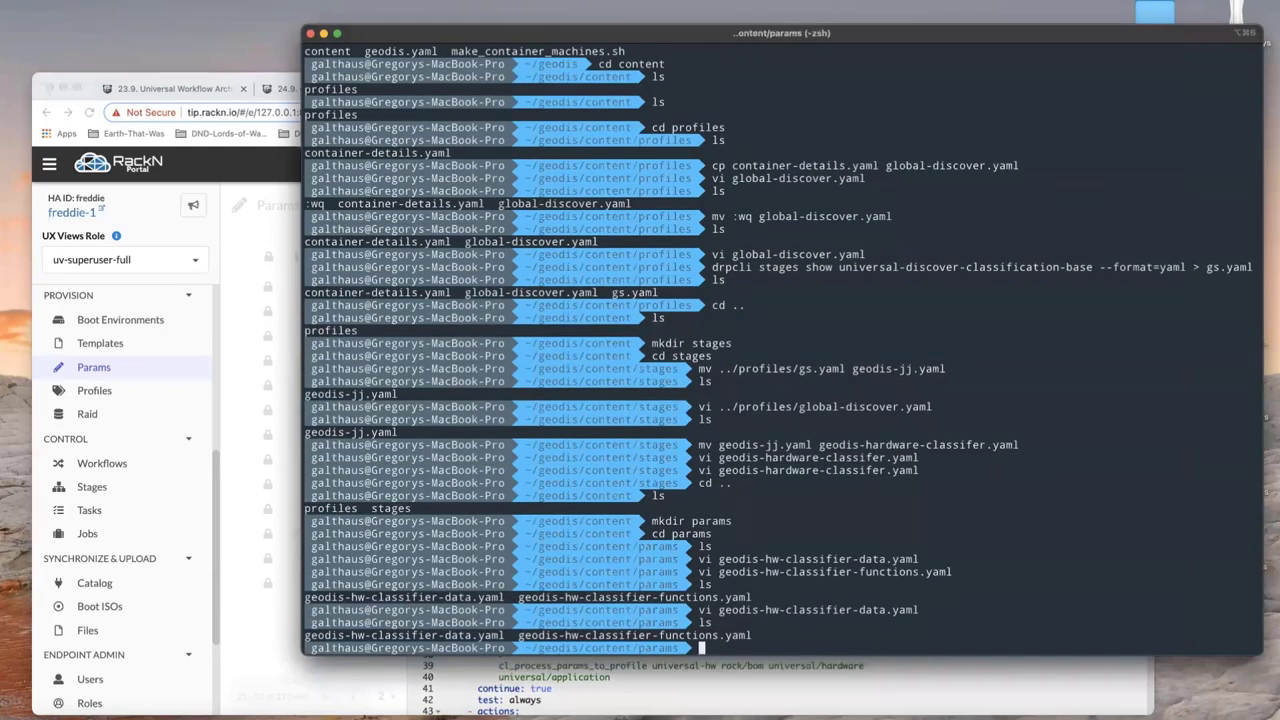
Export universal/discover-classification-base-data as YAML into geodis-hw-classifier-data.yaml and open it in vi
type("drpcli stages show universal-discover-classification-base --format=yaml > gs.yaml")
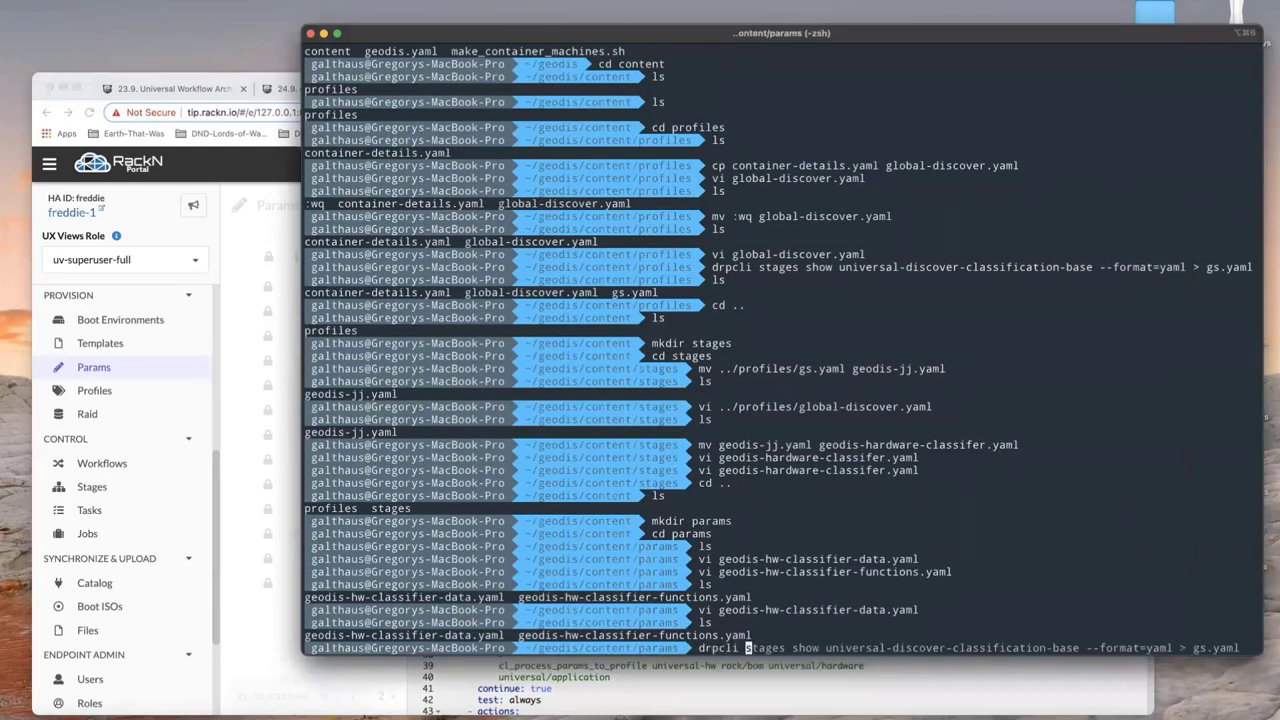
type("drpcli params list | jq '.[].Name' | grep ux")
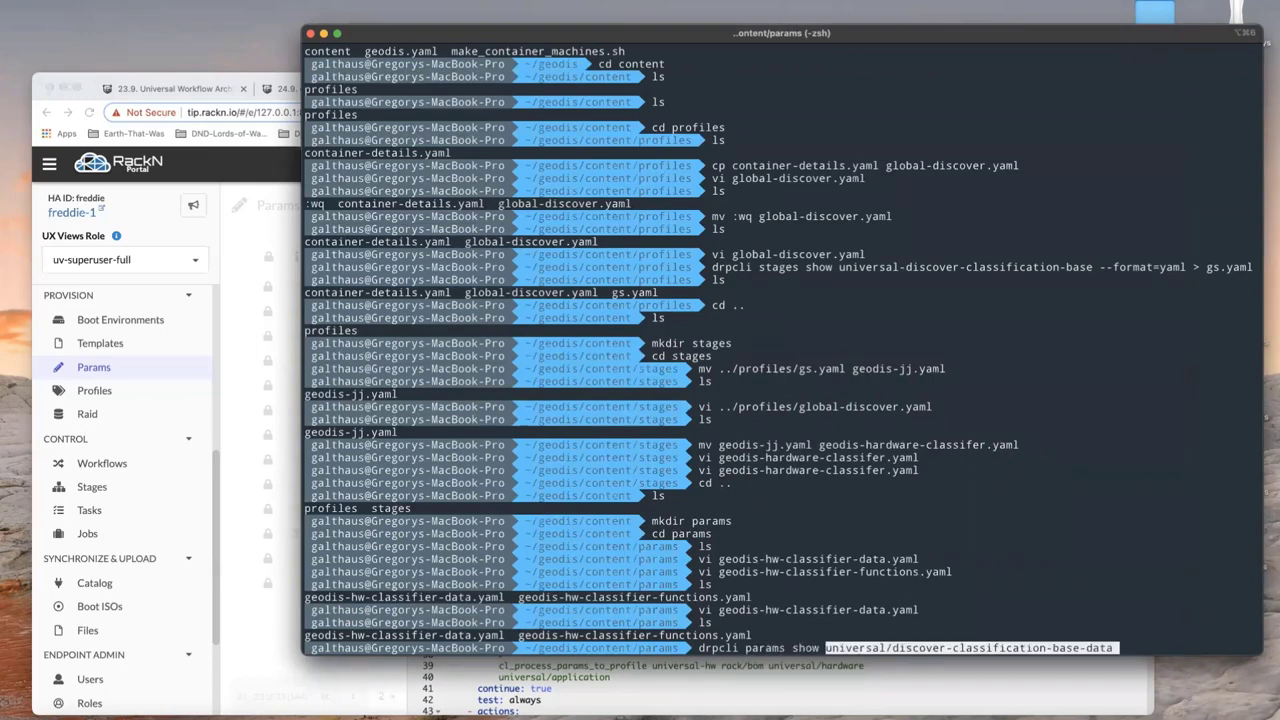
type("--fr")
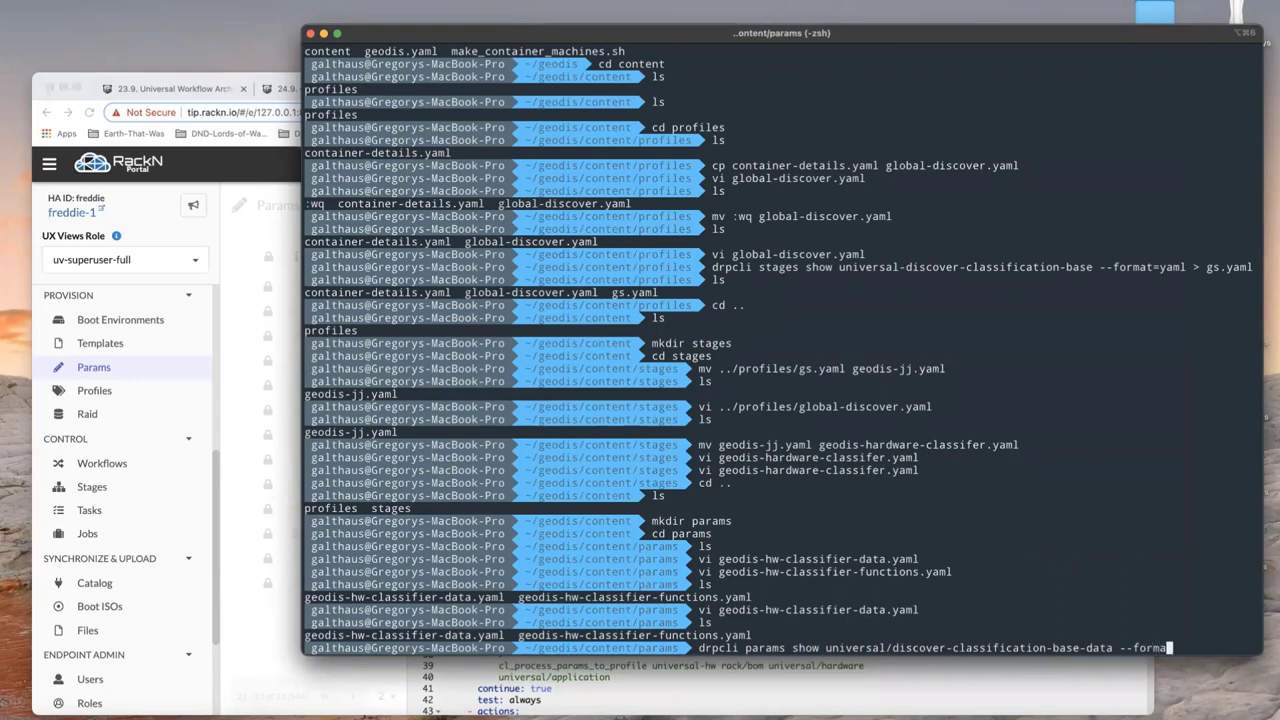
type("y")
type("vi geodis-hw-classifier-data.yaml")
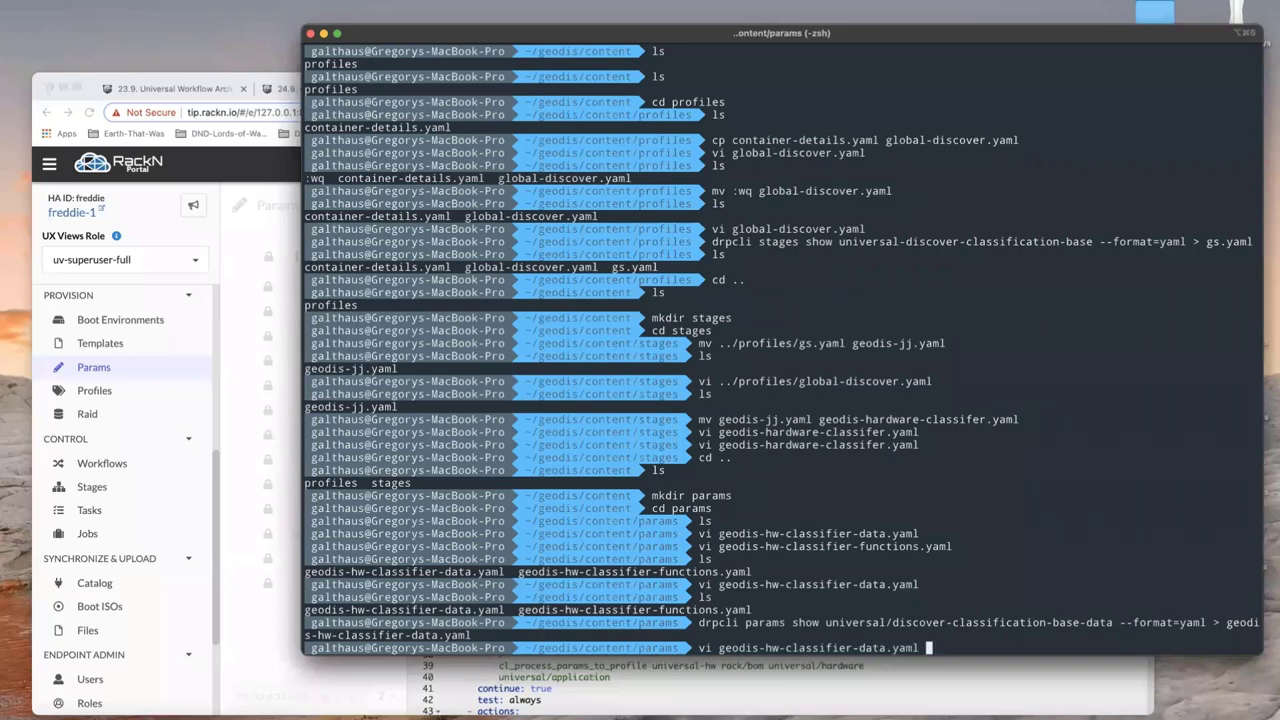
key("Return")
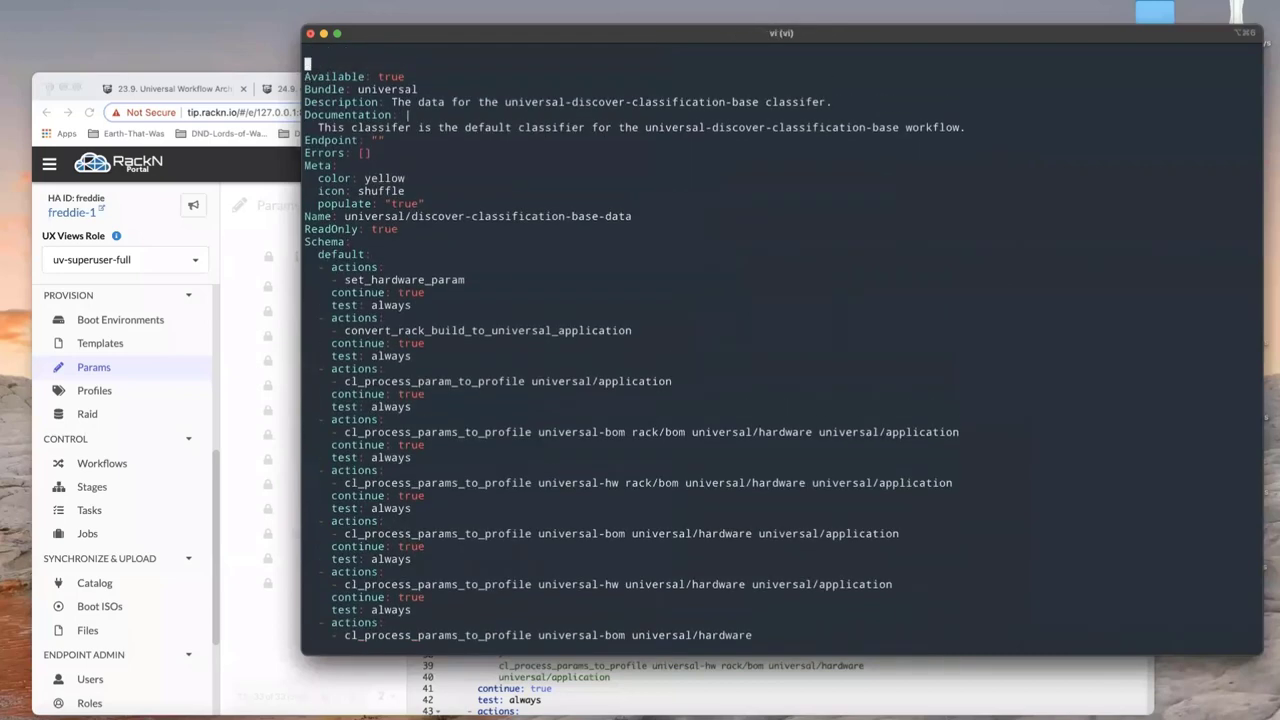
Set the param's documentation to 'Geodis Hardware Classifier Data'
key("i")
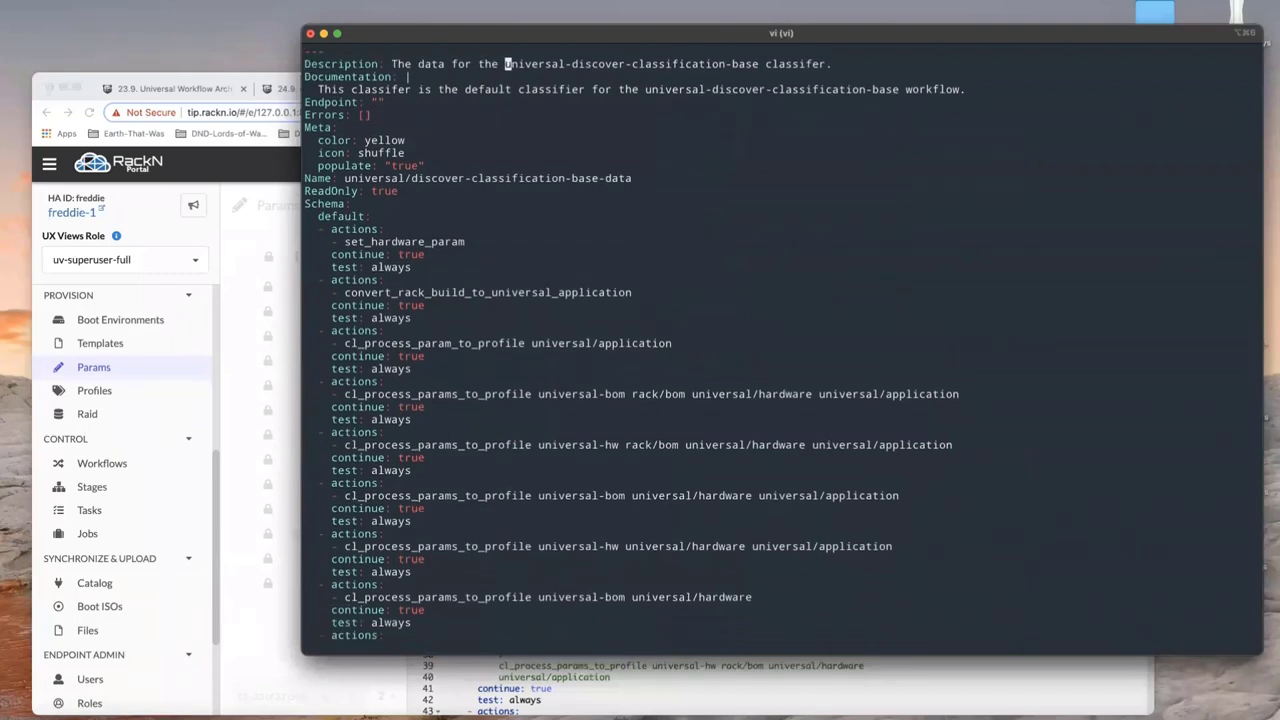
type("geo")
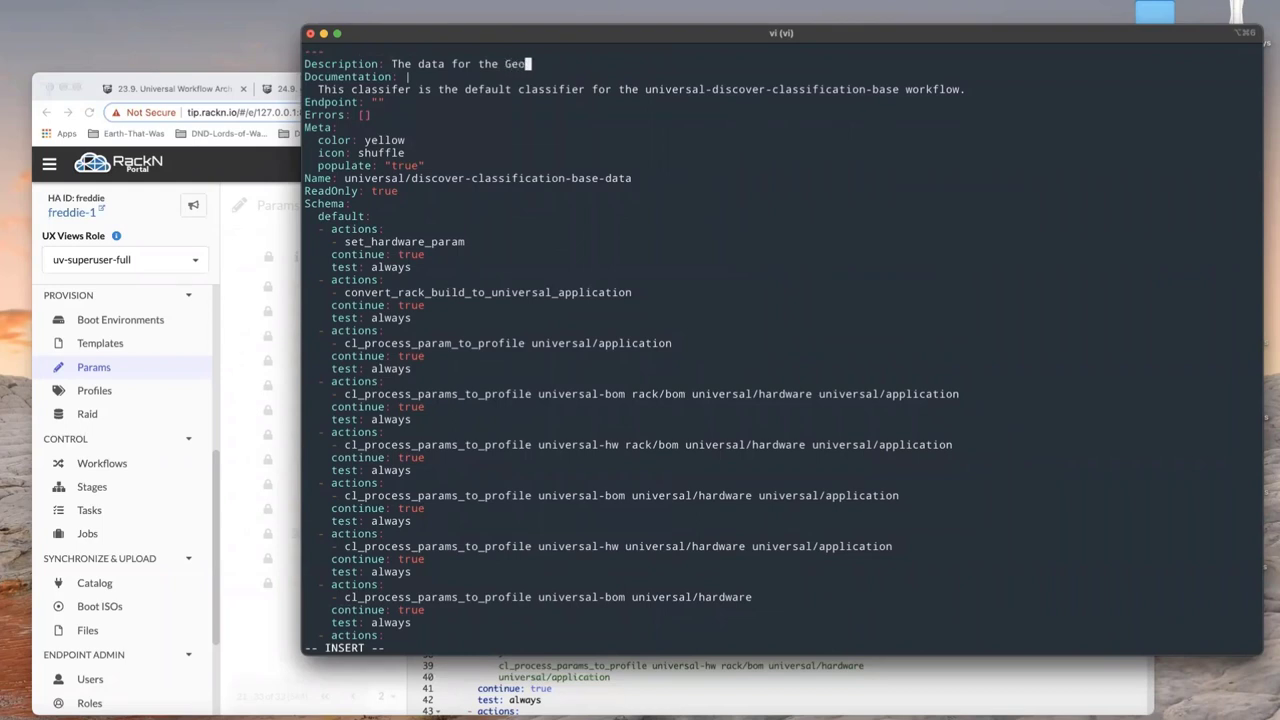
type("dis Hardware Clas")
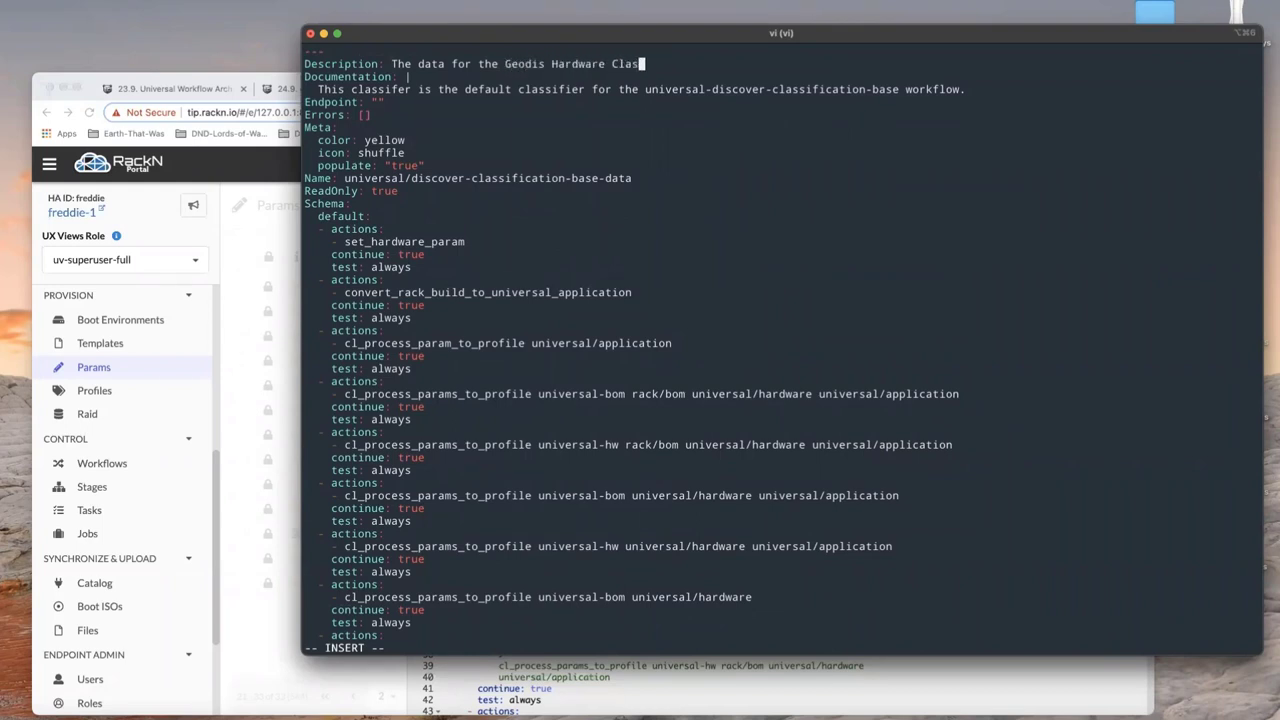
type("sifier Data")
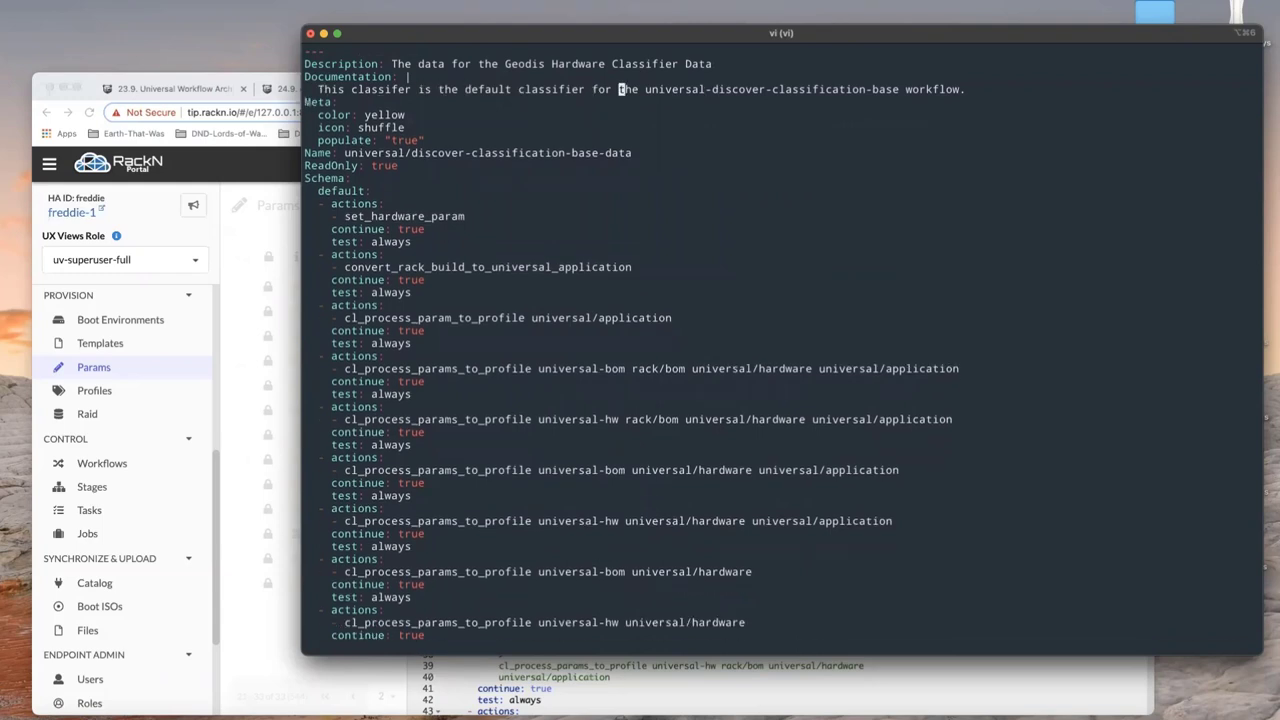
Rename the param to geodis/hw-classifier-data and clear the default actions and Secure/Validated lines
type("Geod")
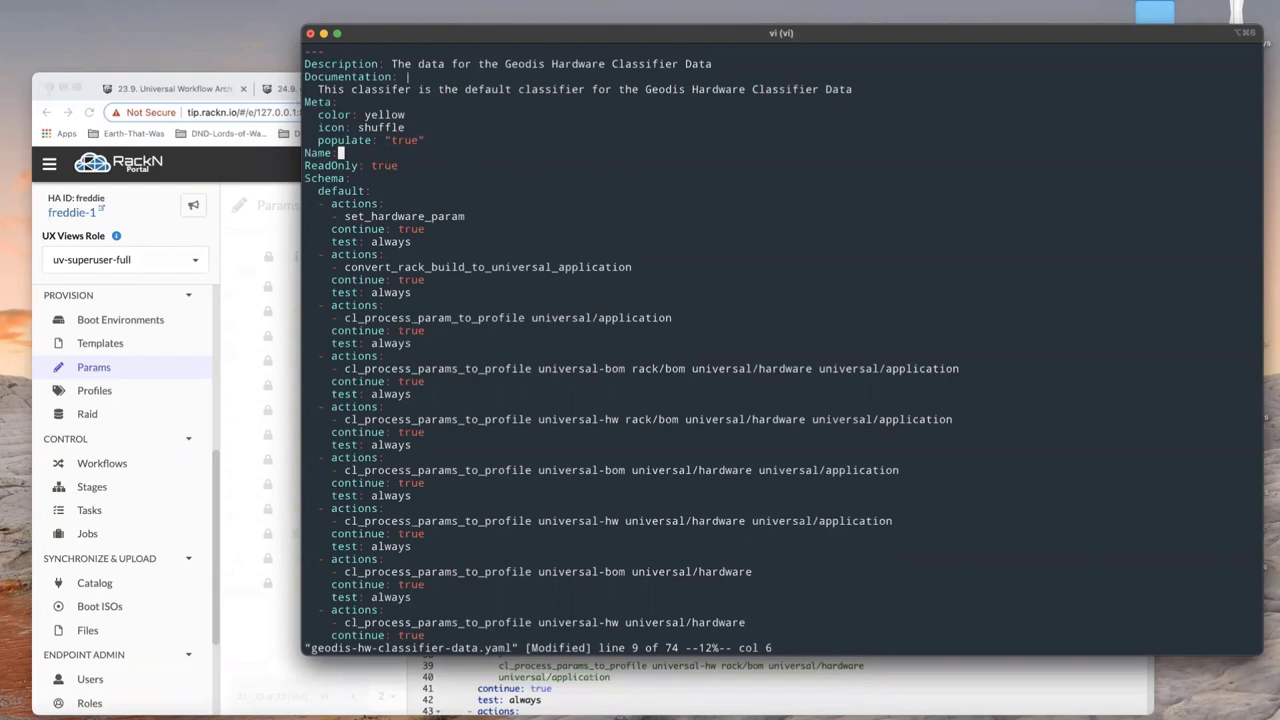
type("ged")
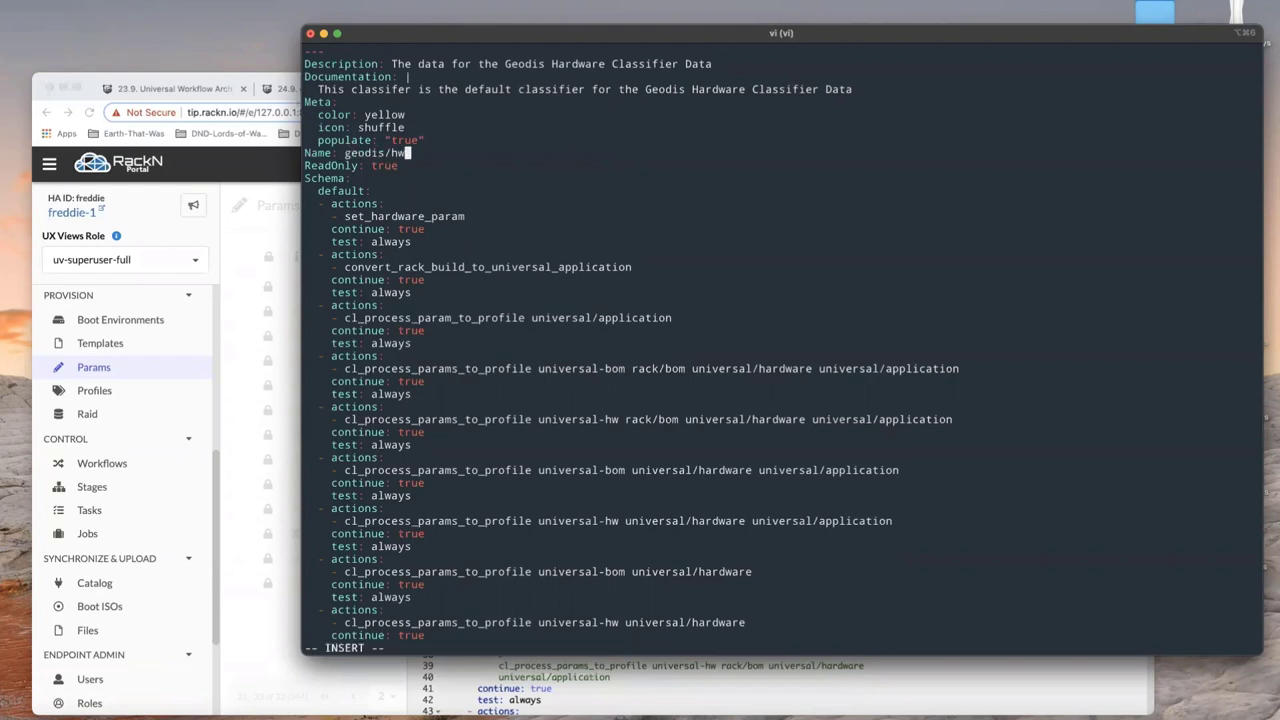
type("-classfier")
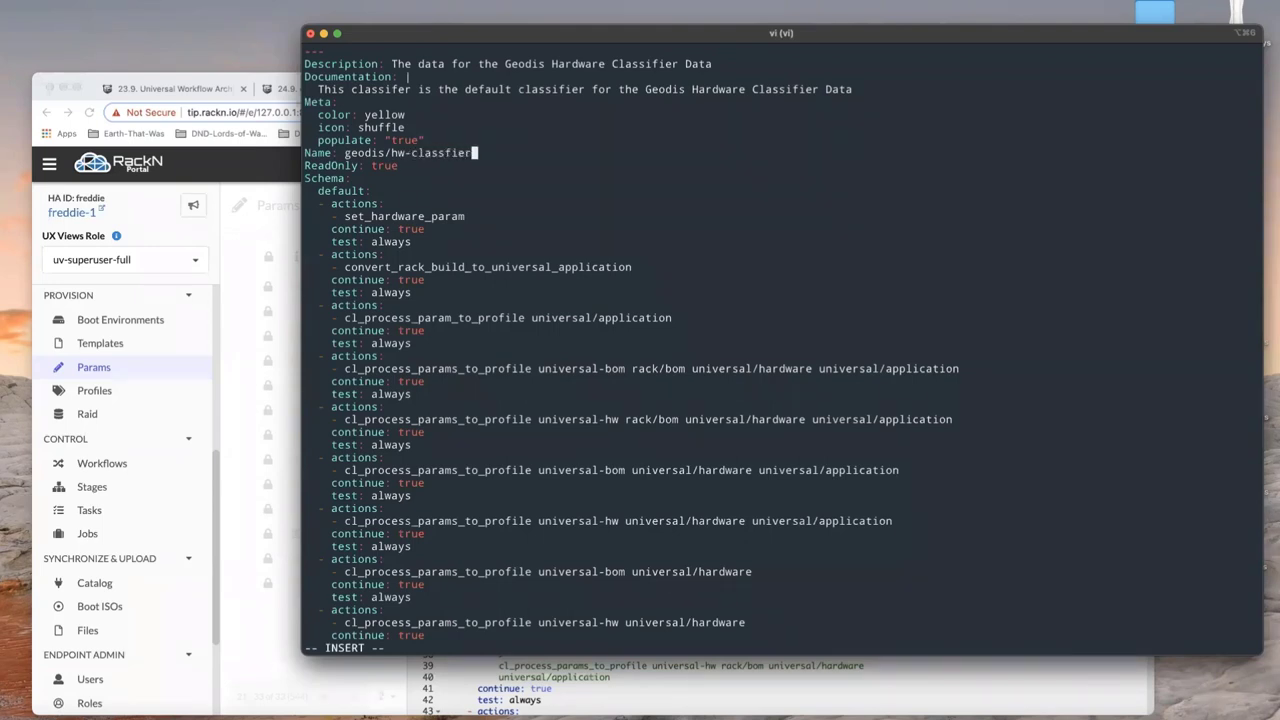
type("-data")
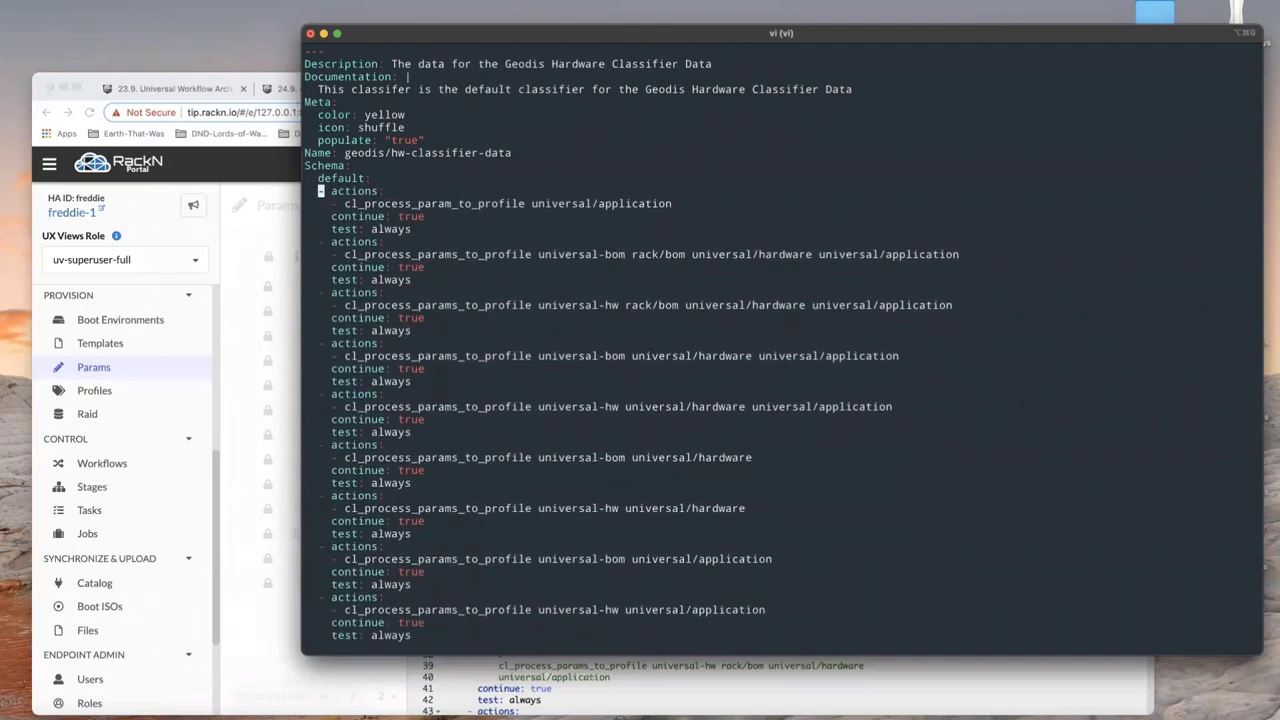
scroll("down", 3)
type(" []")
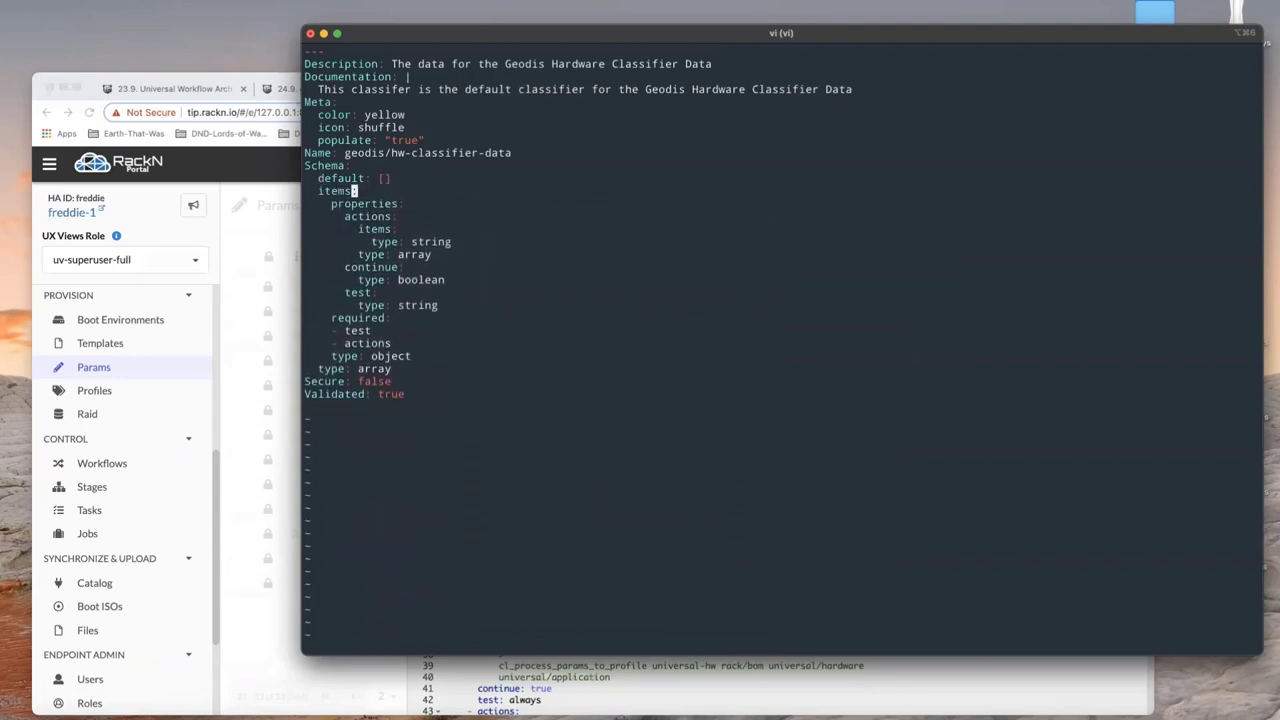
mouse_move(375, 216)
type(":w")
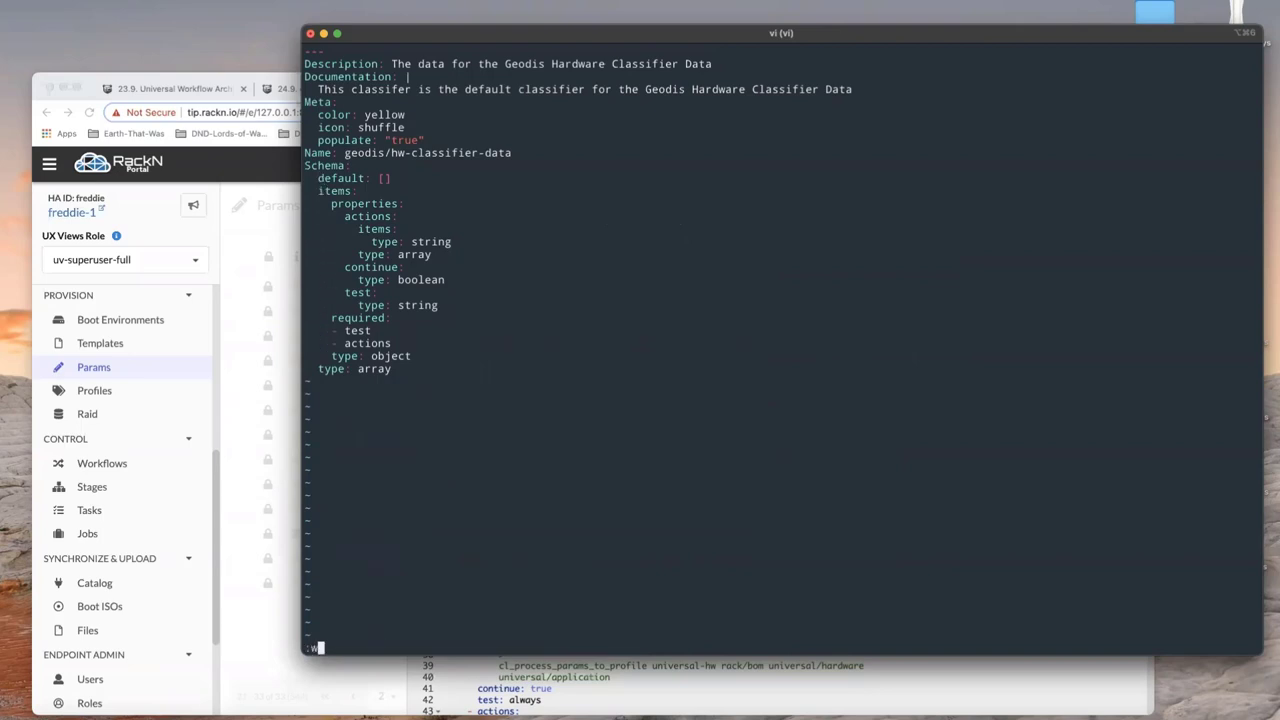
Write geodis-hw-classifier-data.yaml and quit vi with :wq
type("q")
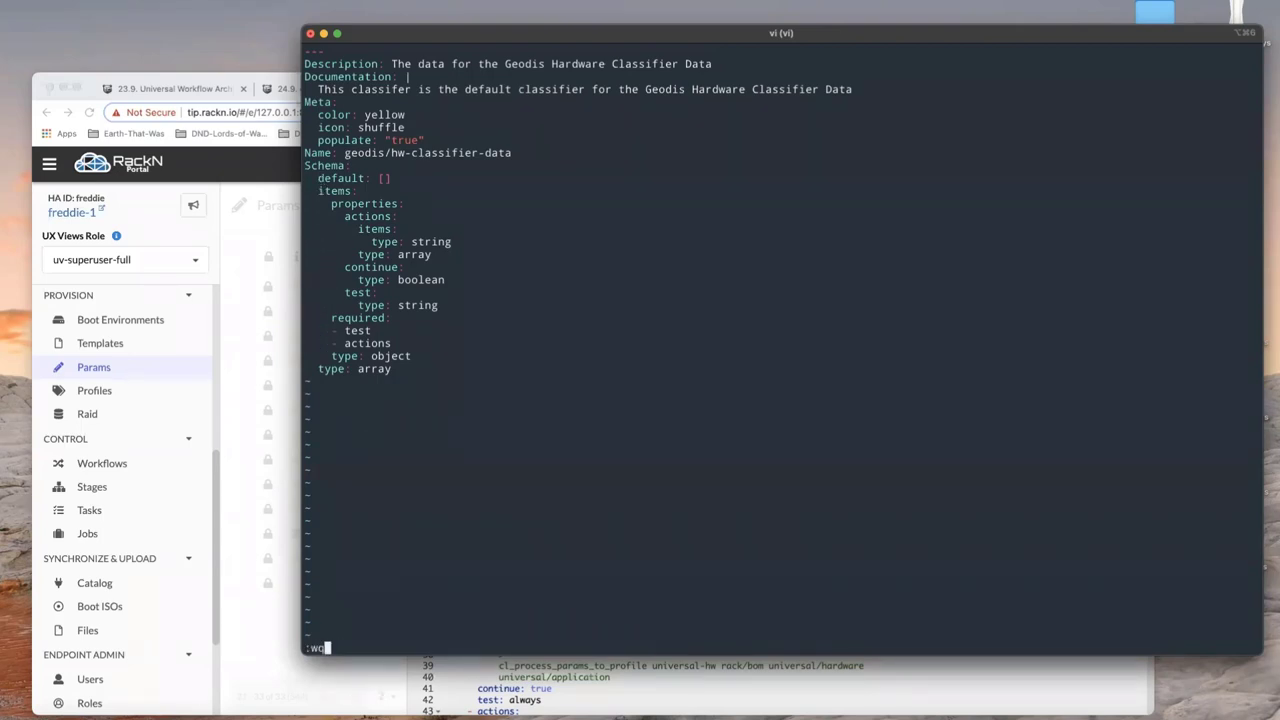
key("Return")
type("vi go")
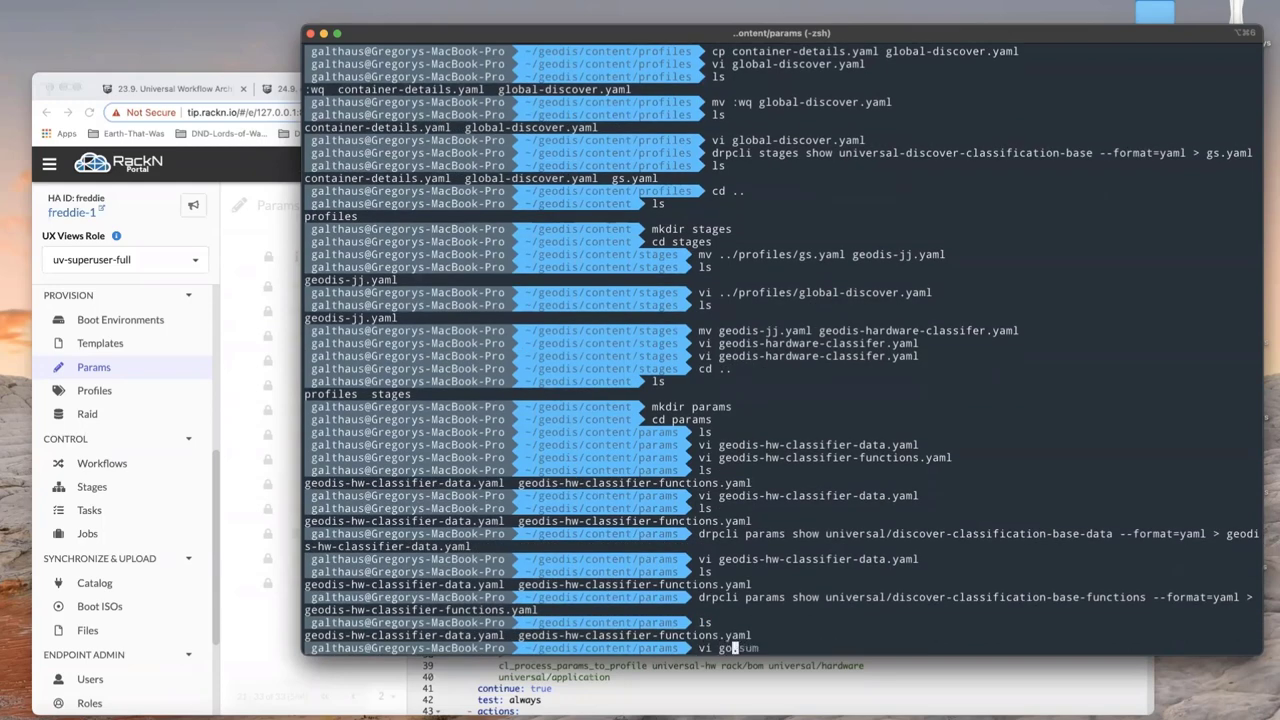
Describe the functions param as the Geodis Hardware classifier and remove empty Endpoint/Errors fields
key("Return")
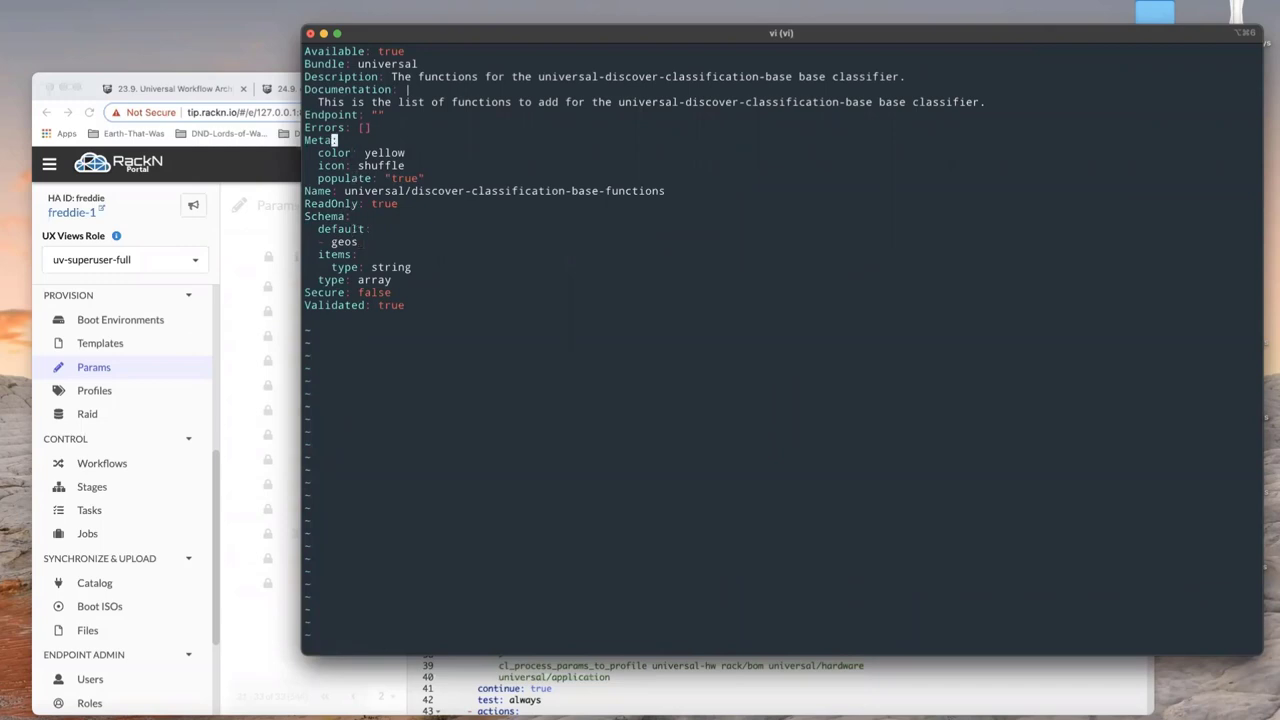
key("i")
type("Geodis Hradw")
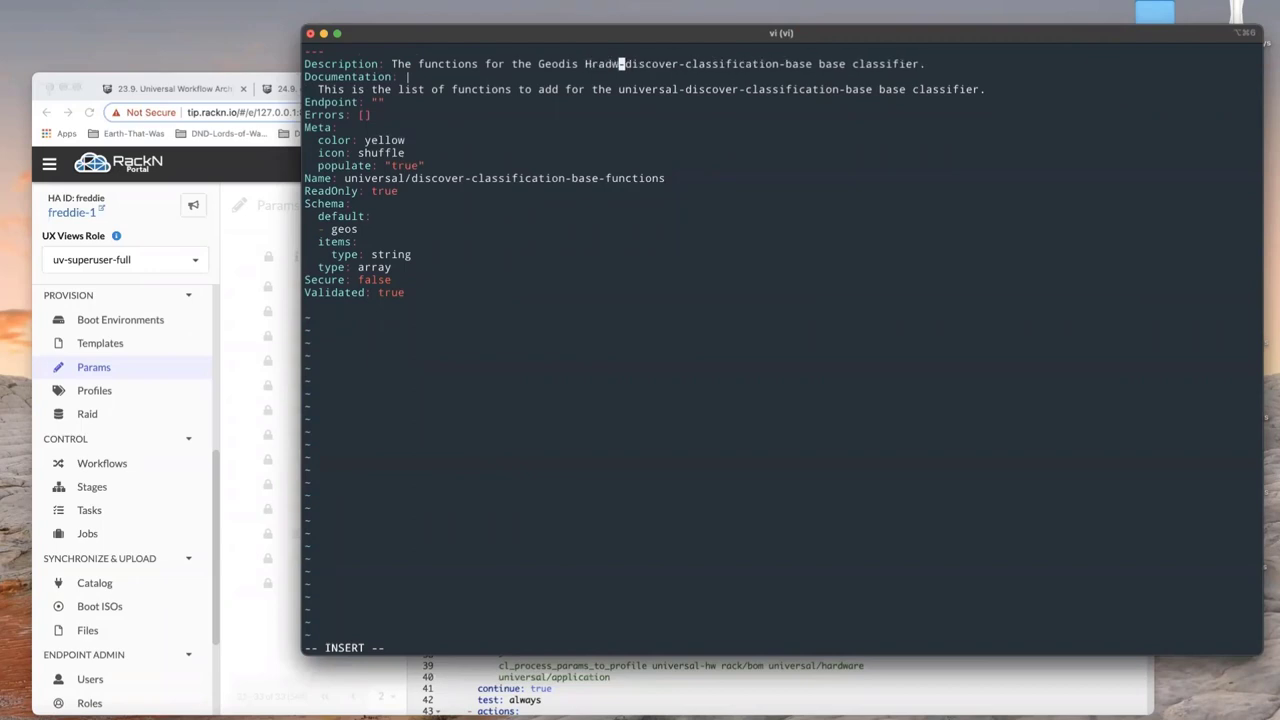
type("Hardware cl")
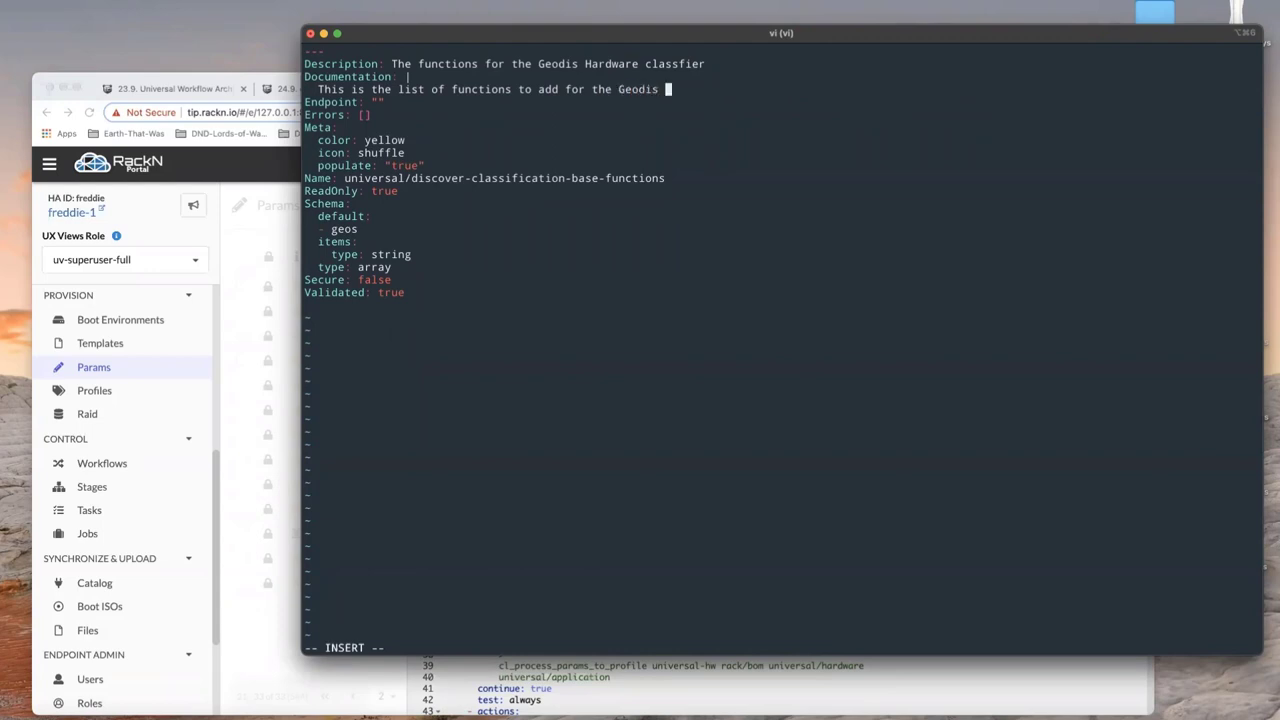
type("Hardware cl")
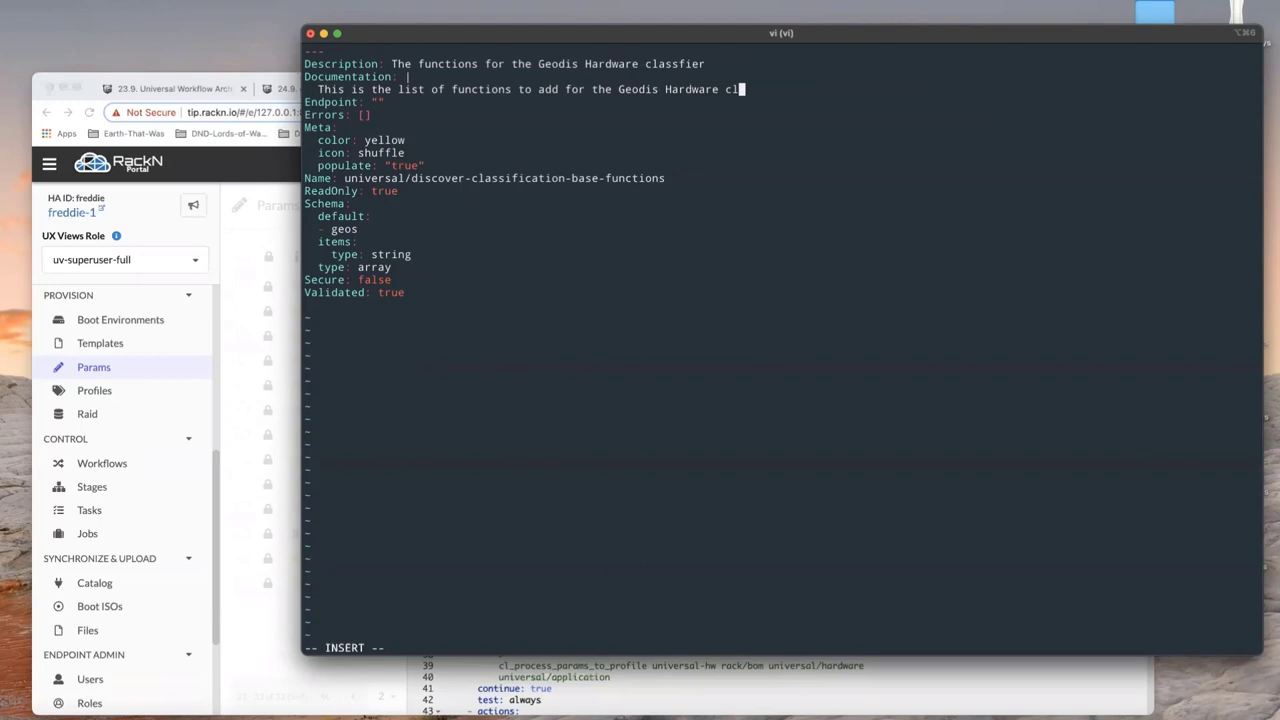
type("assifier.")
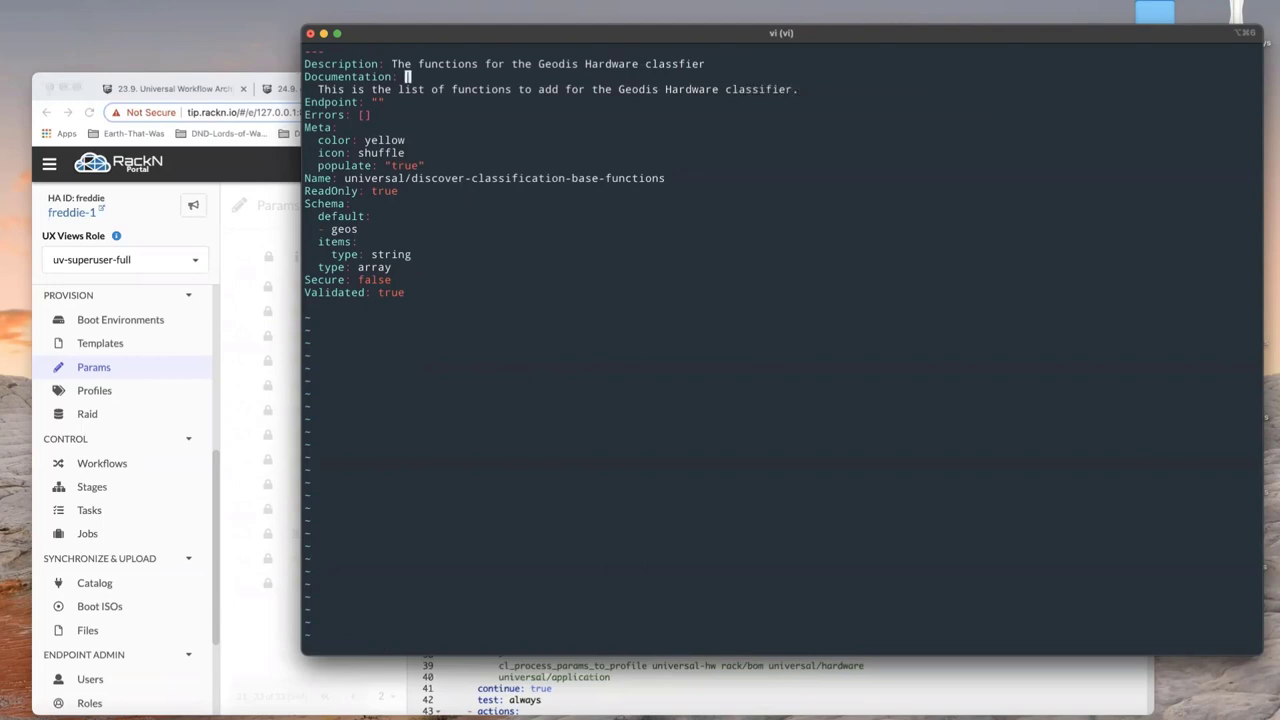
key("i")
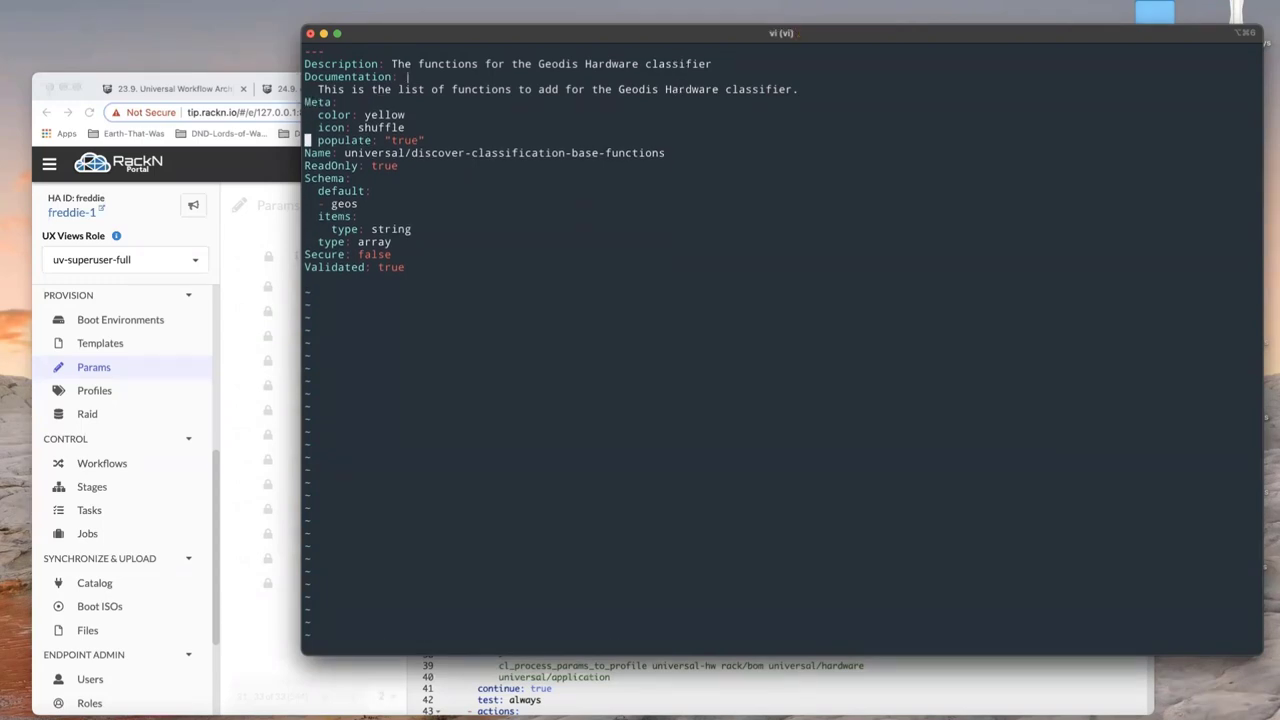
Rename the param to geodis/hw-classifier-functions and delete the ReadOnly, Secure and Validated lines
key("i")
type("Name: geodis/")
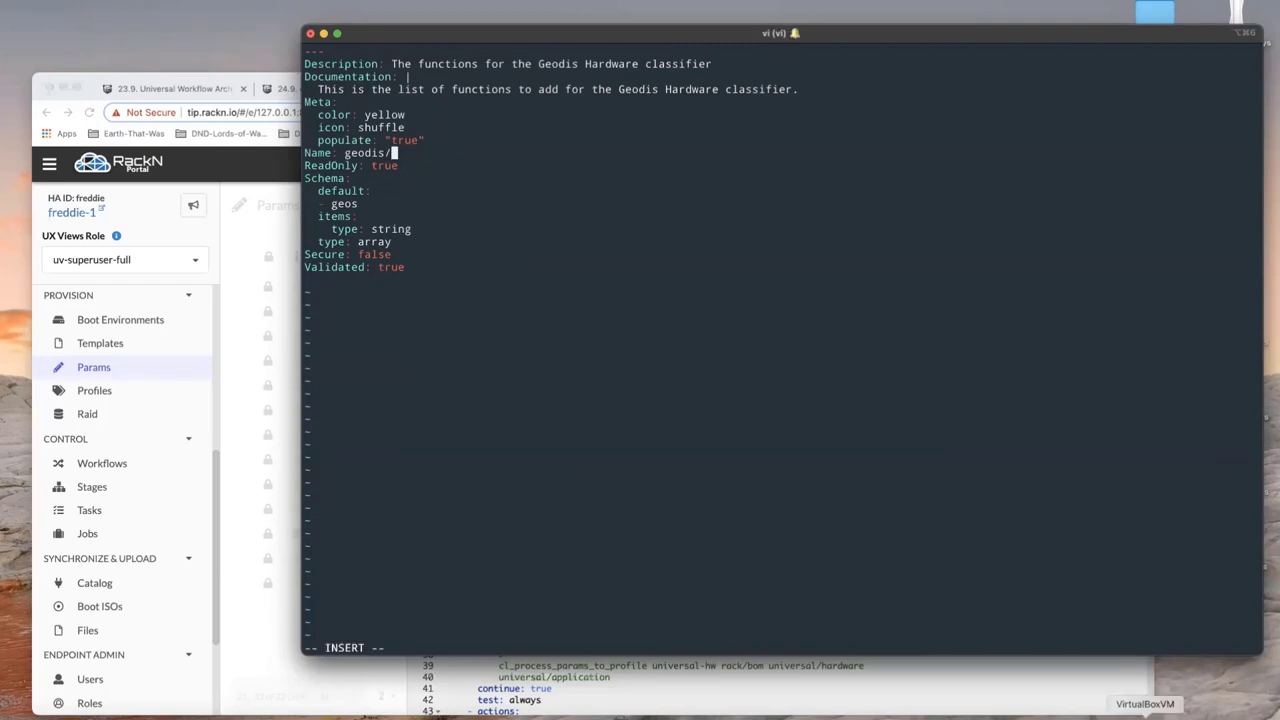
mouse_move(610, 386)
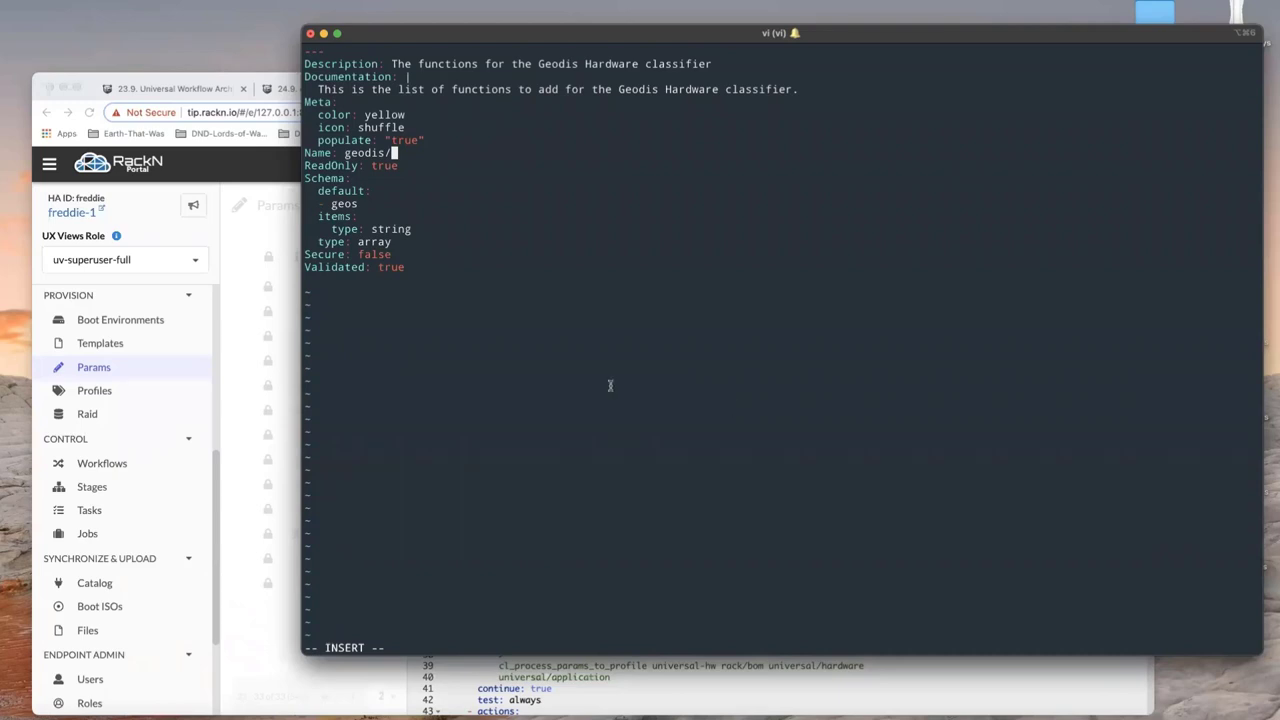
type("hw-classifier-functions")
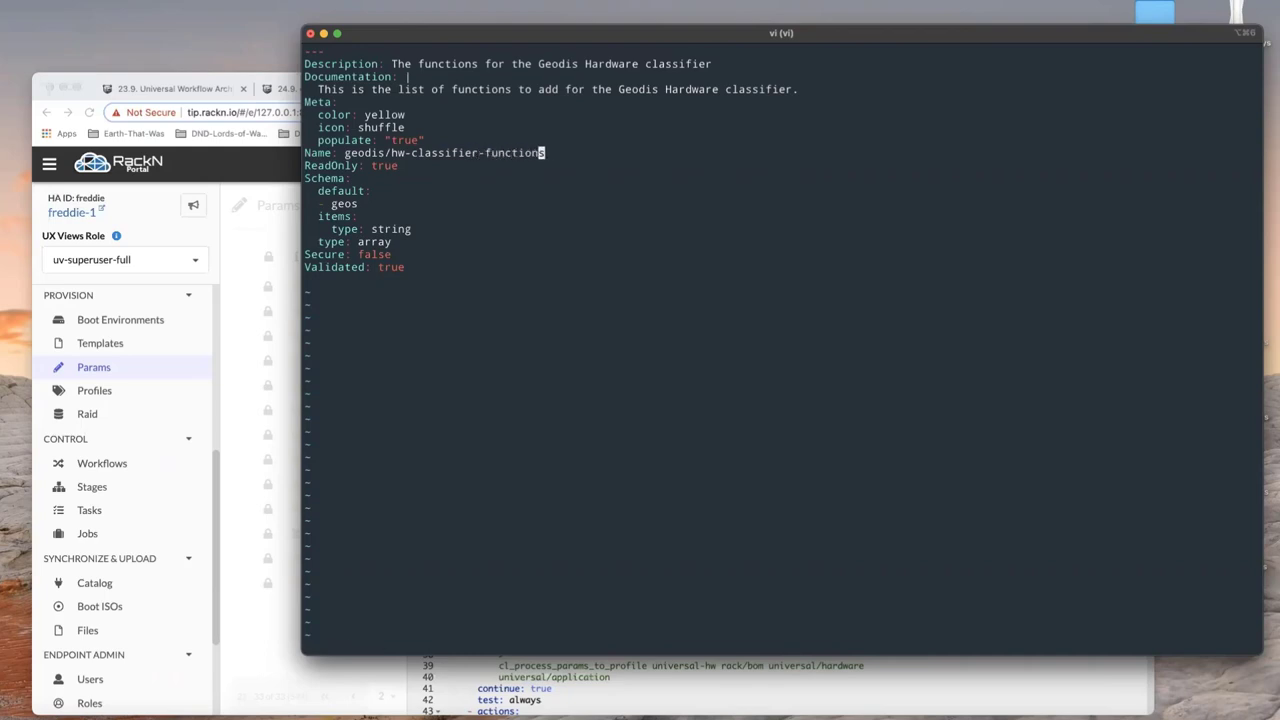
key("dd")
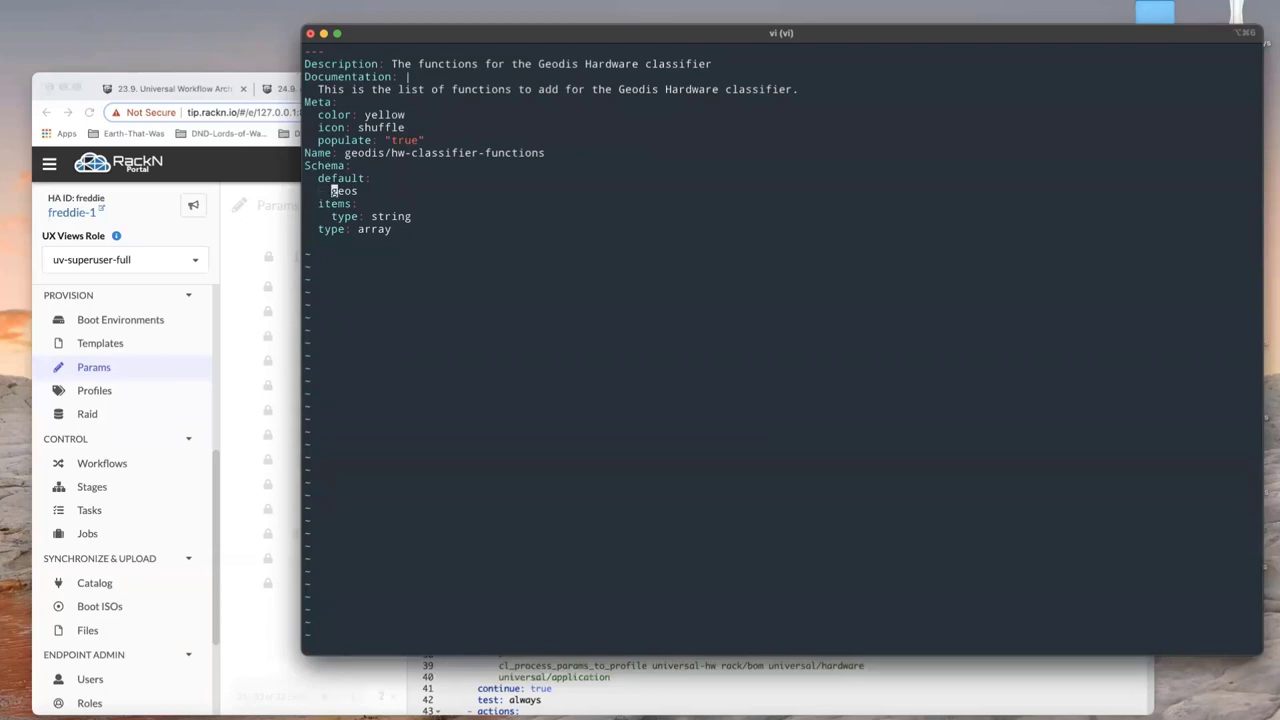
Set the default function template to geodis-classifier-functions.sh.tmpl
key("i")
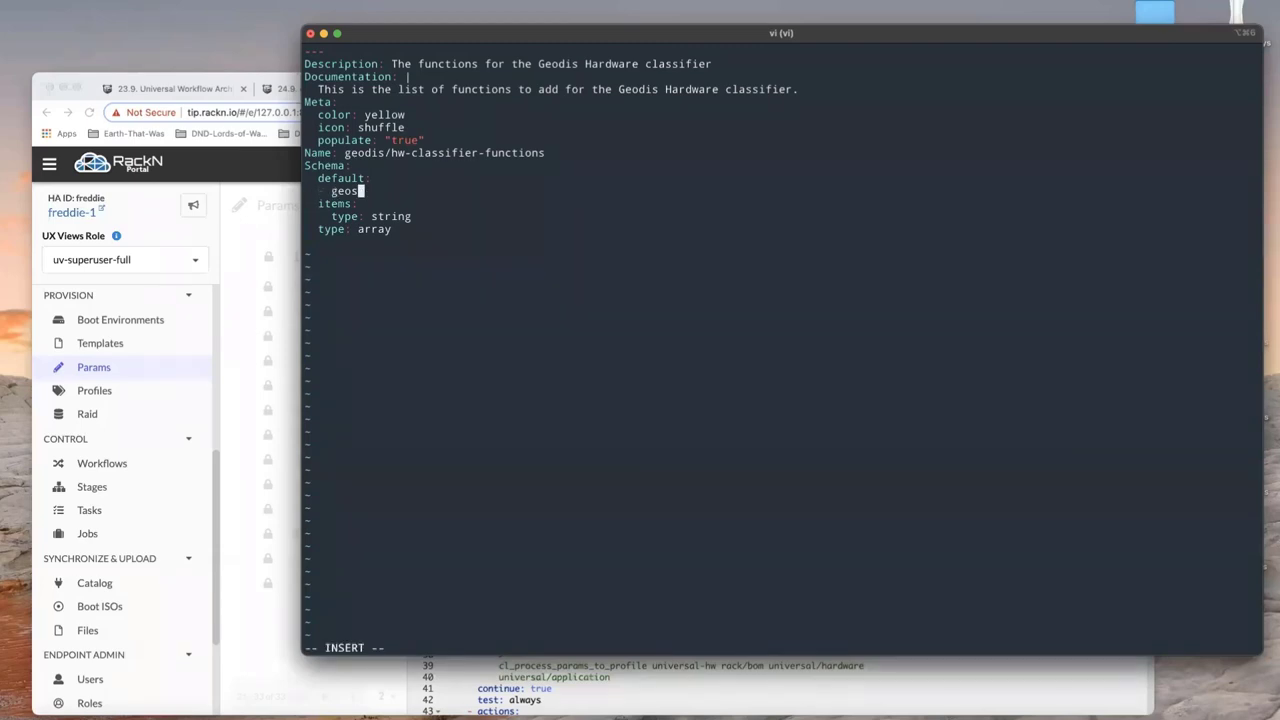
type("-")
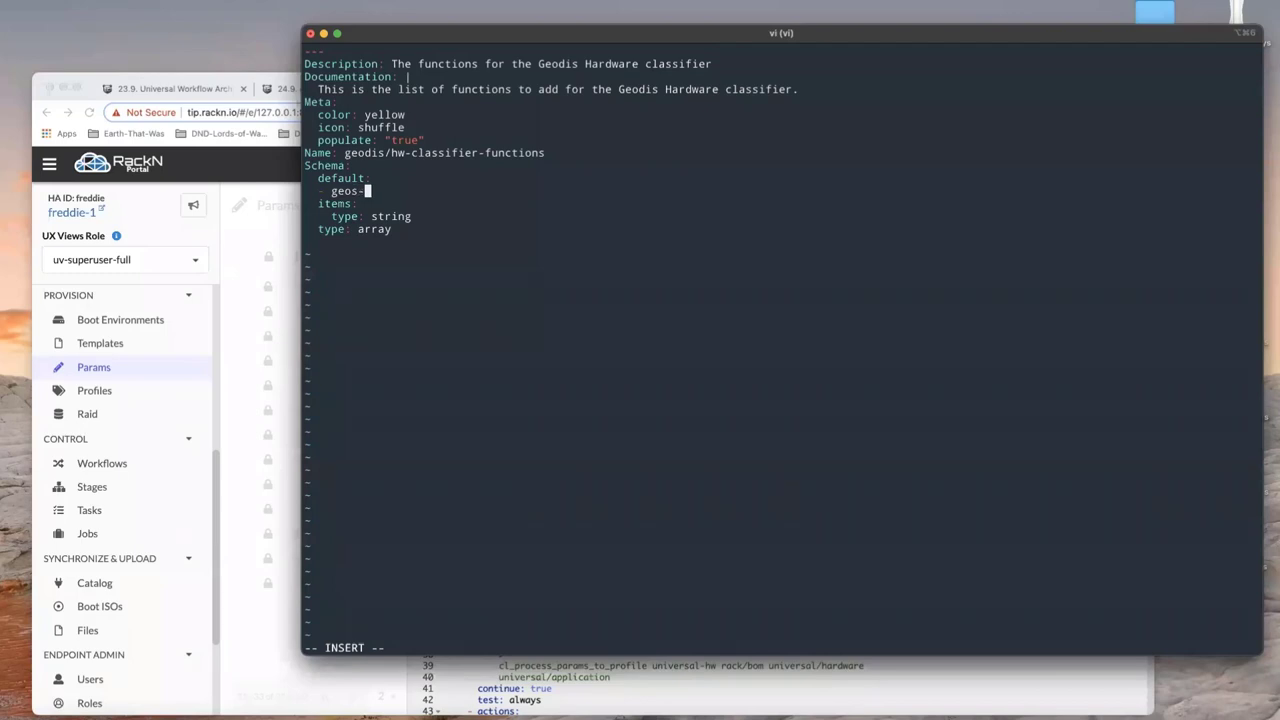
type("cla")
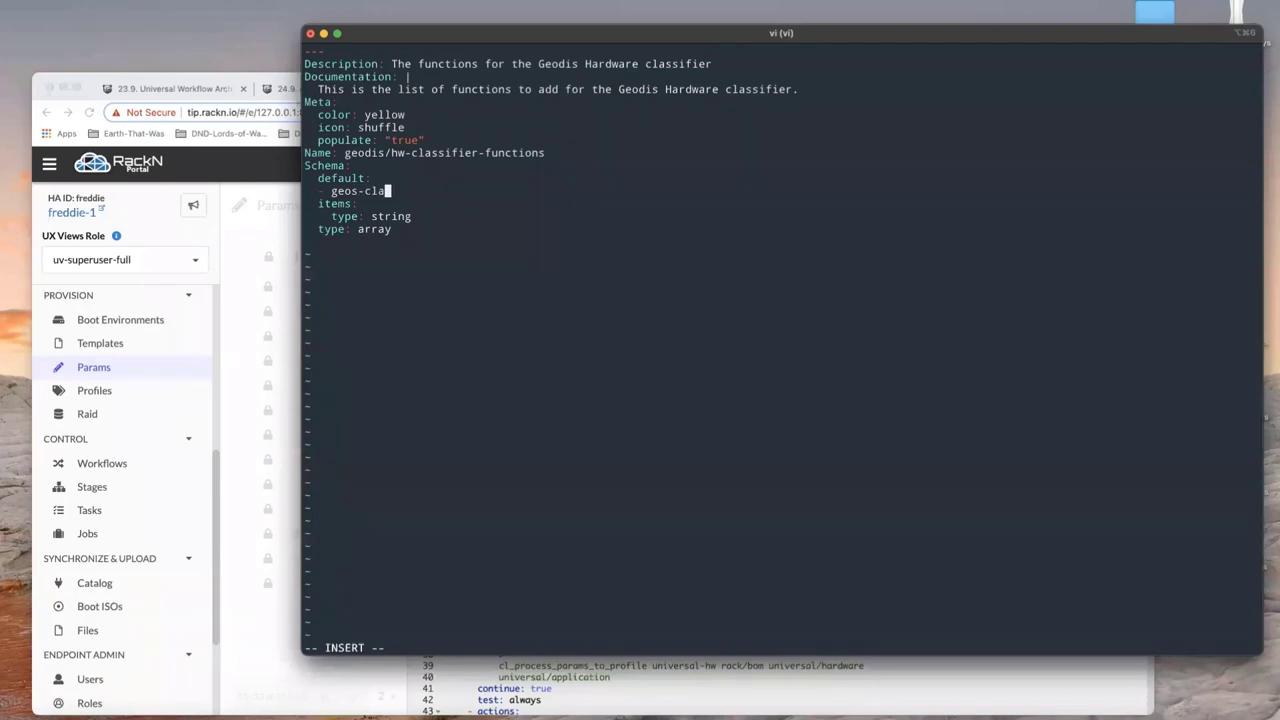
type("ssifier")
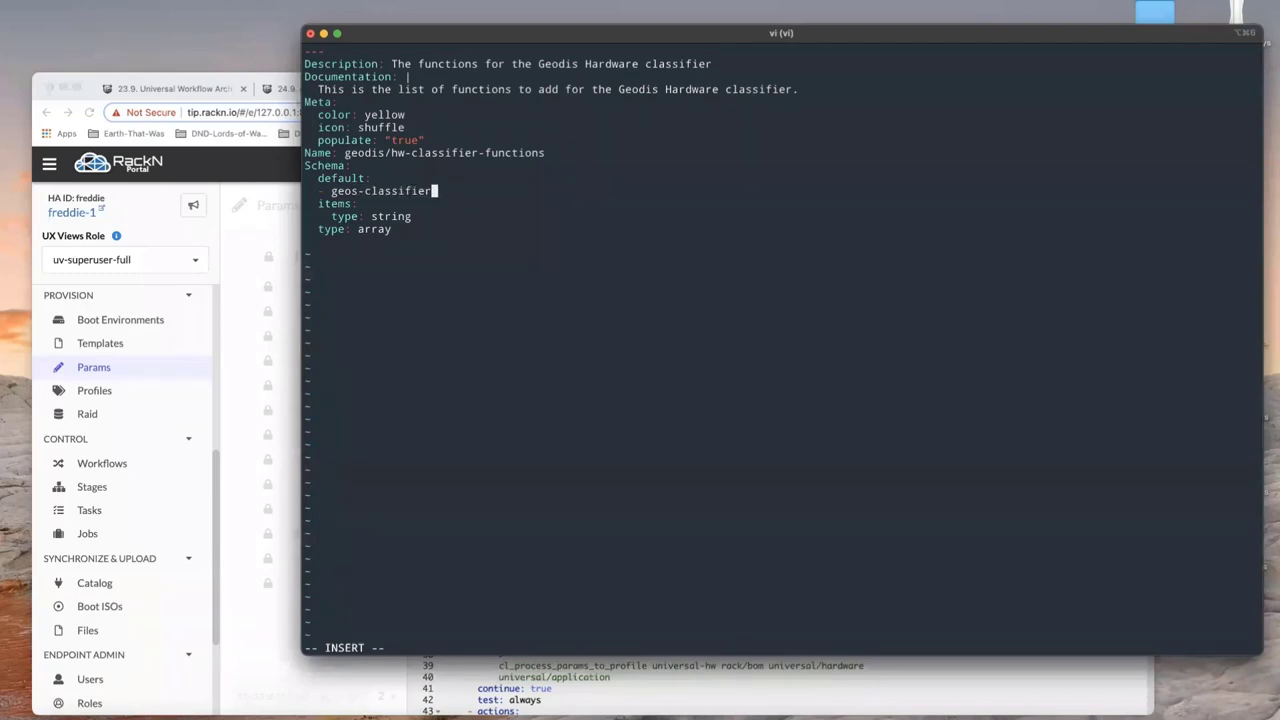
type(".sh.tmpl")
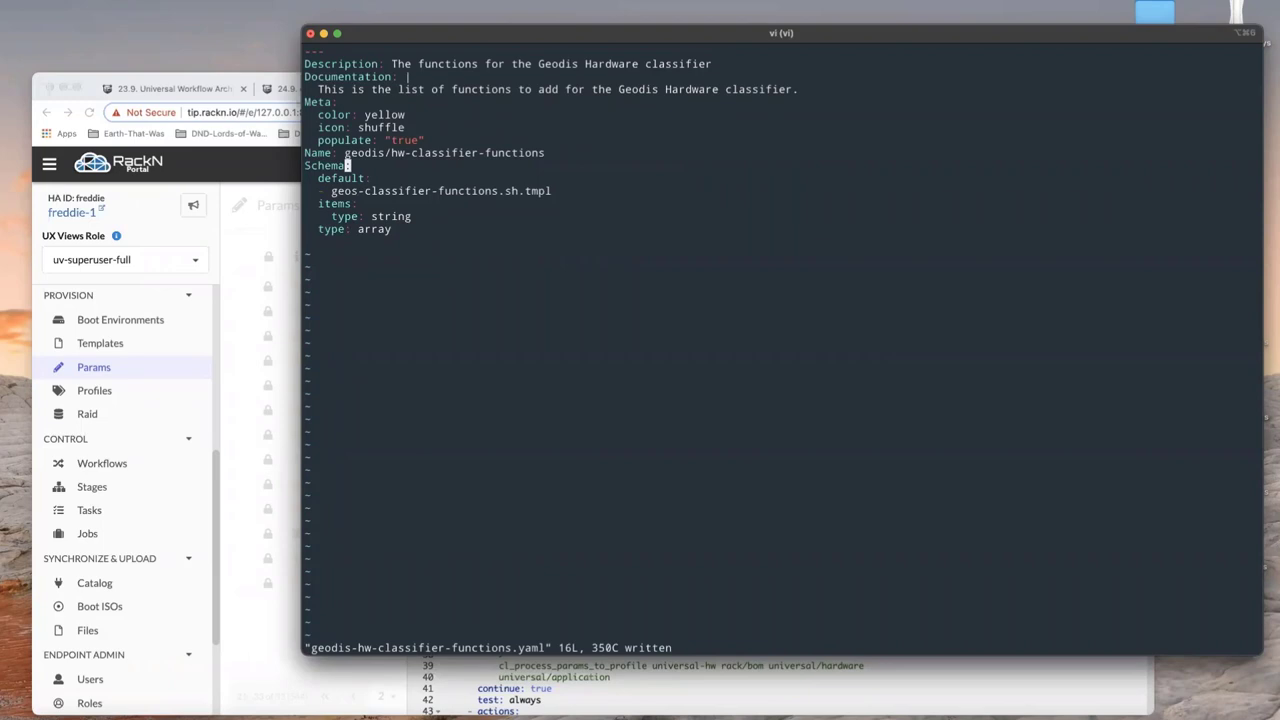
mouse_move(493, 152)
type(":wq")
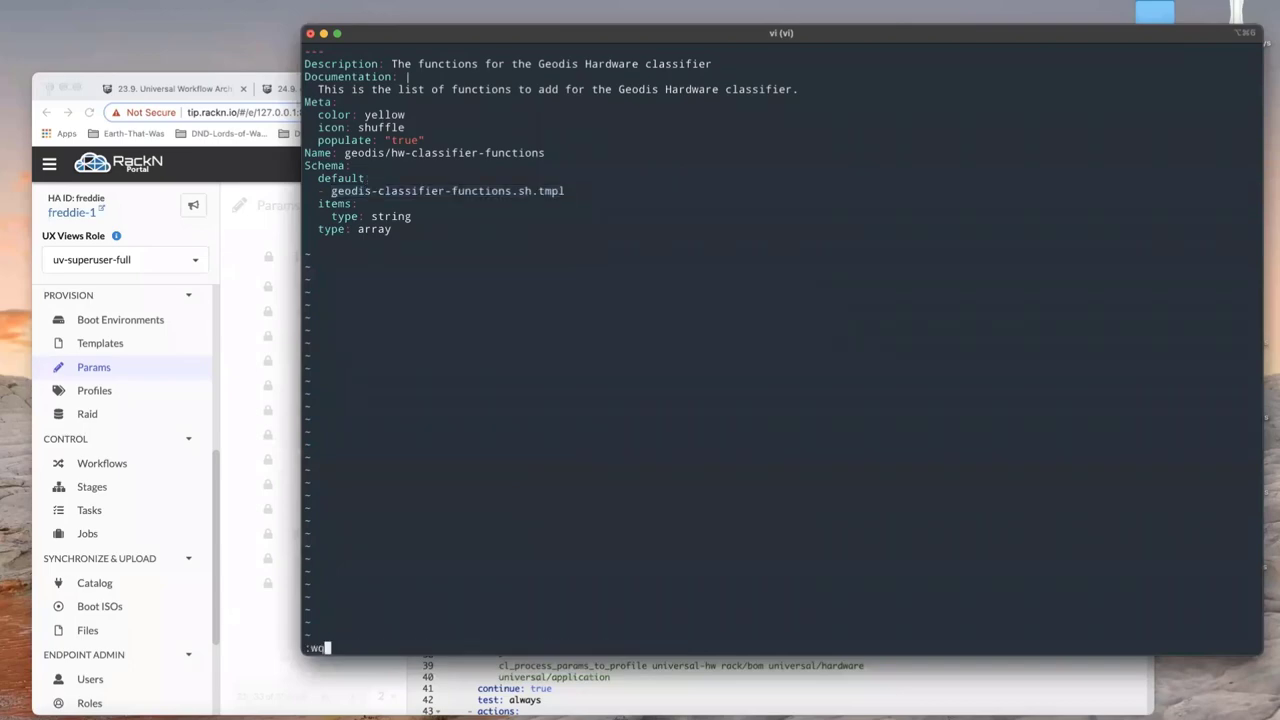
Save the functions file, then create and save geodis-classifier-functions.sh.tmpl in a templates folder
key("Return")
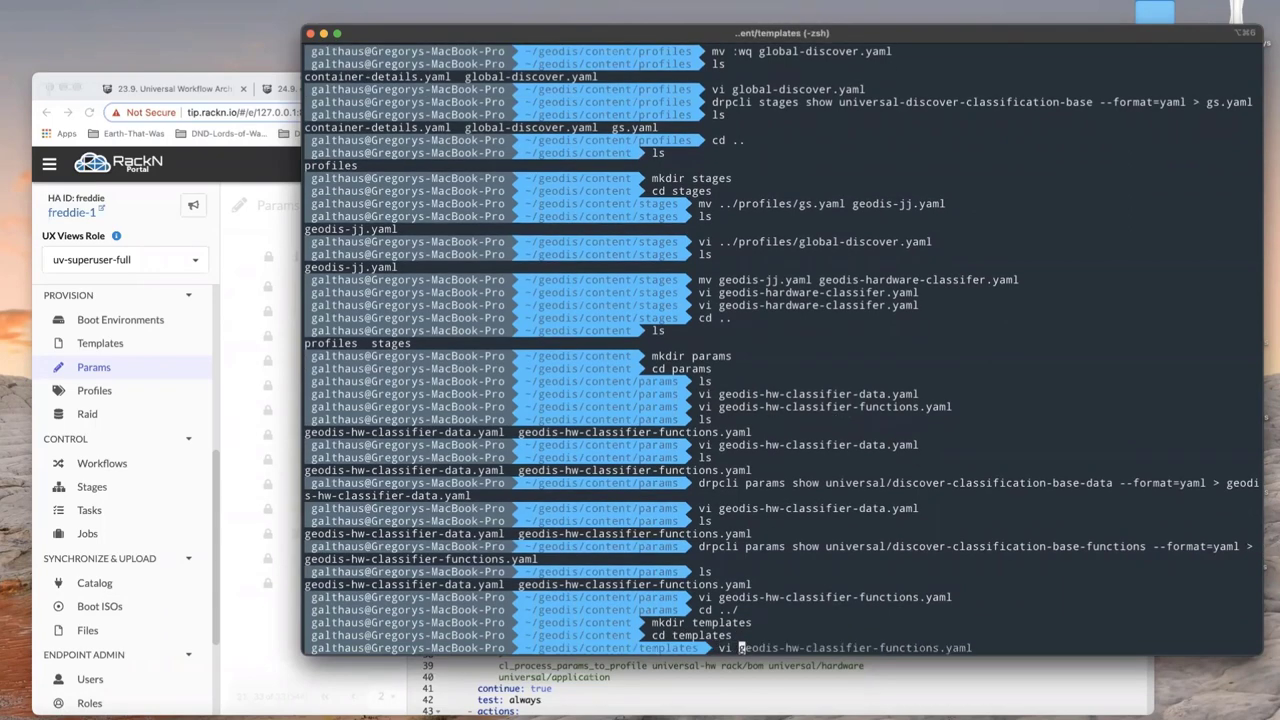
key("Return")
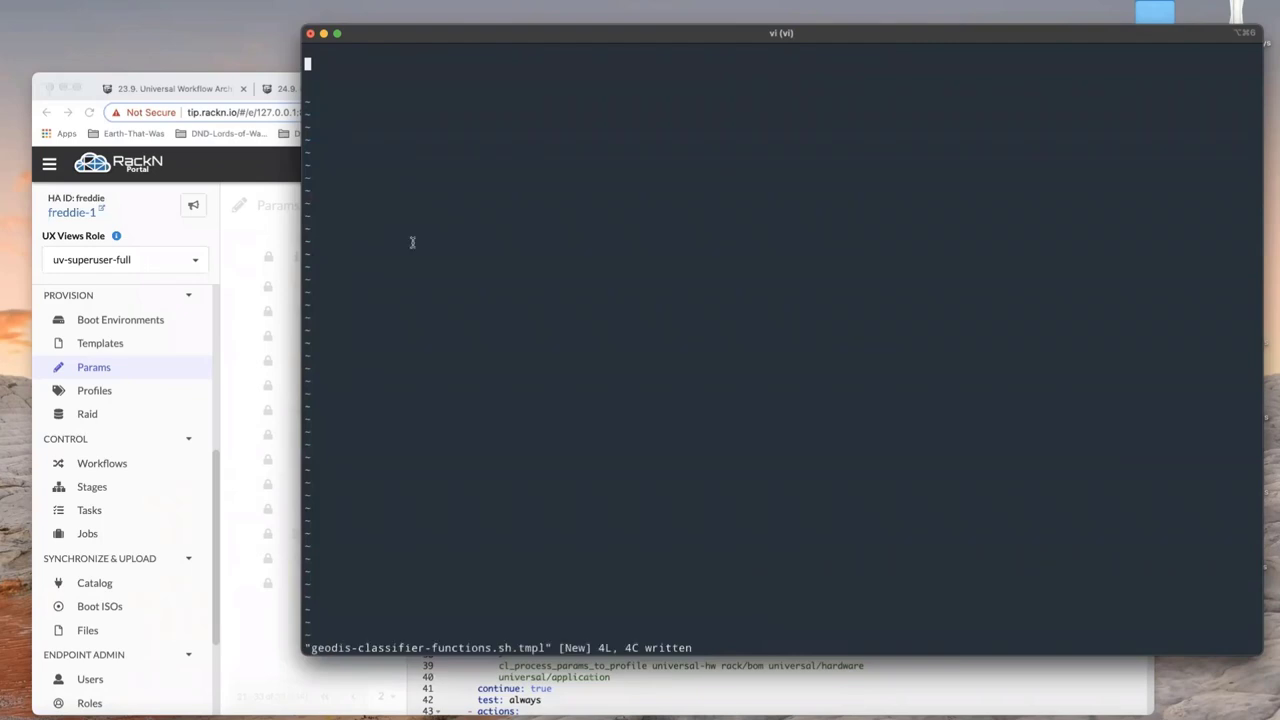
mouse_move(401, 6)
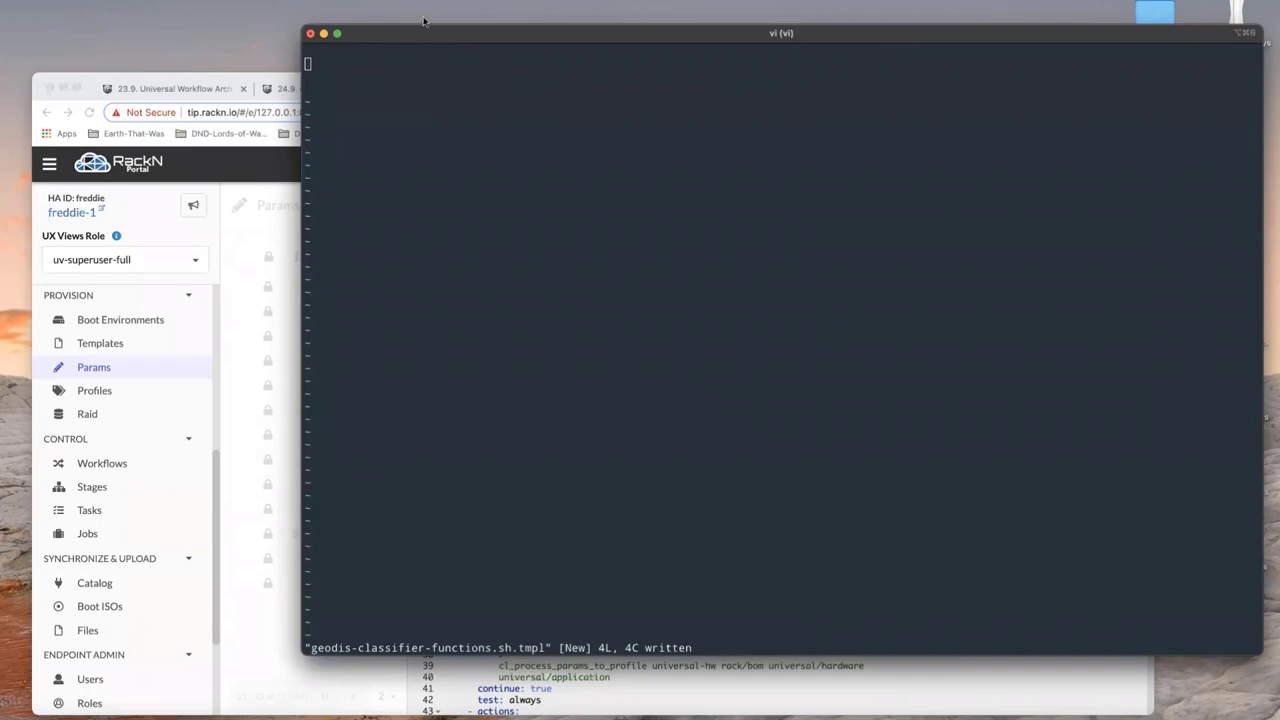
mouse_move(444, 224)
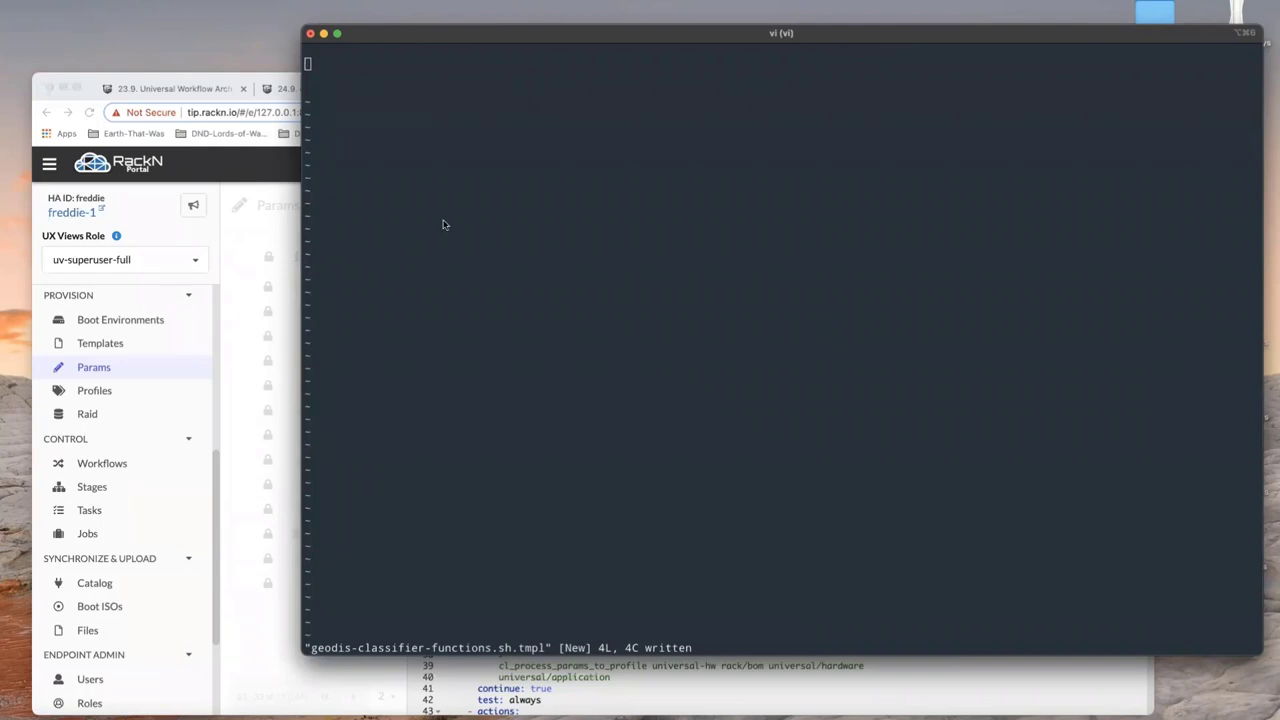
type(":wq")
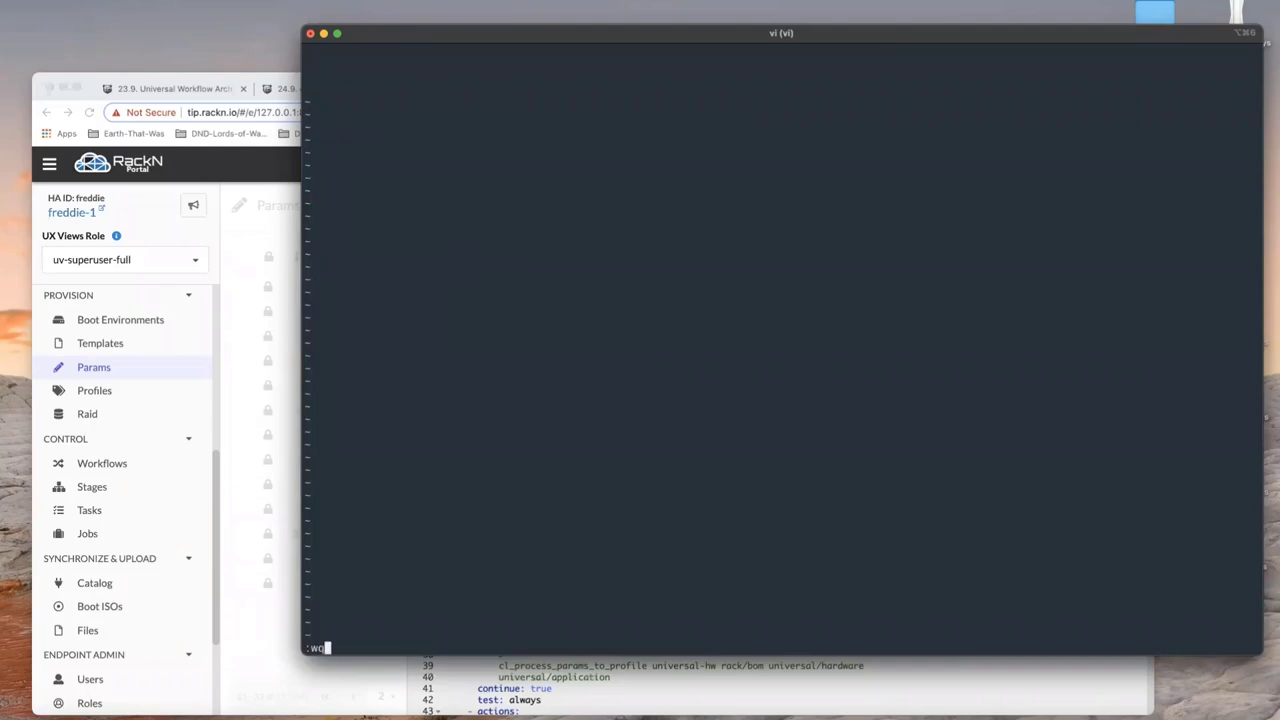
key("Return")
type("find .")
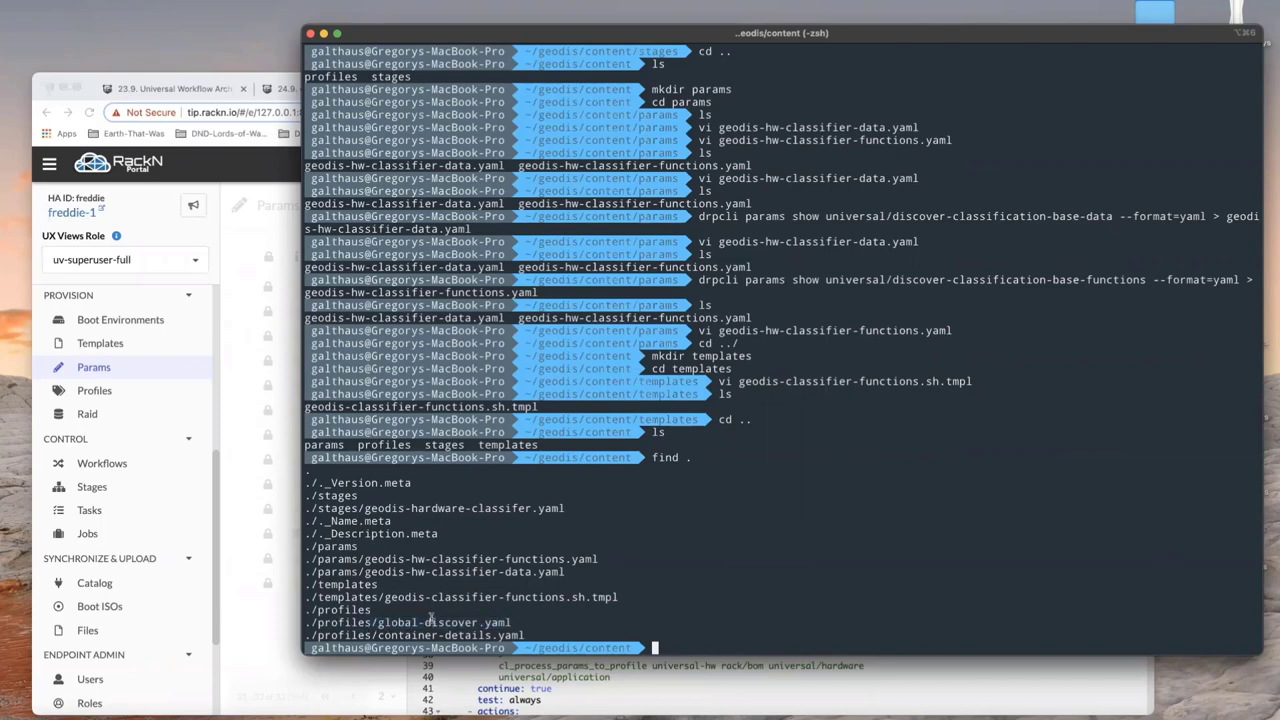
Bundle the geodis content folder into ../geodis.yaml with drpcli contents bundle
type("vi stages/bmc-install-complete.yaml")
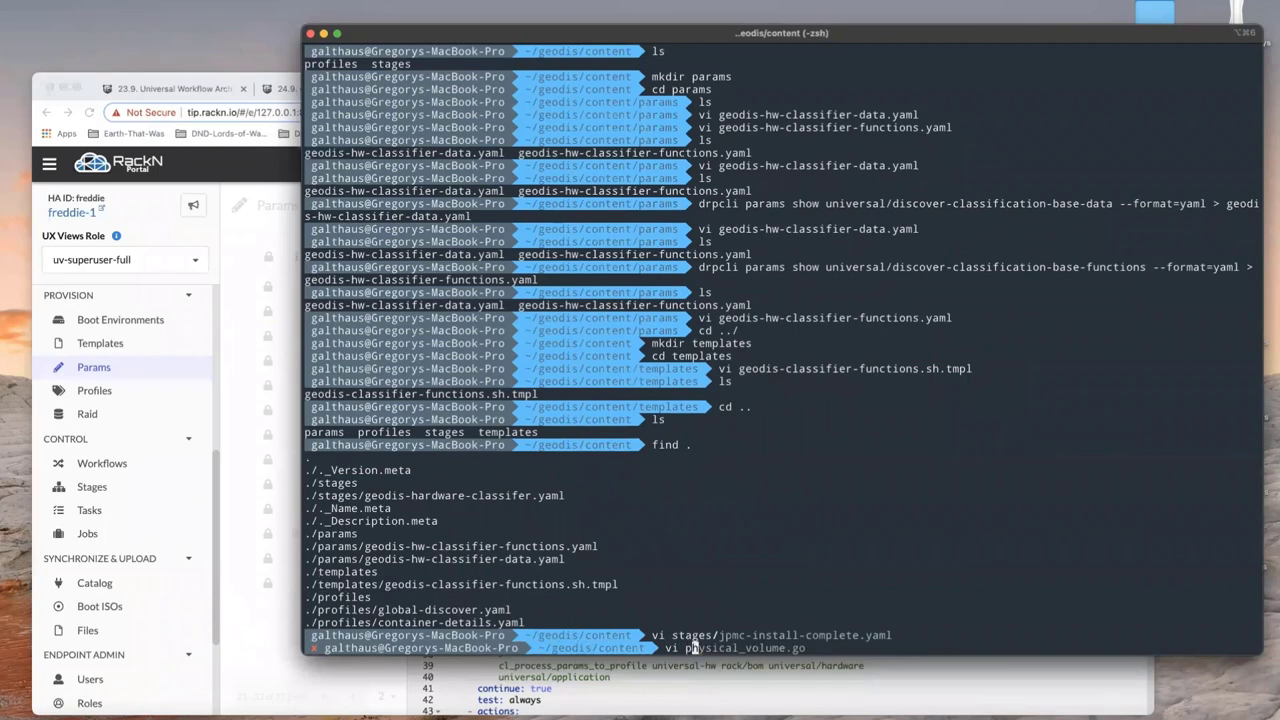
type("profiles/esxi-profile.yaml")
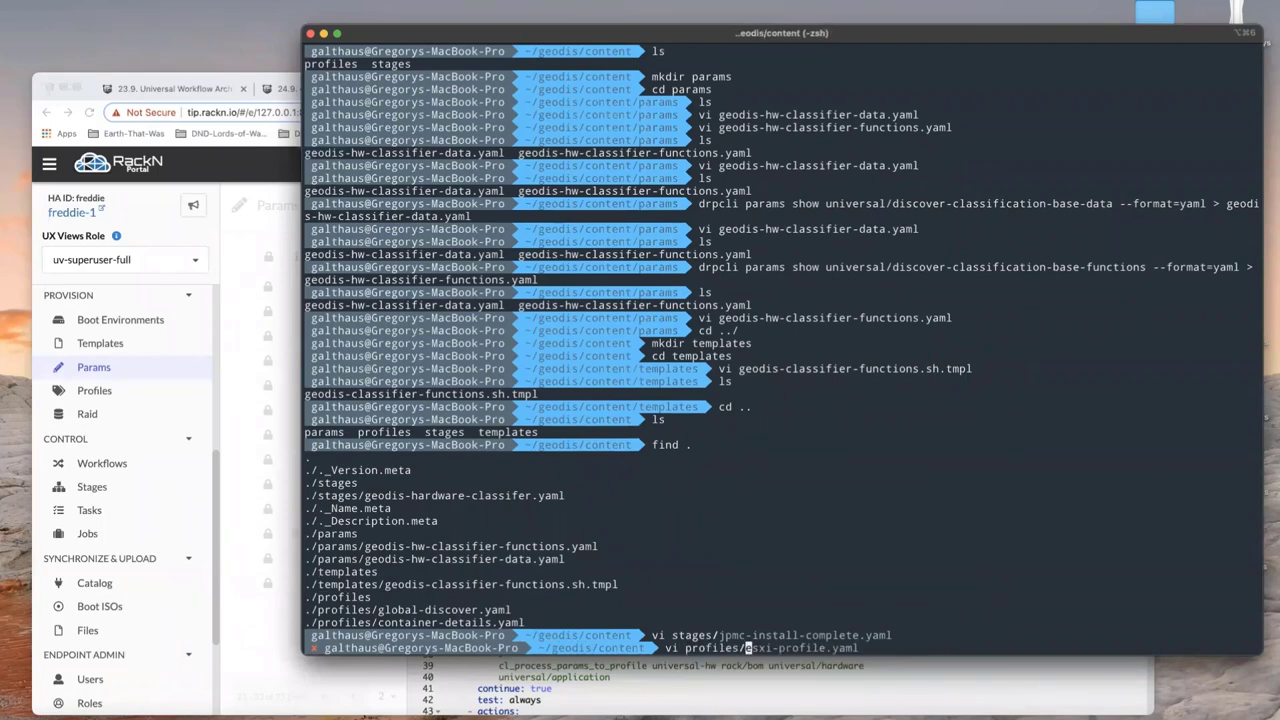
type("geo")
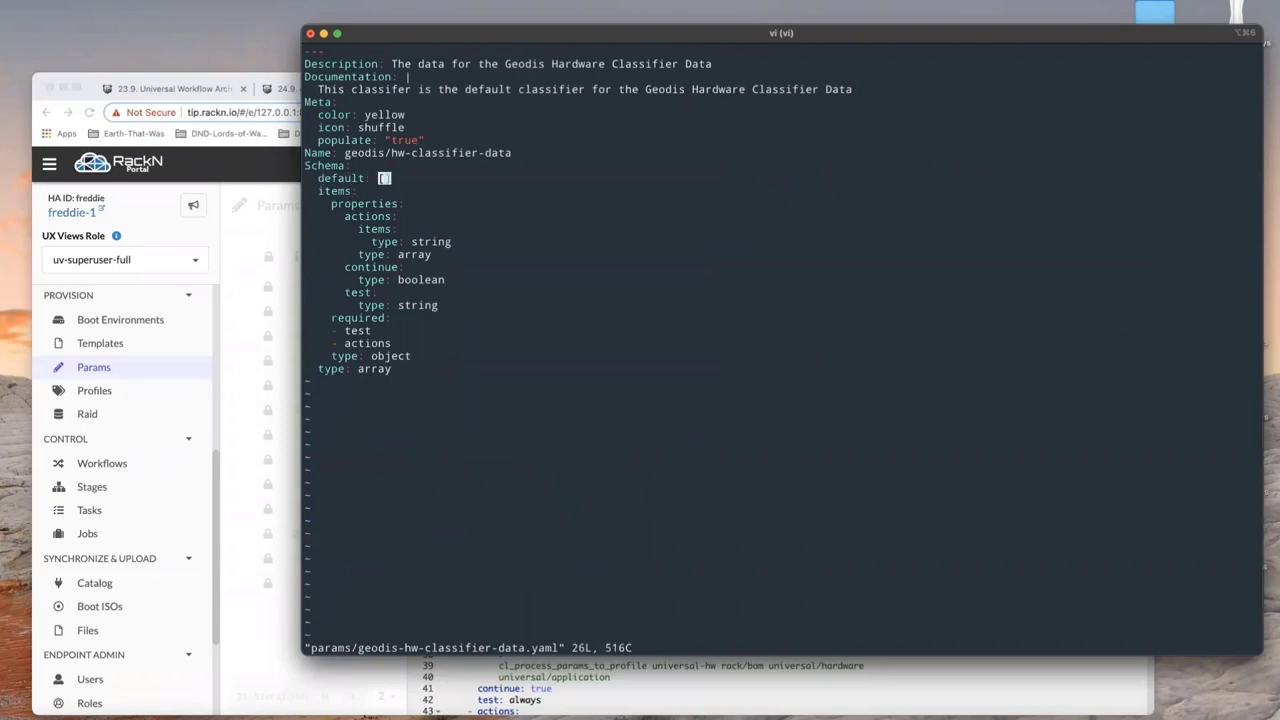
type(":wq!")
type("vi go")
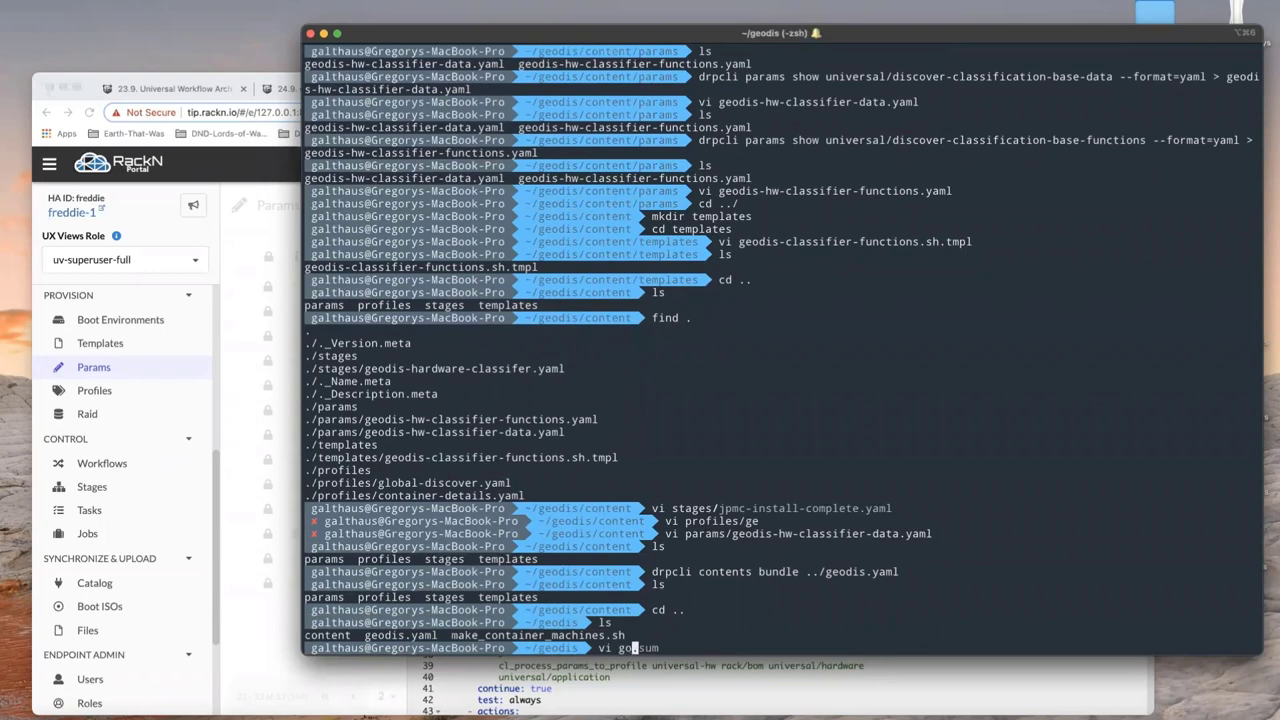
key("Return")
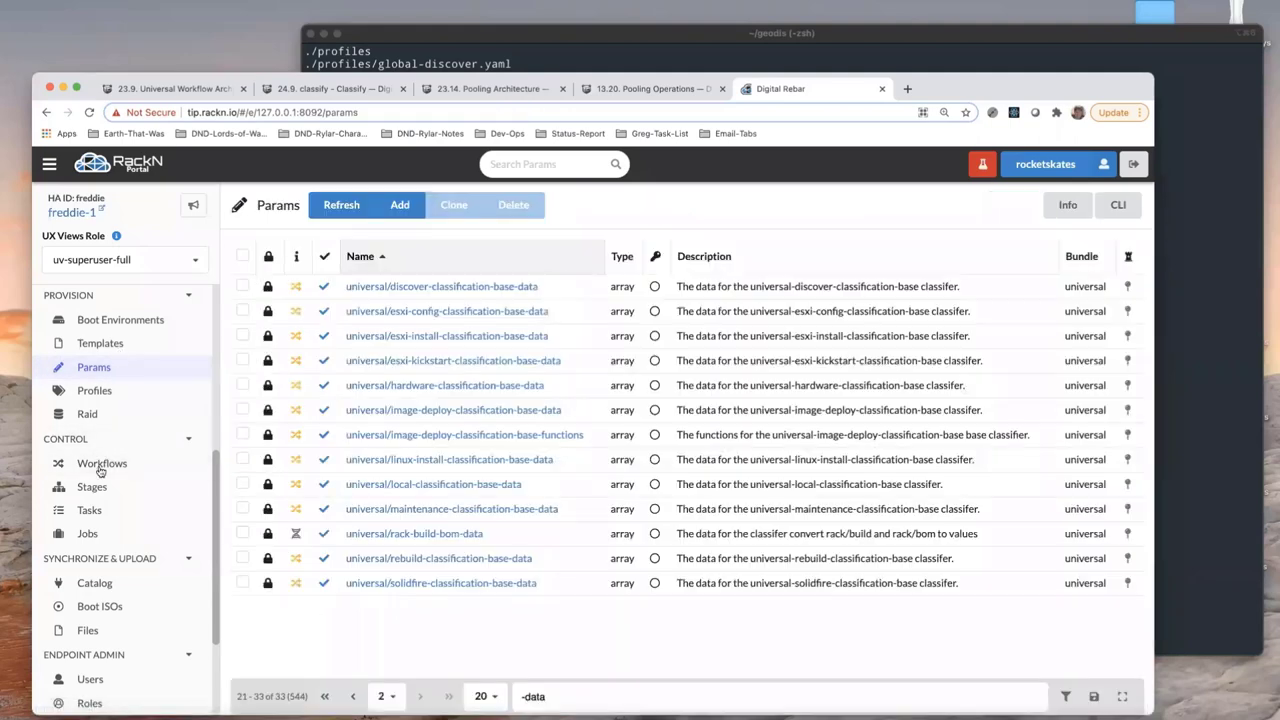
Open the geodis-hardware-classifer stage from the Stages list and expand its classify parameters
scroll("down", 3)
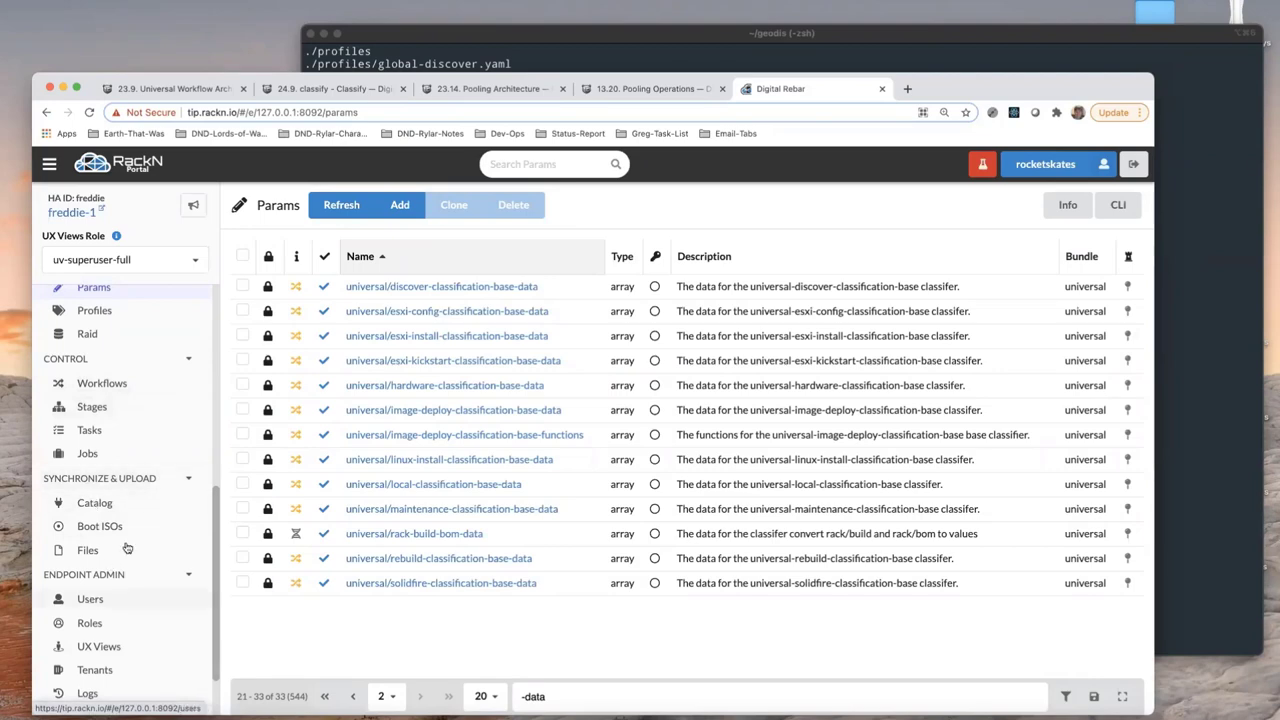
scroll("up", 3)
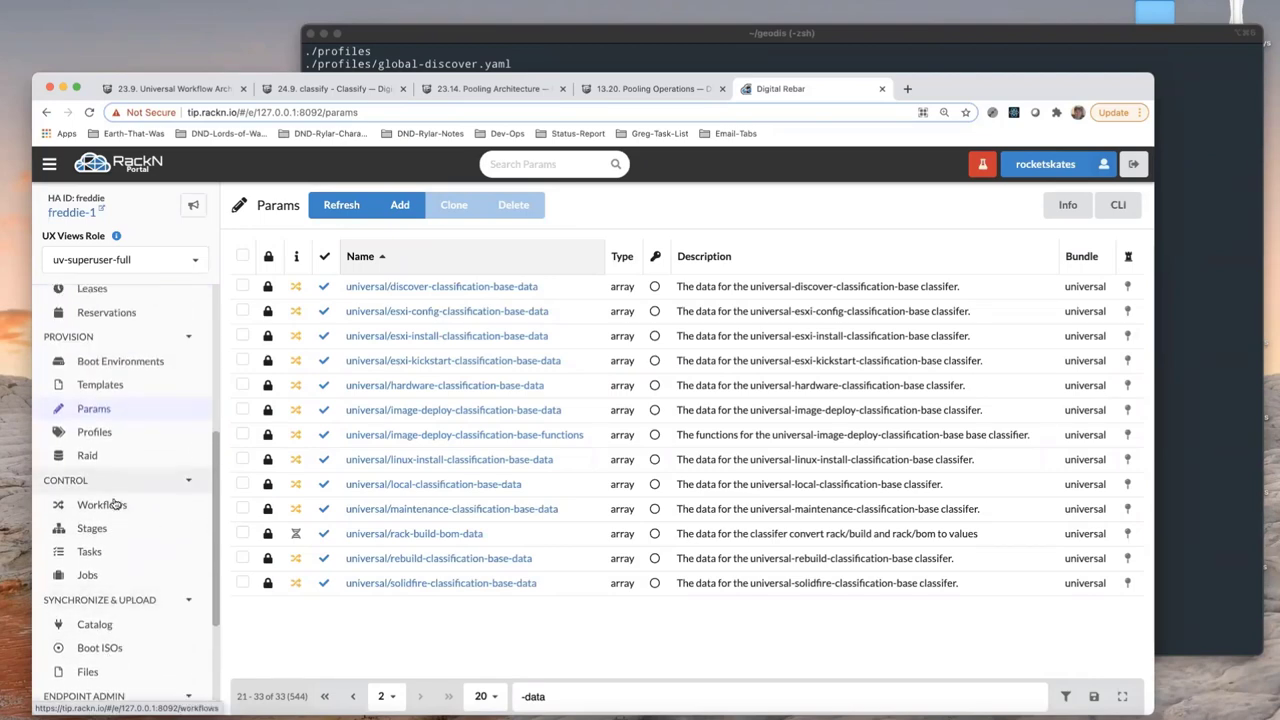
left_click(91, 528)
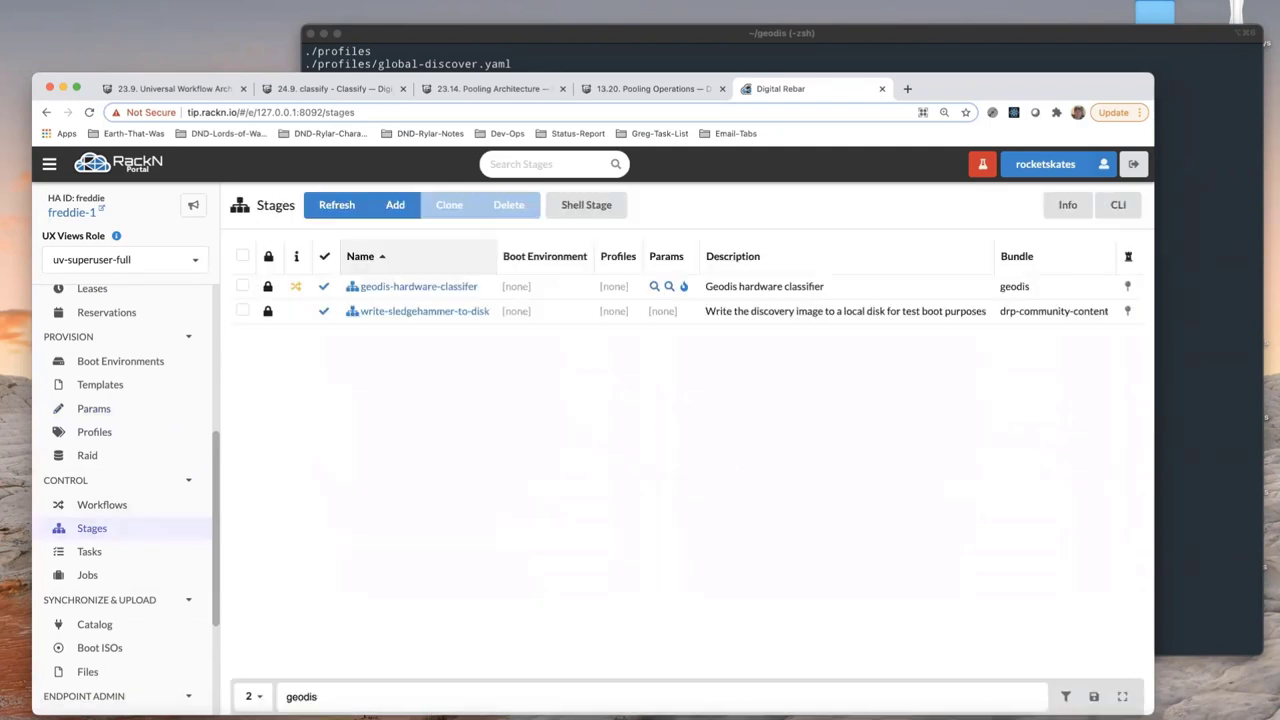
mouse_move(418, 286)
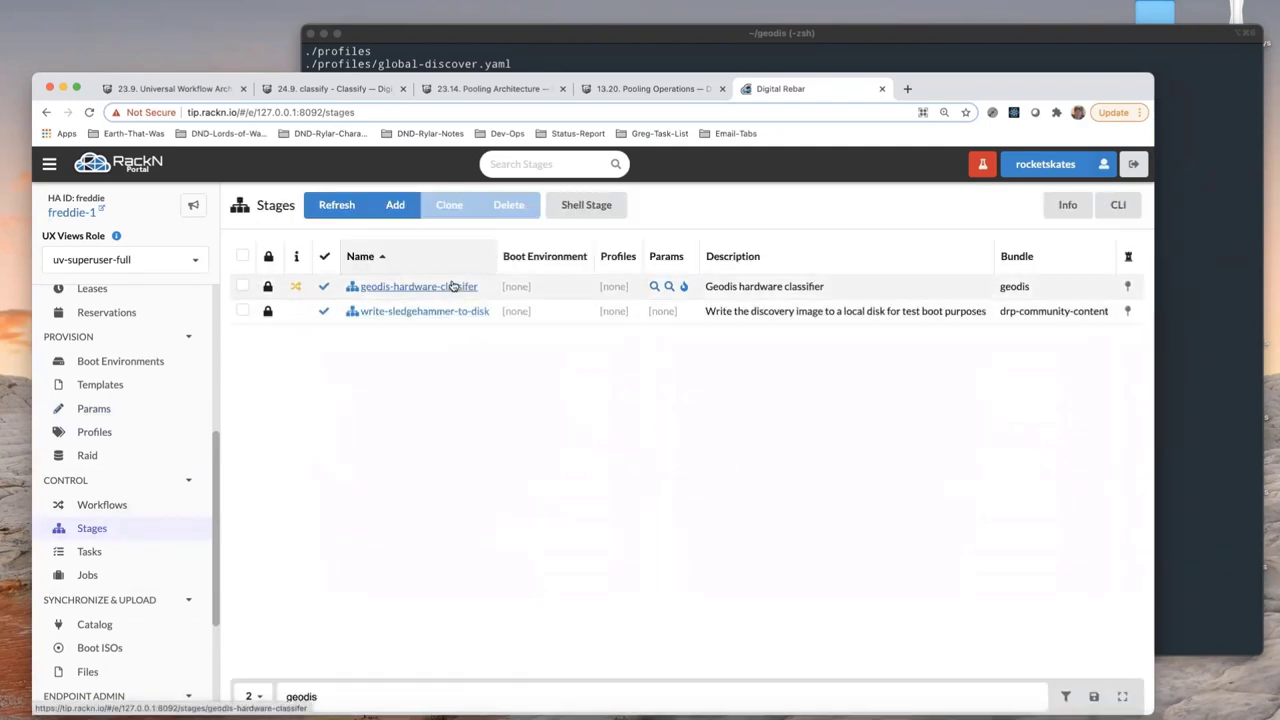
mouse_move(451, 290)
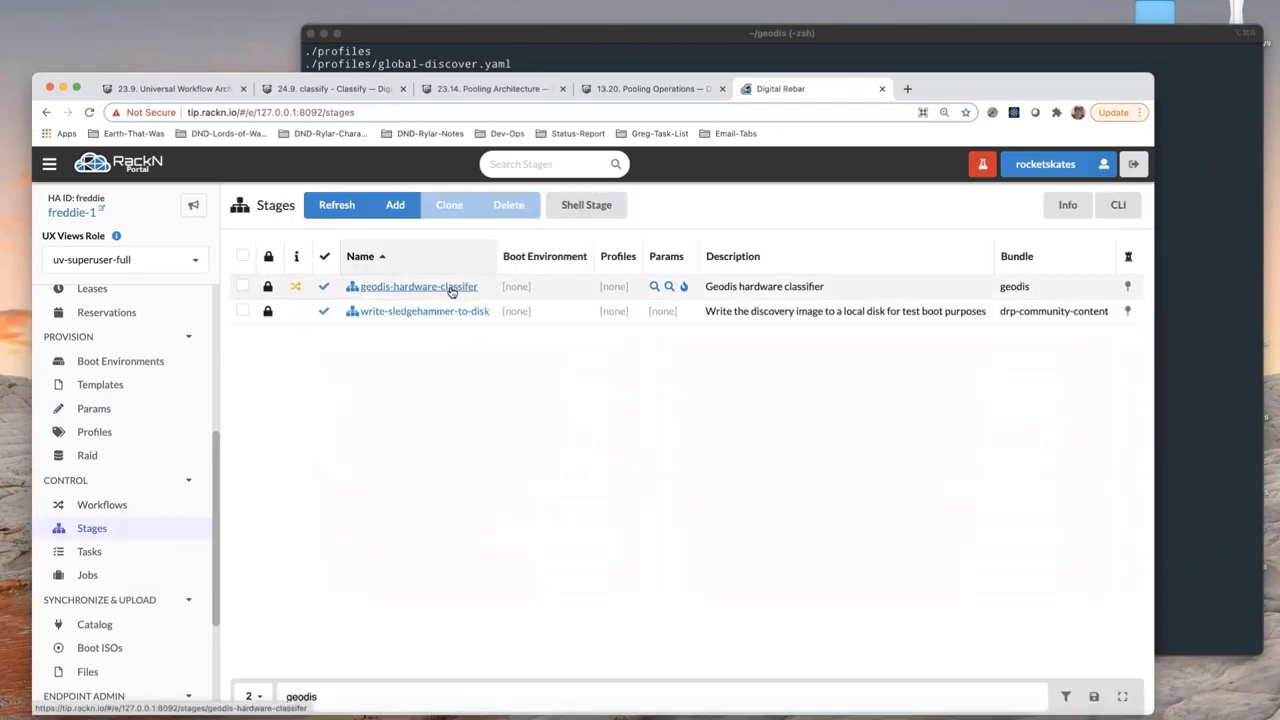
mouse_move(345, 324)
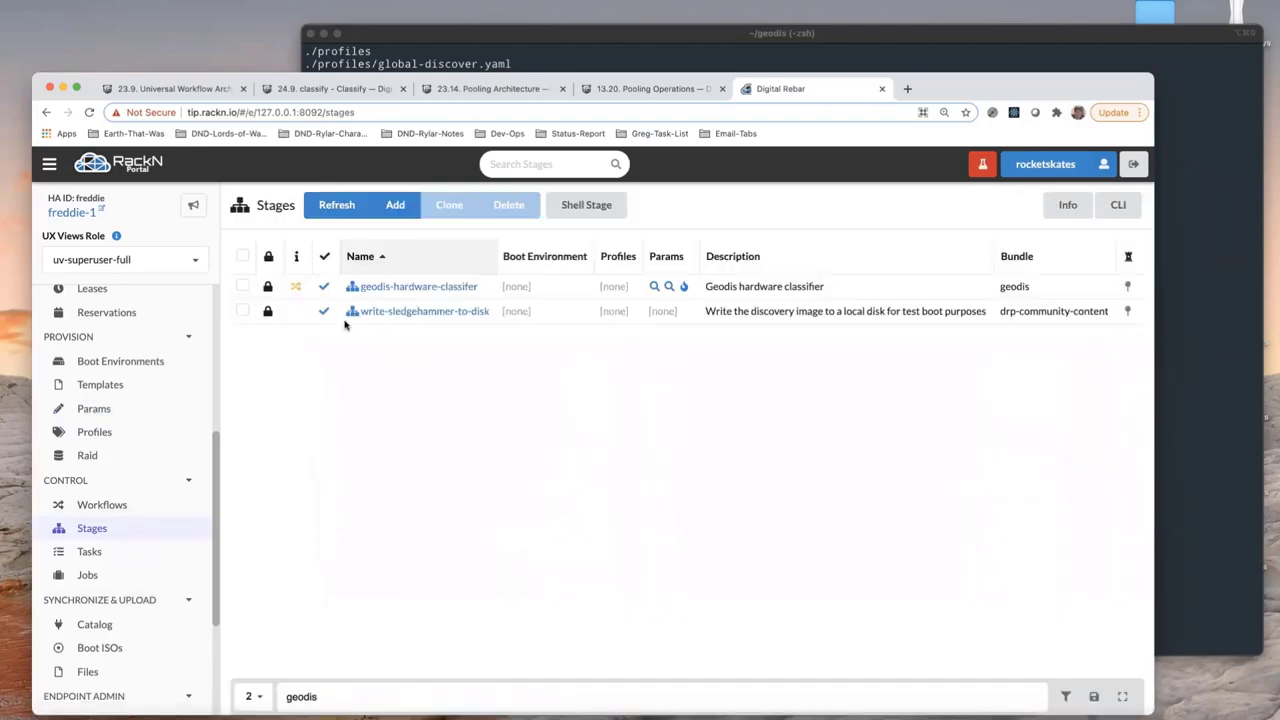
left_click(418, 286)
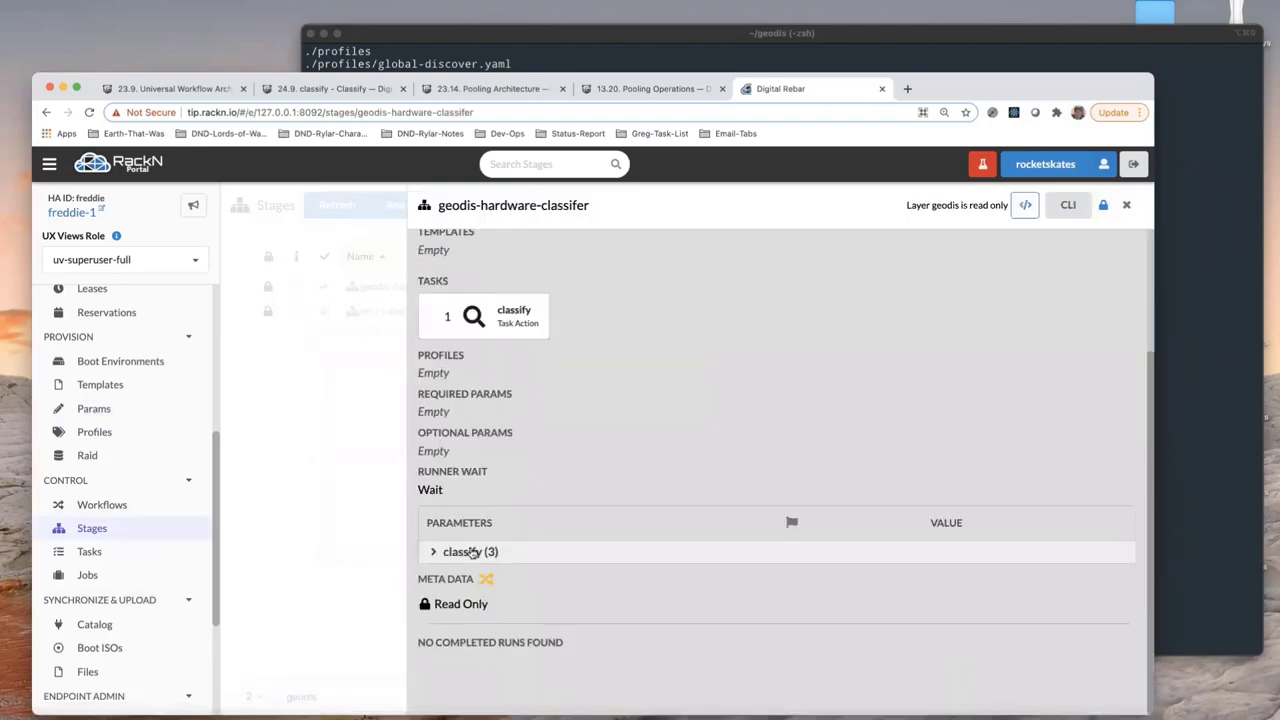
left_click(466, 551)
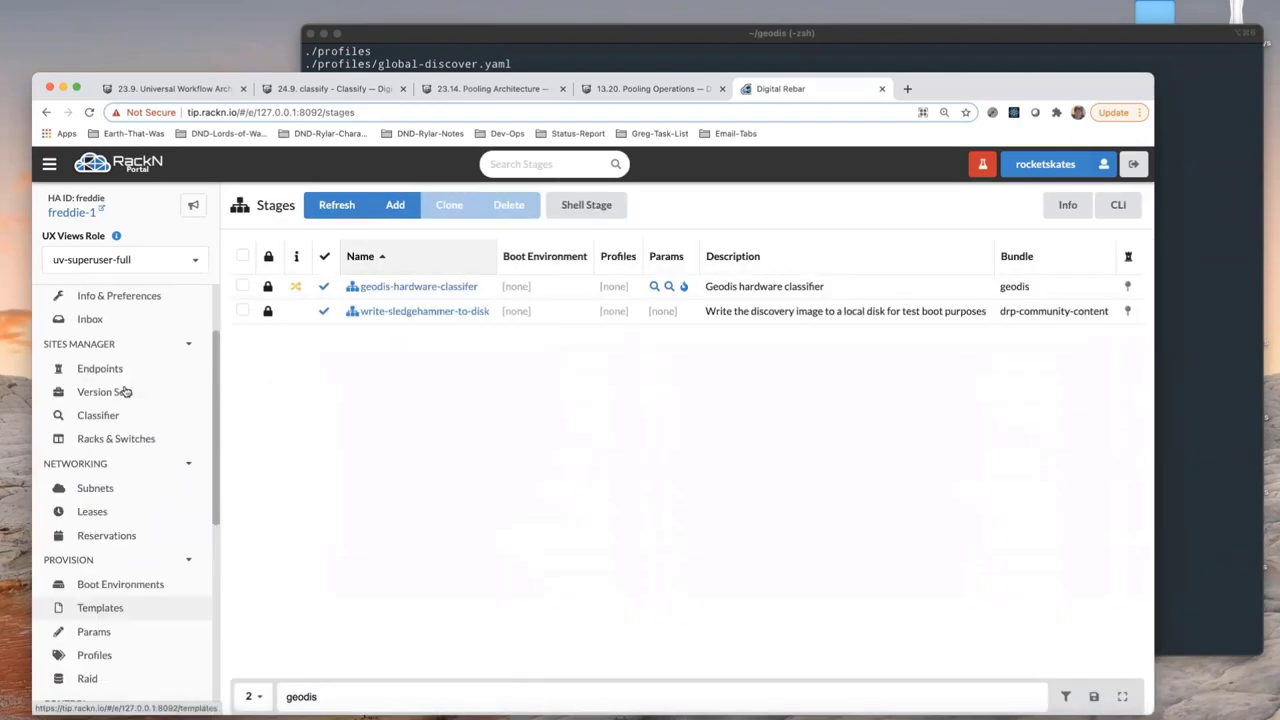
Delete all machines except freddie-1, removing p000 through p019
left_click(98, 350)
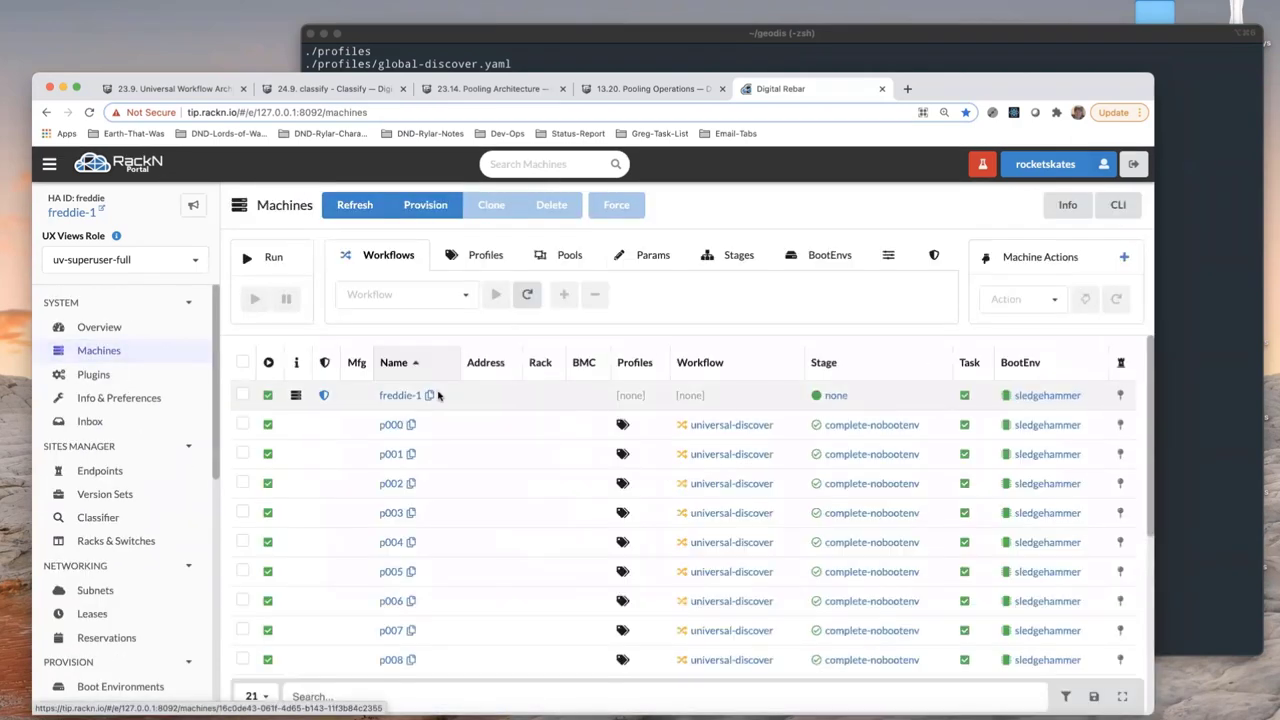
left_click(242, 362)
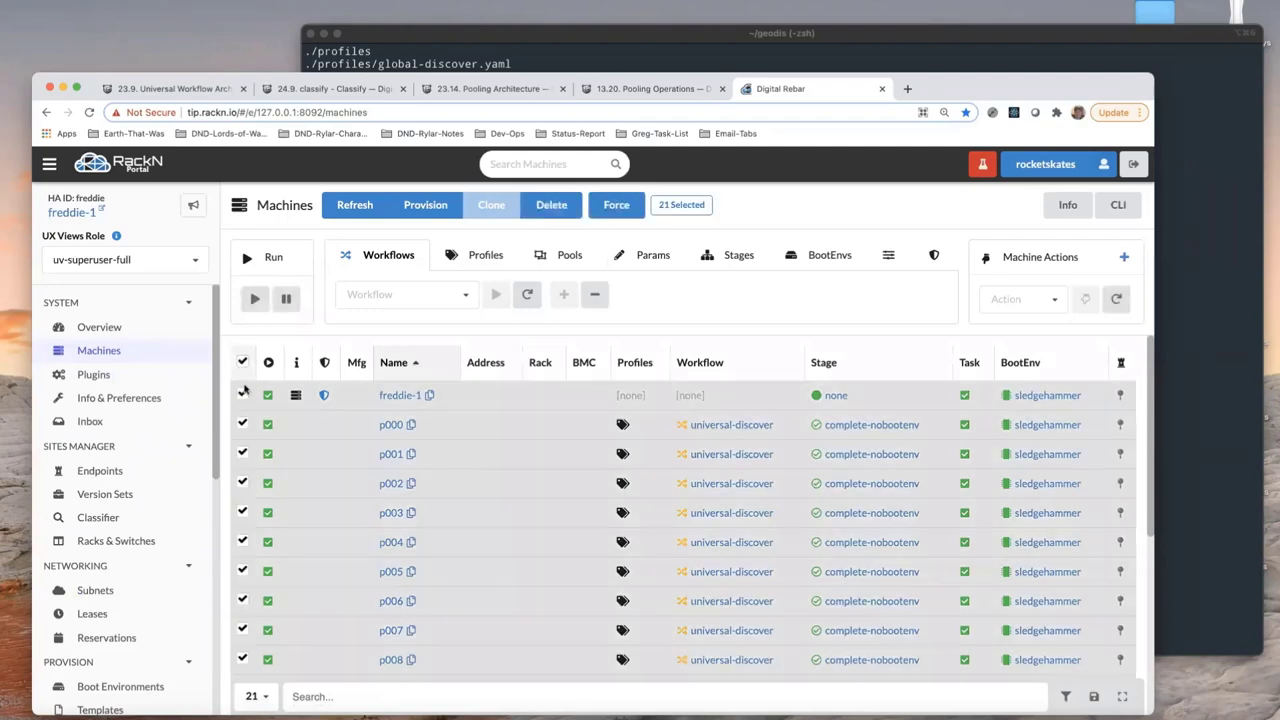
left_click(242, 395)
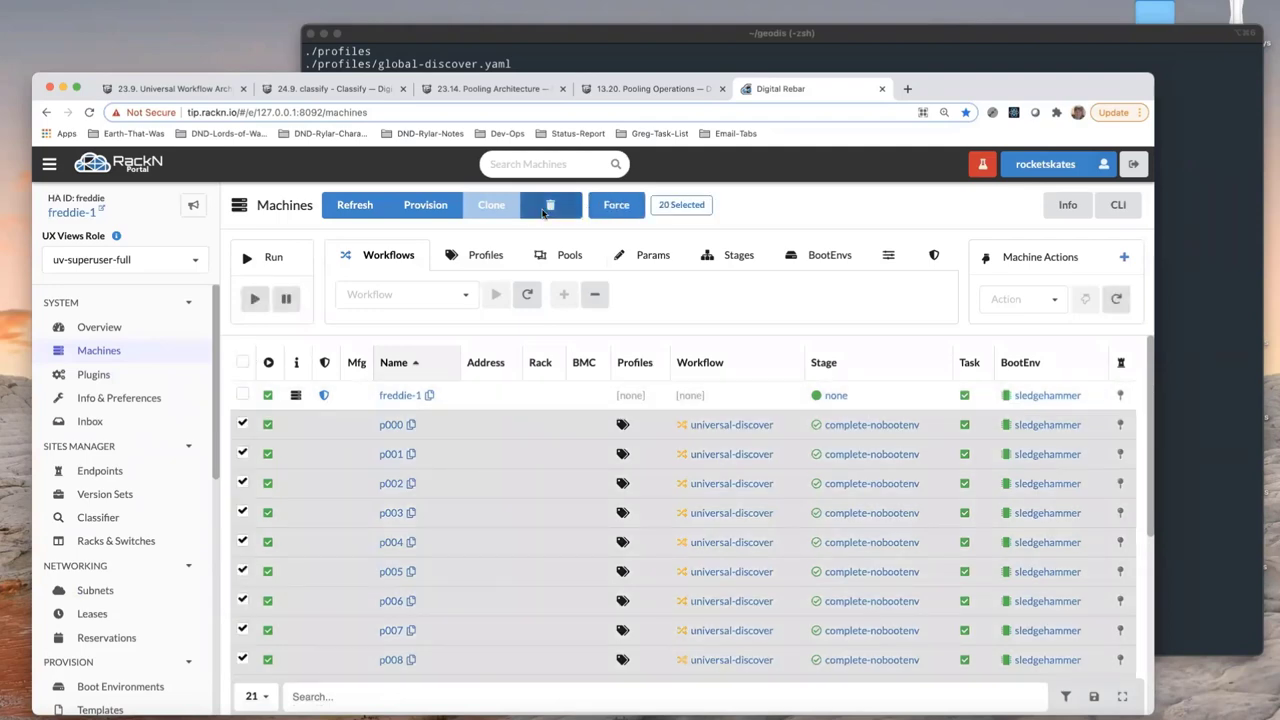
left_click(550, 205)
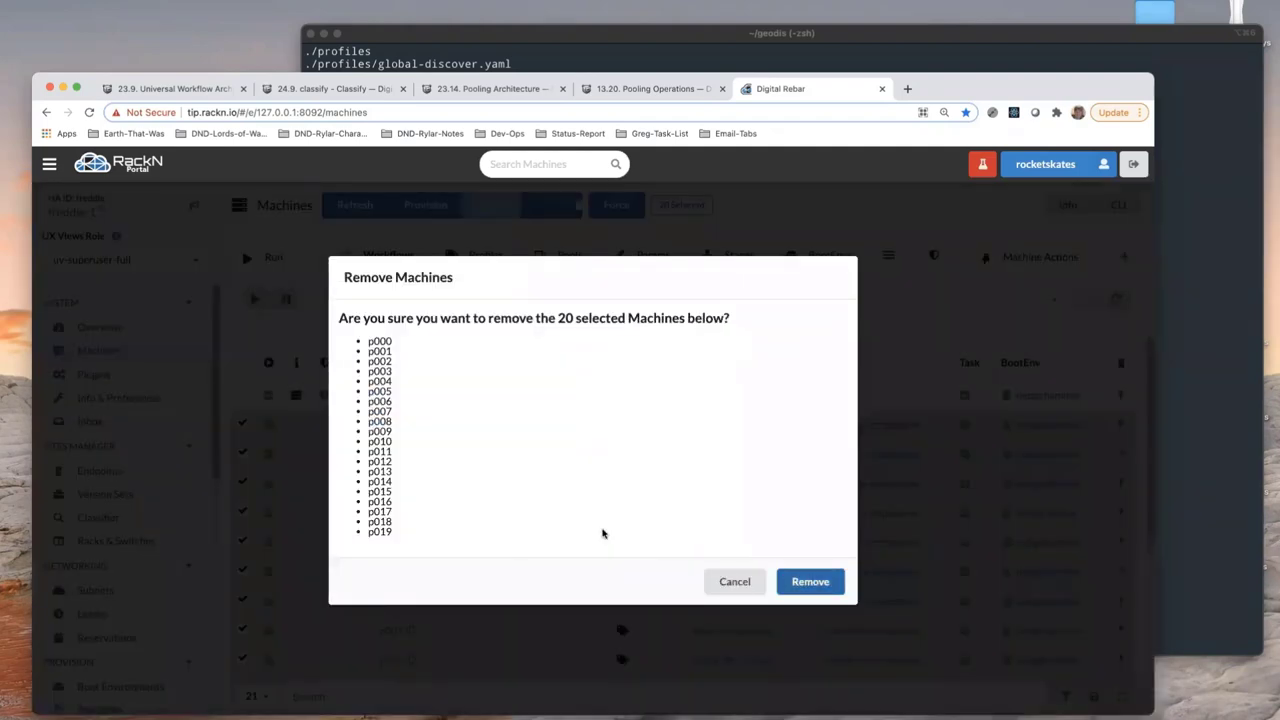
left_click(810, 581)
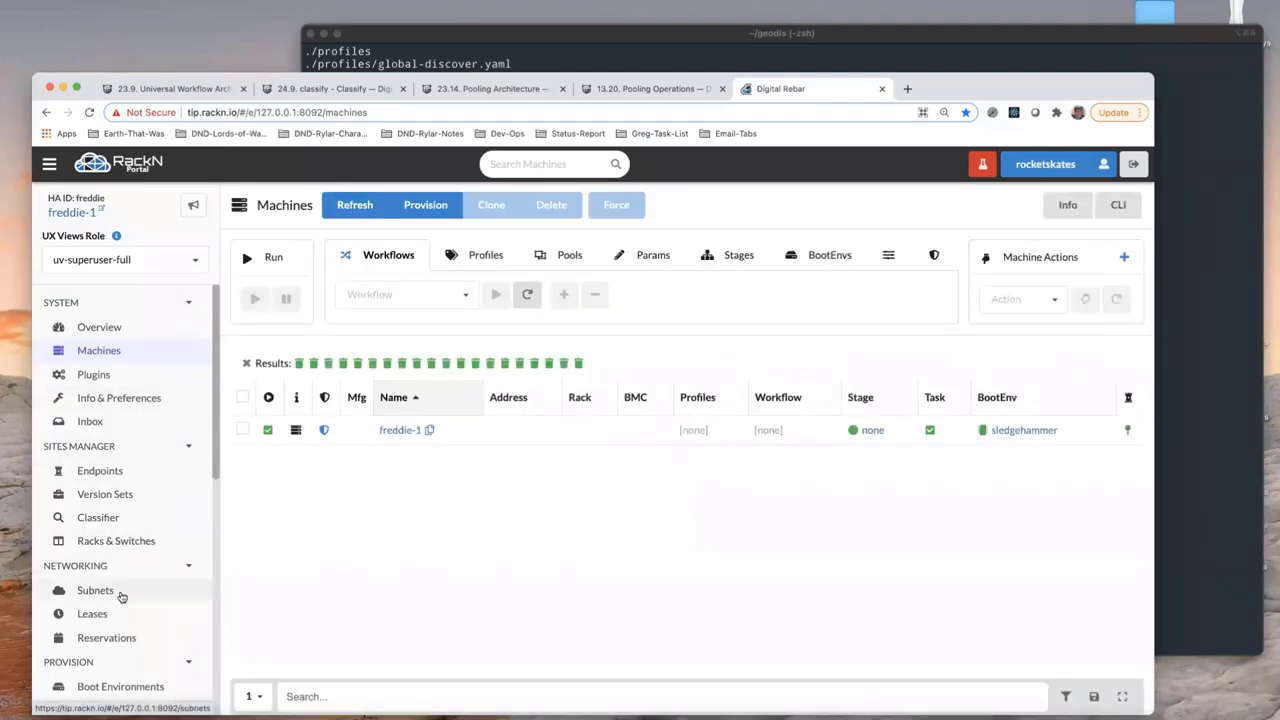
scroll("down", 3)
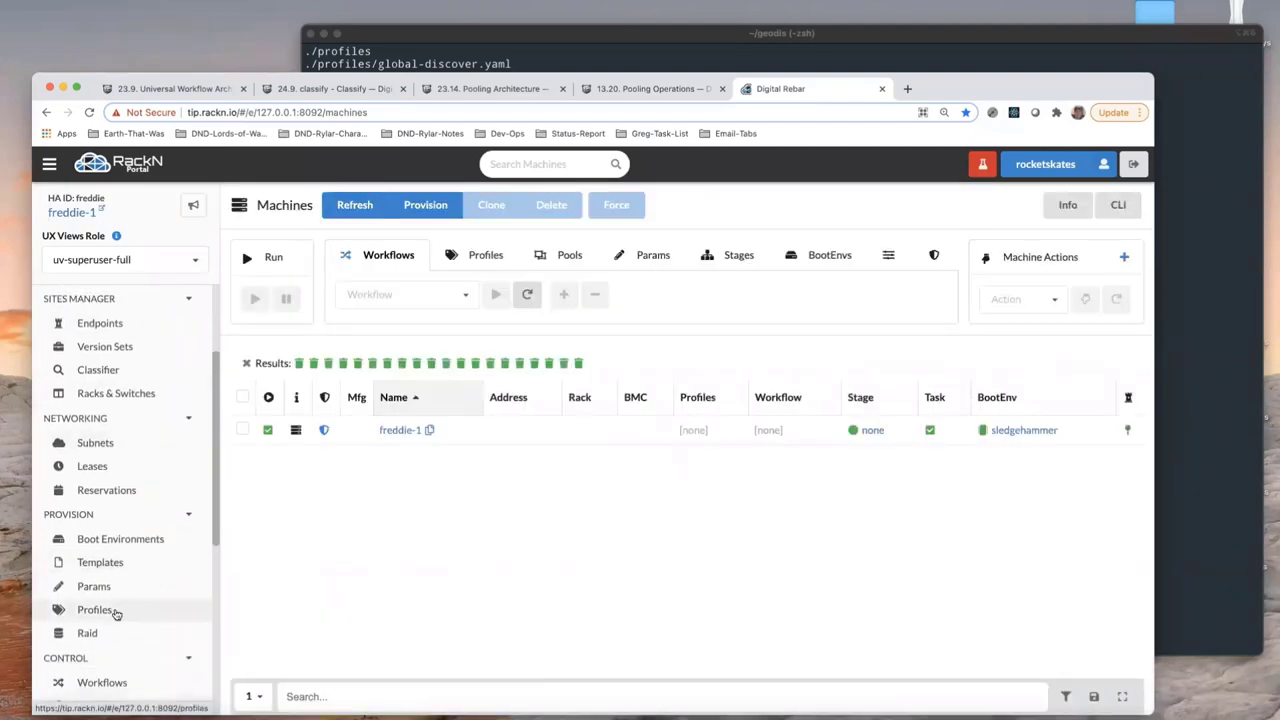
Add global-discover to the global profile alongside global-hw-repo, then close the panel
left_click(95, 609)
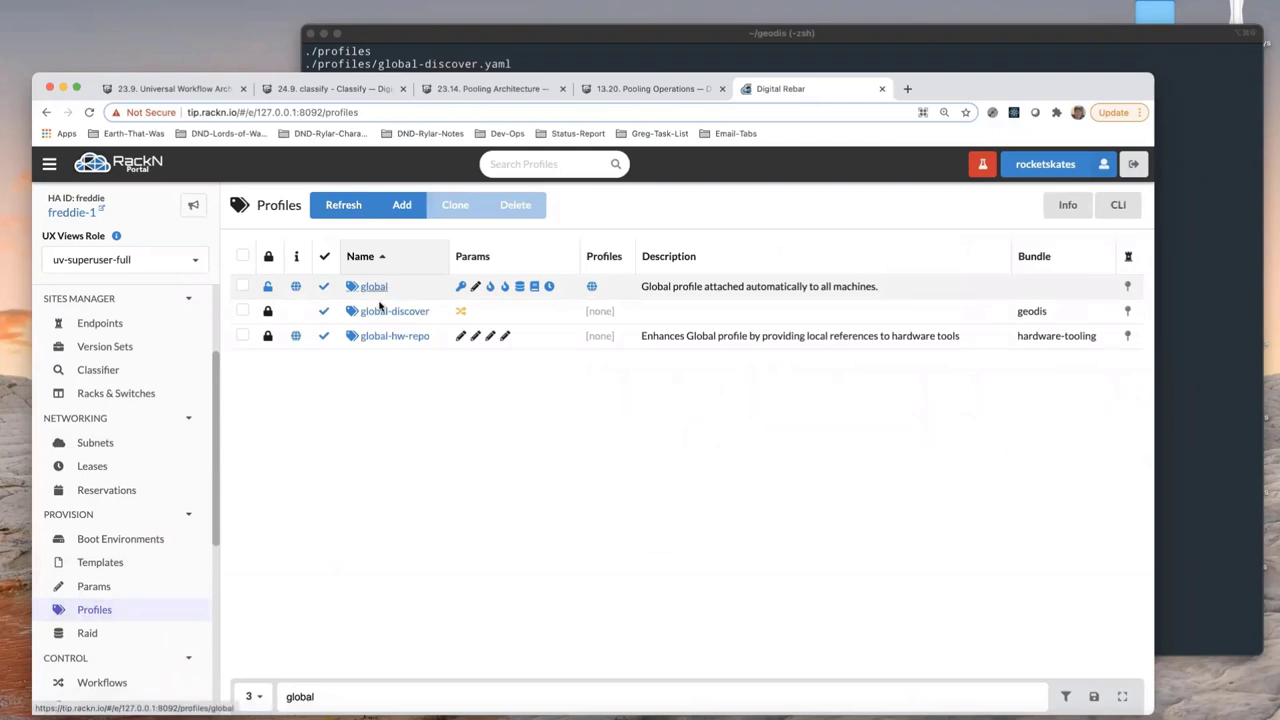
left_click(393, 310)
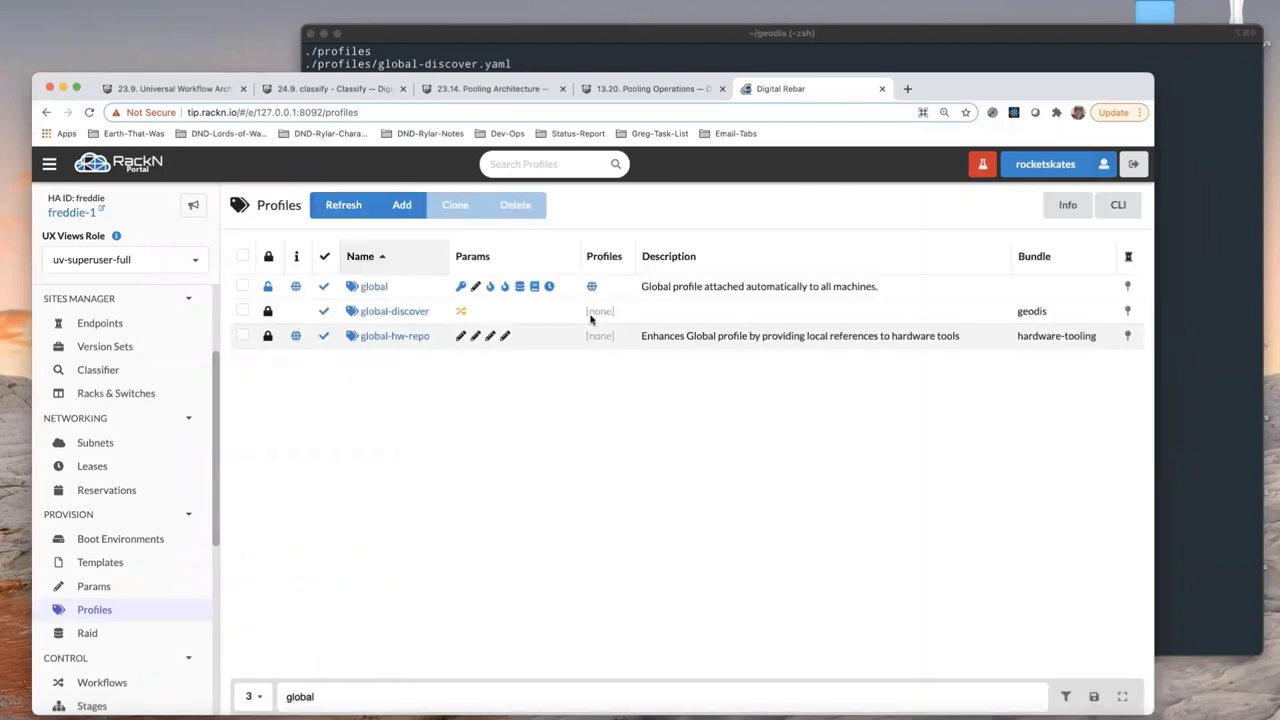
left_click(374, 286)
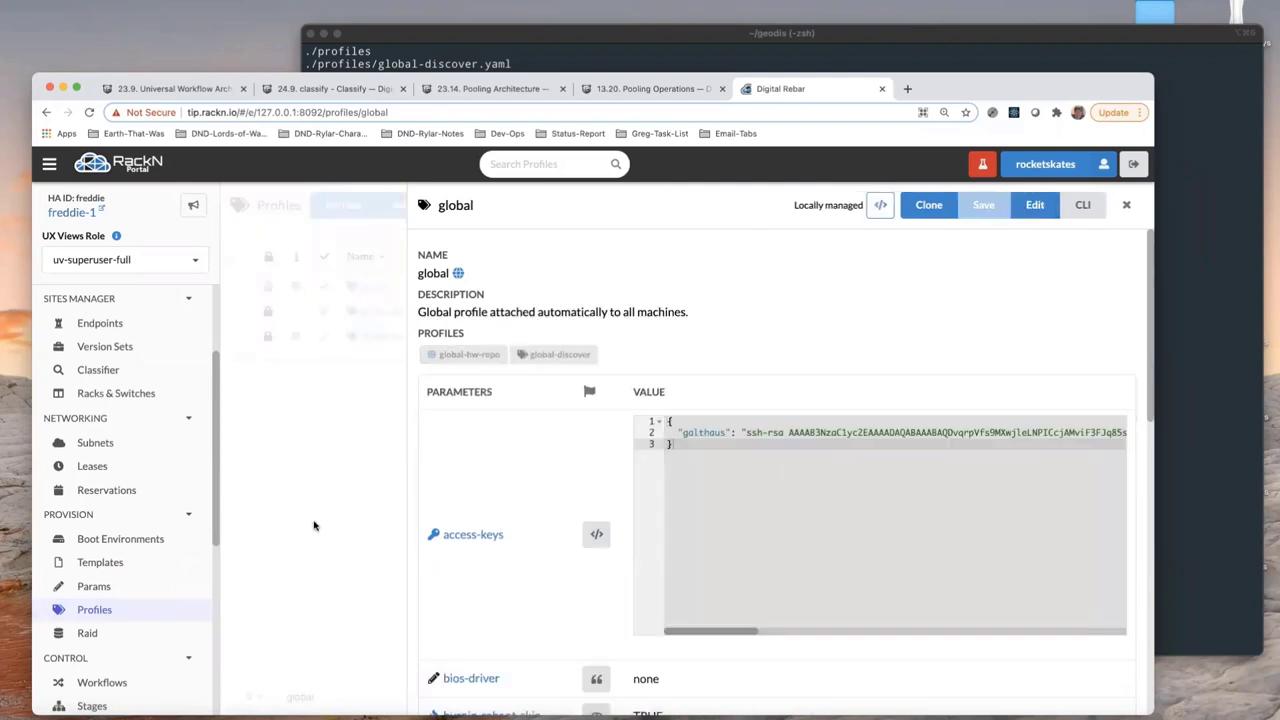
mouse_move(459, 470)
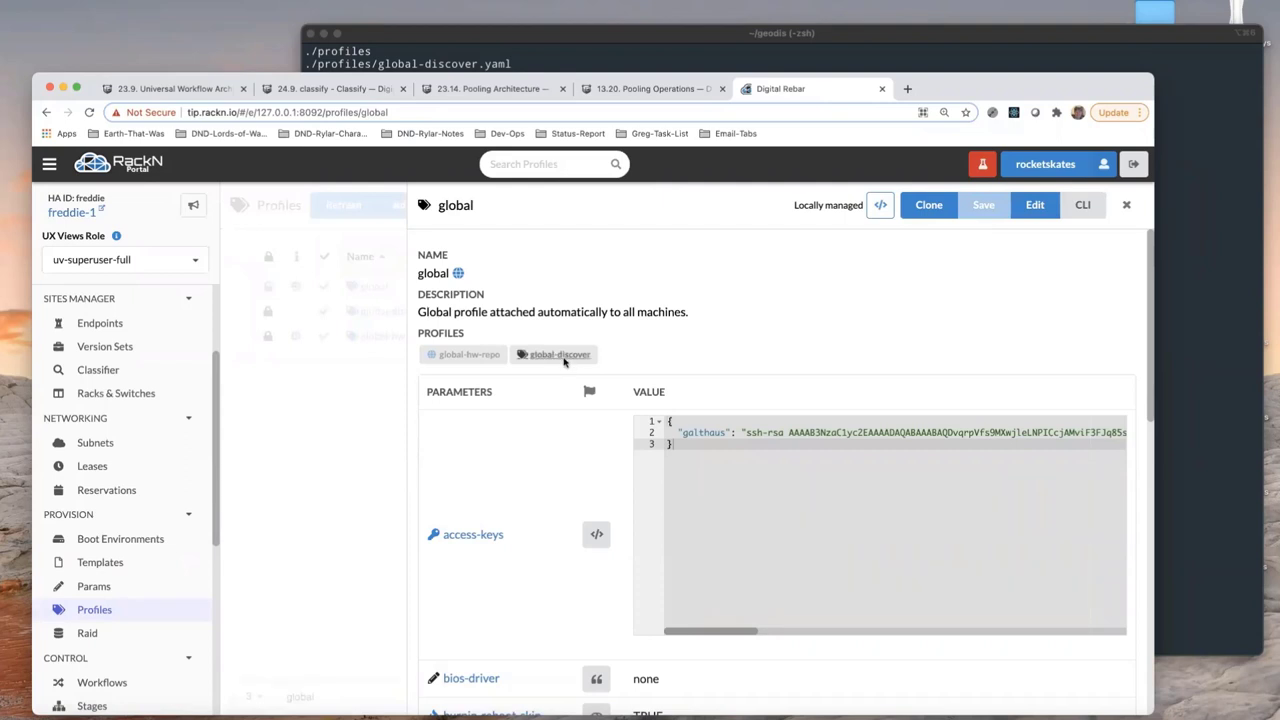
left_click(1126, 205)
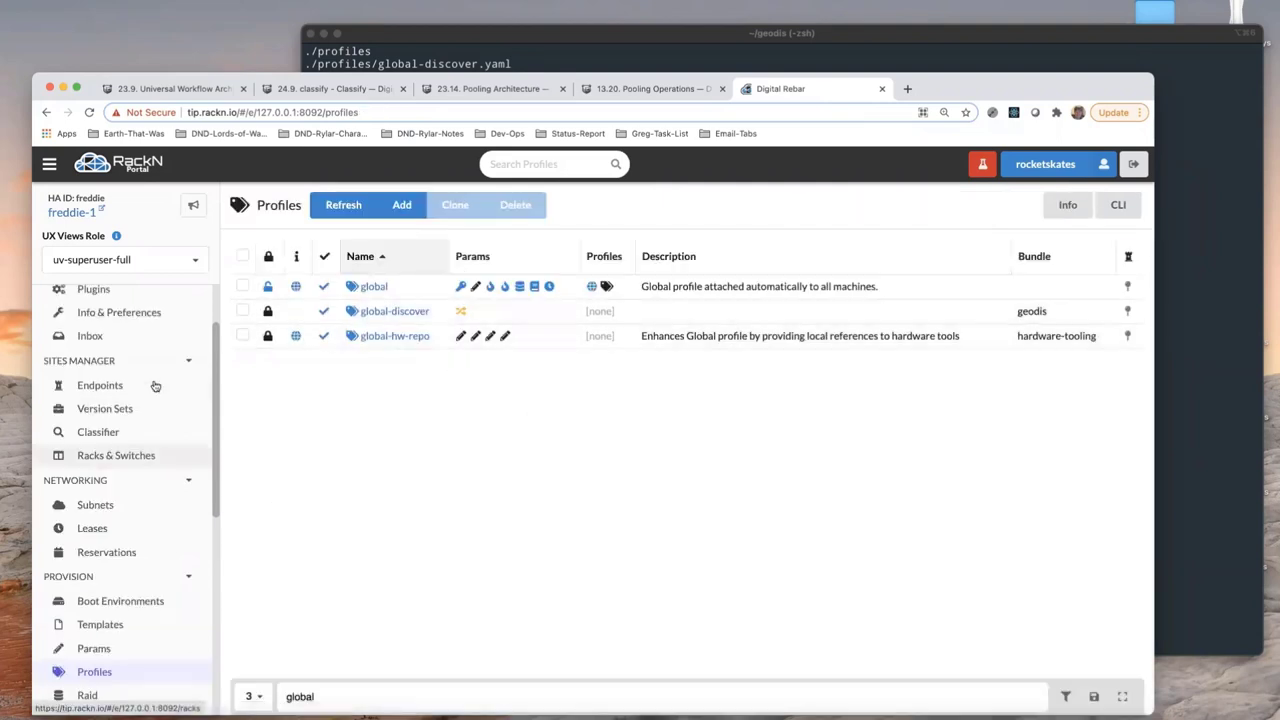
Watch machines p000 onward advance through universal-discover to the classification-base stage running classify
left_click(98, 350)
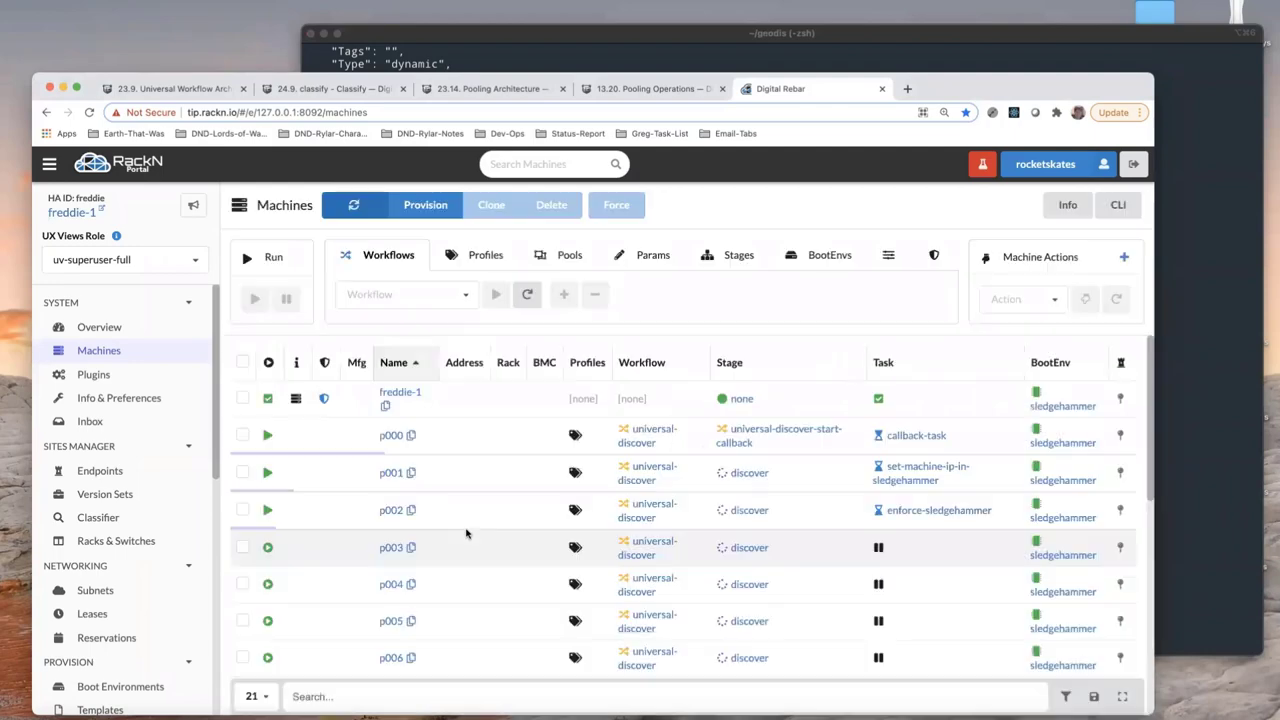
scroll("down", 3)
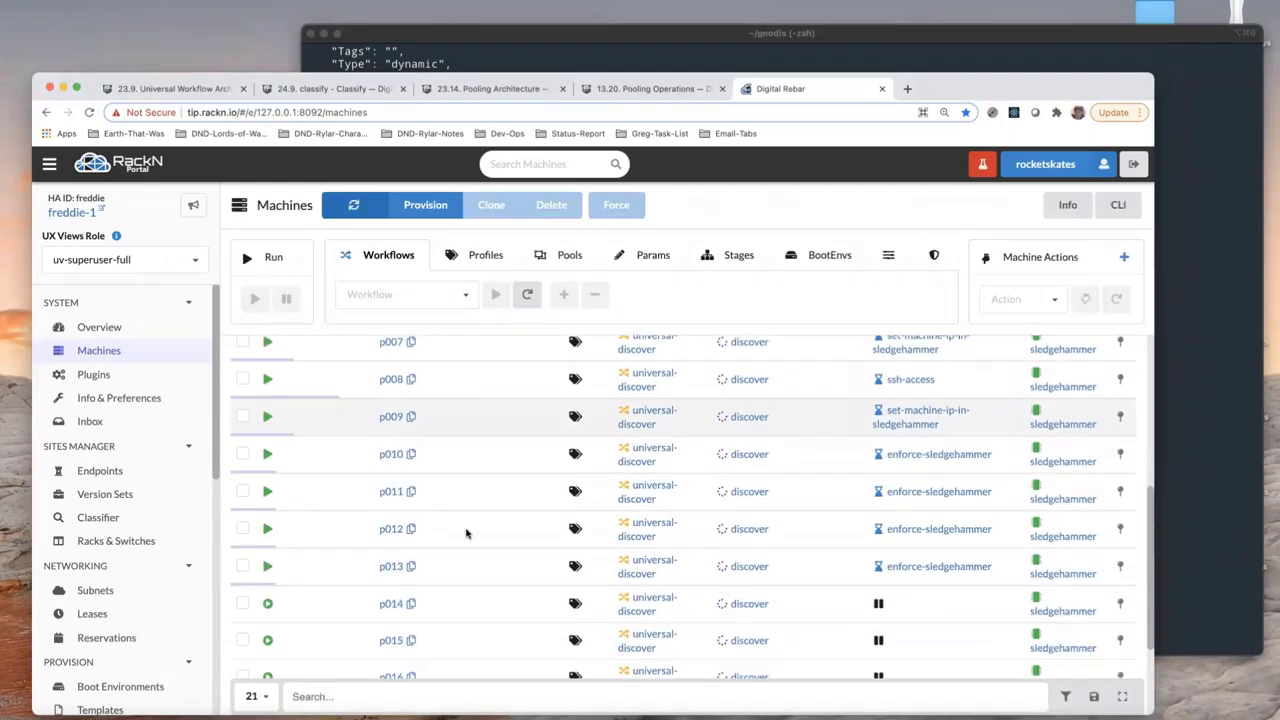
scroll("up", 3)
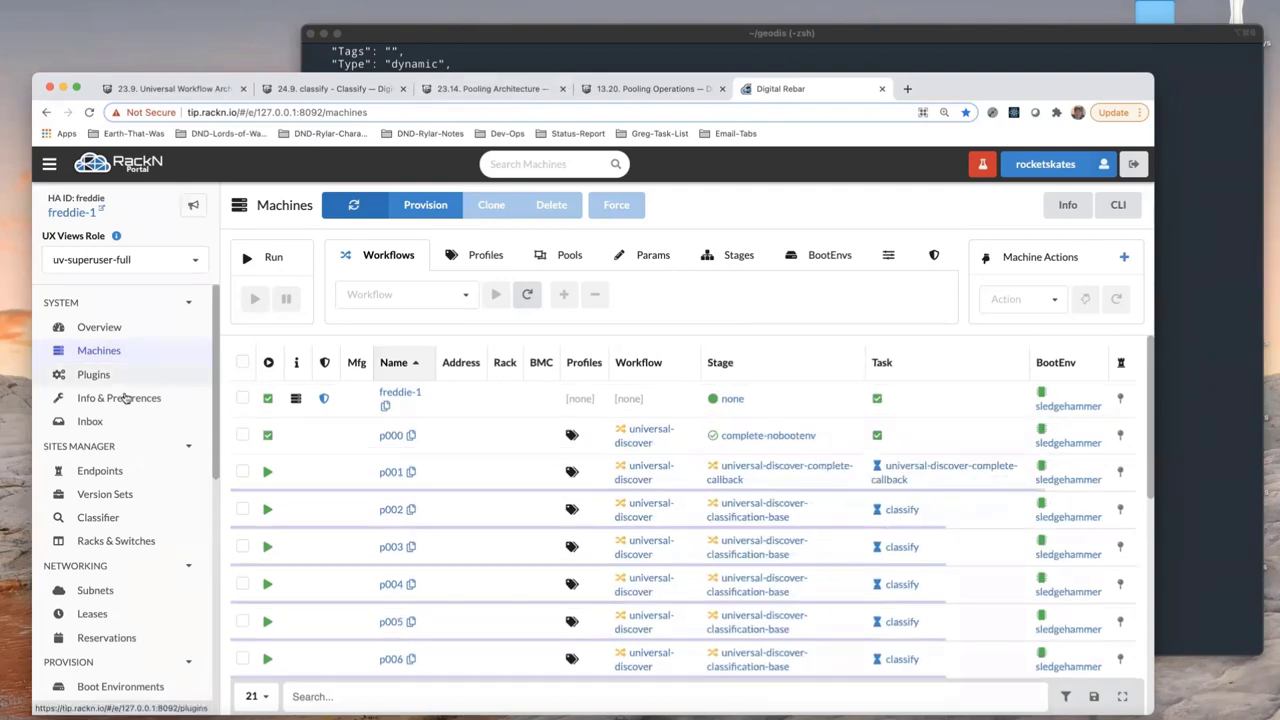
left_click(118, 397)
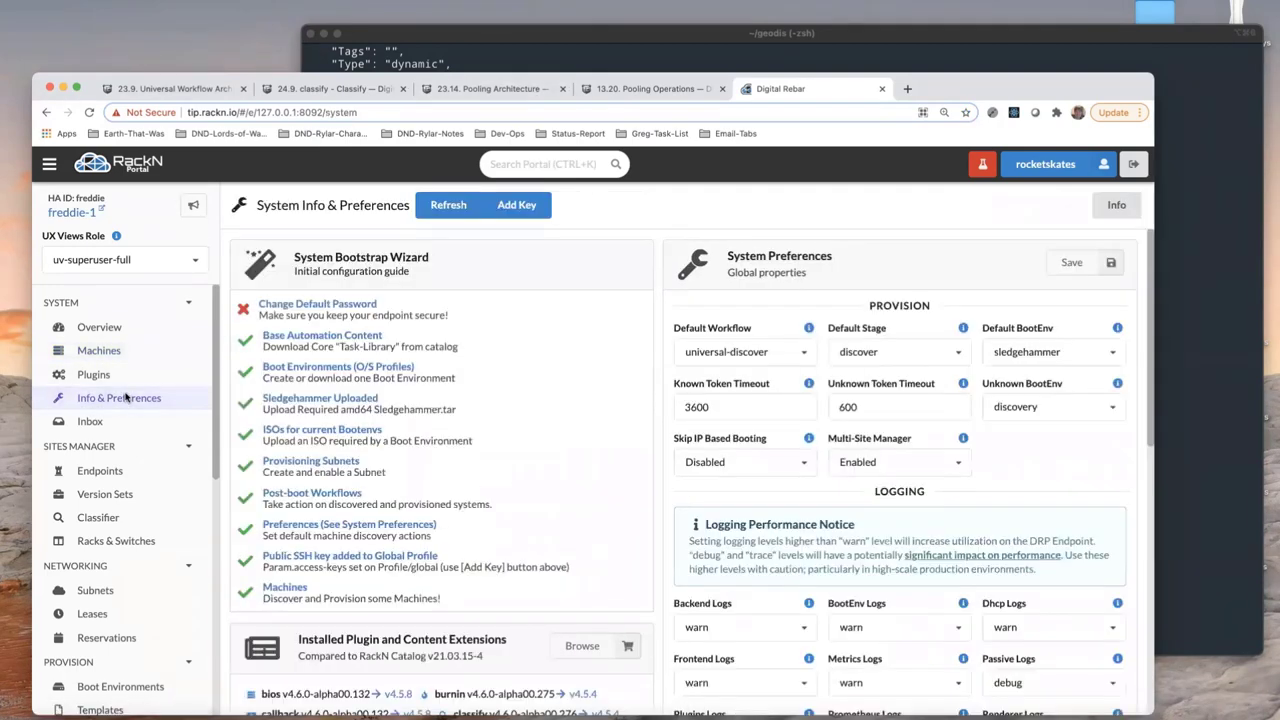
mouse_move(765, 518)
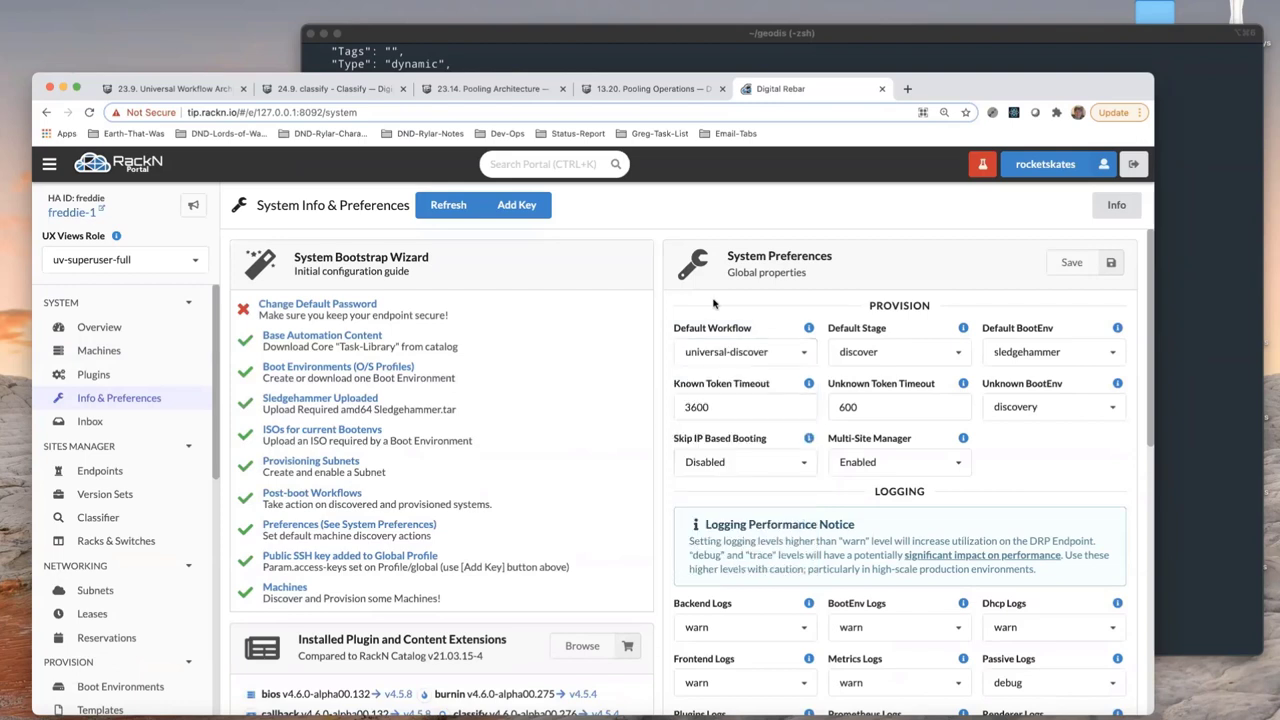
mouse_move(1035, 333)
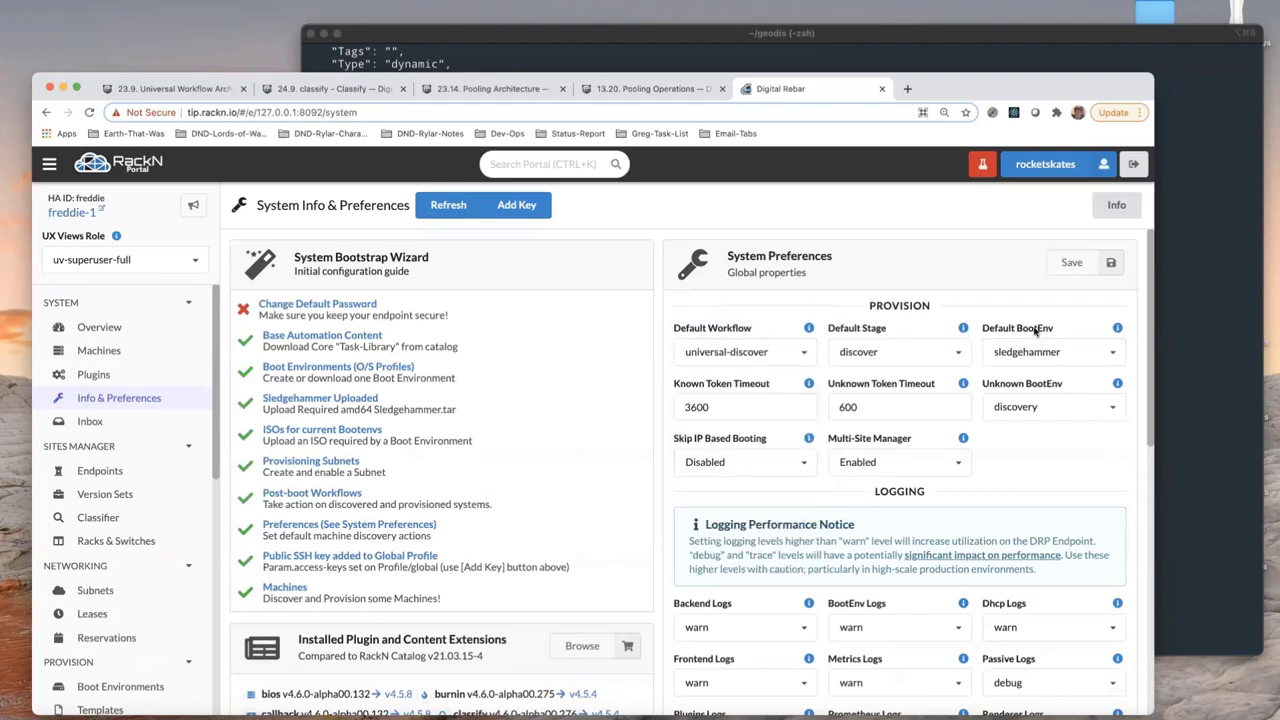
mouse_move(1075, 370)
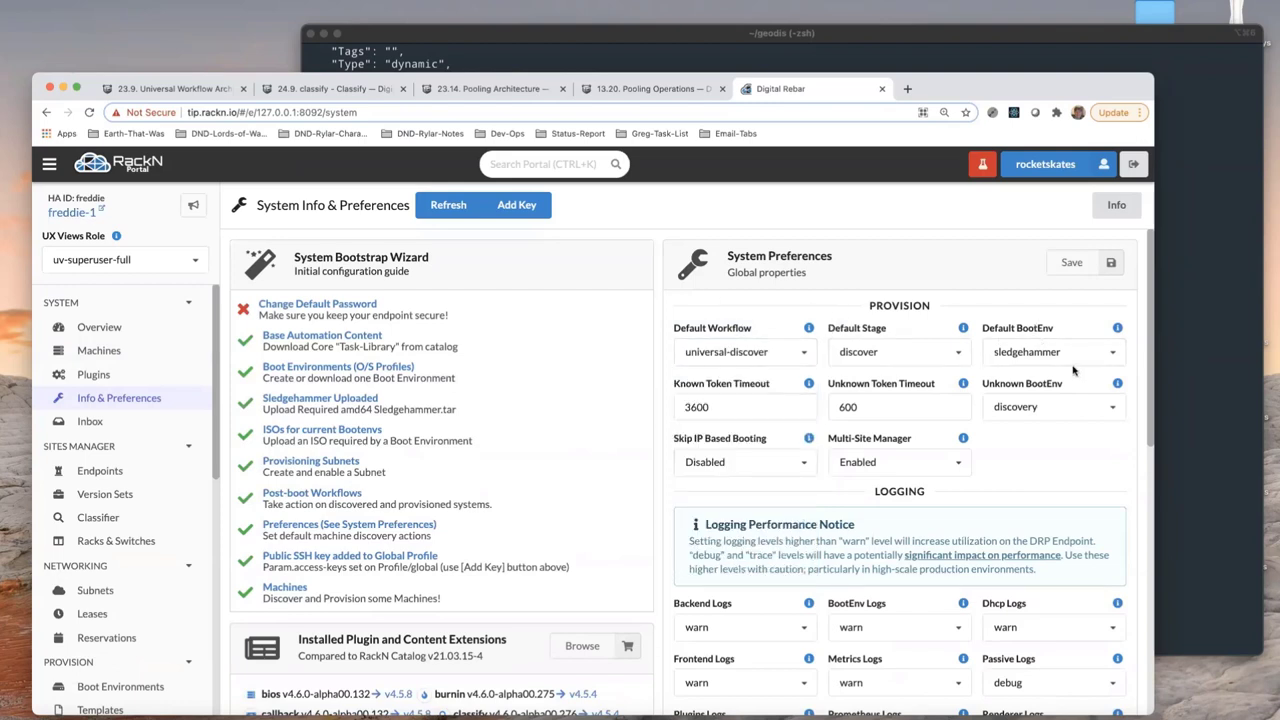
mouse_move(980, 403)
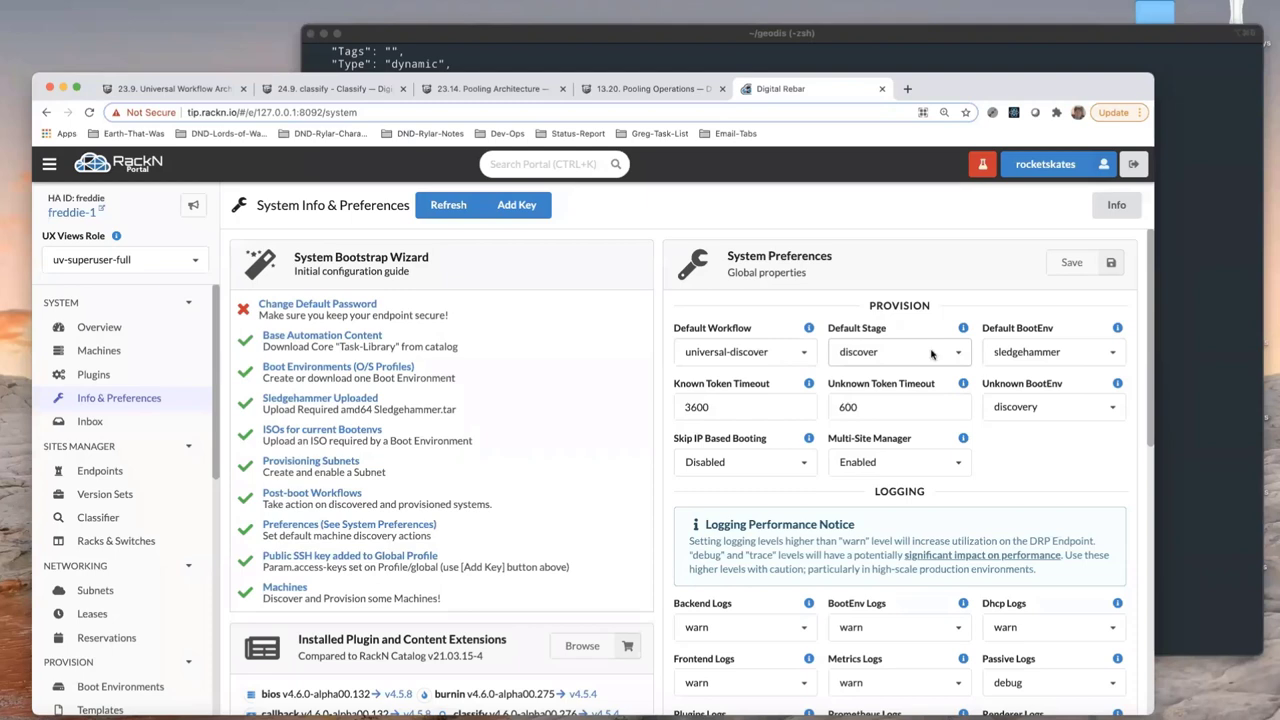
mouse_move(910, 375)
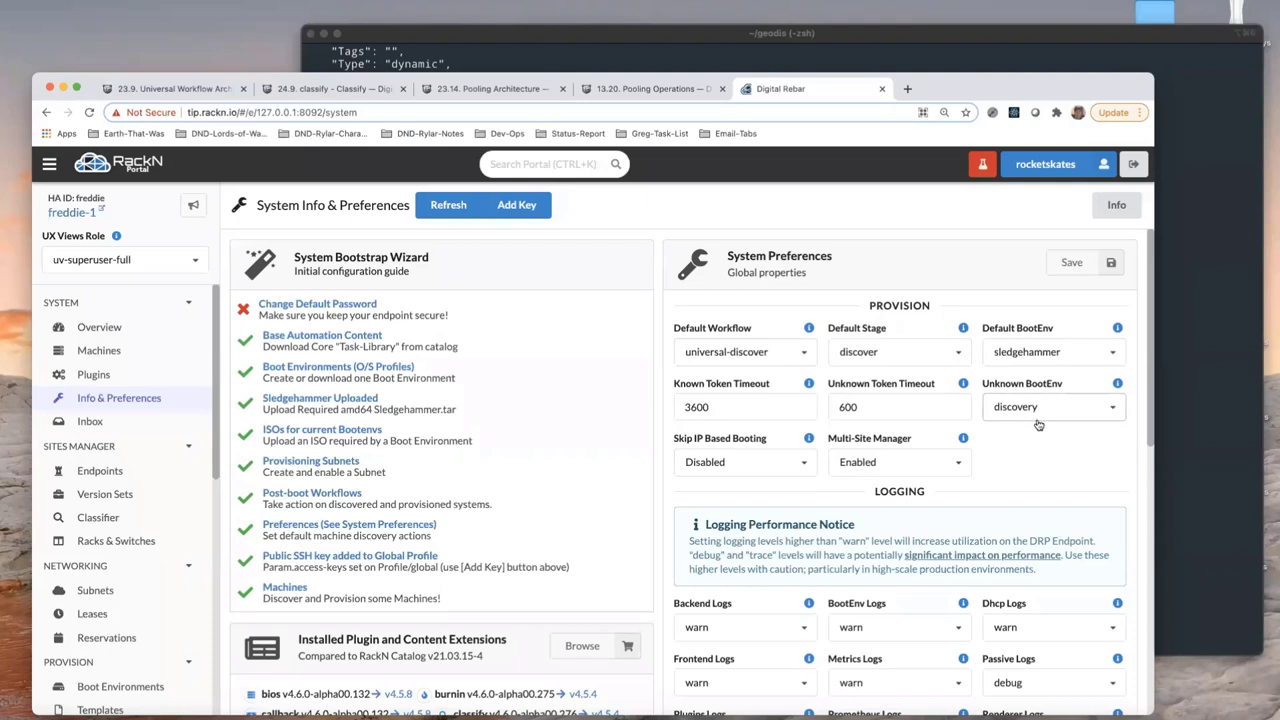
mouse_move(893, 380)
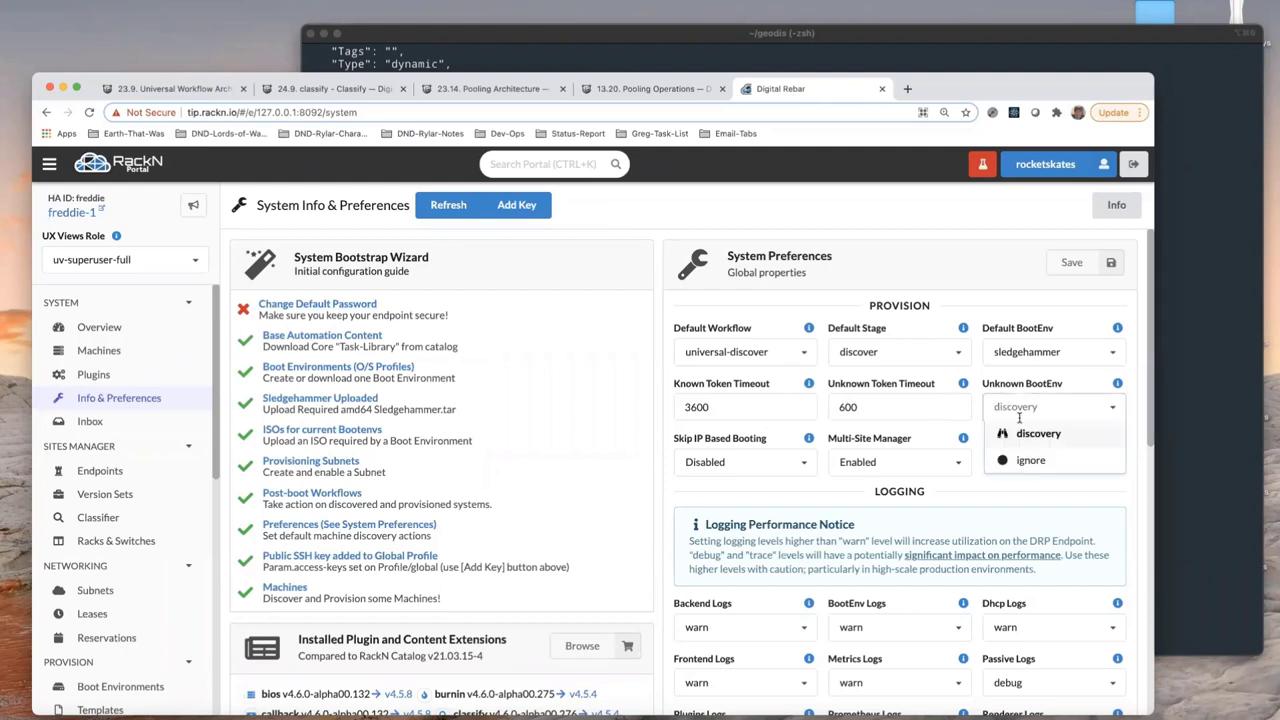
left_click(1038, 433)
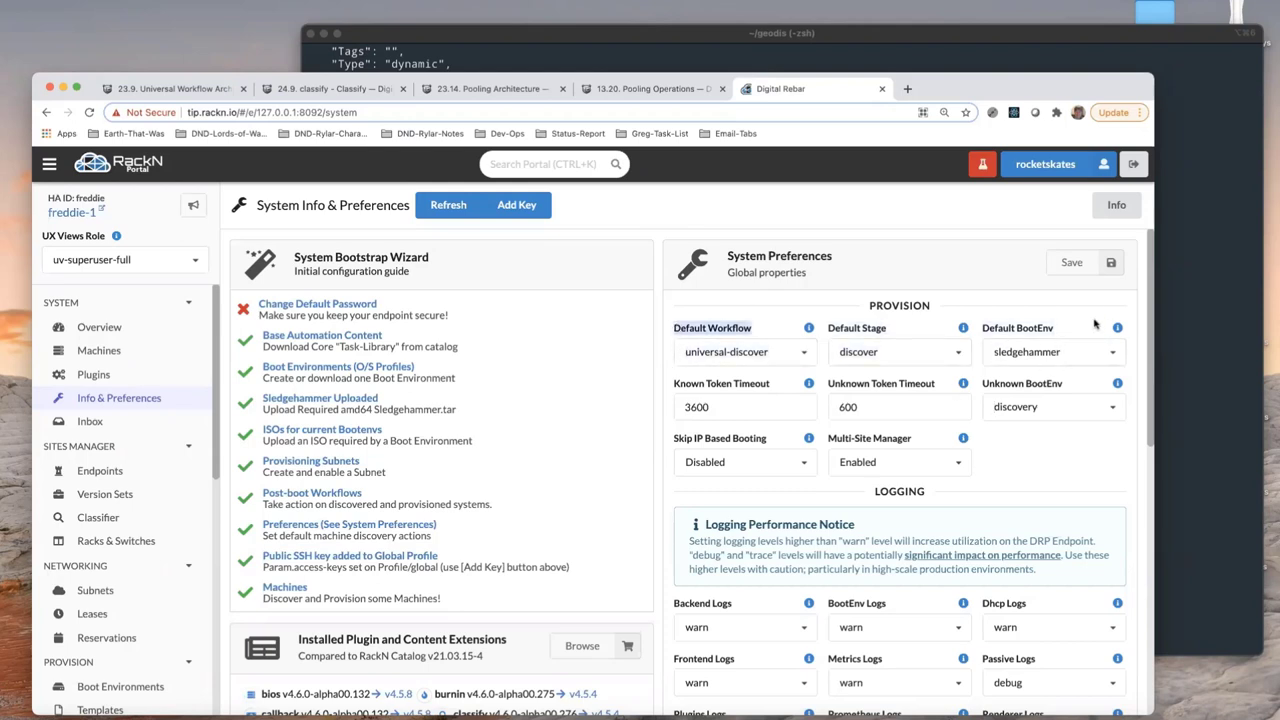
mouse_move(922, 315)
type("vi make_container_machines.sh")
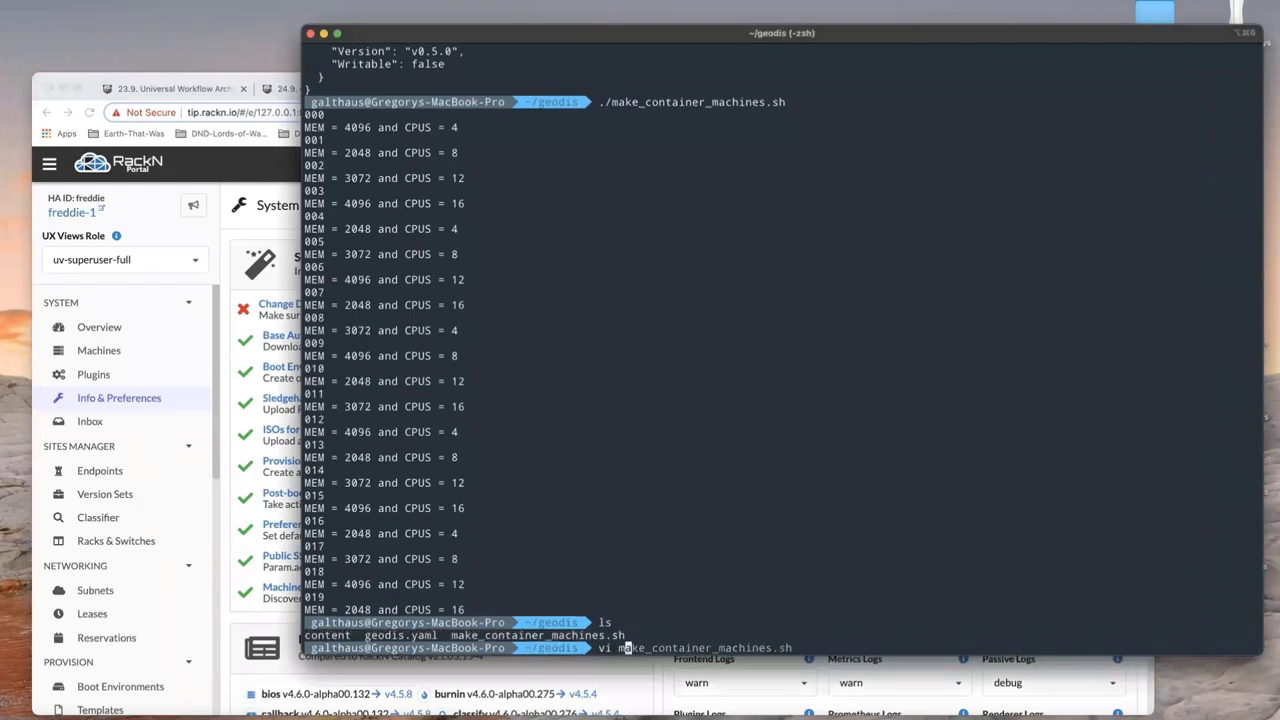
Open make_container_machines.sh in vi and highlight its drpcli-runner context portion
key("Return")
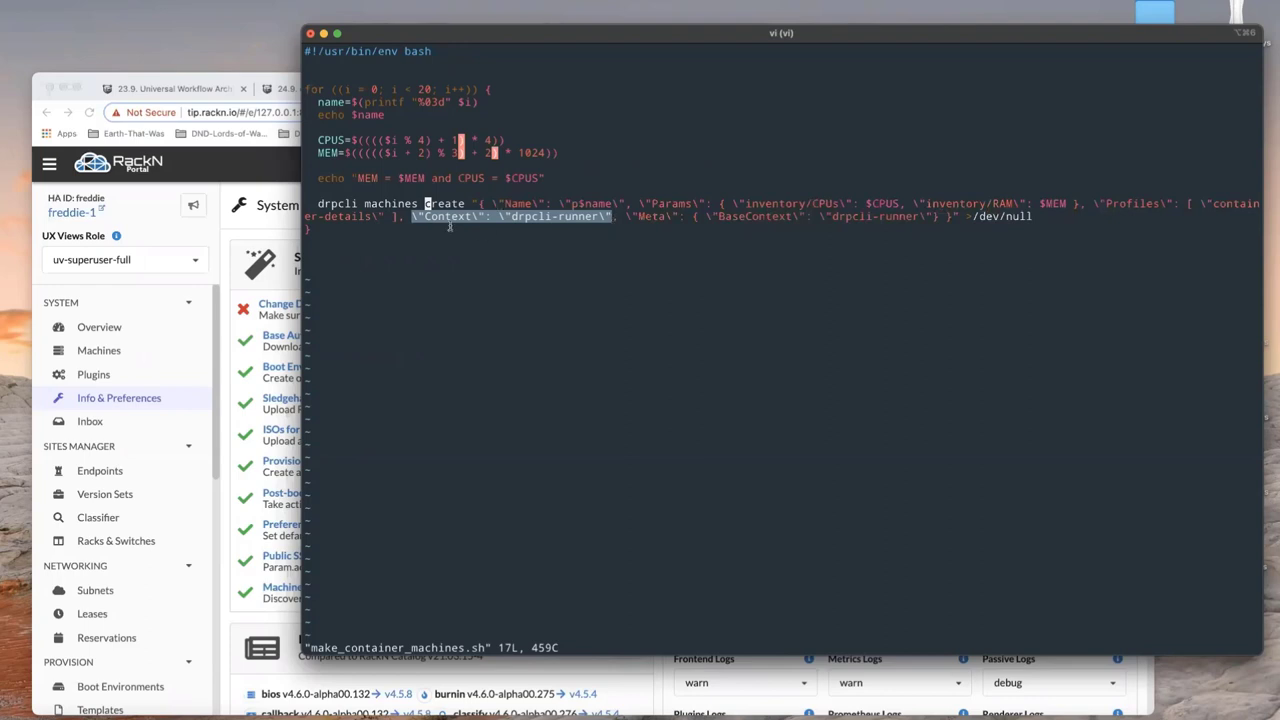
left_click(537, 216)
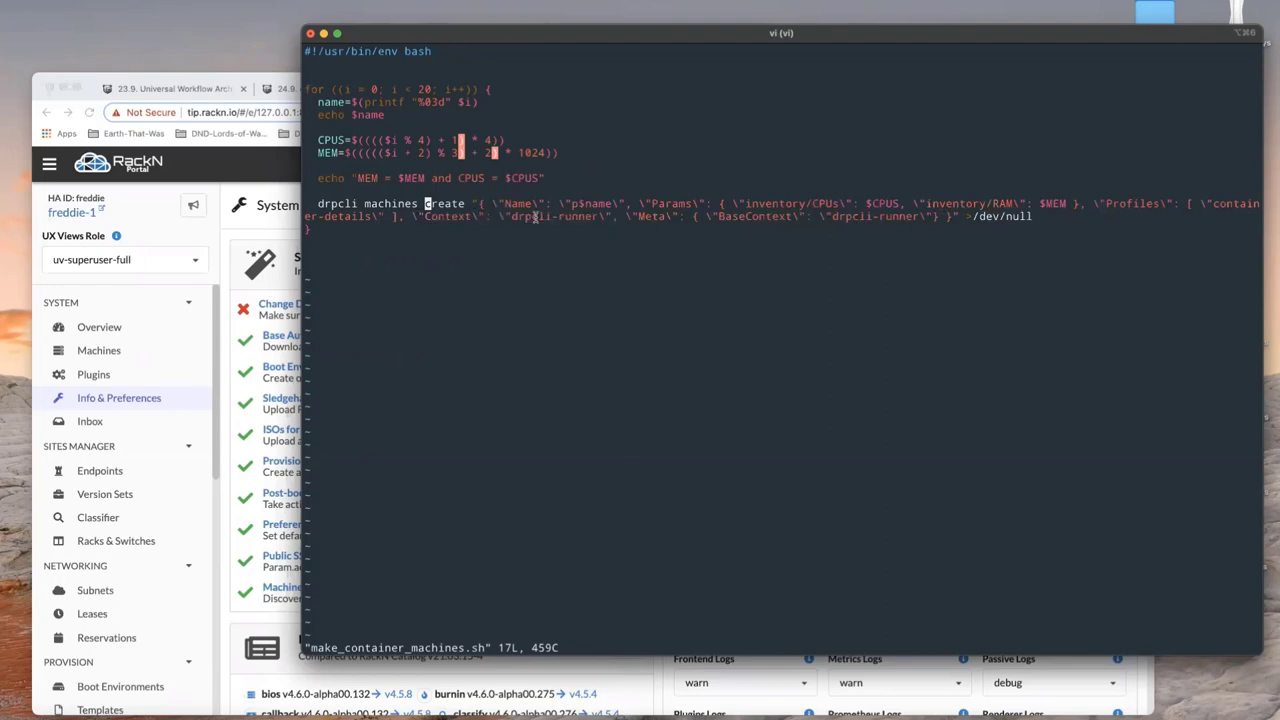
double_click(555, 216)
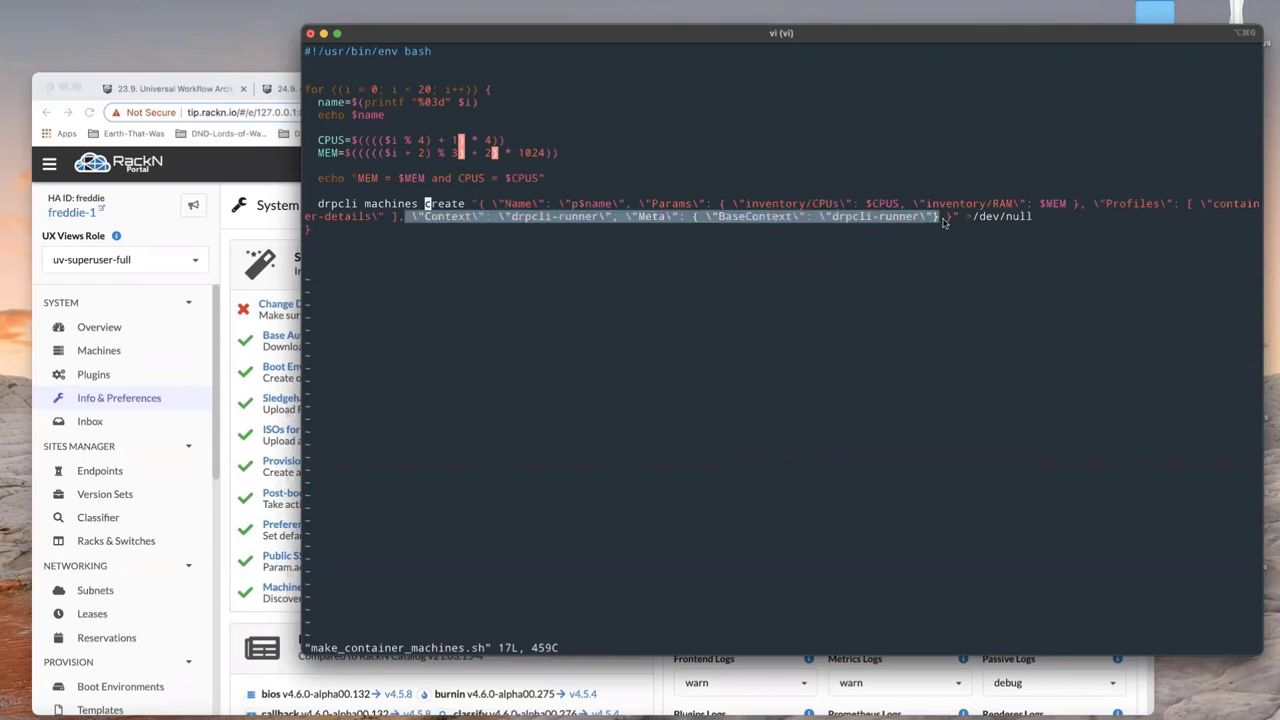
mouse_move(940, 220)
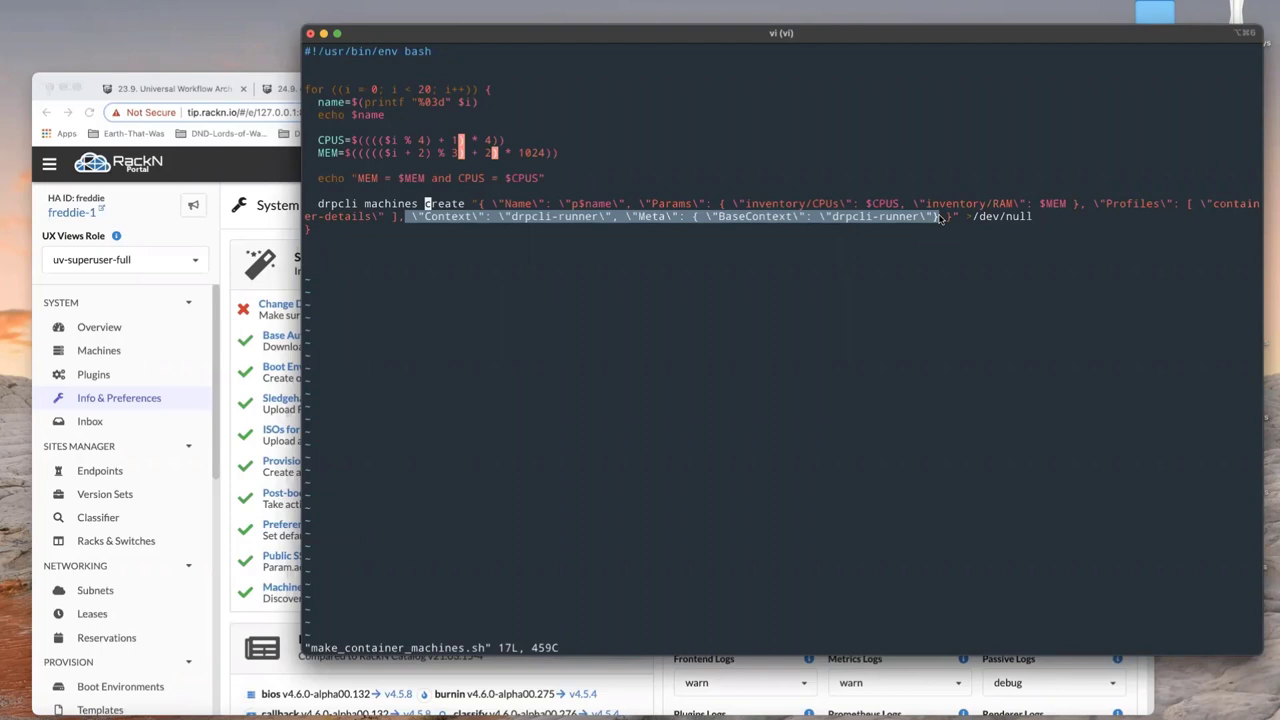
mouse_move(957, 218)
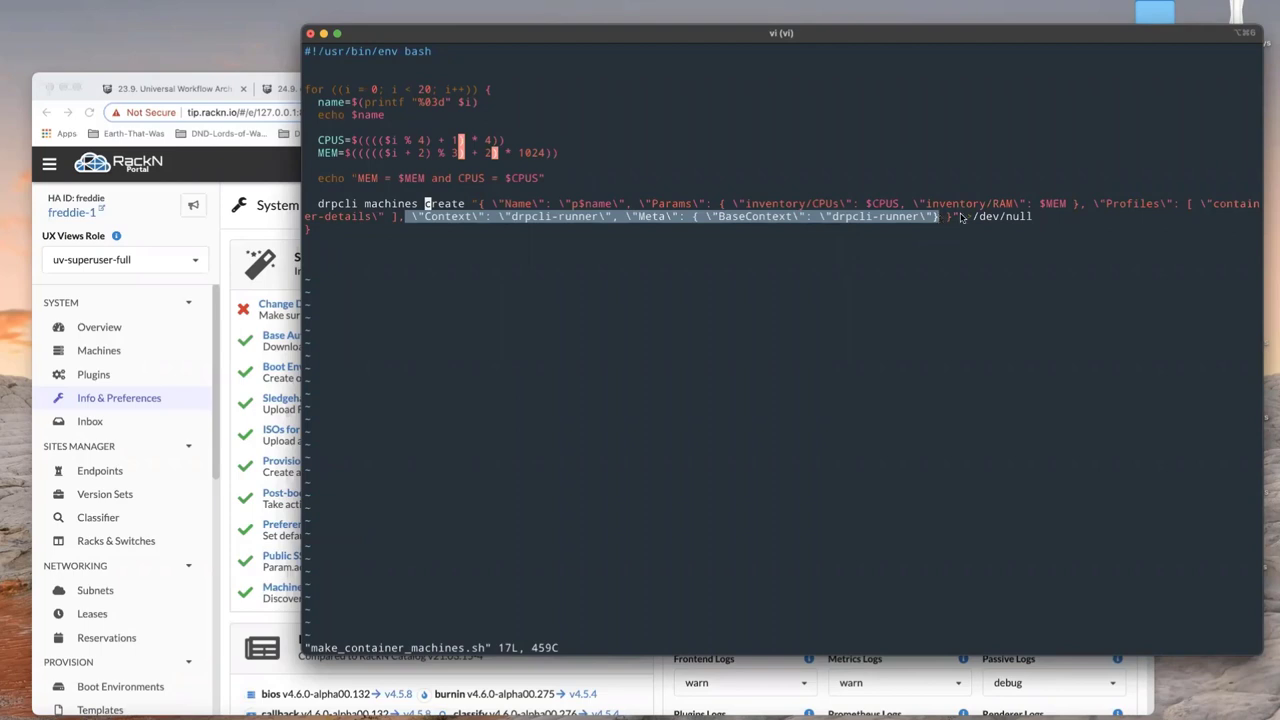
mouse_move(518, 203)
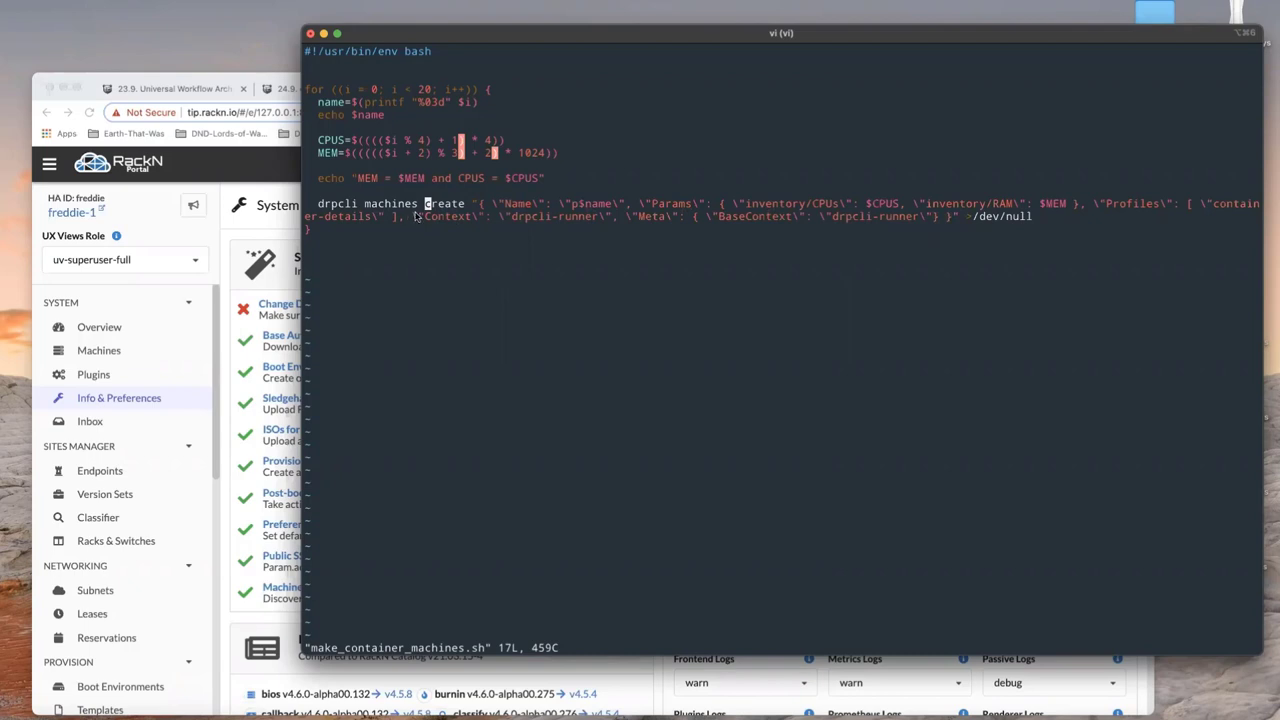
mouse_move(995, 218)
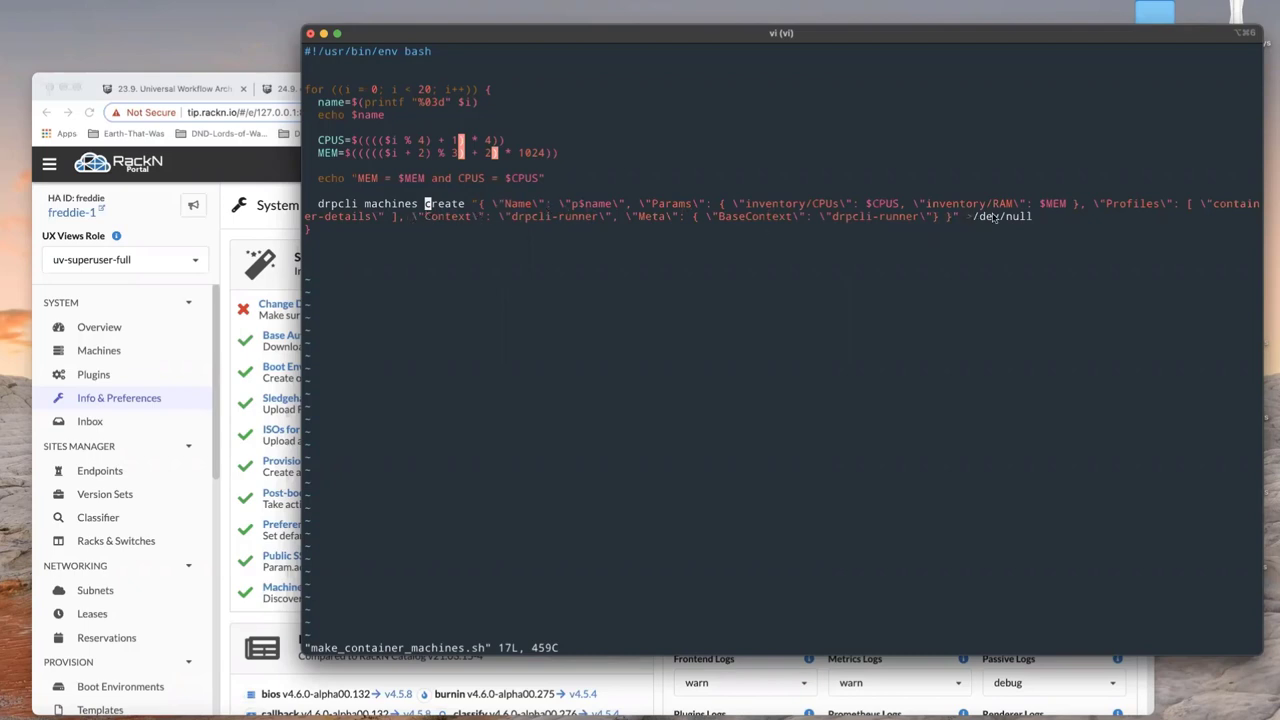
mouse_move(798, 208)
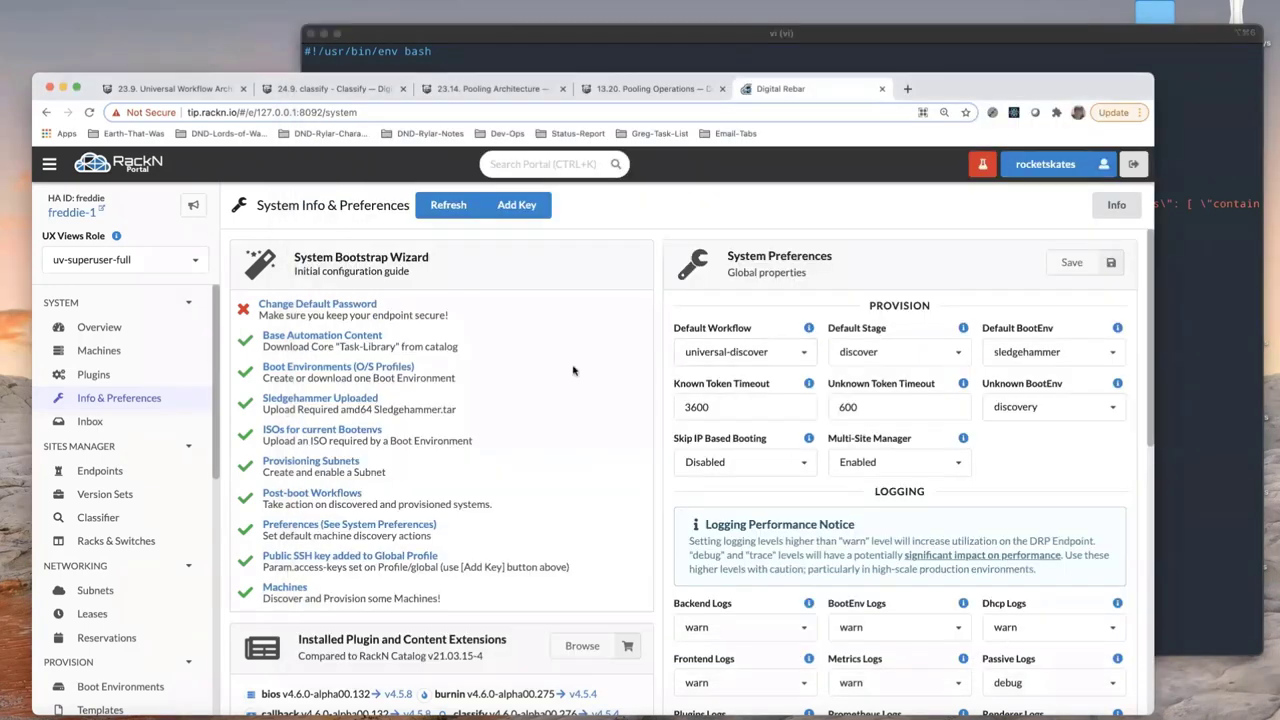
mouse_move(98, 350)
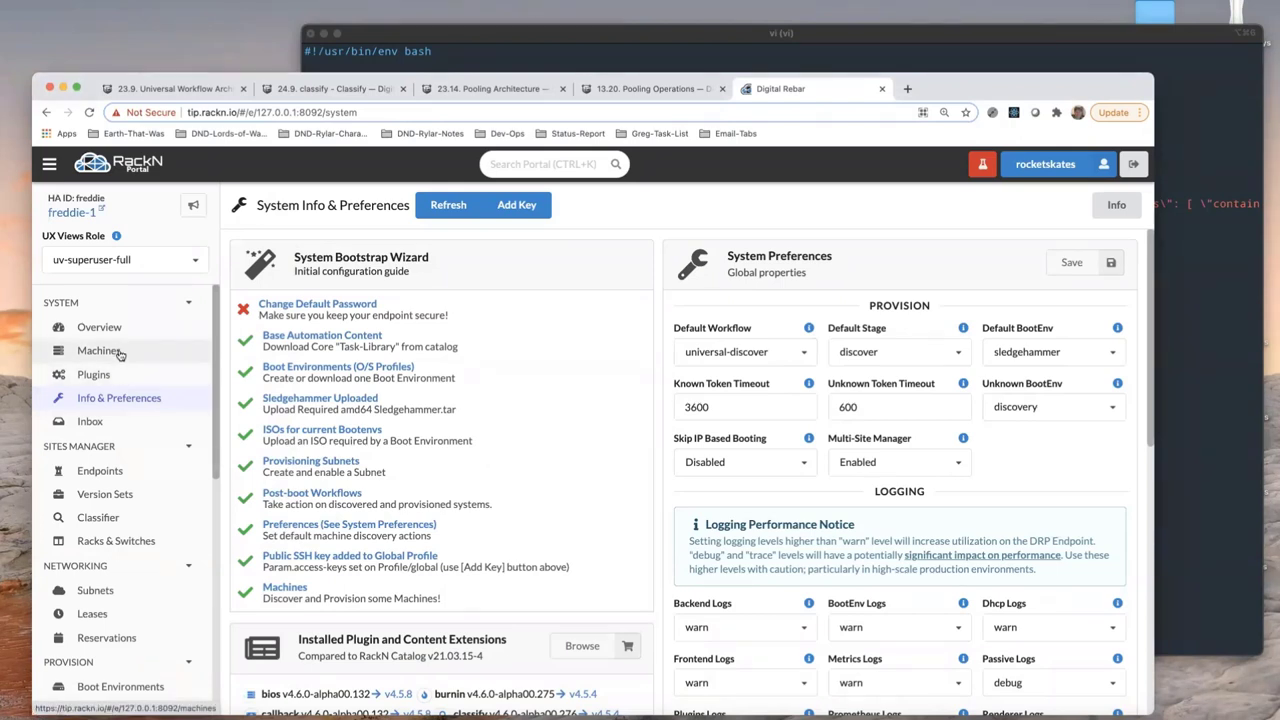
Browse the Machines list showing p000 onward on universal-discover at complete-nobootenv
left_click(98, 350)
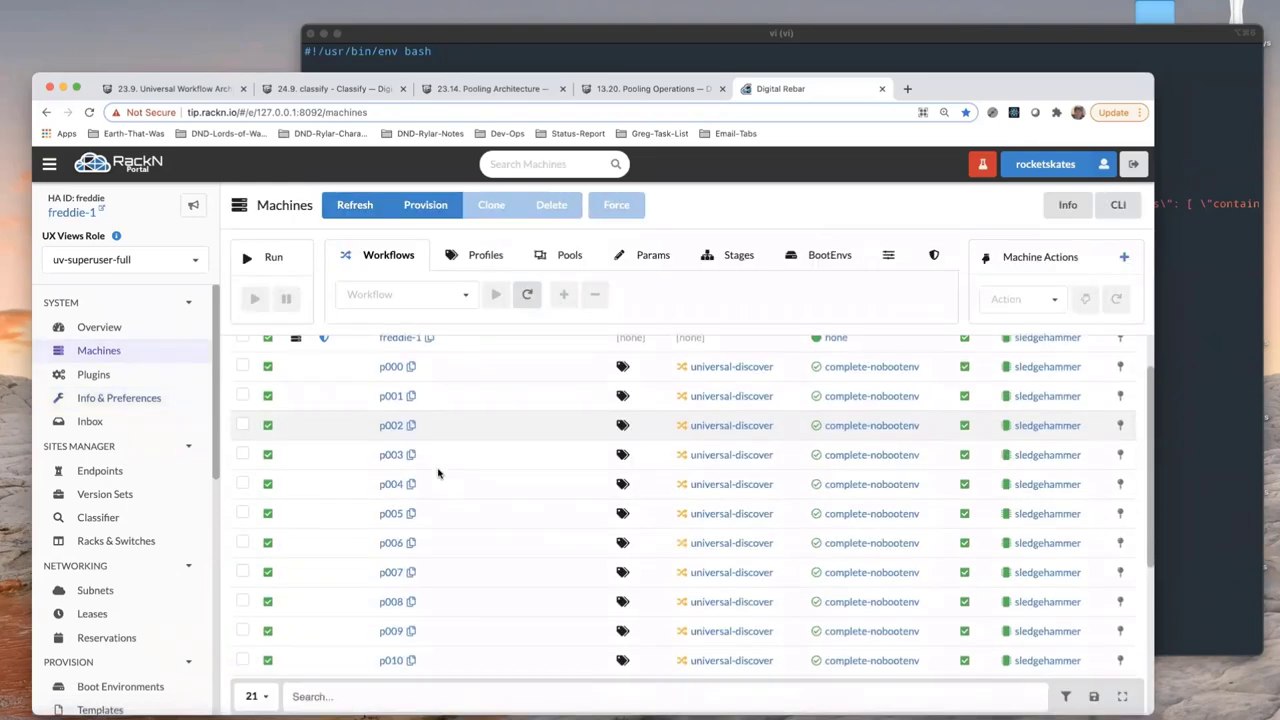
scroll("down", 3)
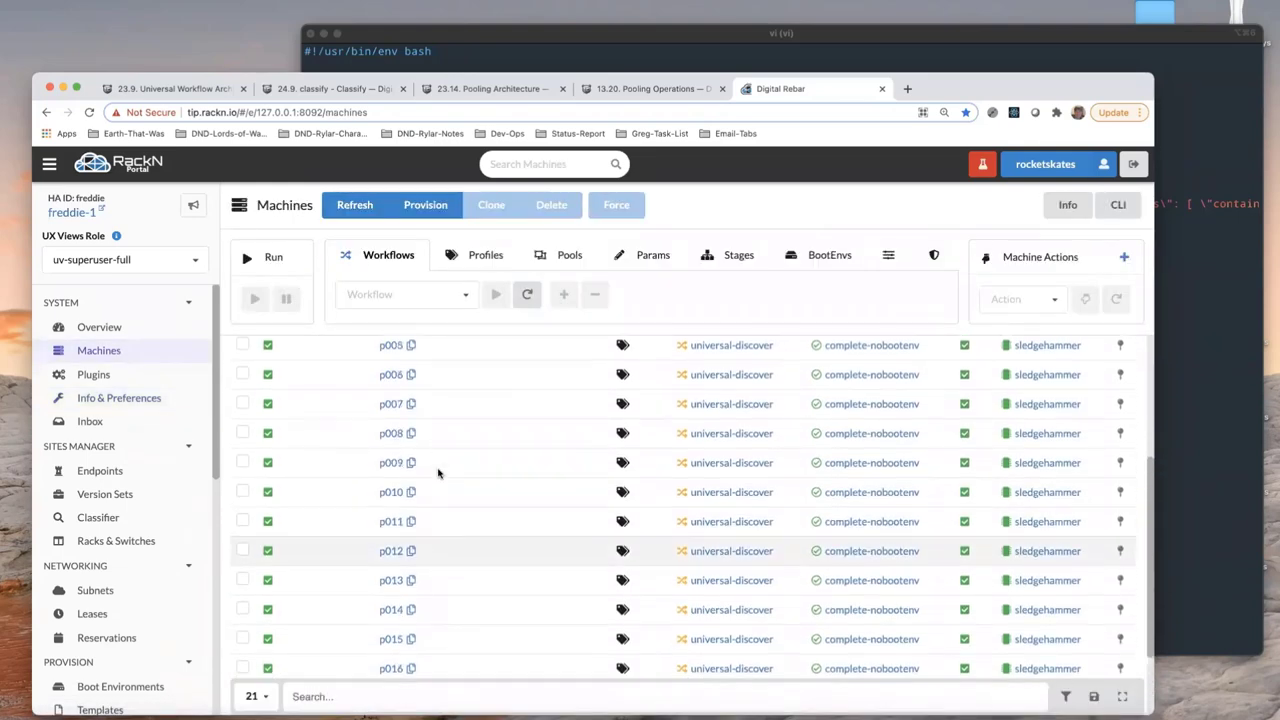
scroll("up", 3)
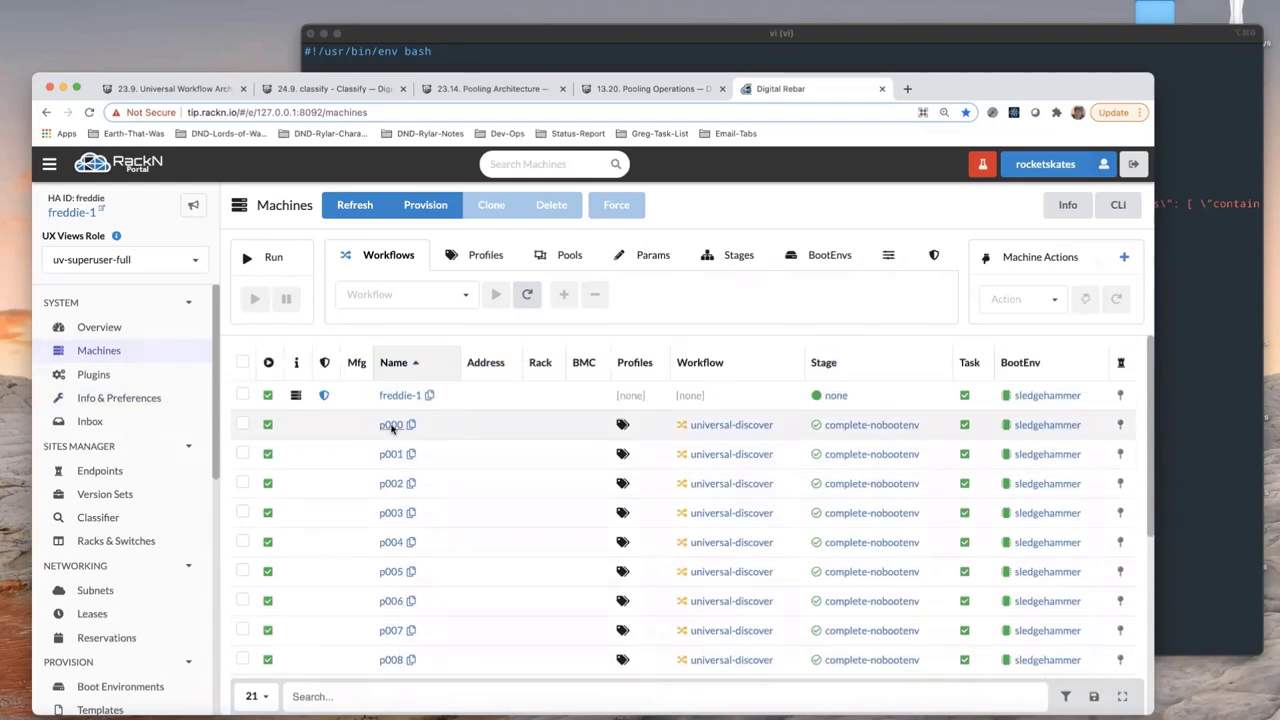
left_click(390, 424)
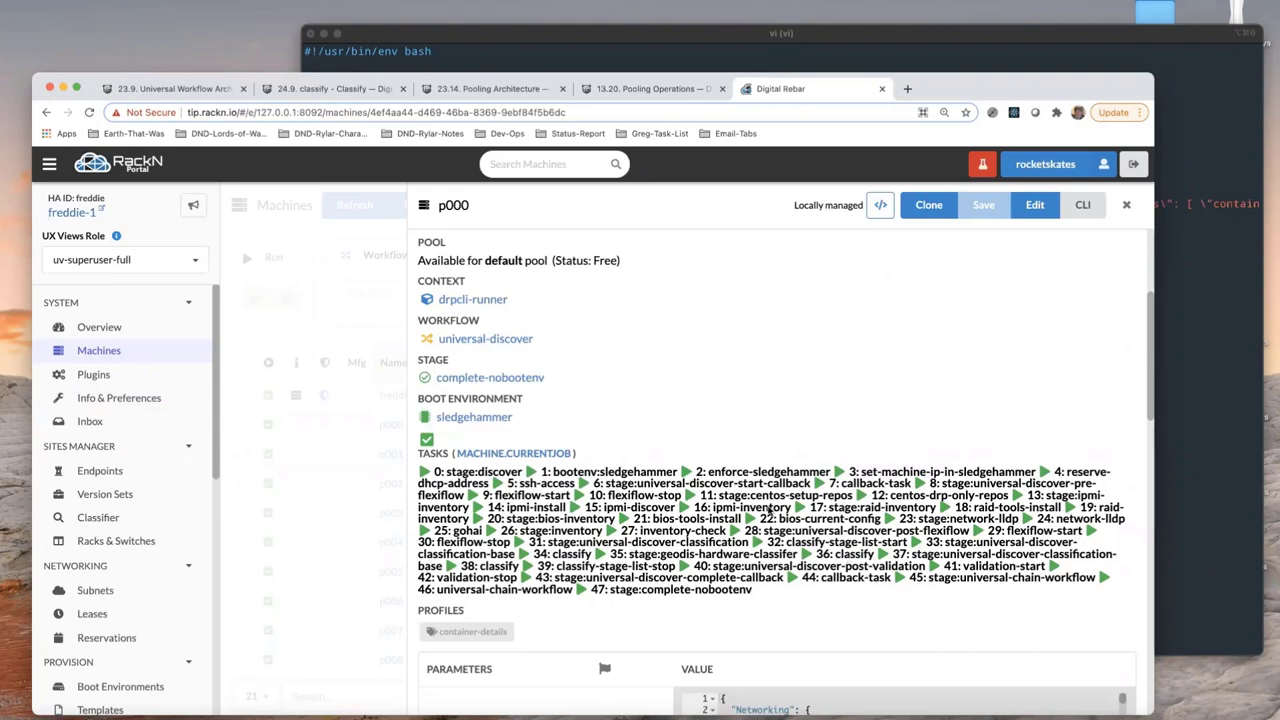
scroll("down", 3)
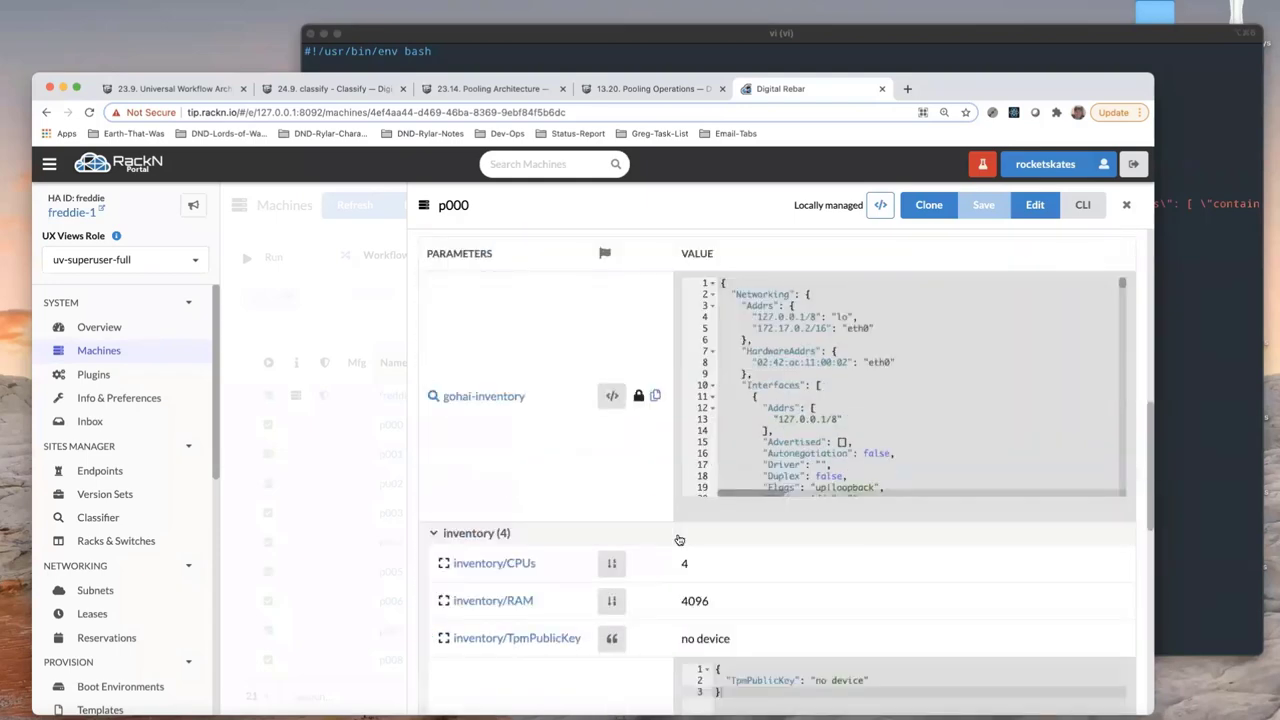
scroll("down", 3)
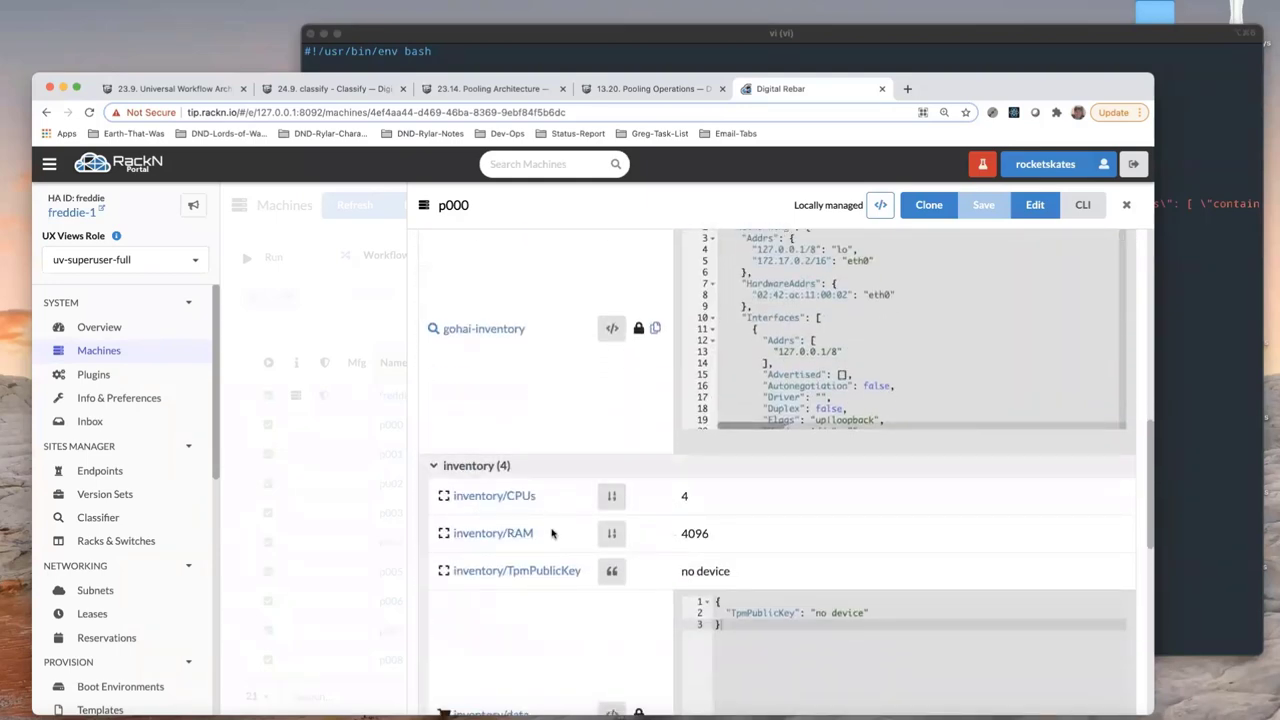
scroll("down", 3)
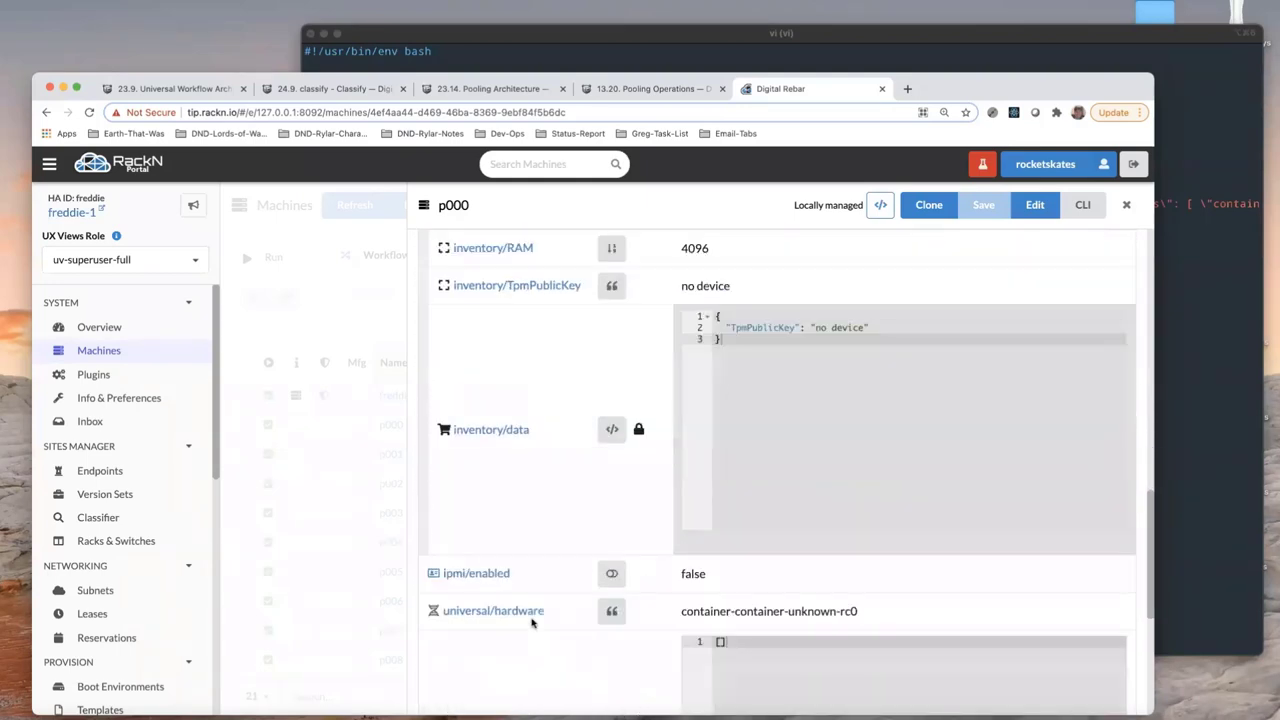
scroll("down", 3)
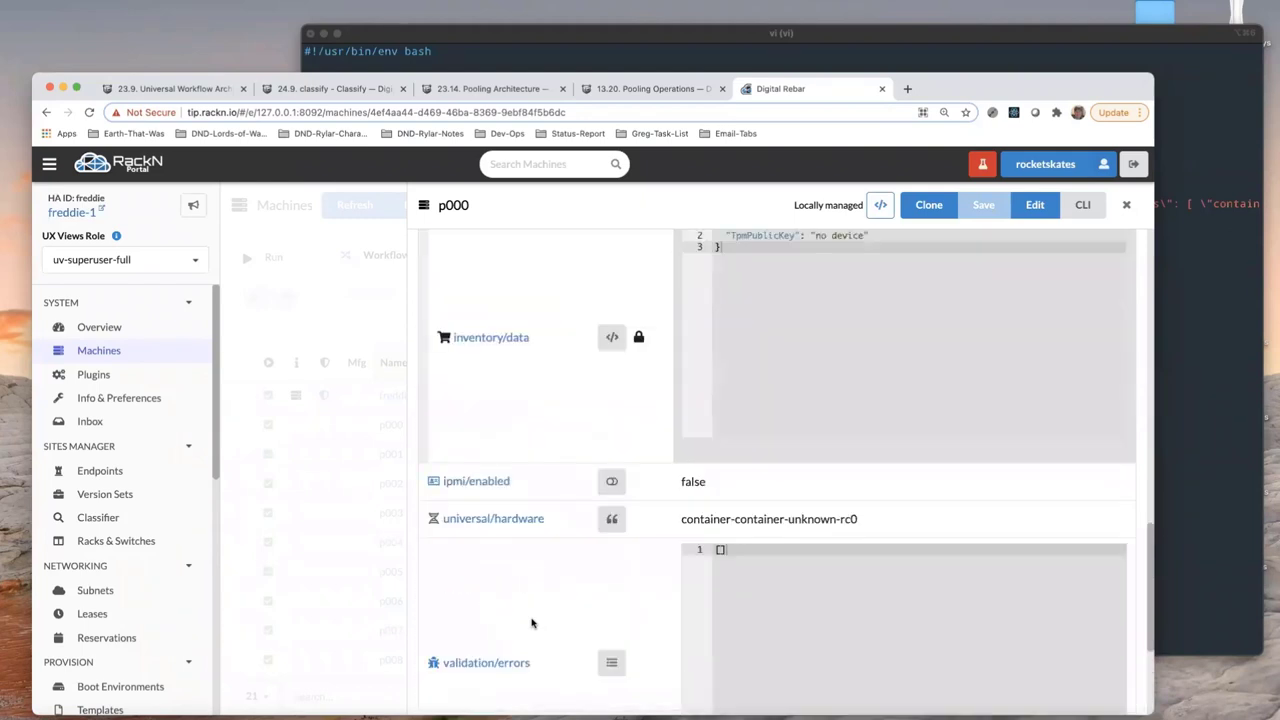
scroll("down", 3)
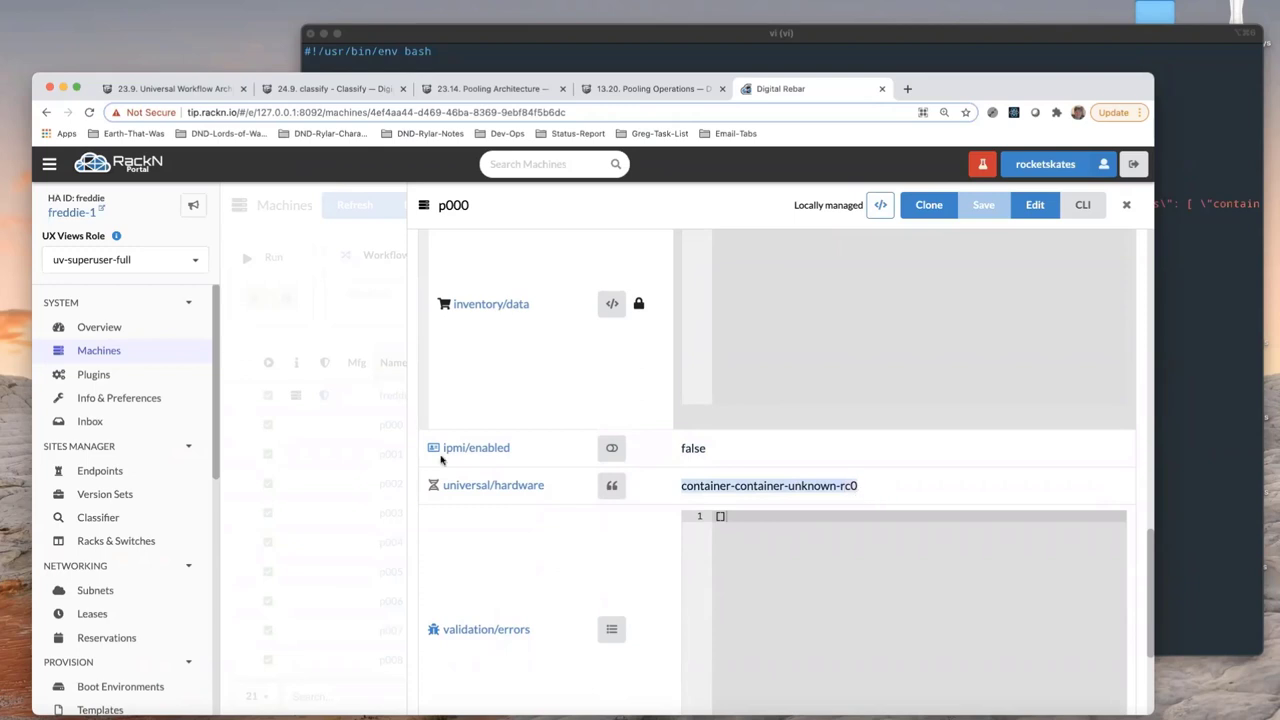
mouse_move(583, 490)
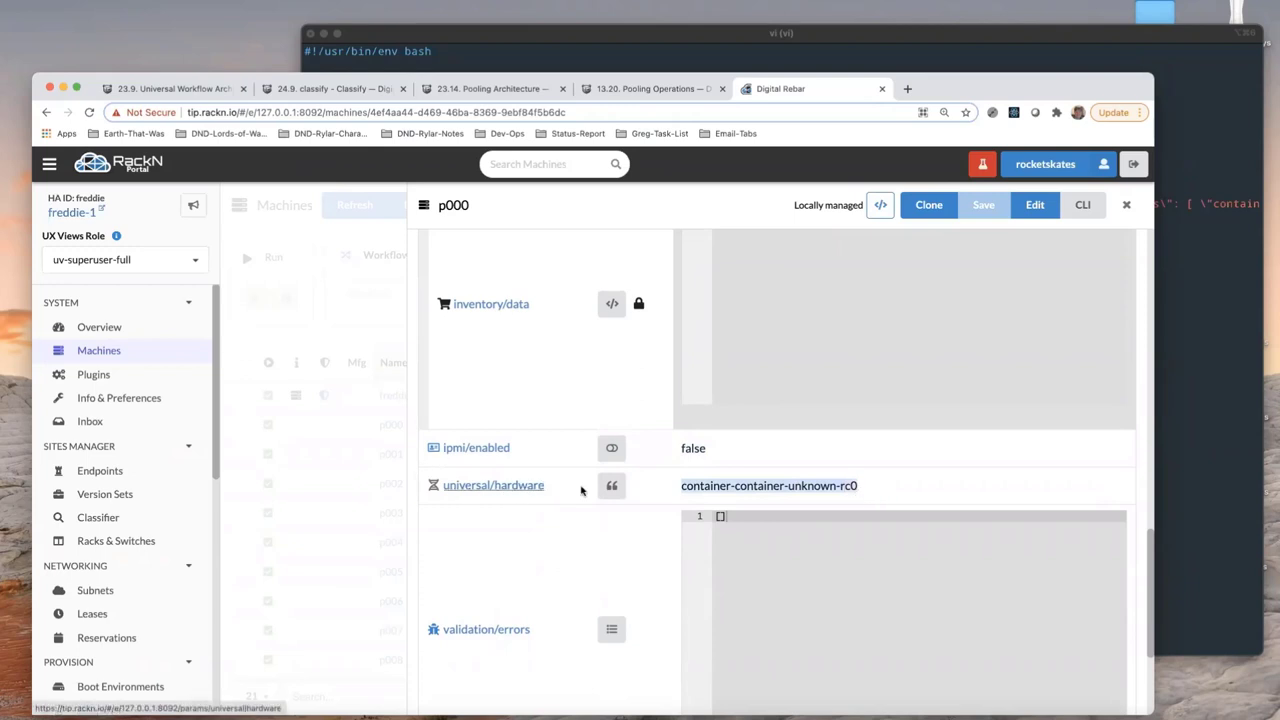
mouse_move(968, 485)
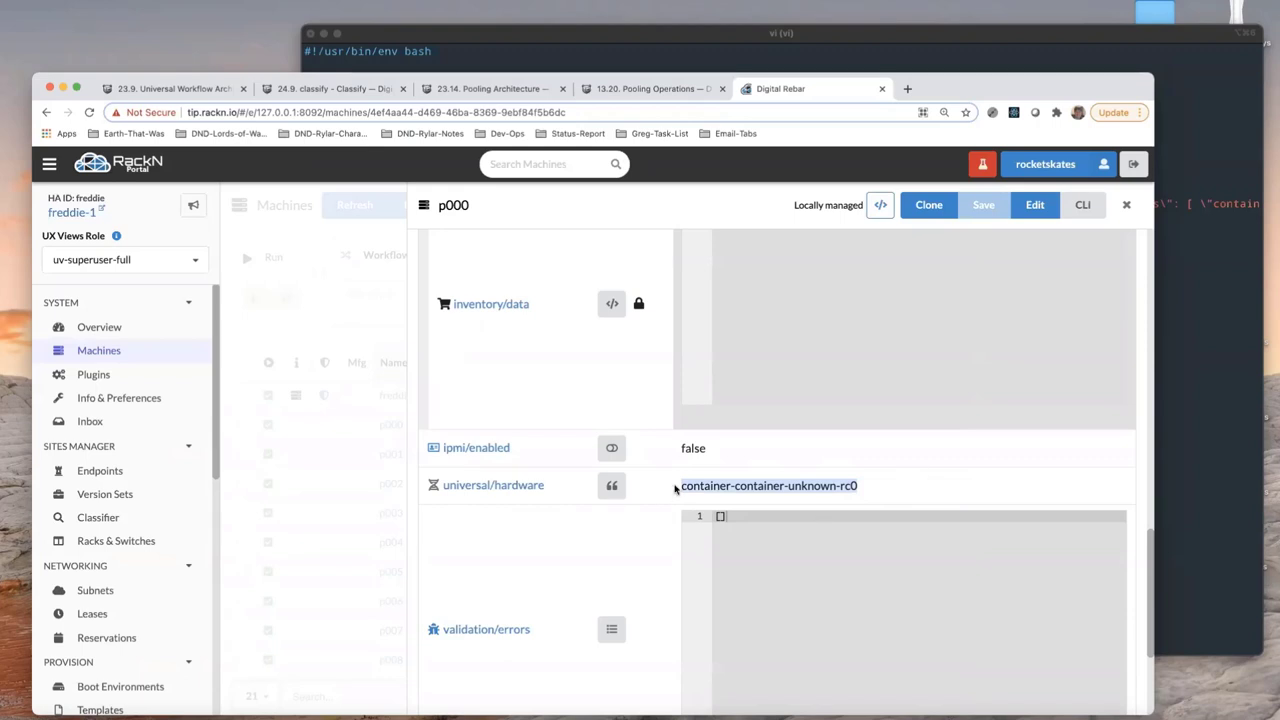
mouse_move(1108, 500)
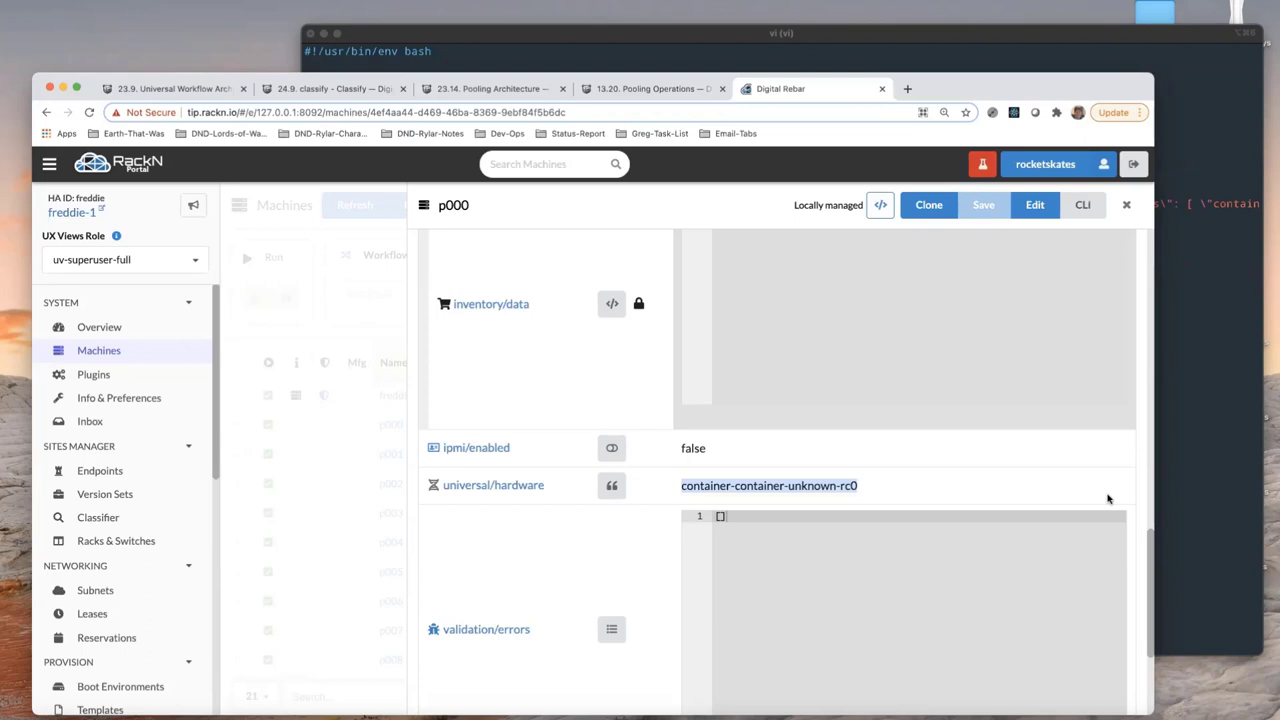
mouse_move(1133, 457)
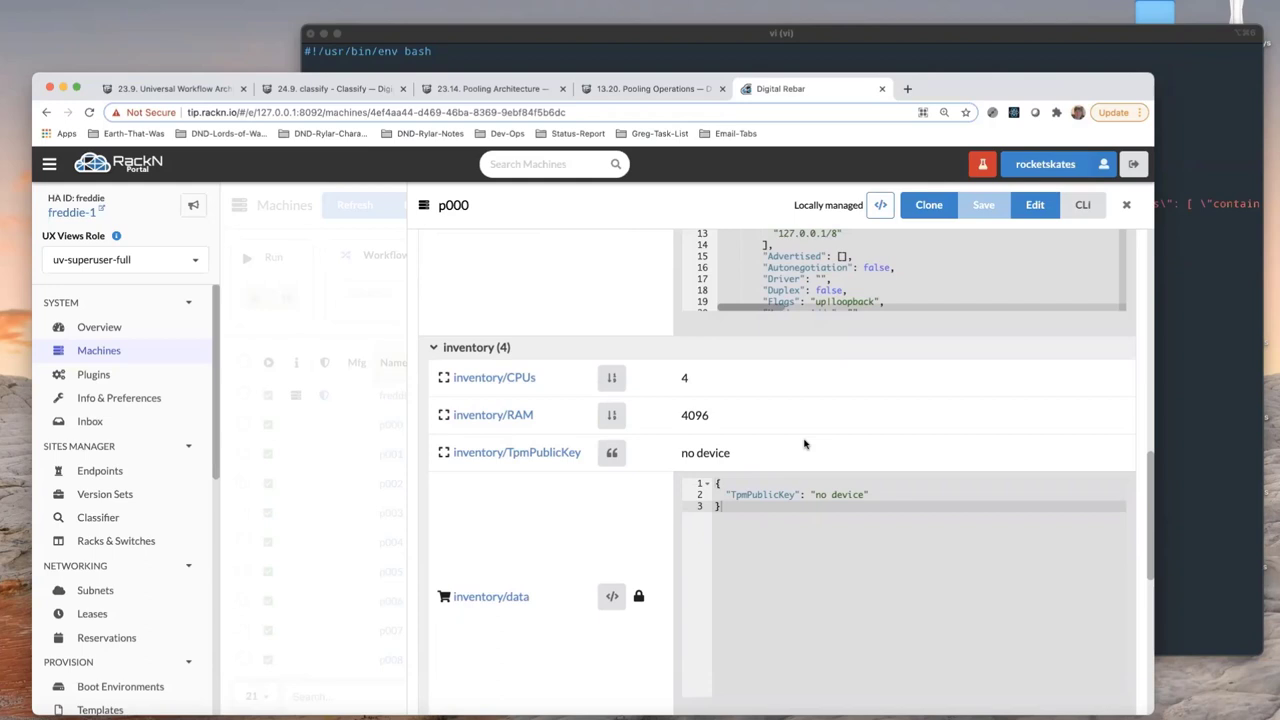
mouse_move(768, 405)
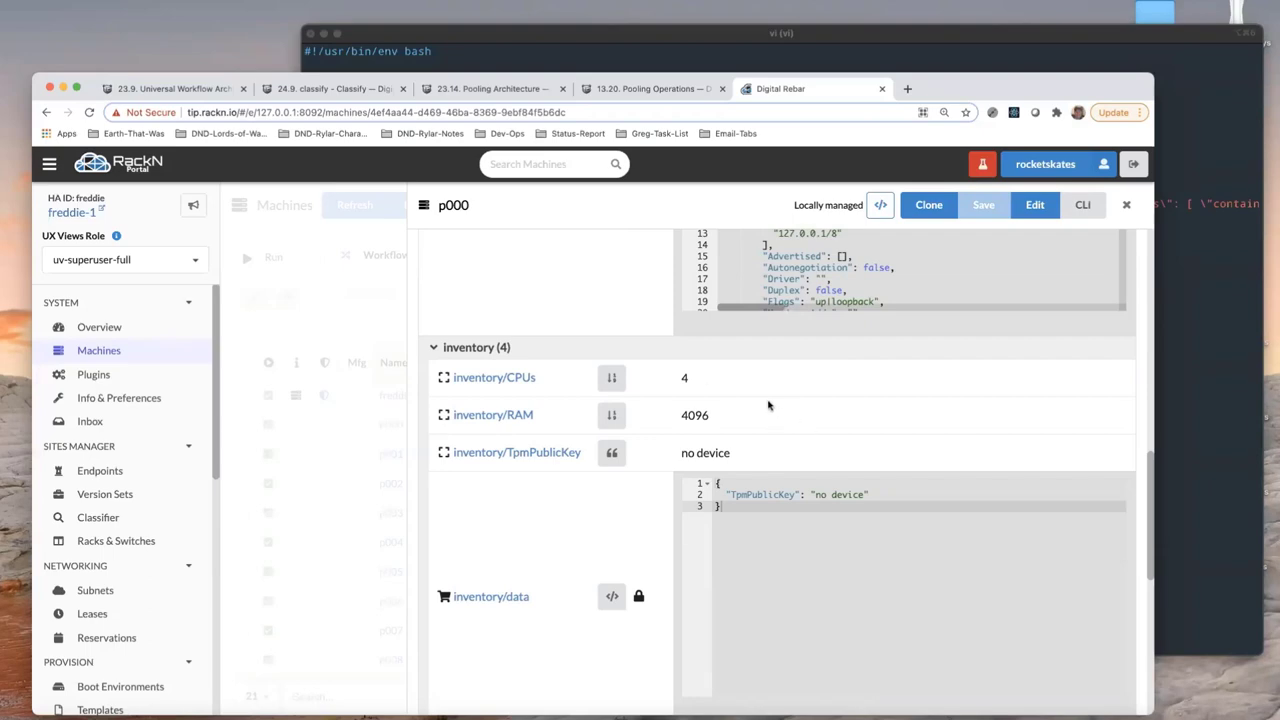
scroll("up", 3)
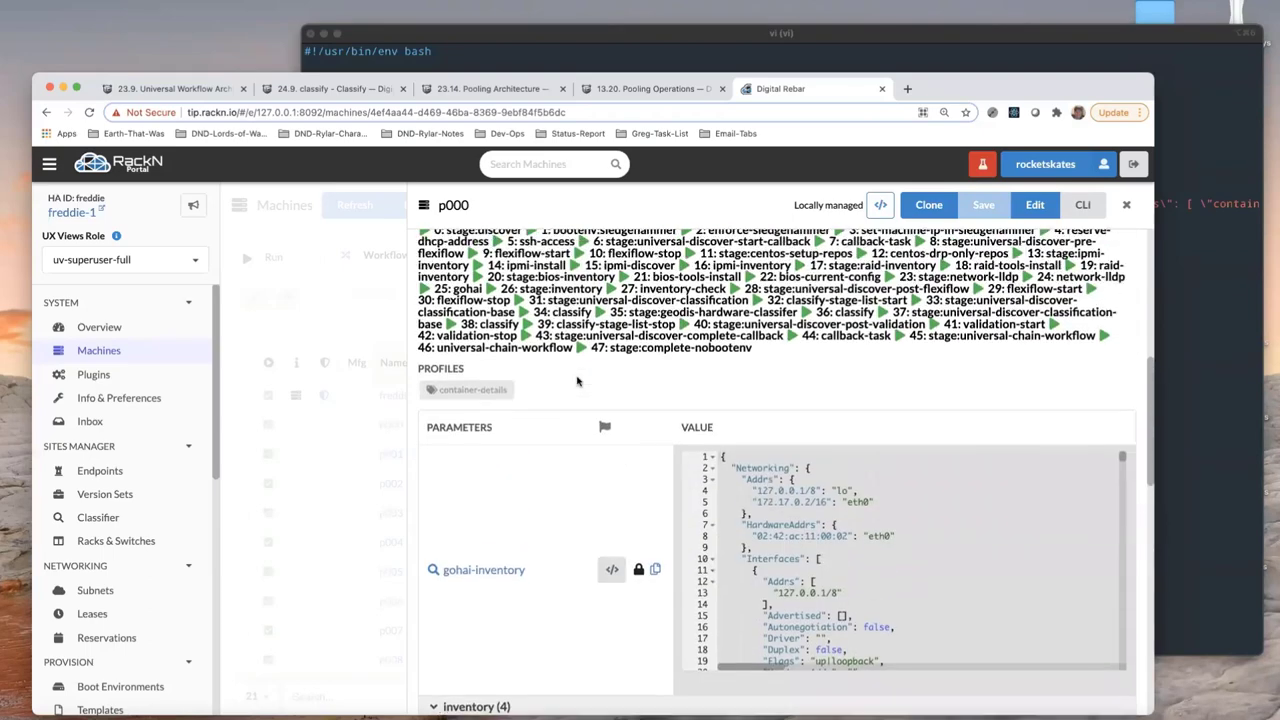
scroll("down", 3)
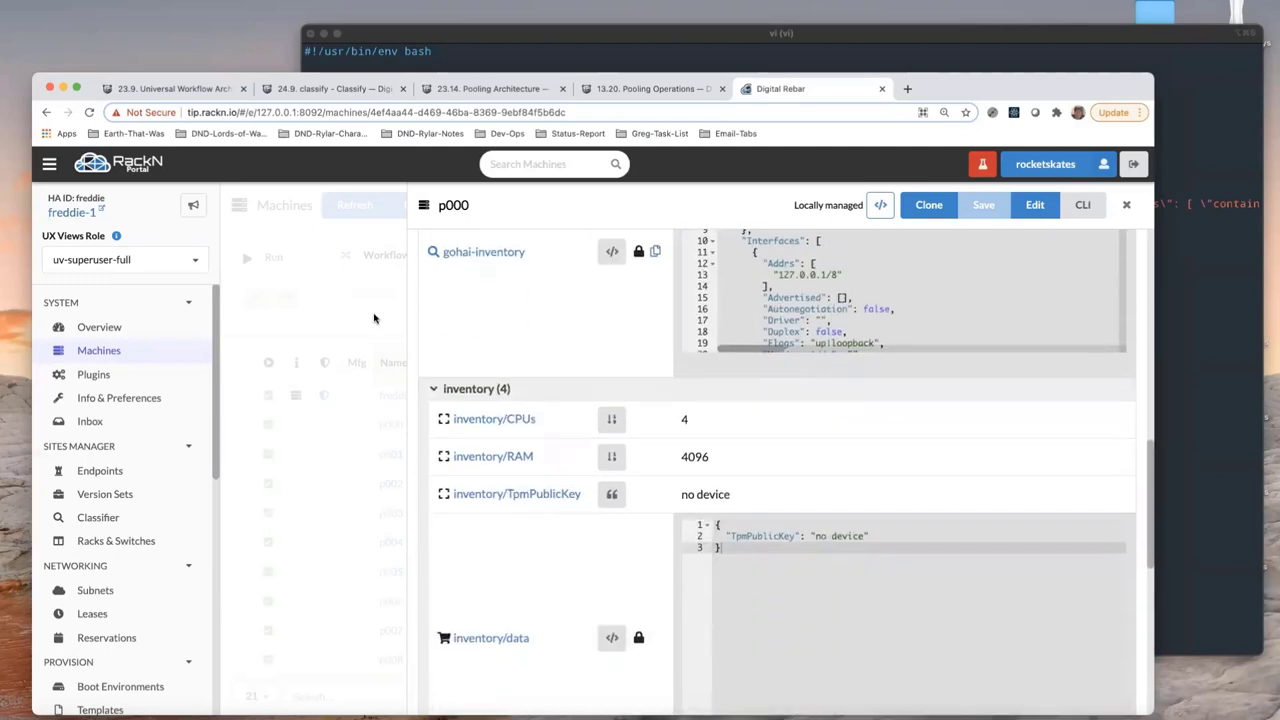
left_click(1126, 205)
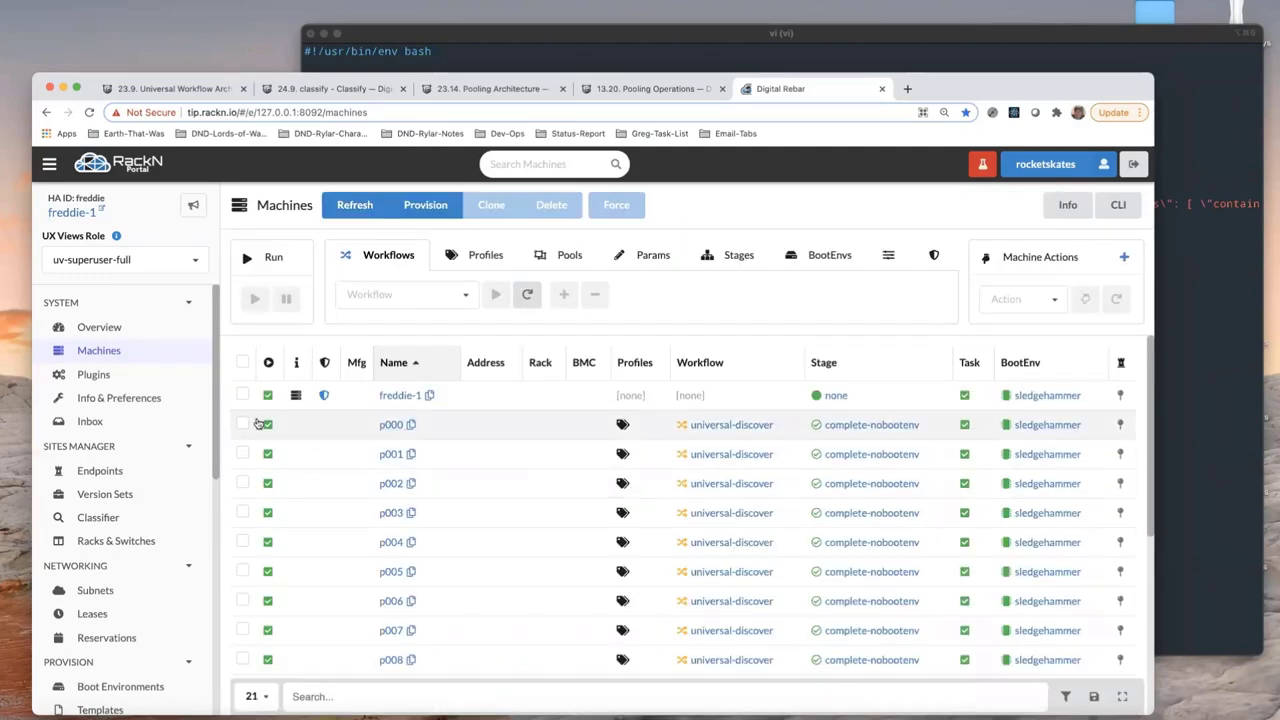
Review p000's classify job log, then close it to see p000's job list
left_click(412, 424)
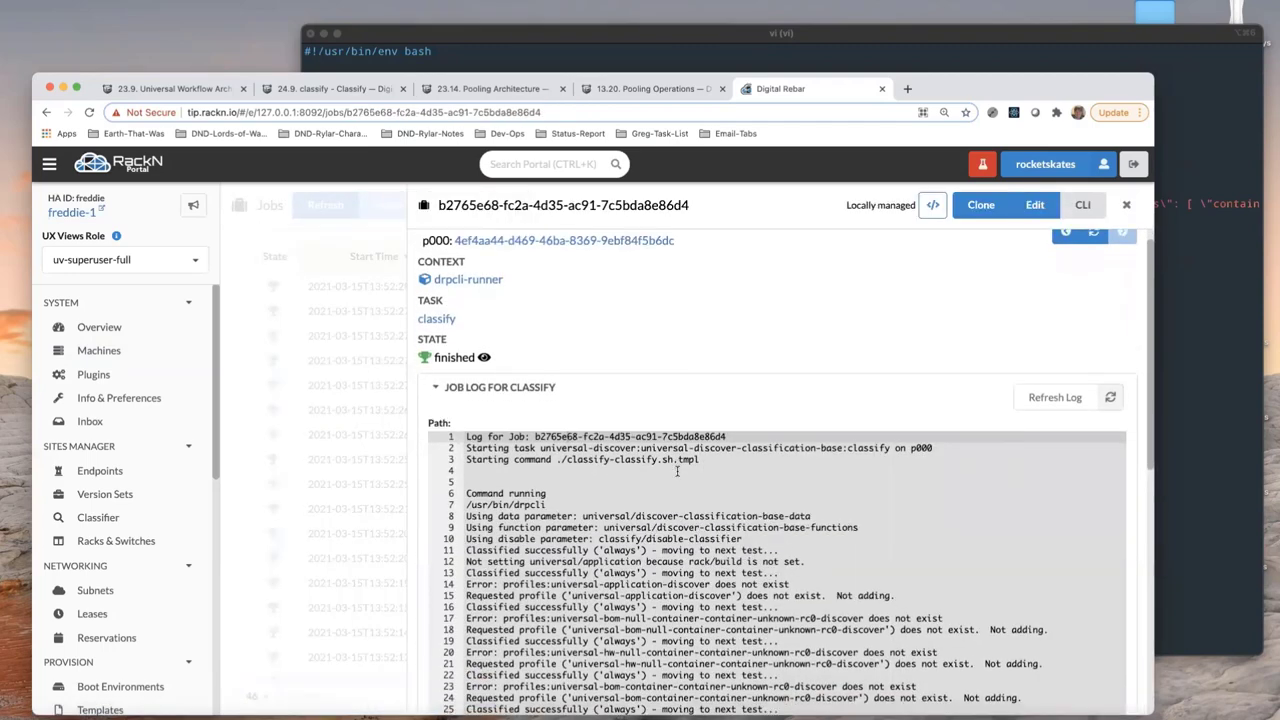
left_click(1126, 205)
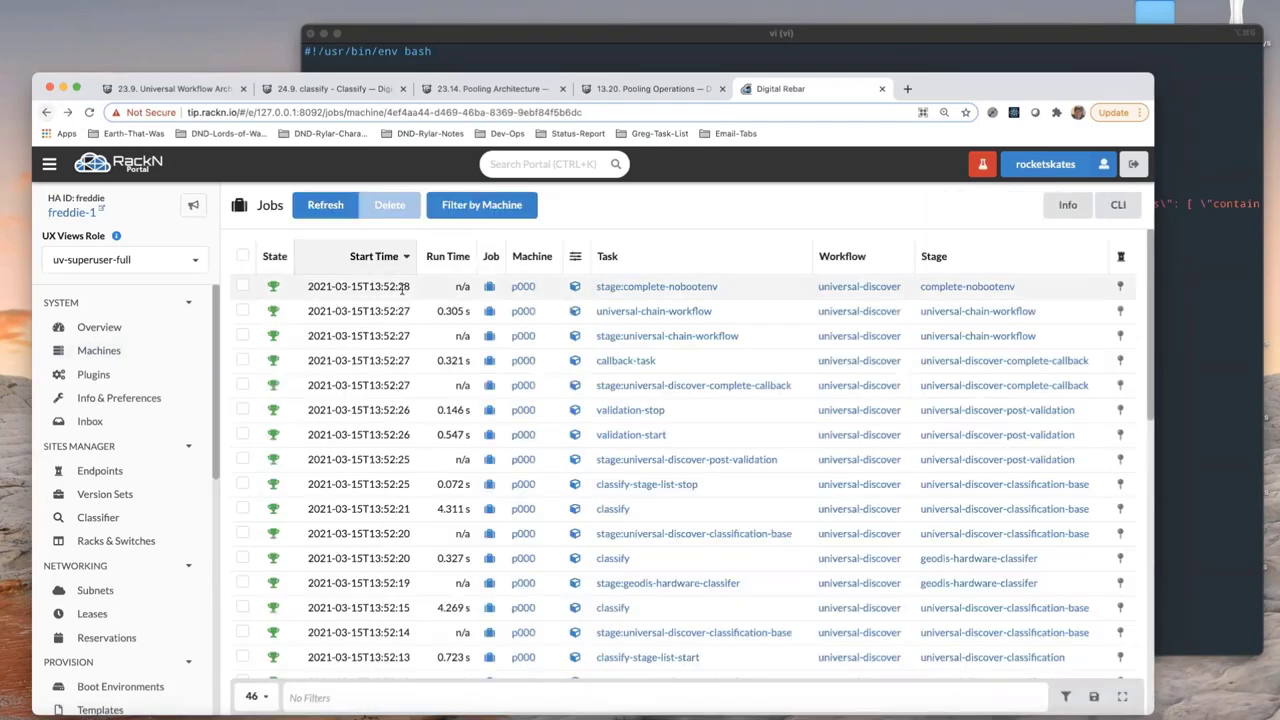